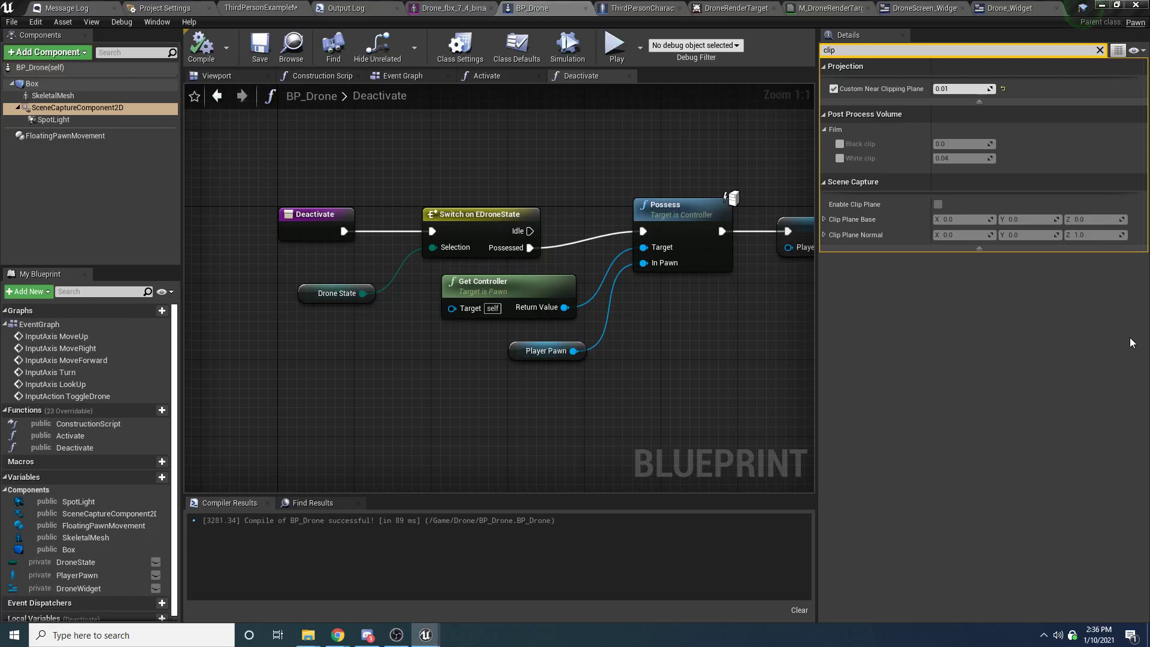
mouse_move(590, 169)
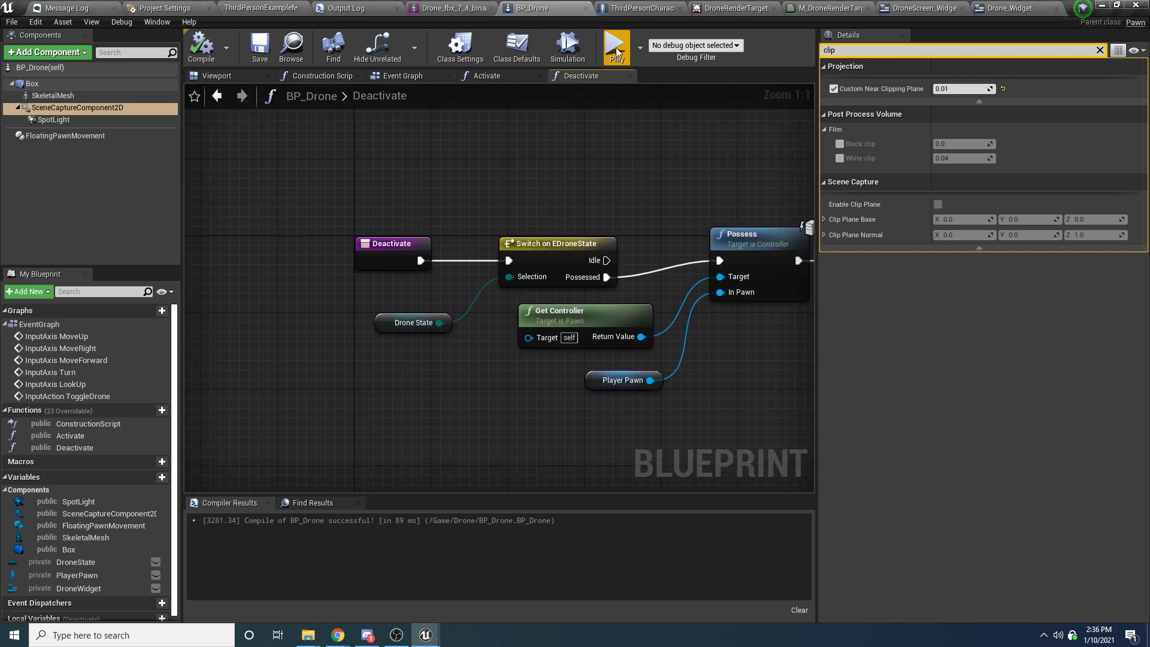
Step: Enable Scene Color Tint on the scene capture and set it to cyan in the colour picker
click(616, 46)
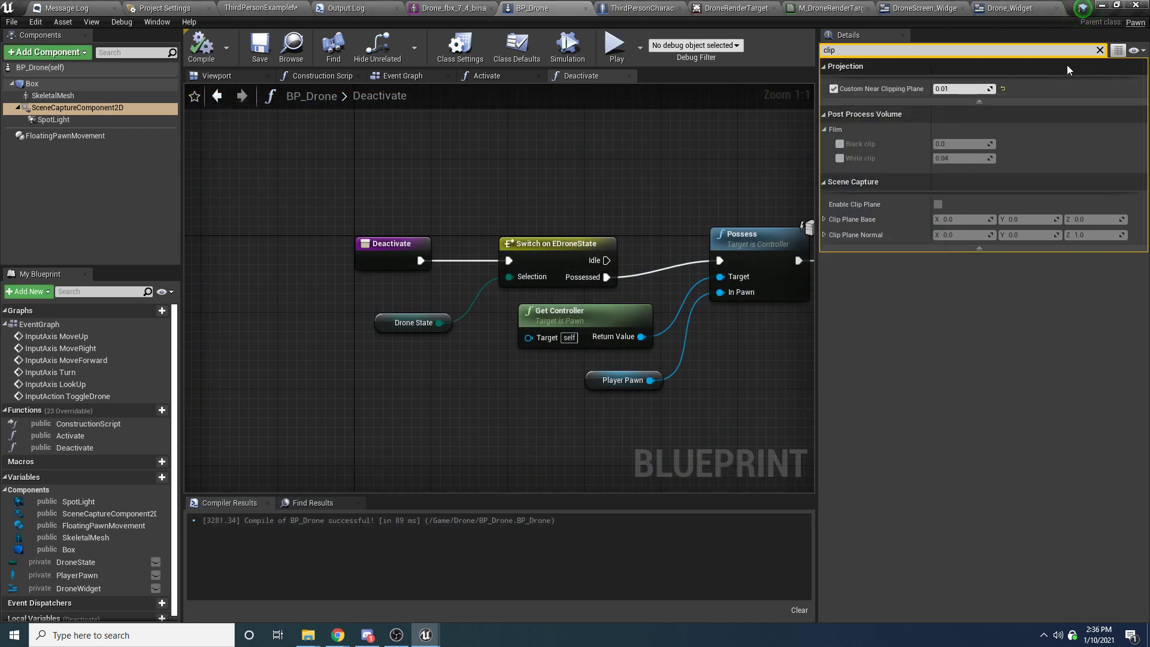
click(1098, 50)
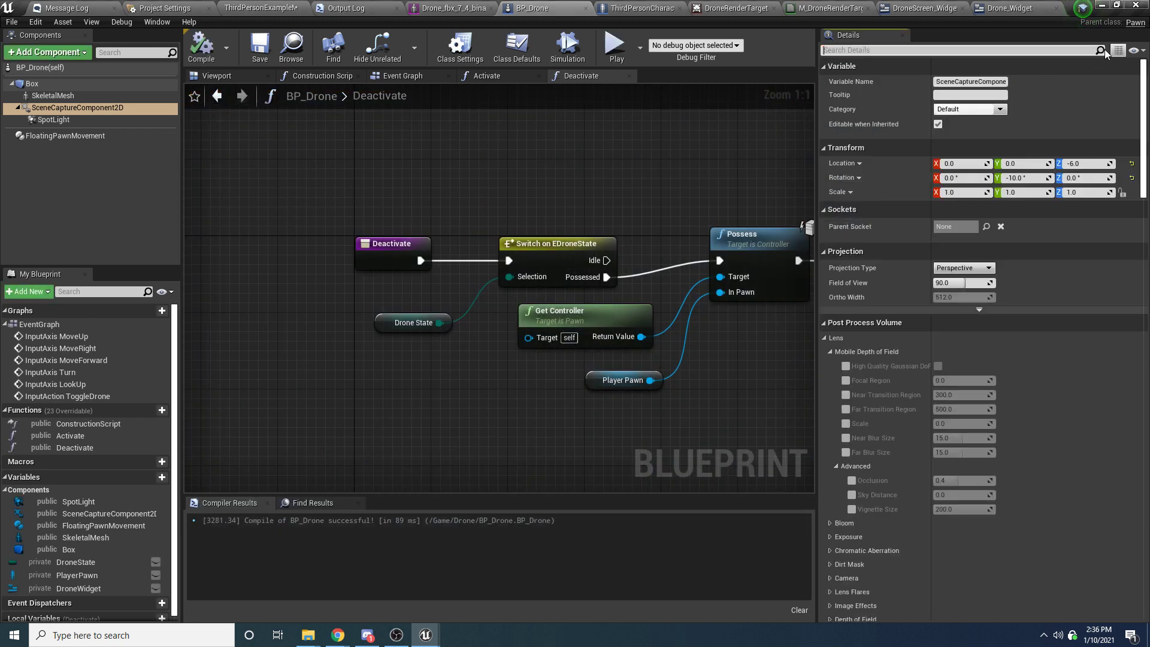
mouse_move(514, 175)
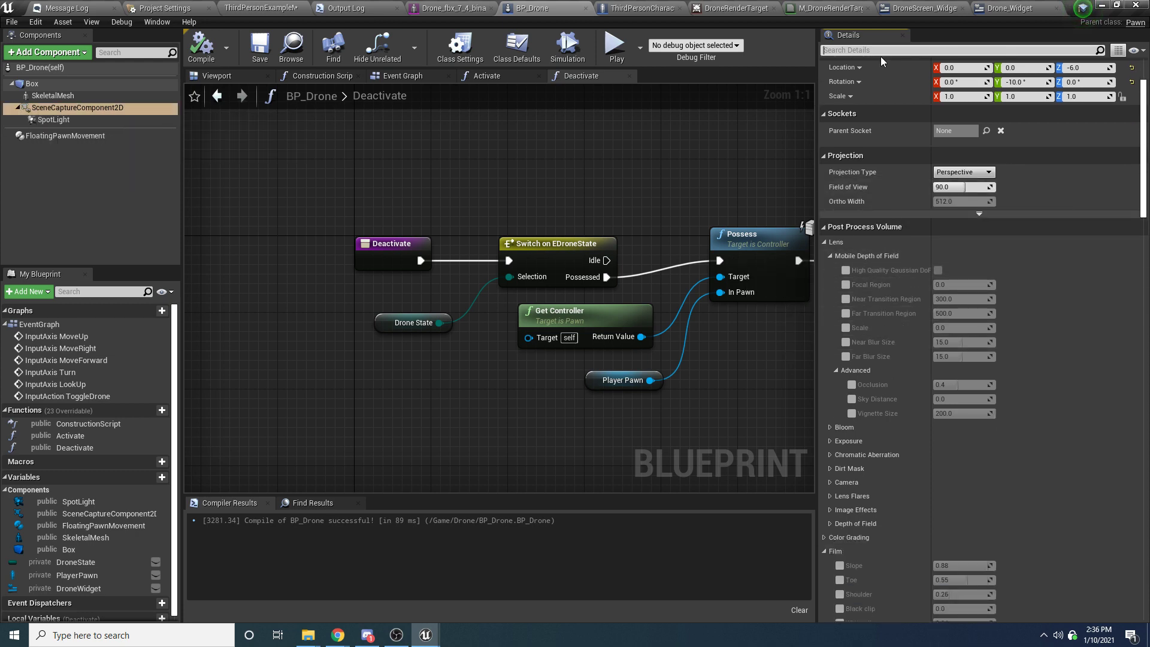
text(tint)
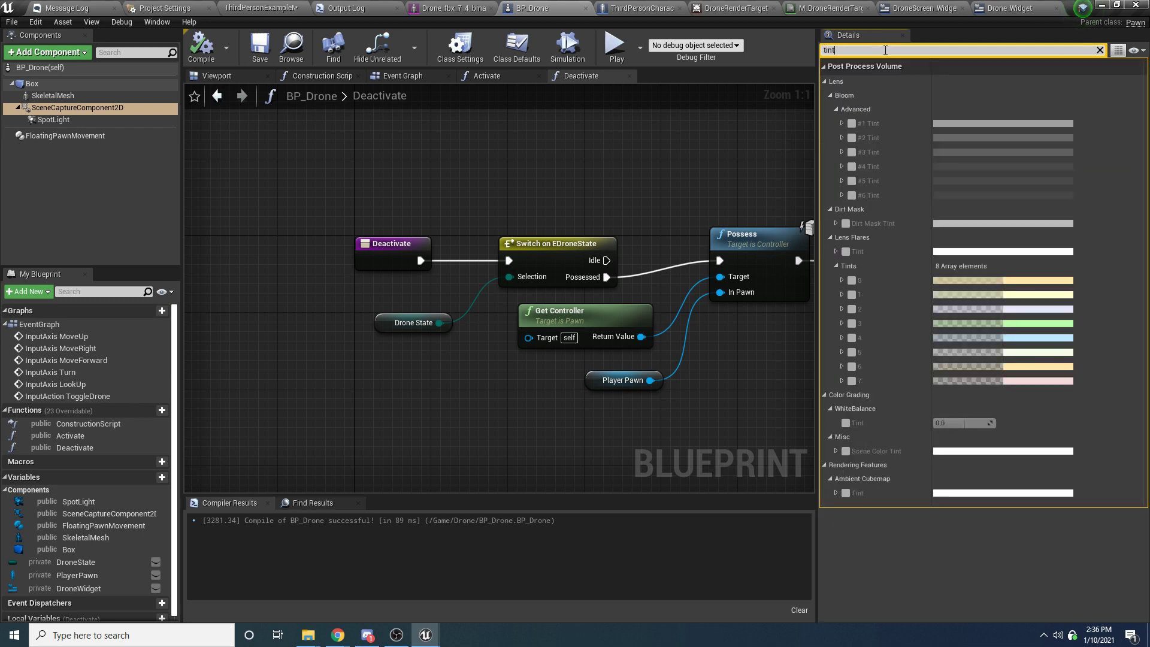
mouse_move(886, 322)
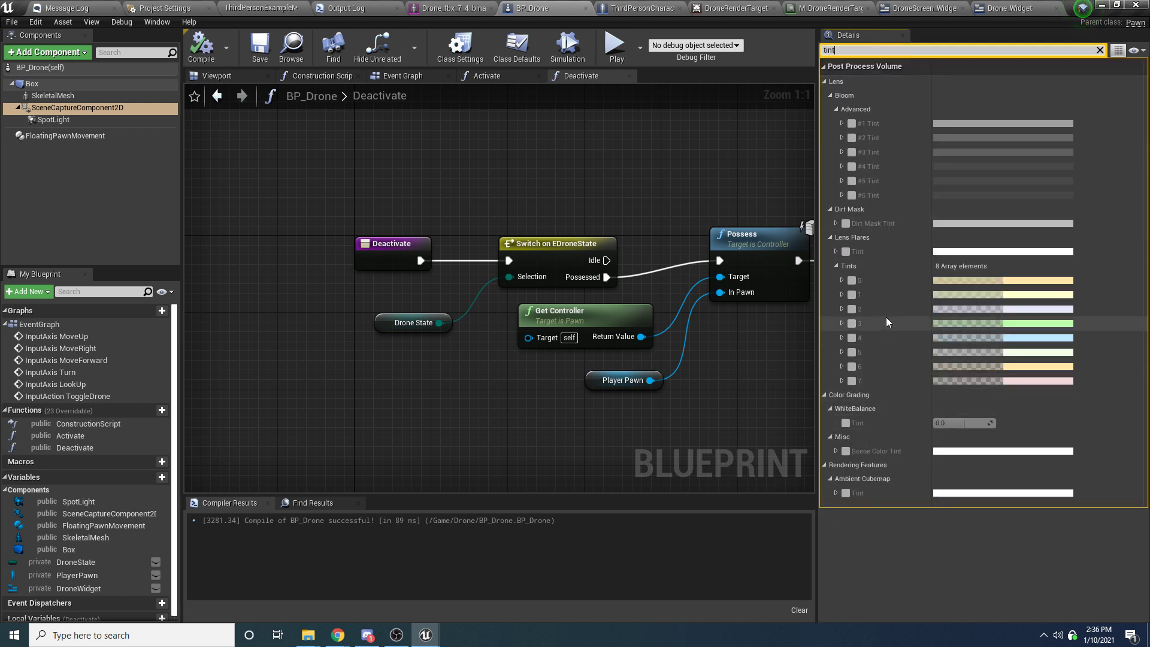
mouse_move(887, 317)
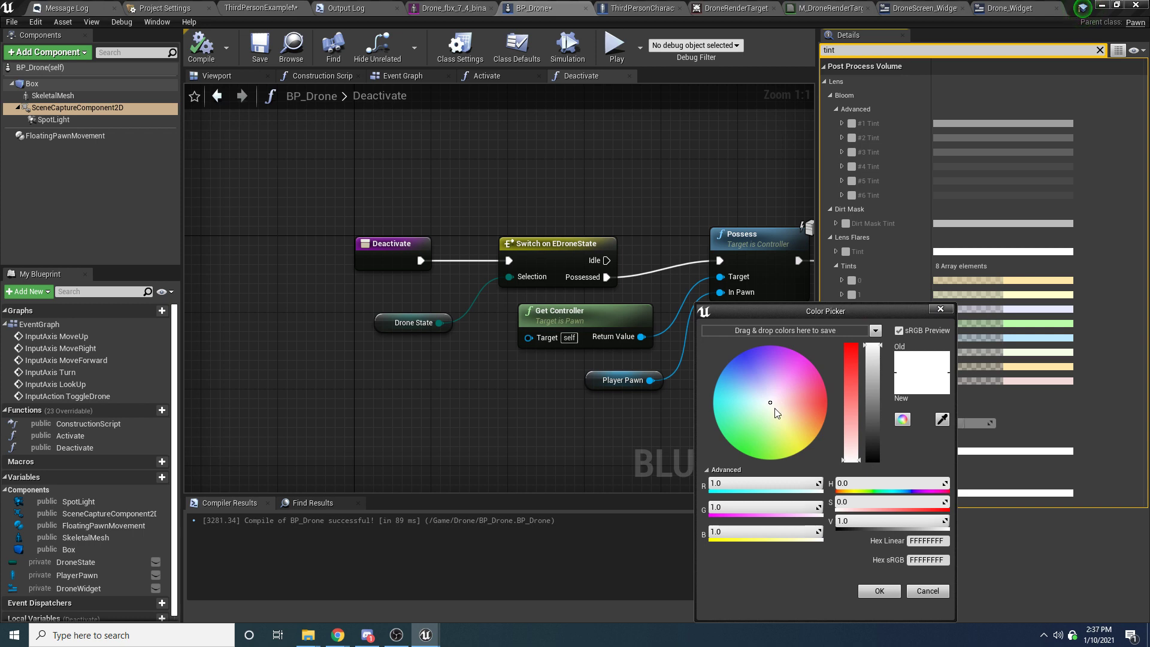
click(717, 394)
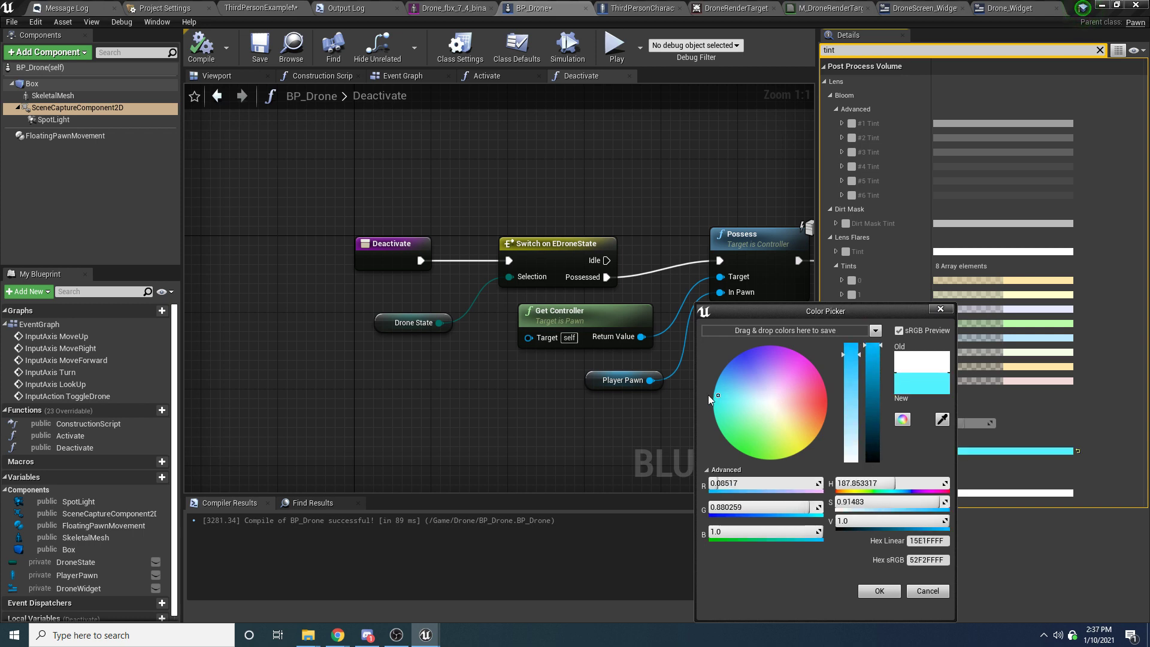
click(712, 388)
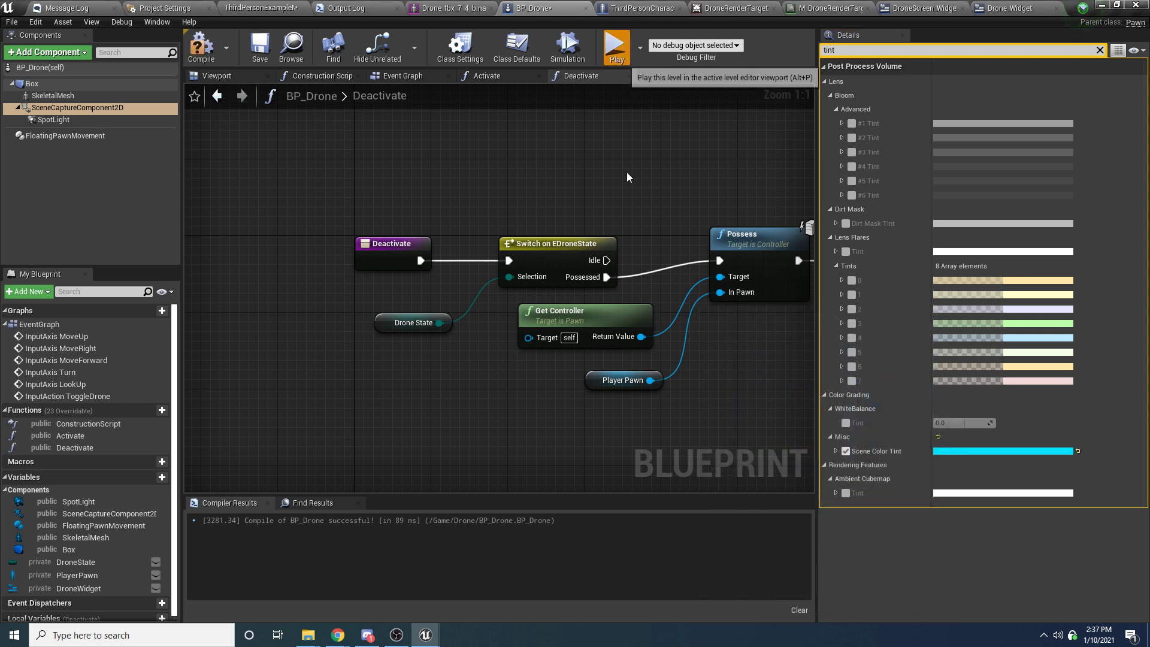
click(616, 47)
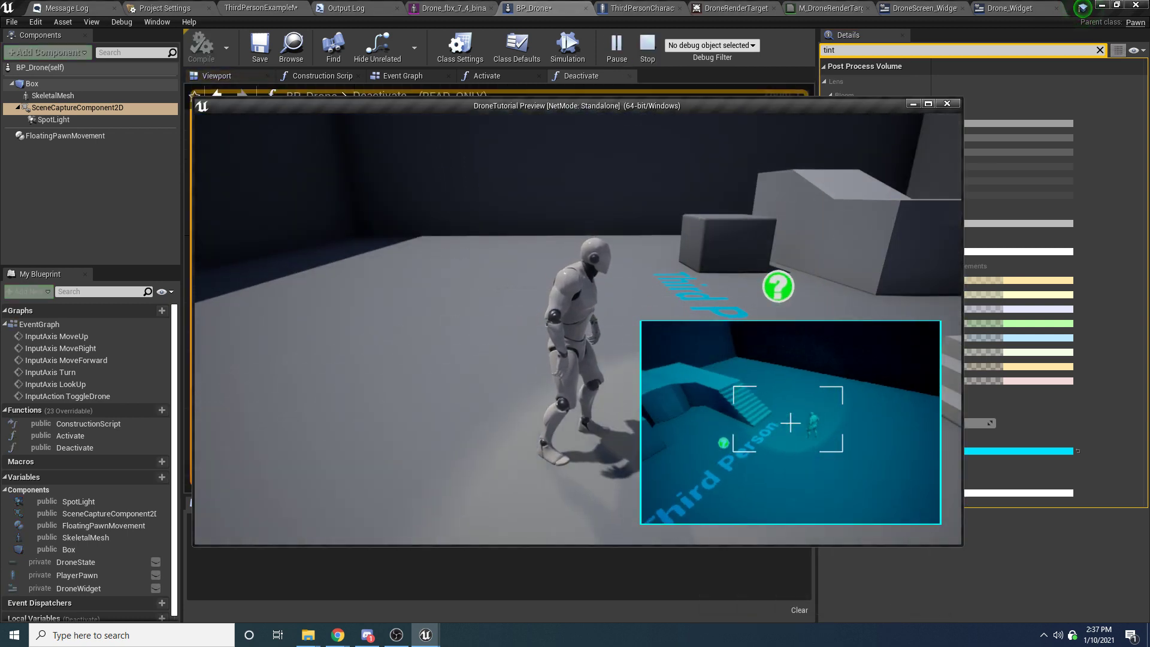
click(946, 103)
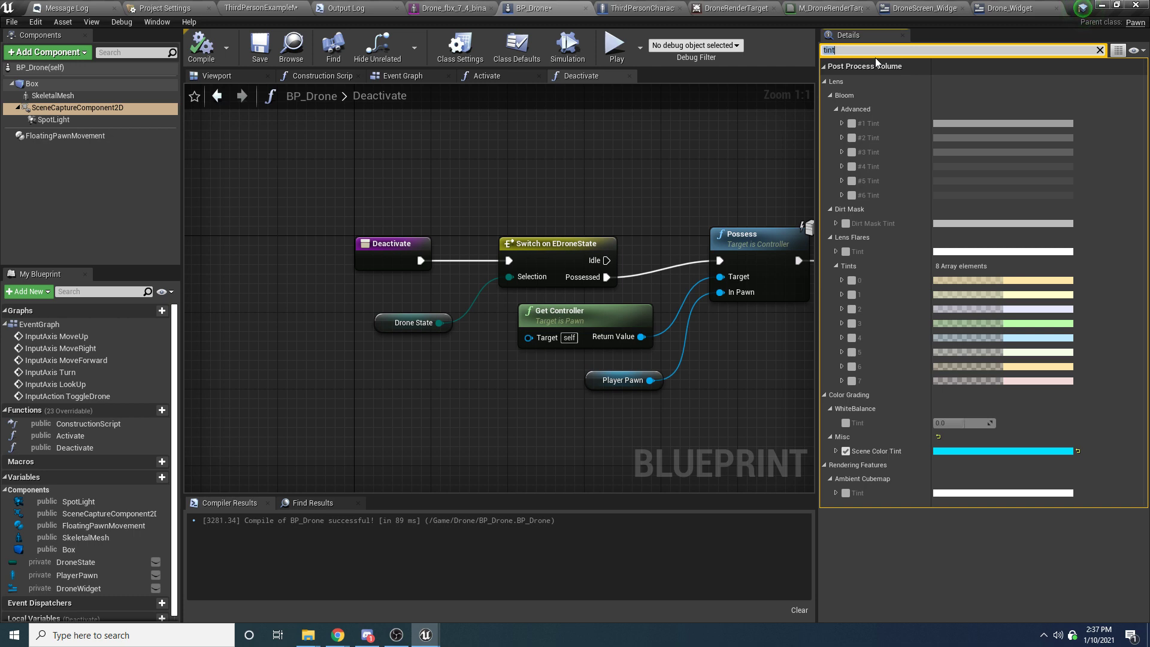
Step: Under Image Effects enable Grain Jitter and Grain Intensity at 0.8, then play-test the level
text(jitter)
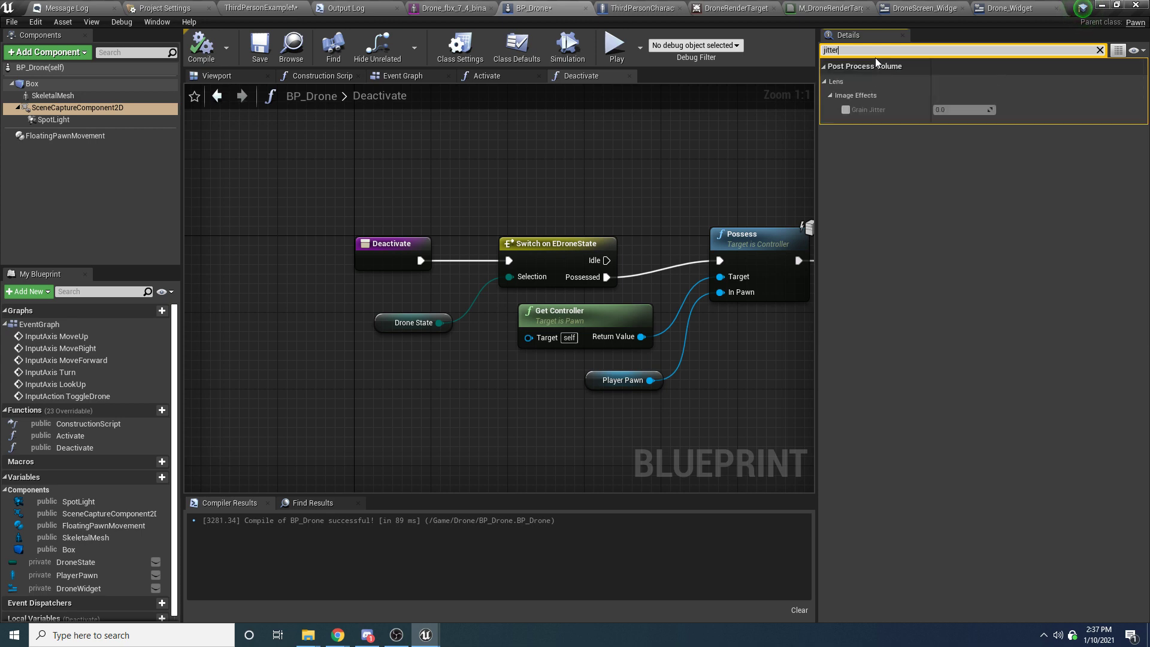
click(1099, 50)
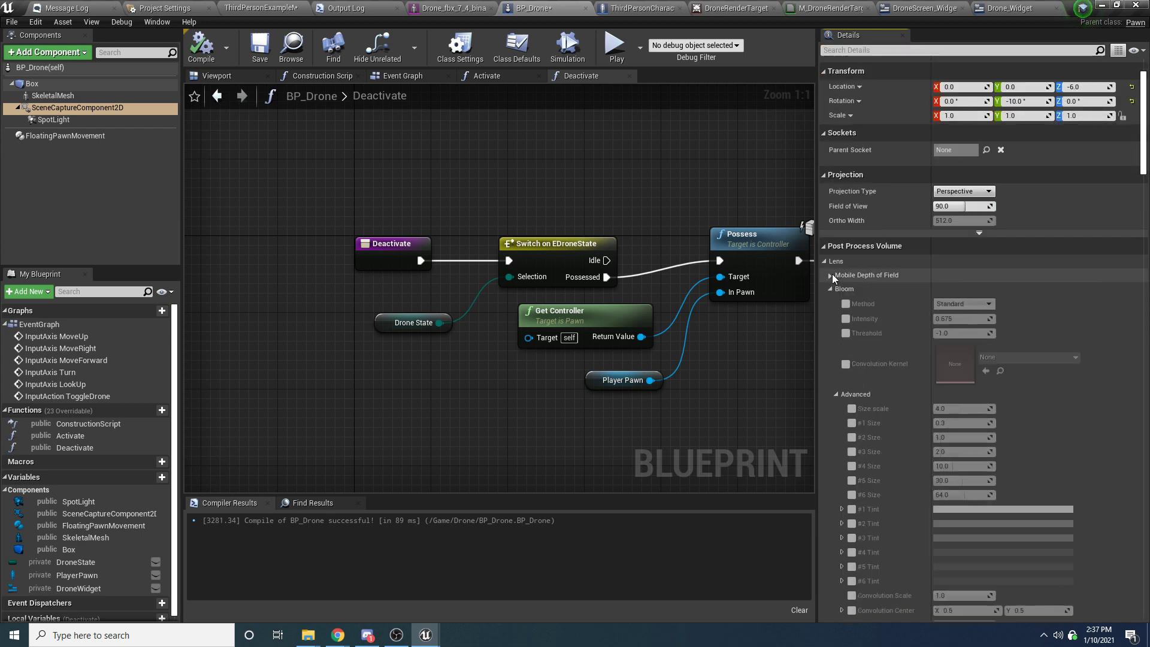
click(829, 275)
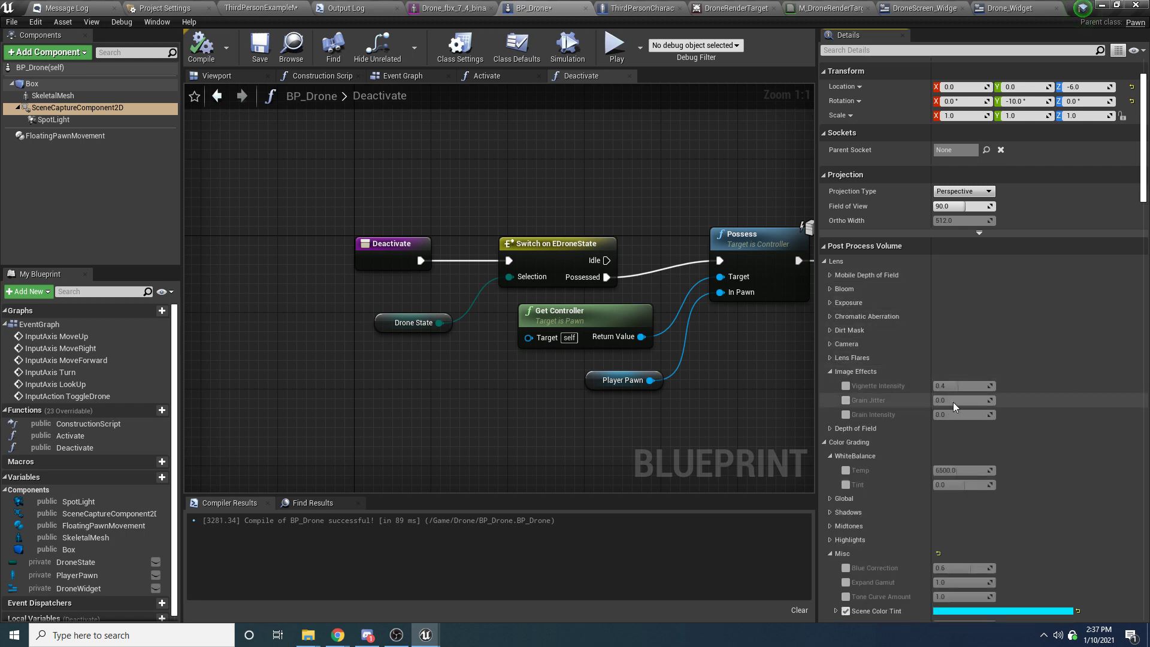
scroll(down, 3)
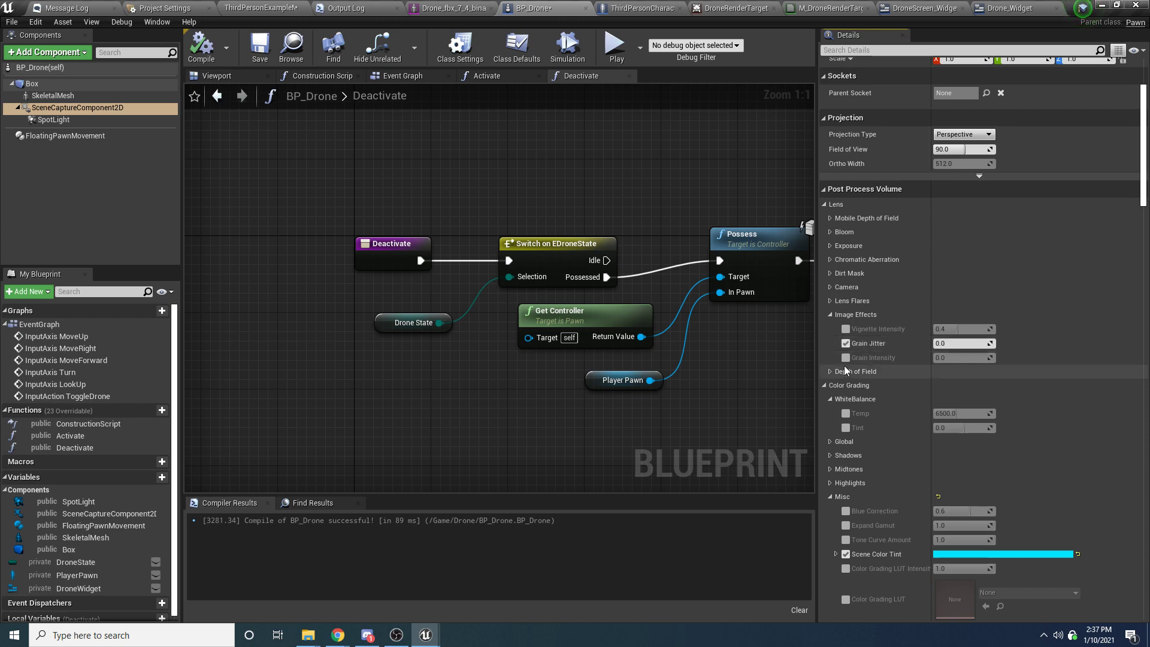
click(846, 357)
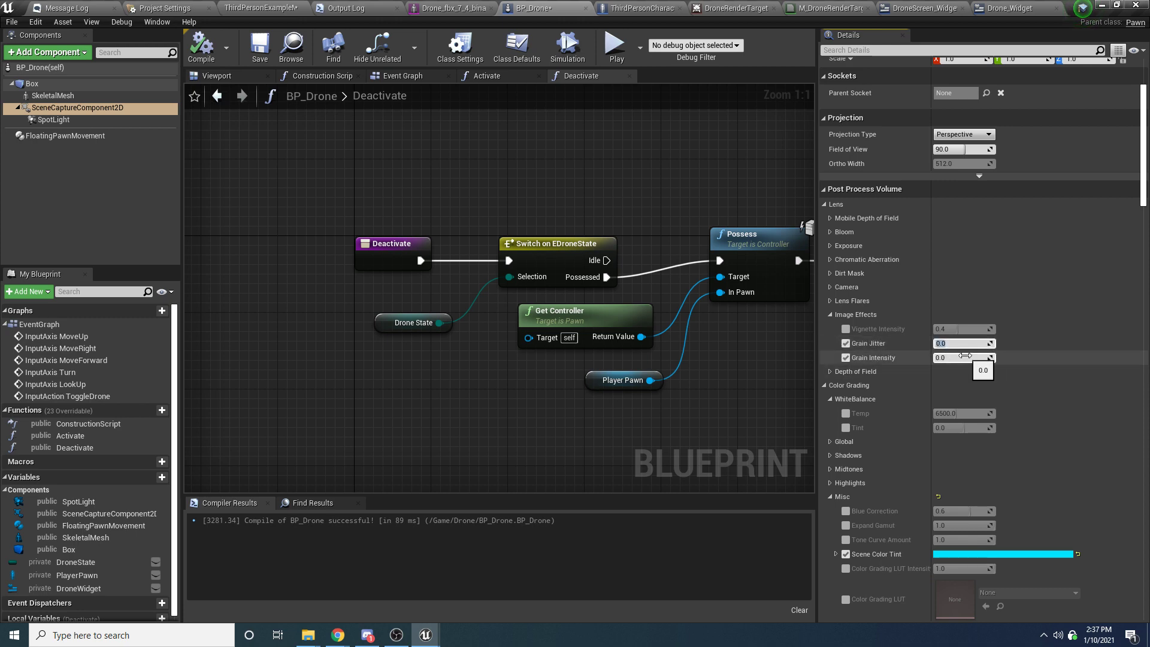
text(0.8)
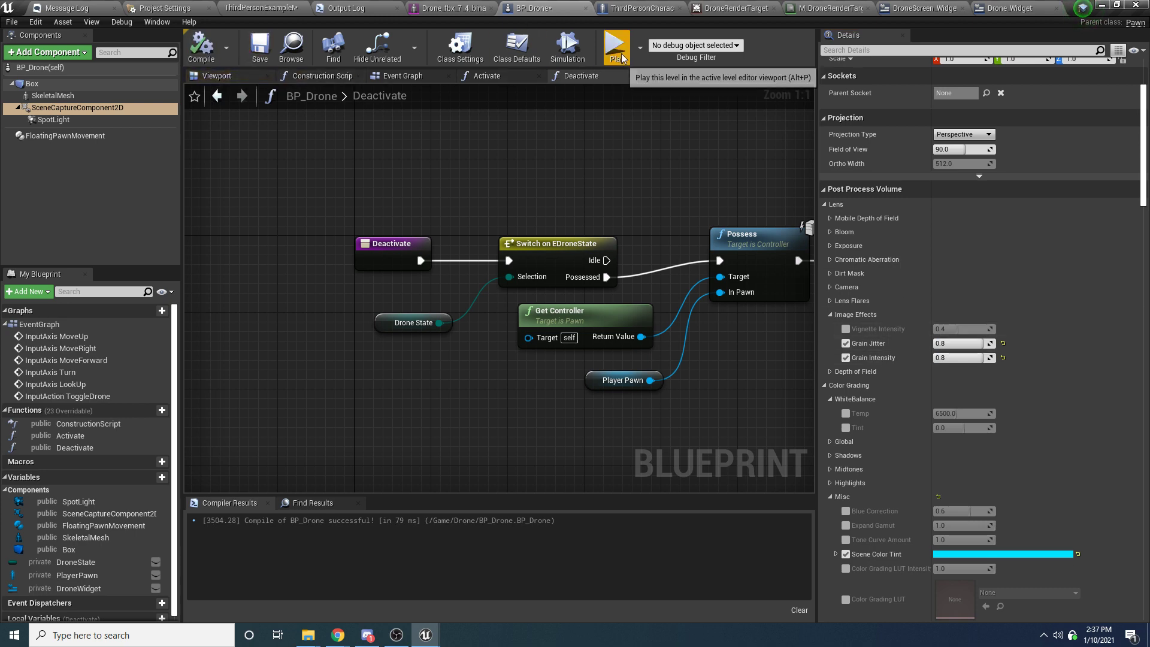
click(616, 45)
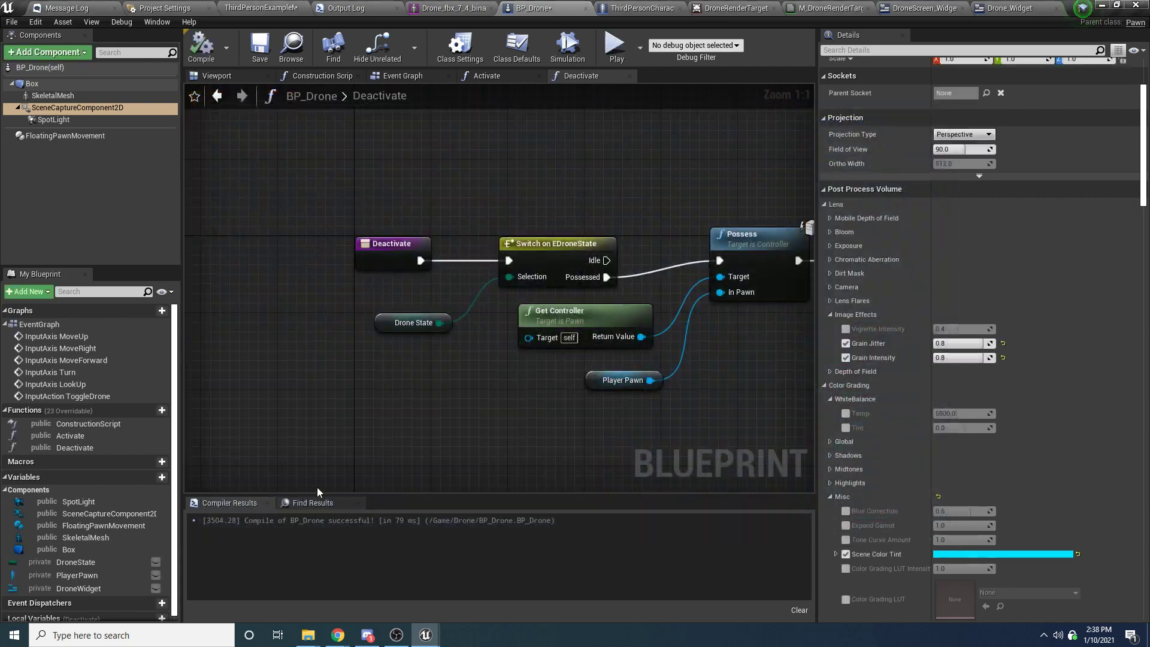
Step: Recompile BP_Drone and start adding an Event Tick node in its Event Graph
click(201, 46)
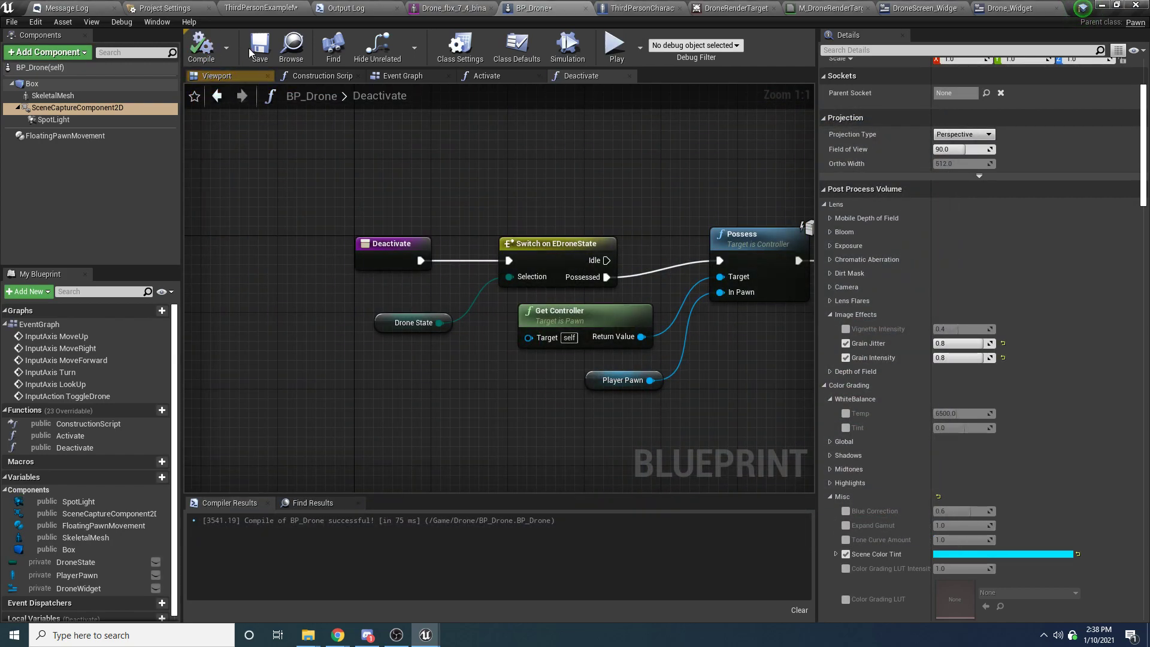
scroll(down, 3)
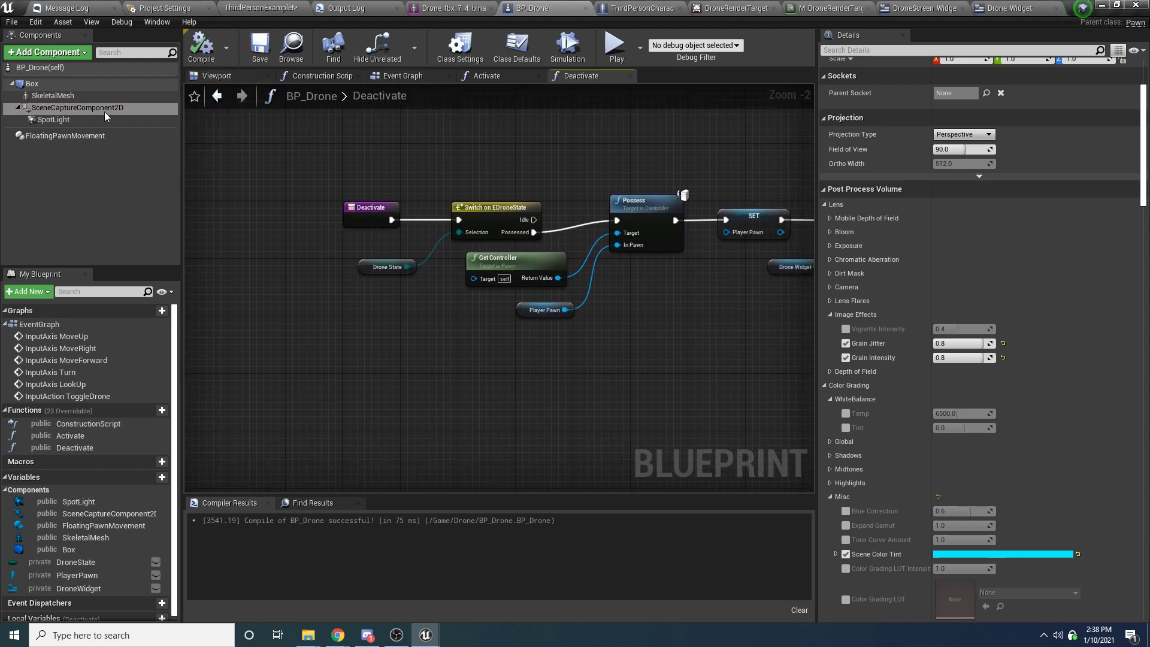
click(403, 75)
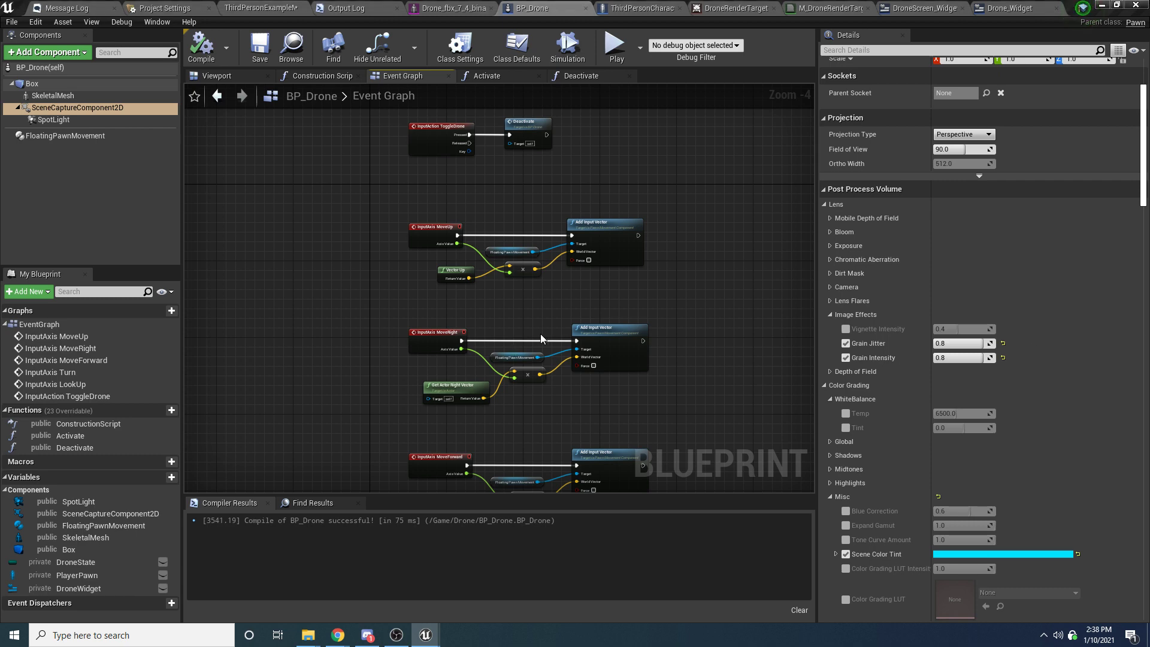
right_click(404, 362)
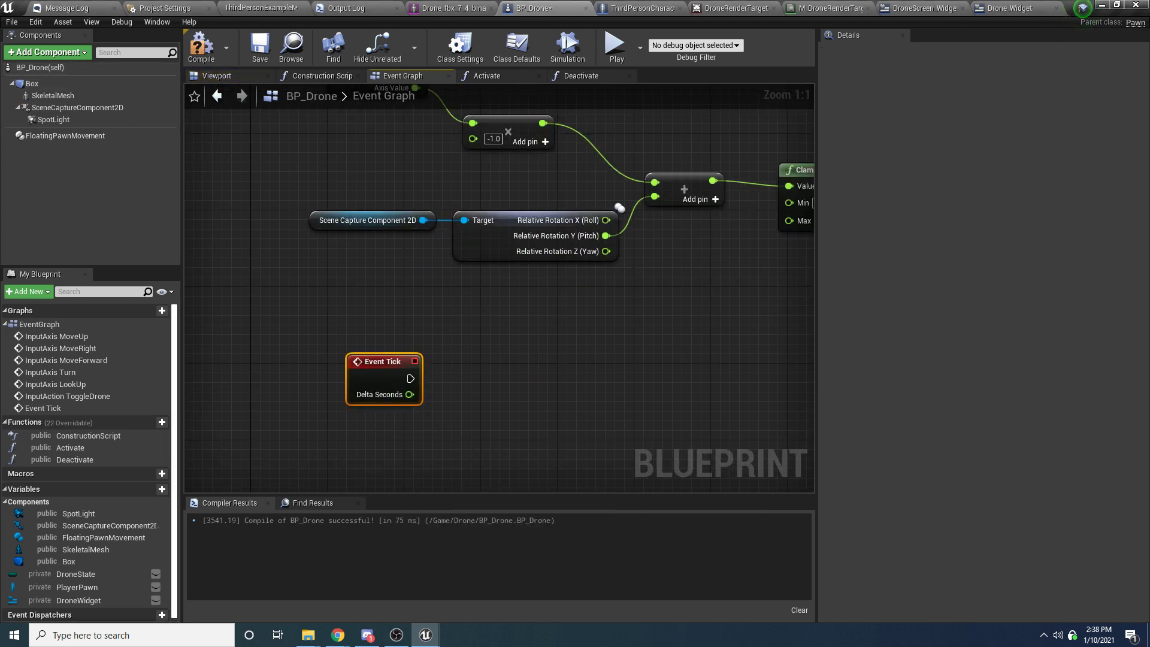
mouse_move(349, 318)
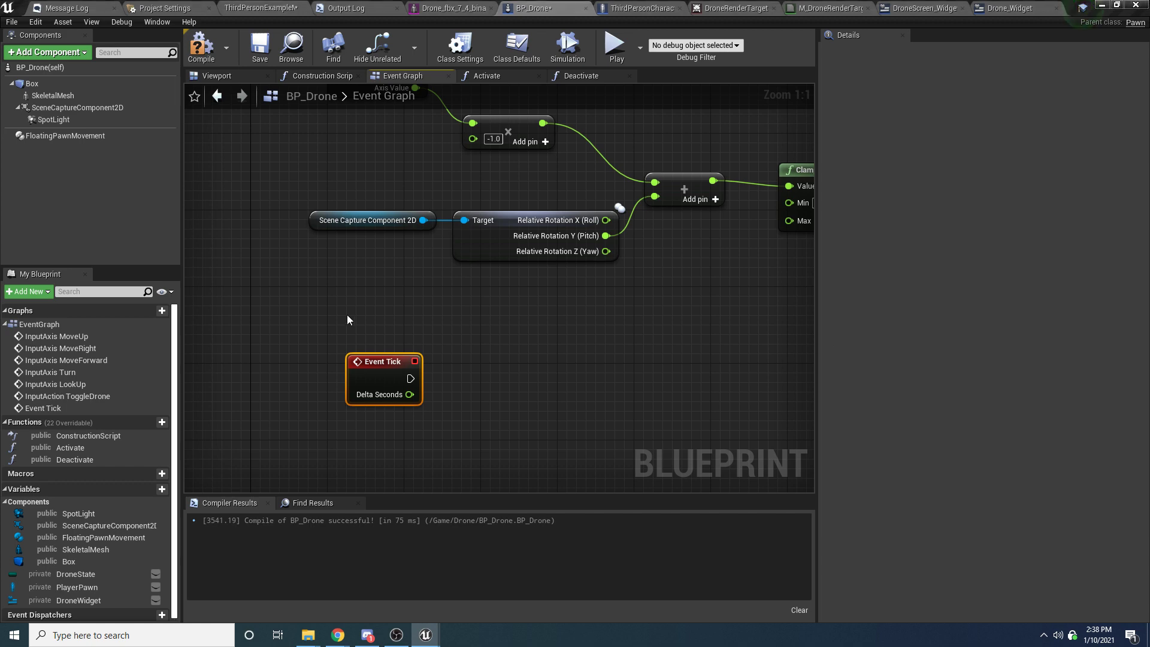
mouse_move(252, 416)
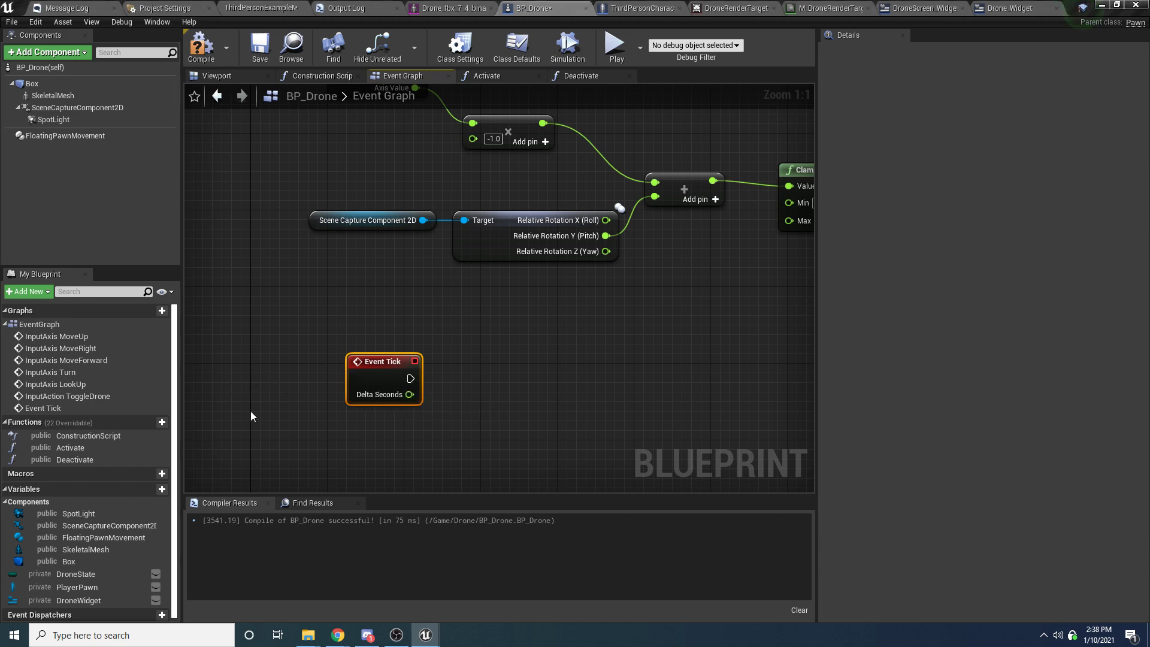
mouse_move(307, 433)
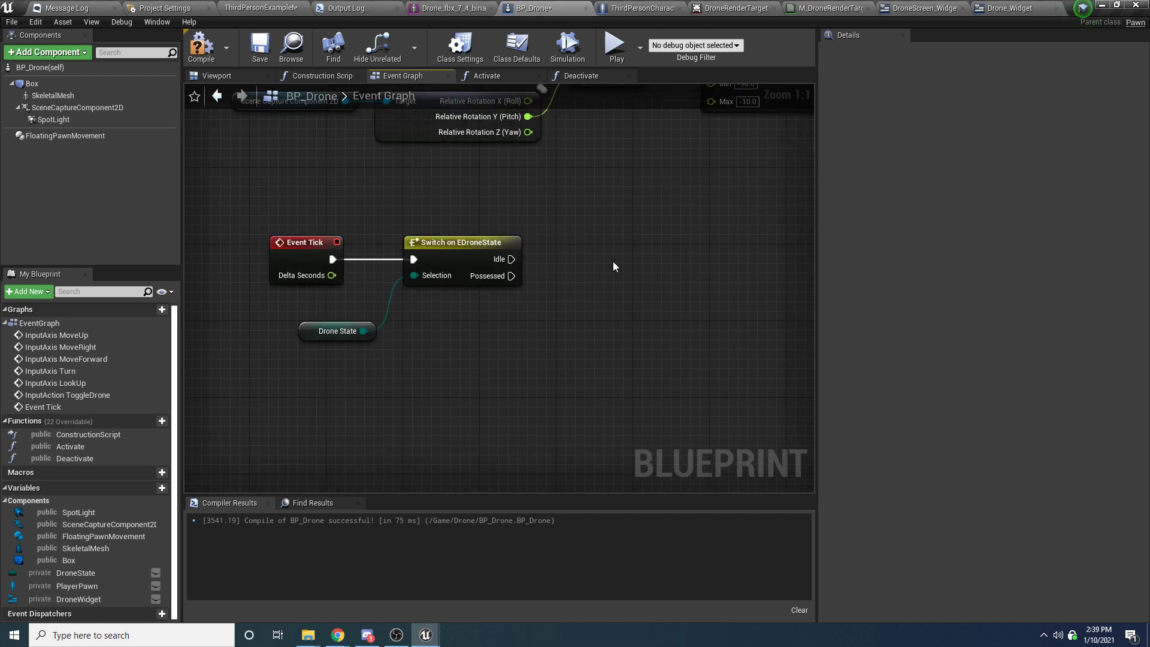
mouse_move(606, 309)
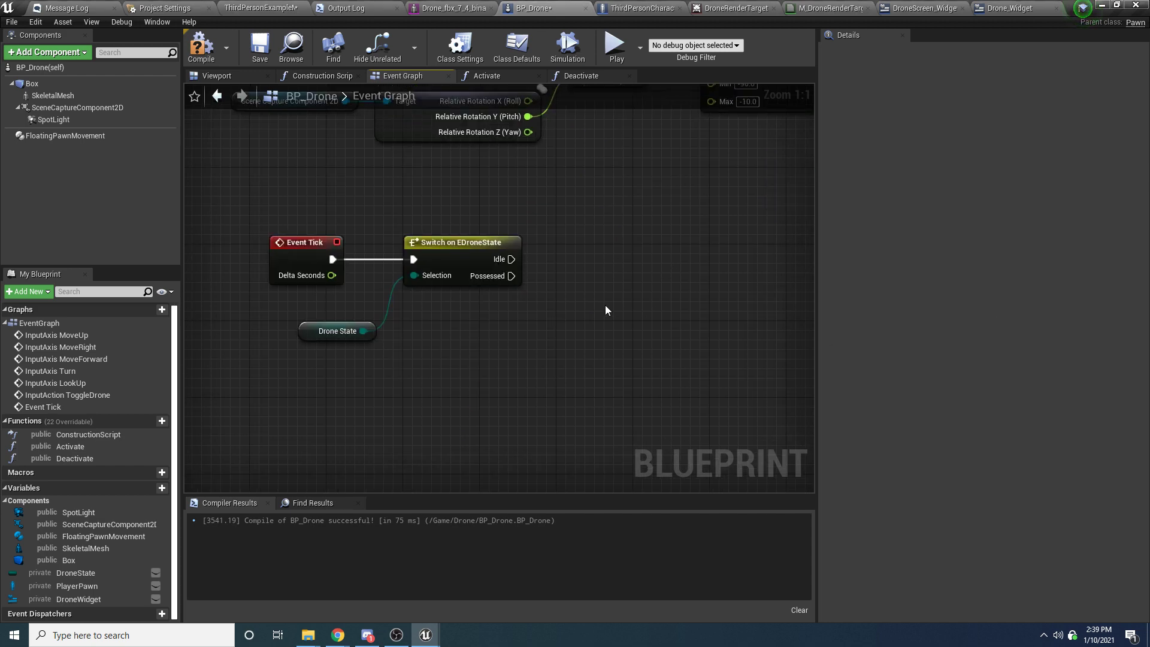
Step: Add a LineTraceByChannel node with GetActorLocation feeding its Start
right_click(606, 309)
text(line)
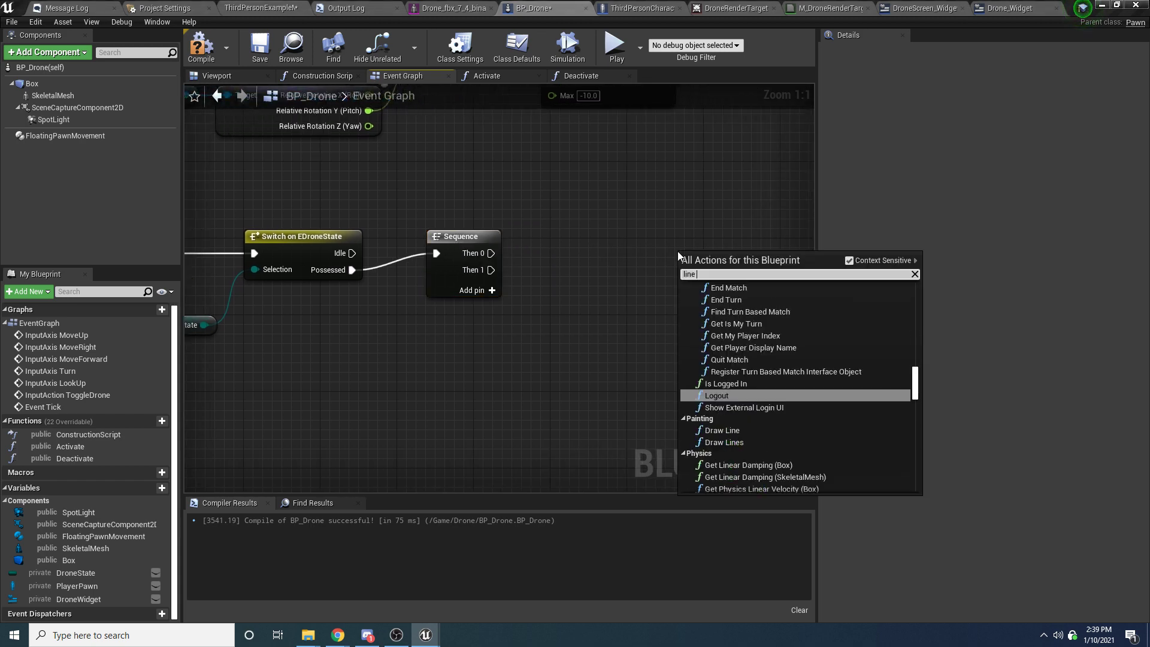
text(trace by ch)
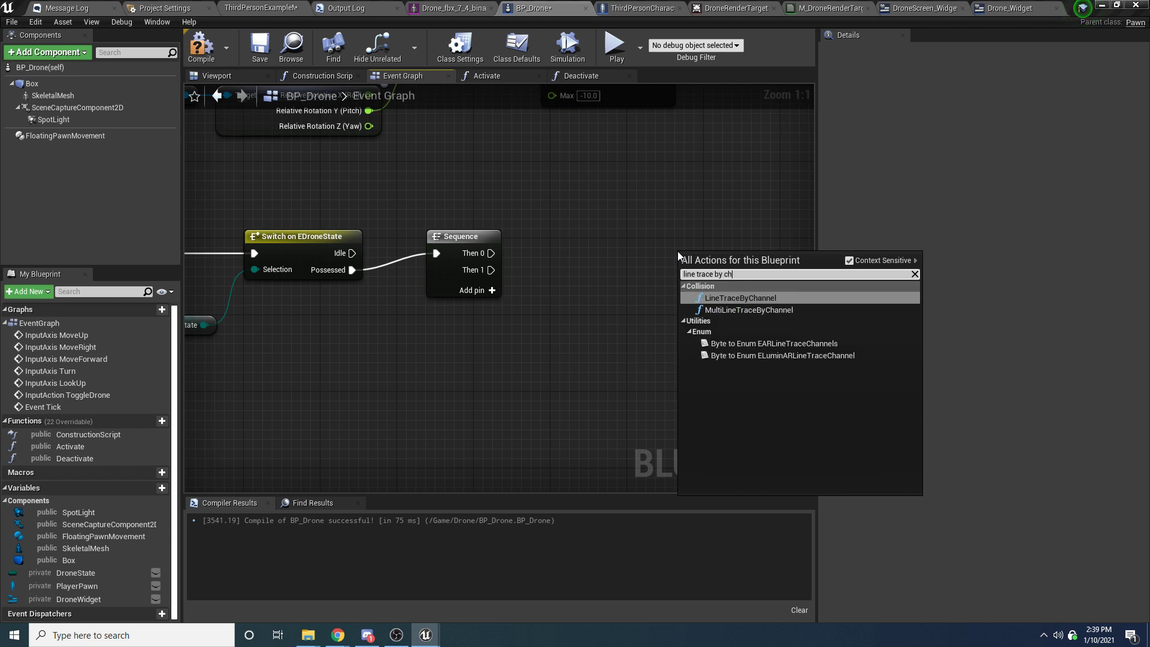
click(739, 299)
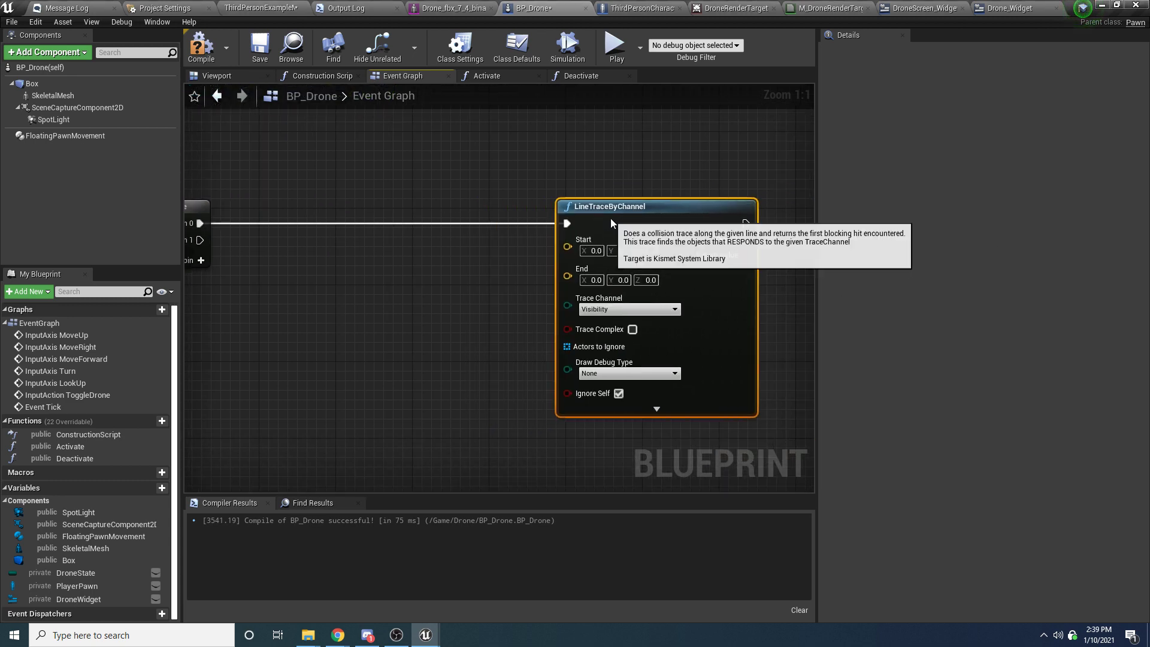
right_click(411, 294)
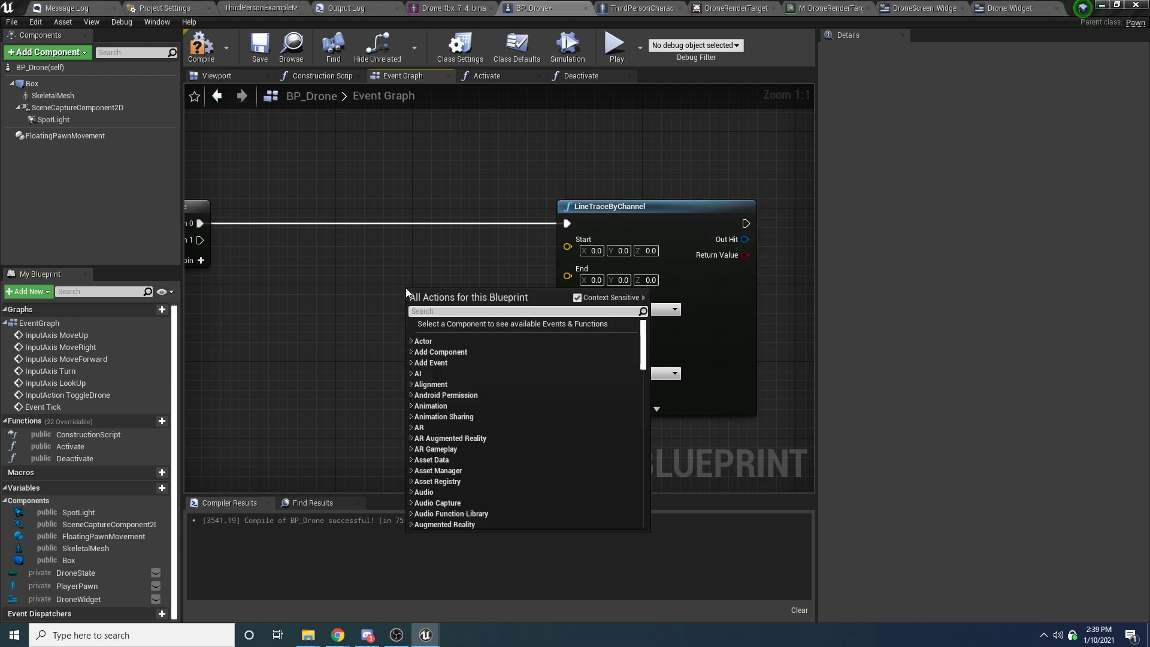
text(get actor local)
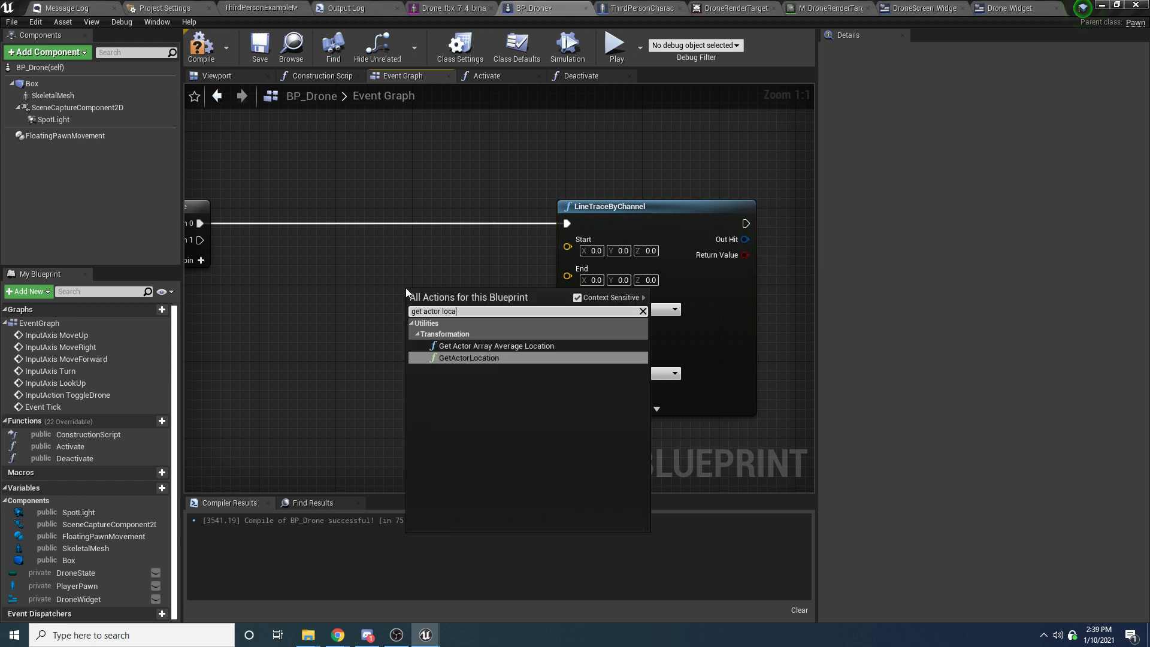
click(468, 357)
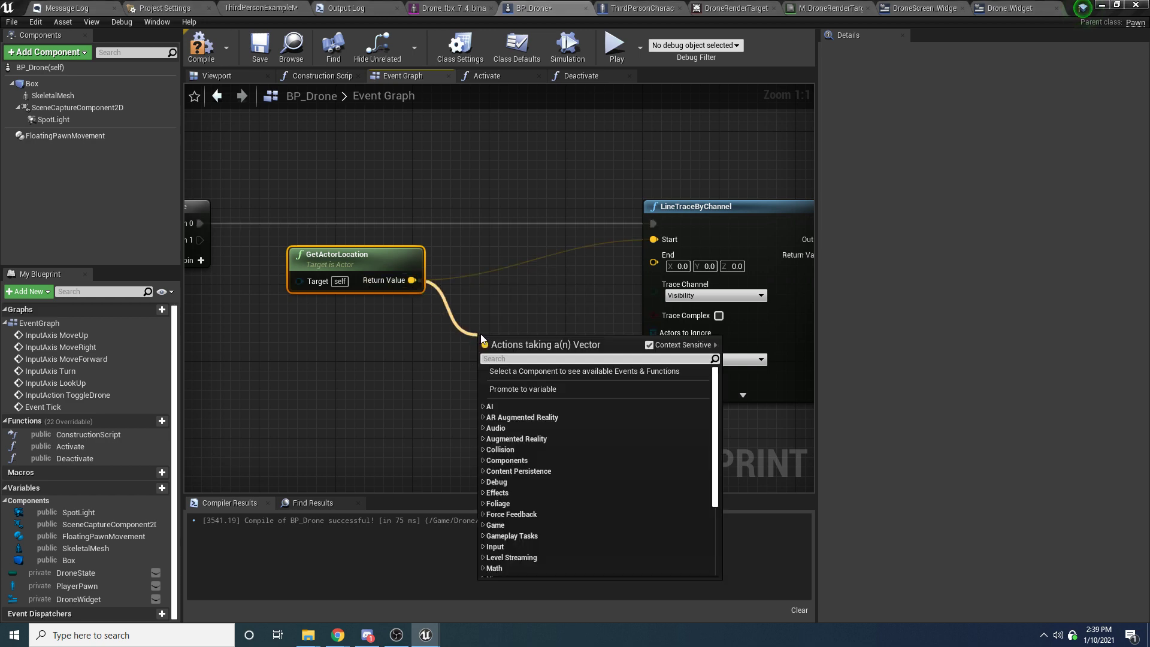
Step: Subtract a vector with Z 10000 from the location for the trace End and recompile
text(vector -)
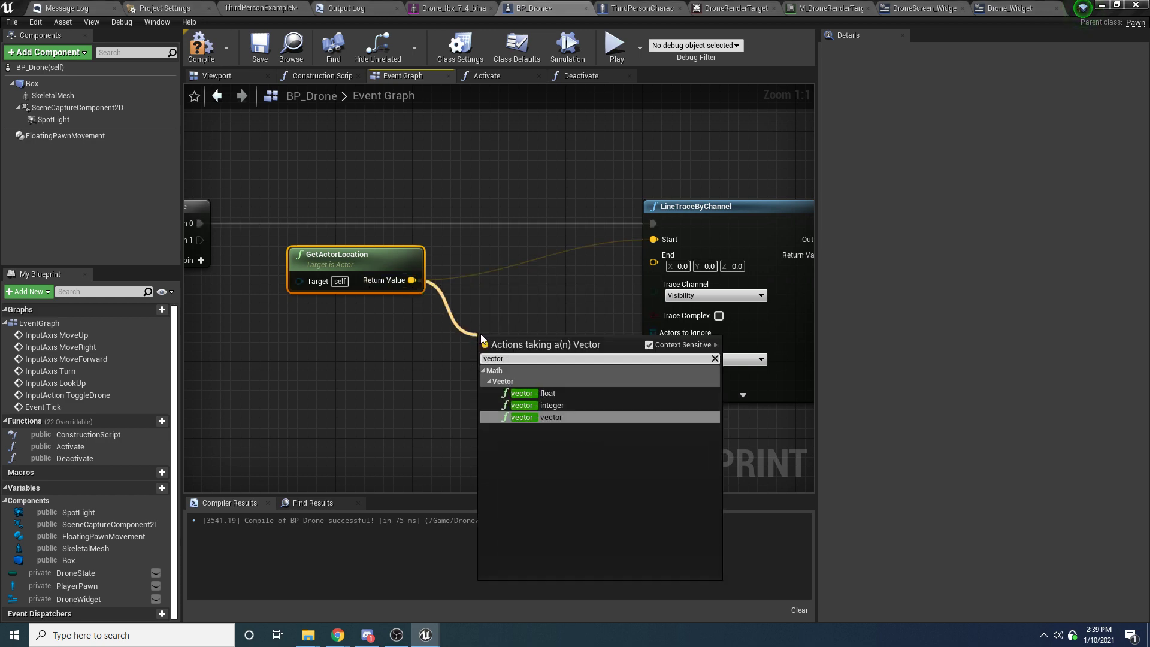
click(551, 417)
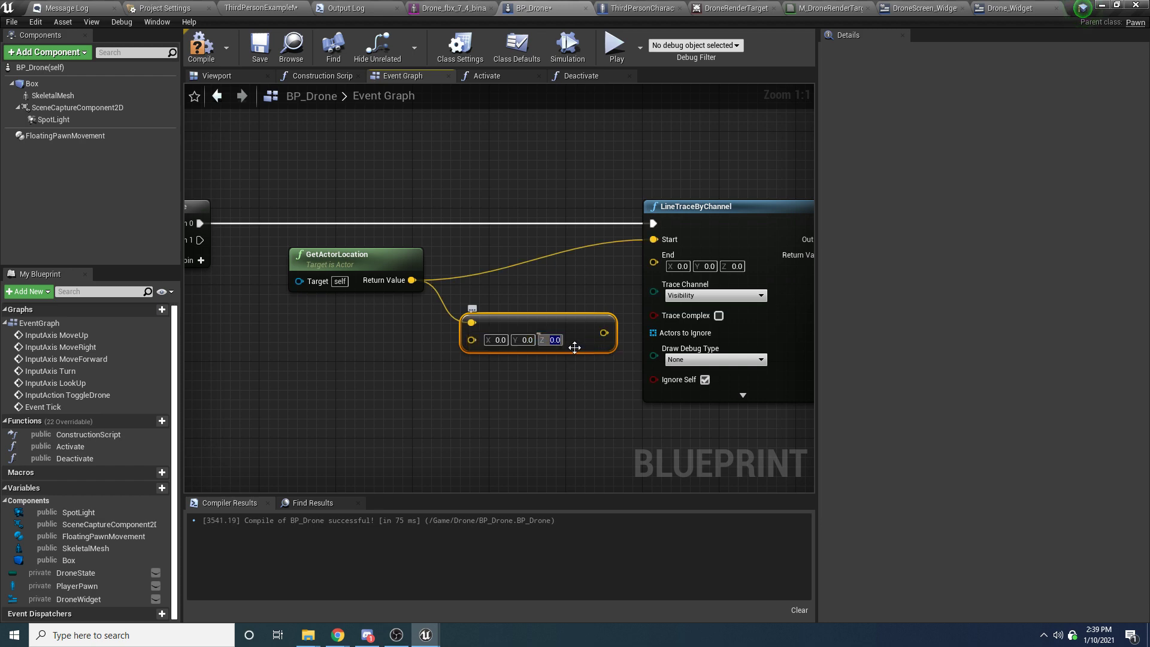
text(10000.0)
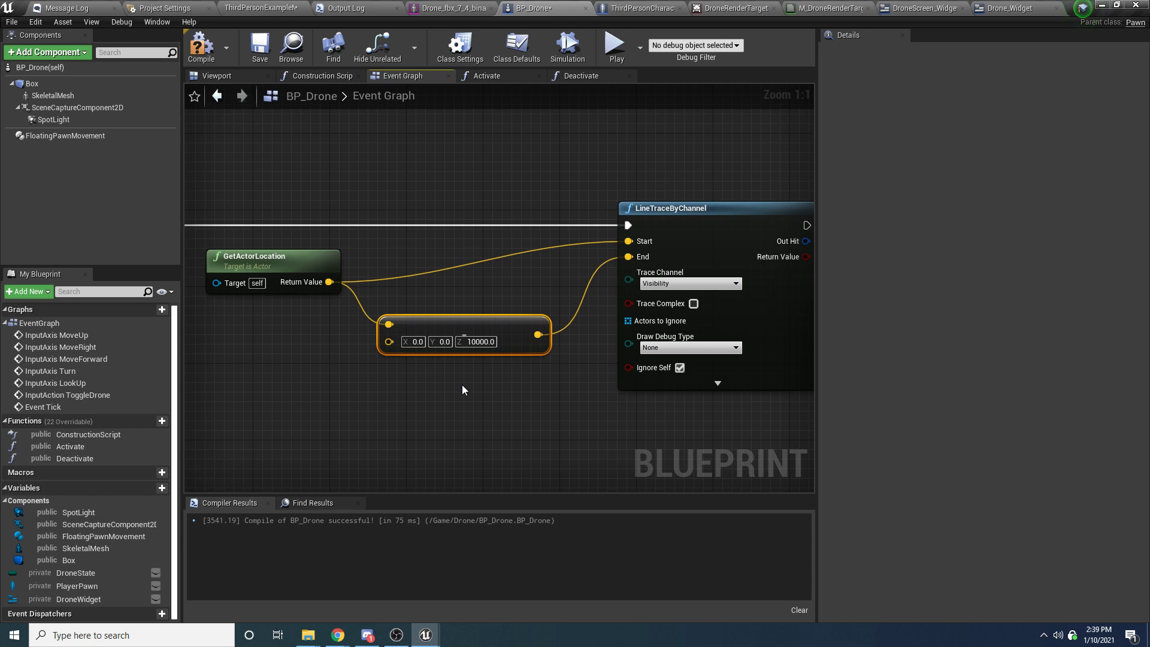
mouse_move(200, 46)
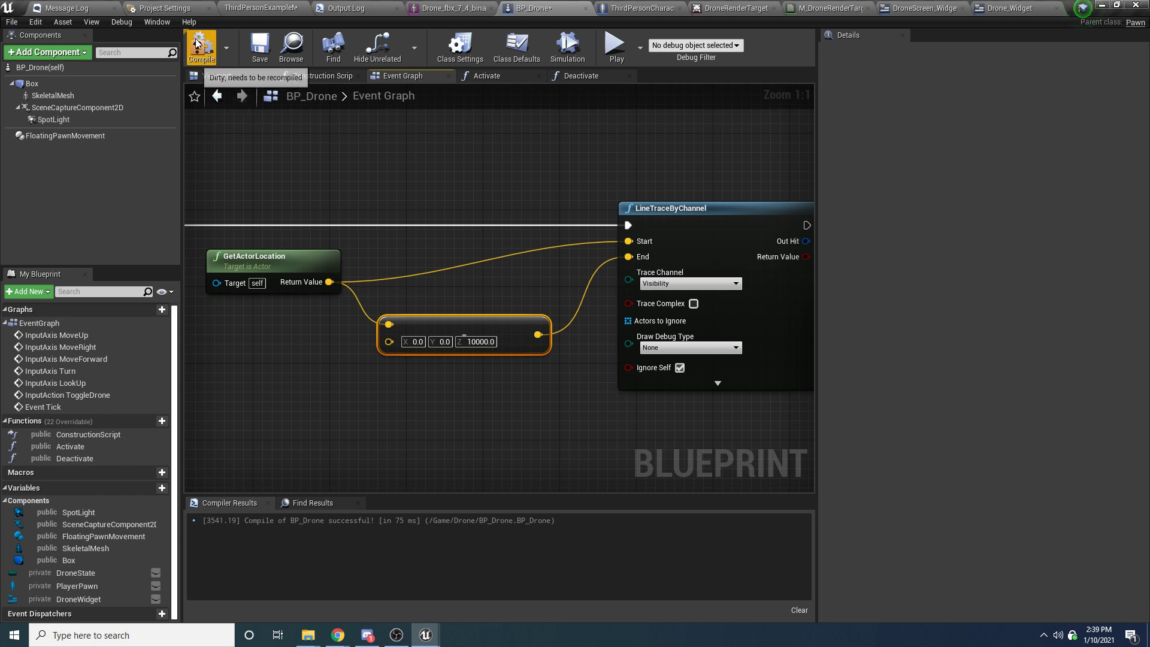
click(200, 47)
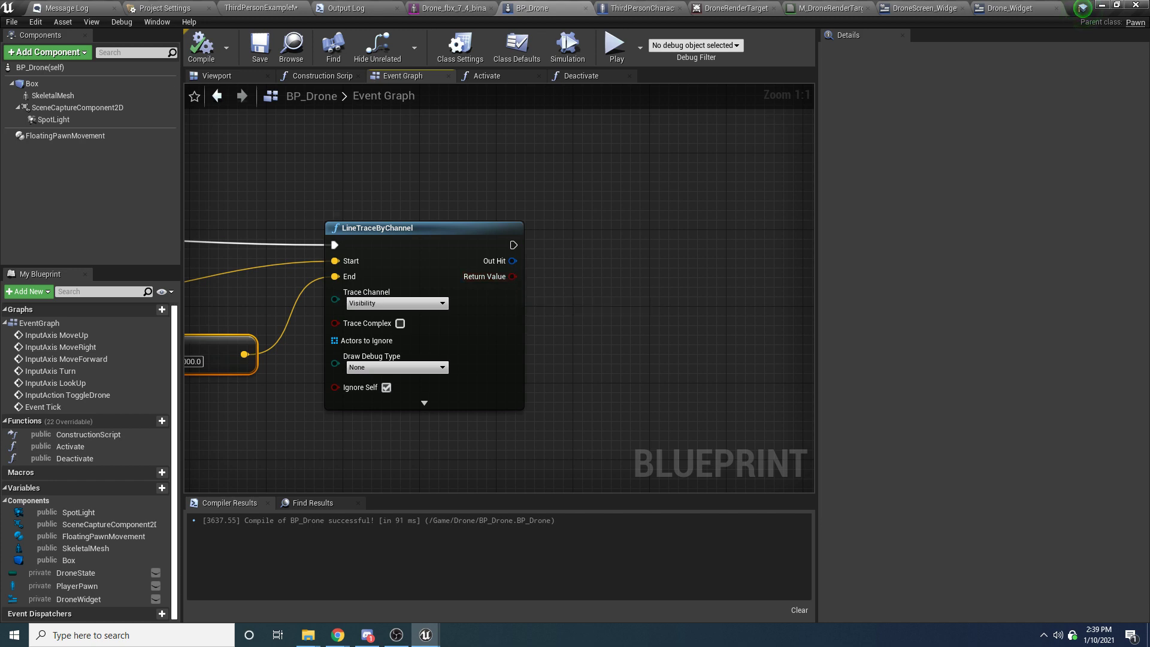
mouse_move(511, 277)
text(sele)
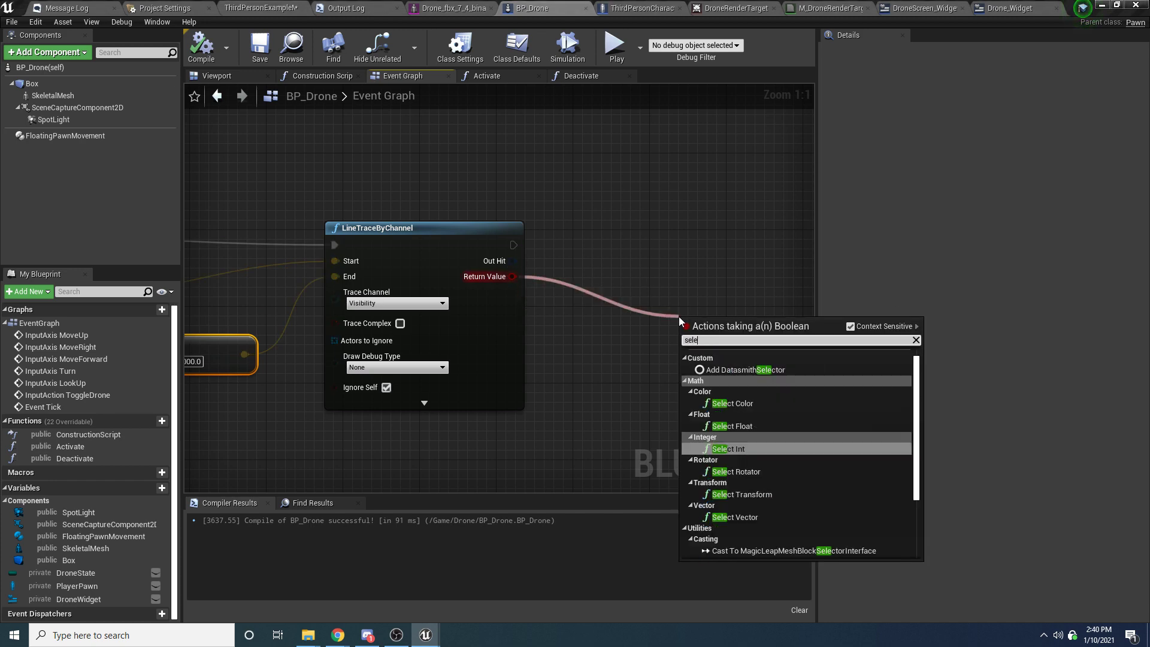
Step: Add a generic Select node off the trace's Return Value and start a new variable
text(t)
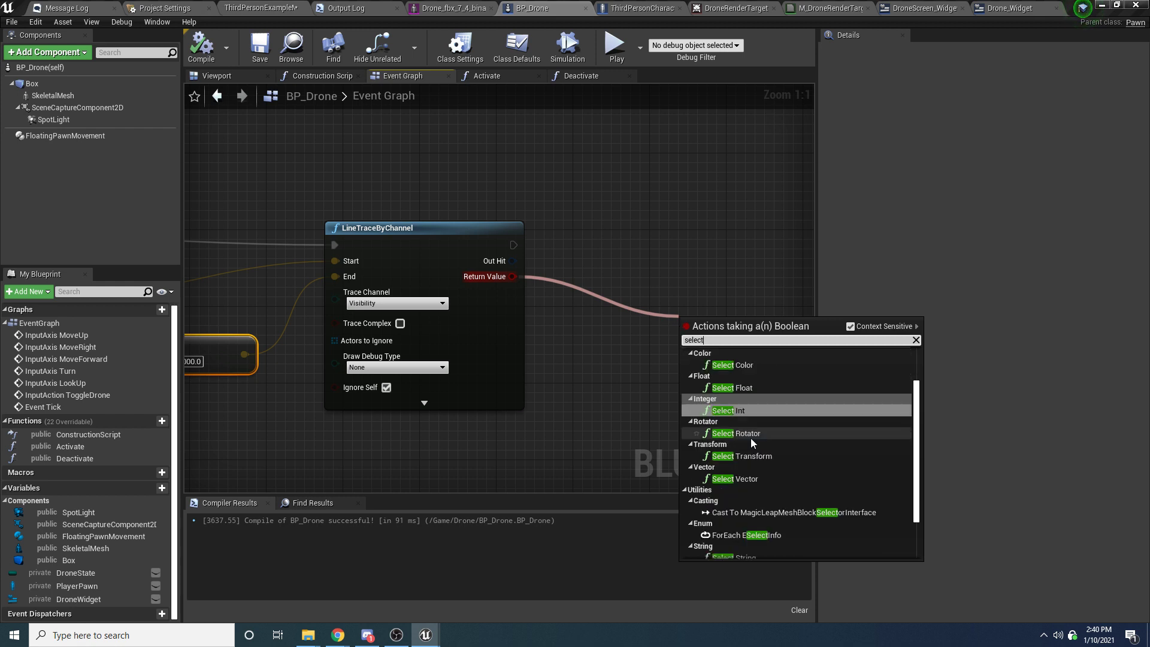
scroll(down, 3)
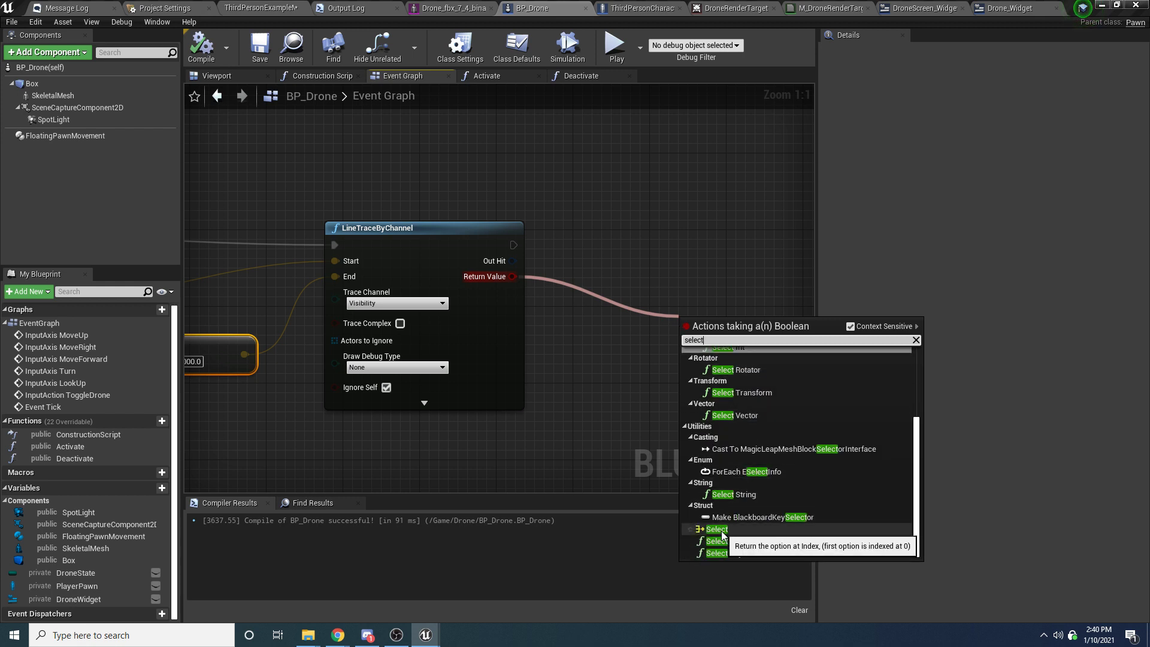
click(714, 528)
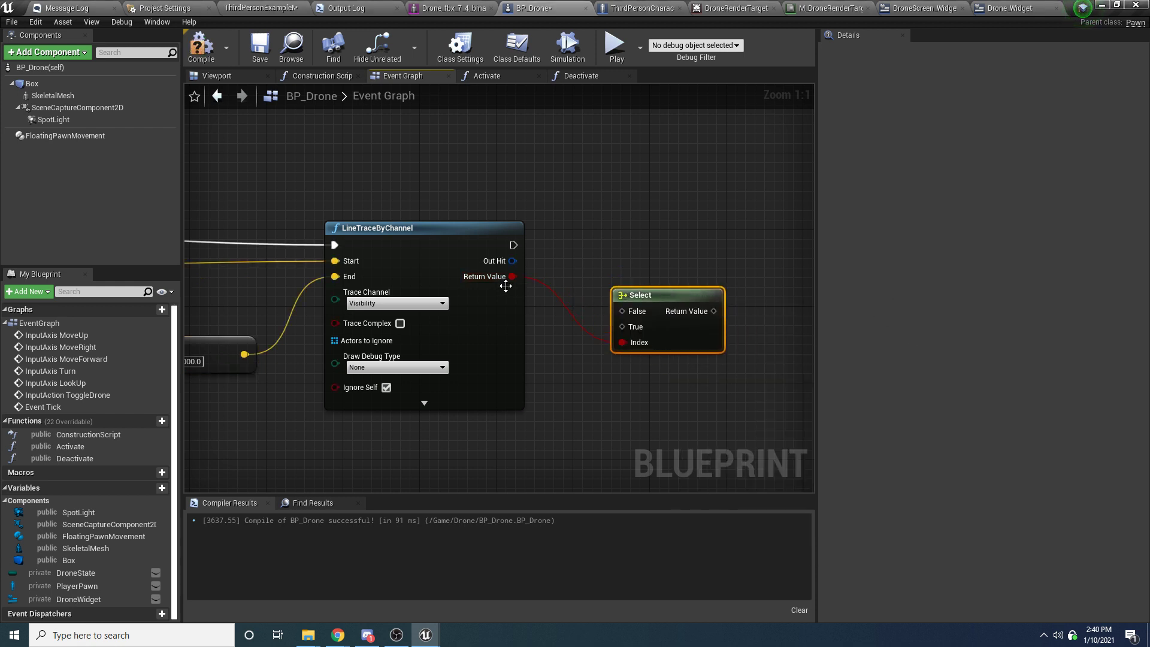
mouse_move(691, 276)
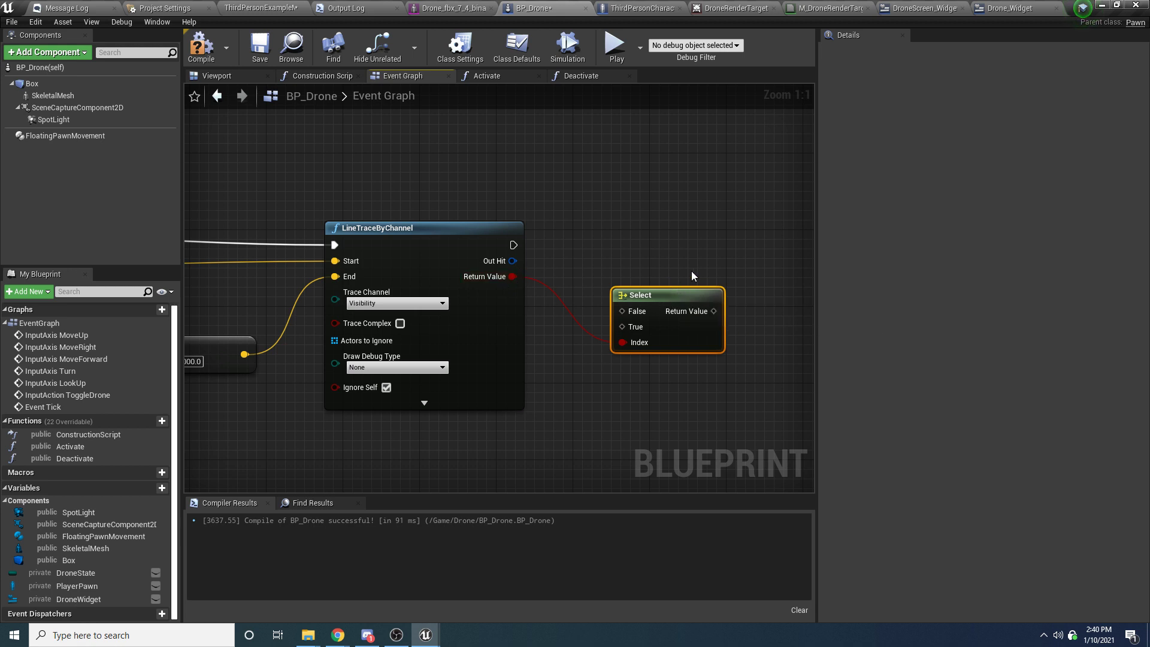
mouse_move(684, 260)
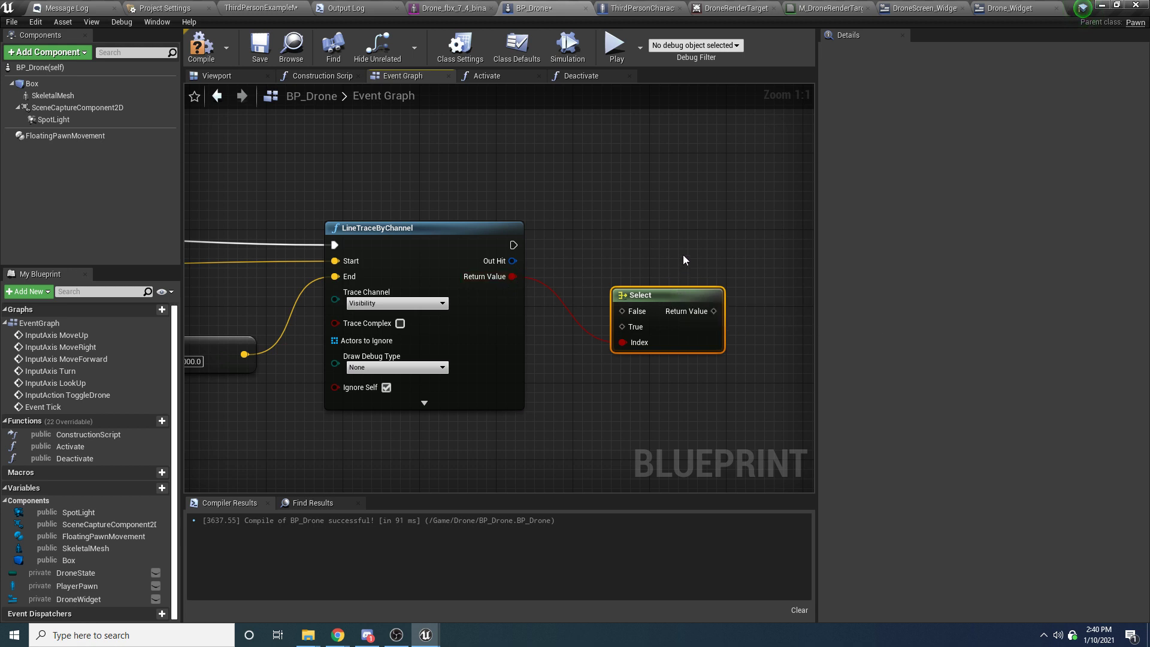
mouse_move(738, 250)
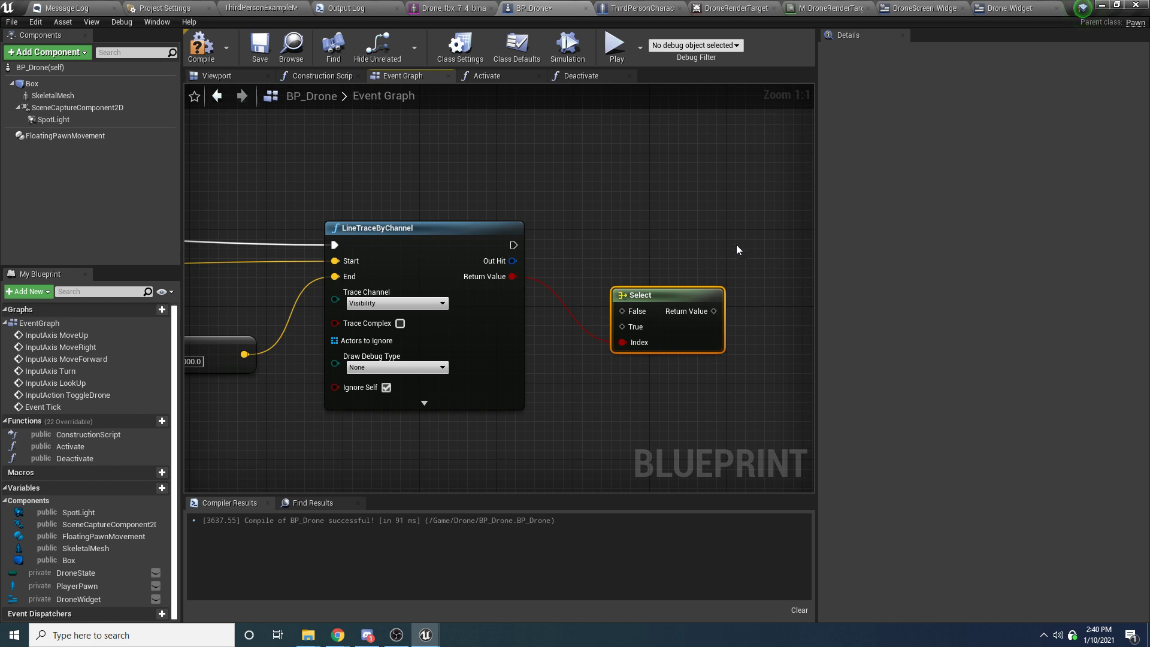
mouse_move(256, 495)
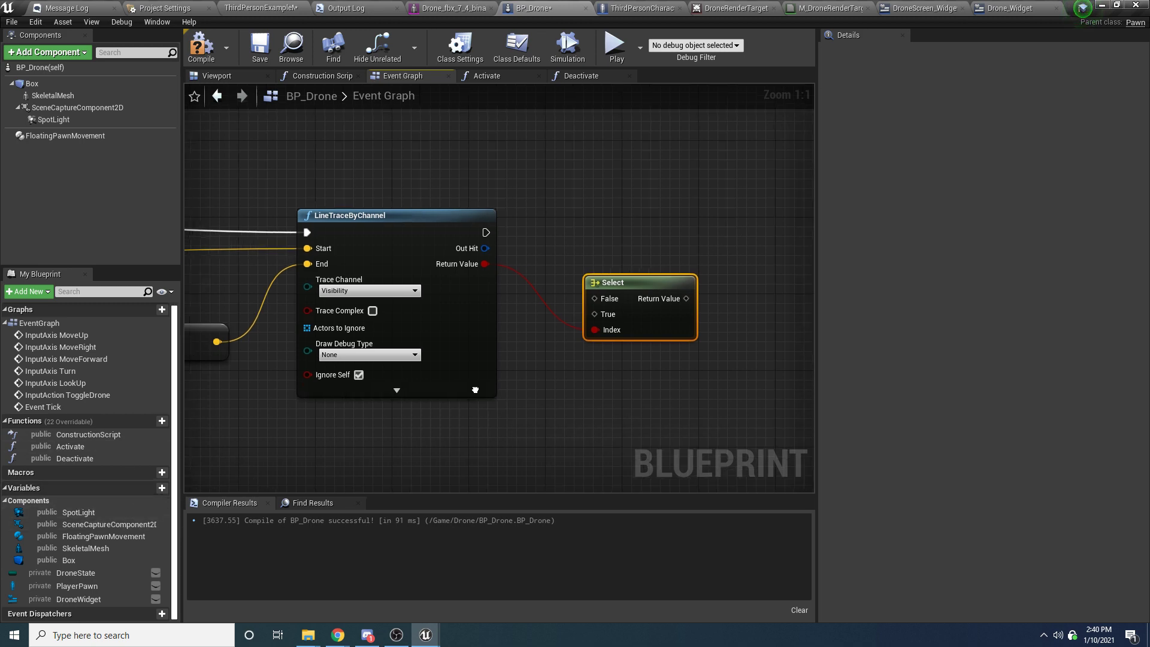
click(151, 488)
text(AltitudeInMeters)
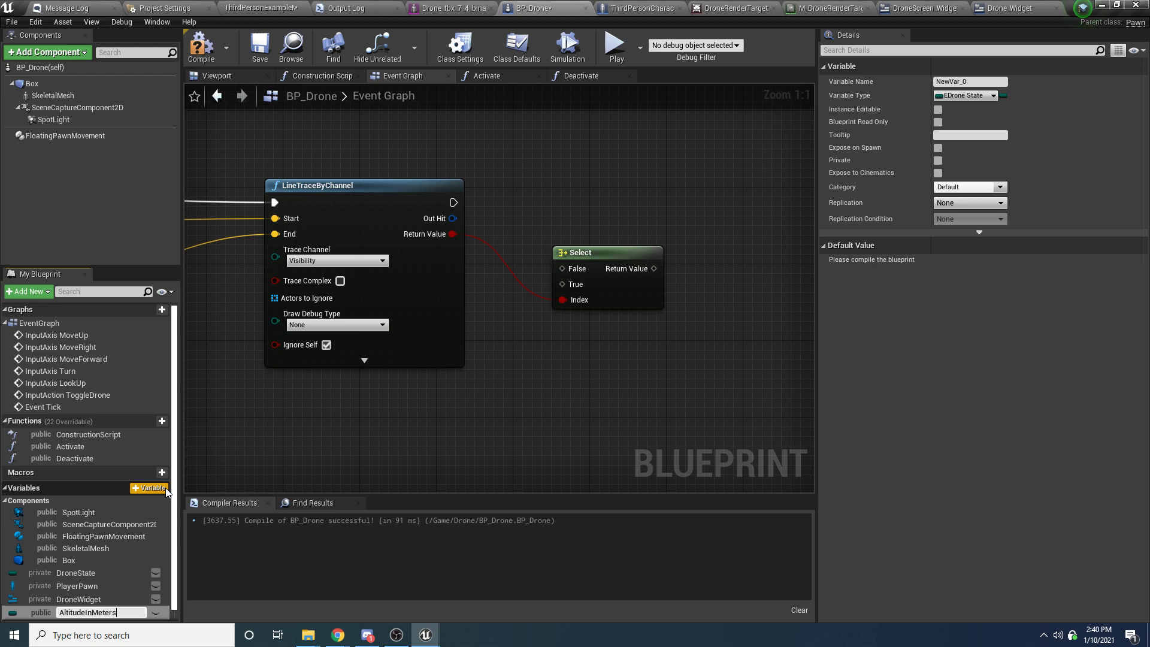
Step: Make AltitudeInMeters a private Float and duplicate it as DistanceInMeters
click(968, 96)
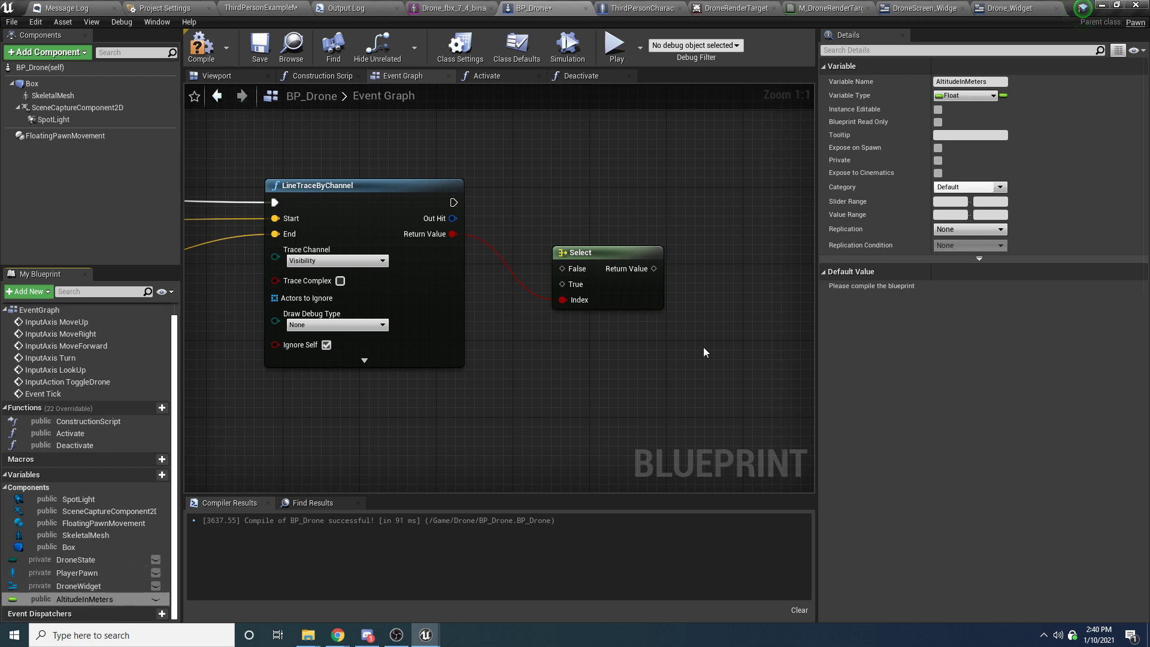
click(937, 160)
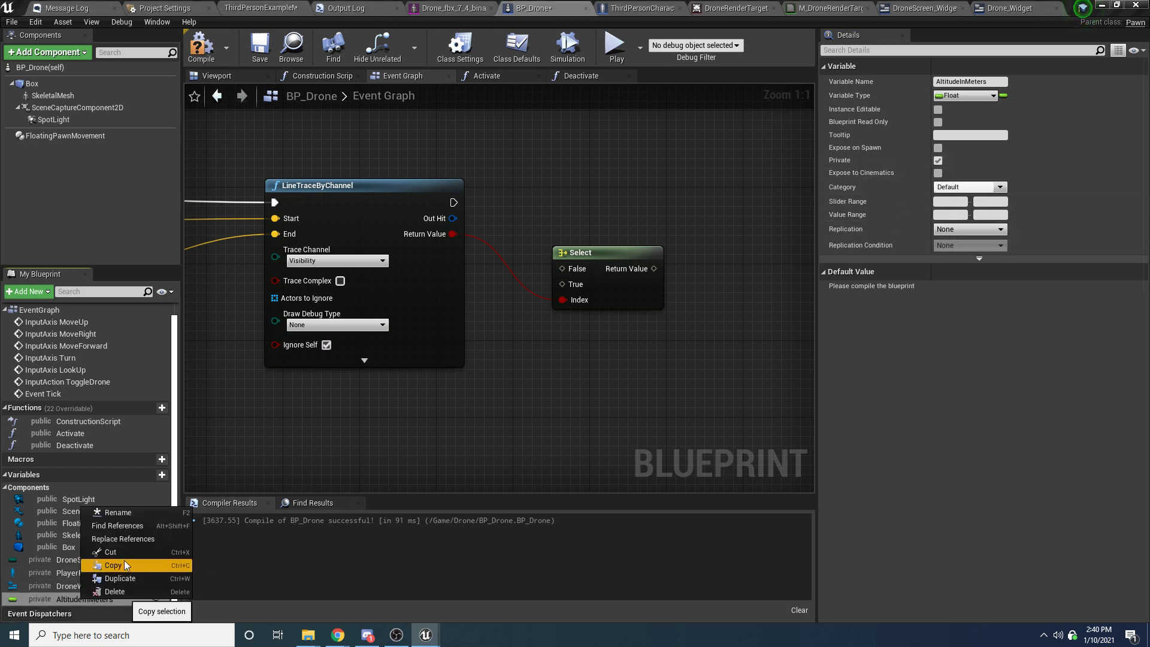
click(119, 577)
text(DistanceInMeters)
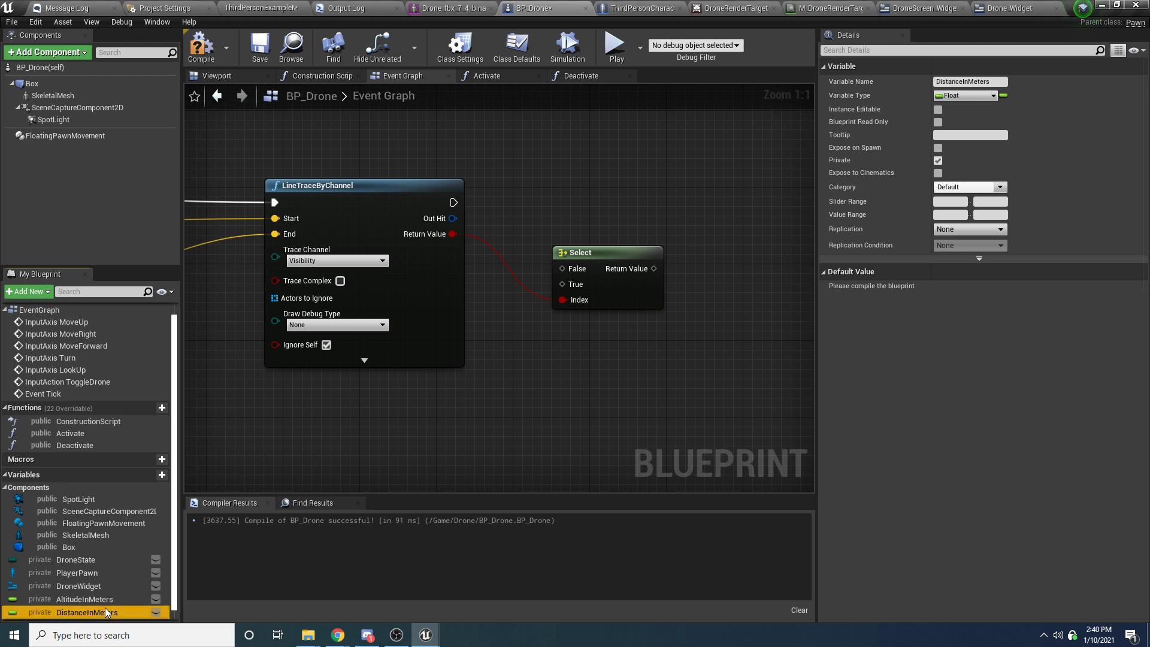
mouse_move(495, 400)
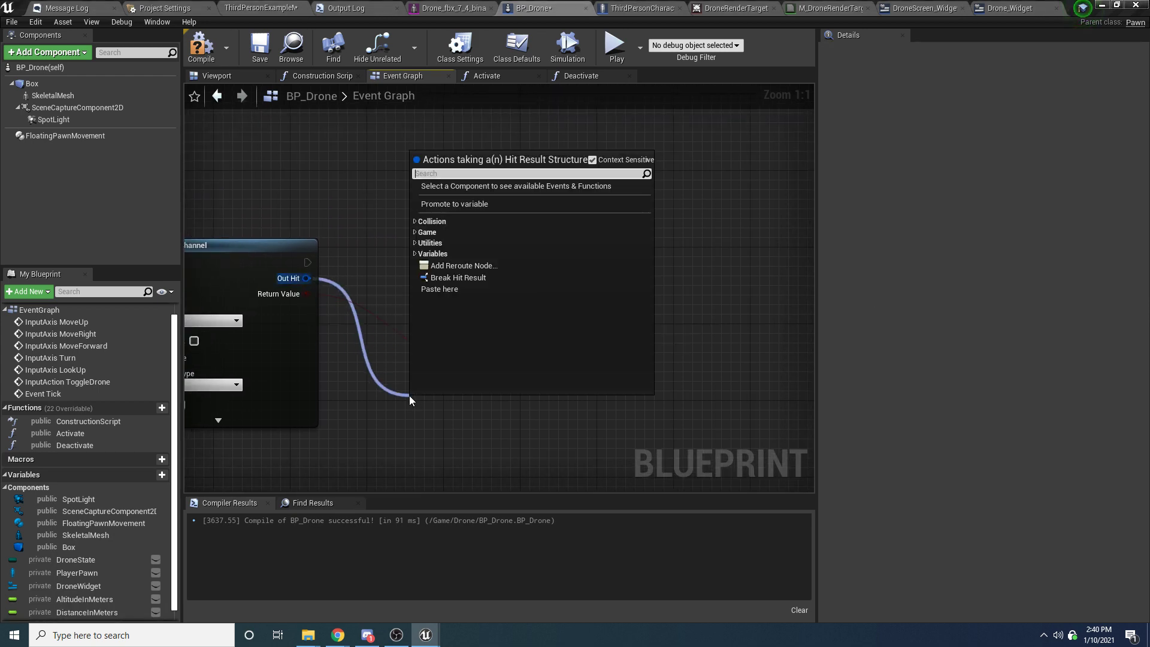
Step: Add a Break Hit Result node off the trace's Out Hit pin
click(459, 277)
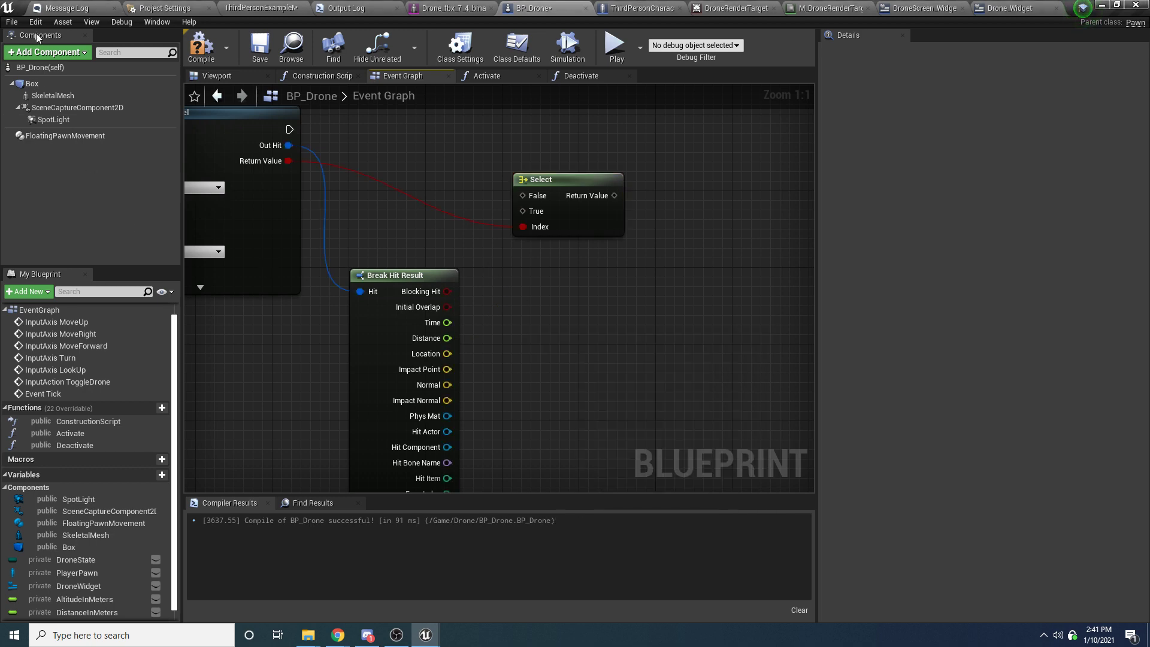
mouse_move(35, 22)
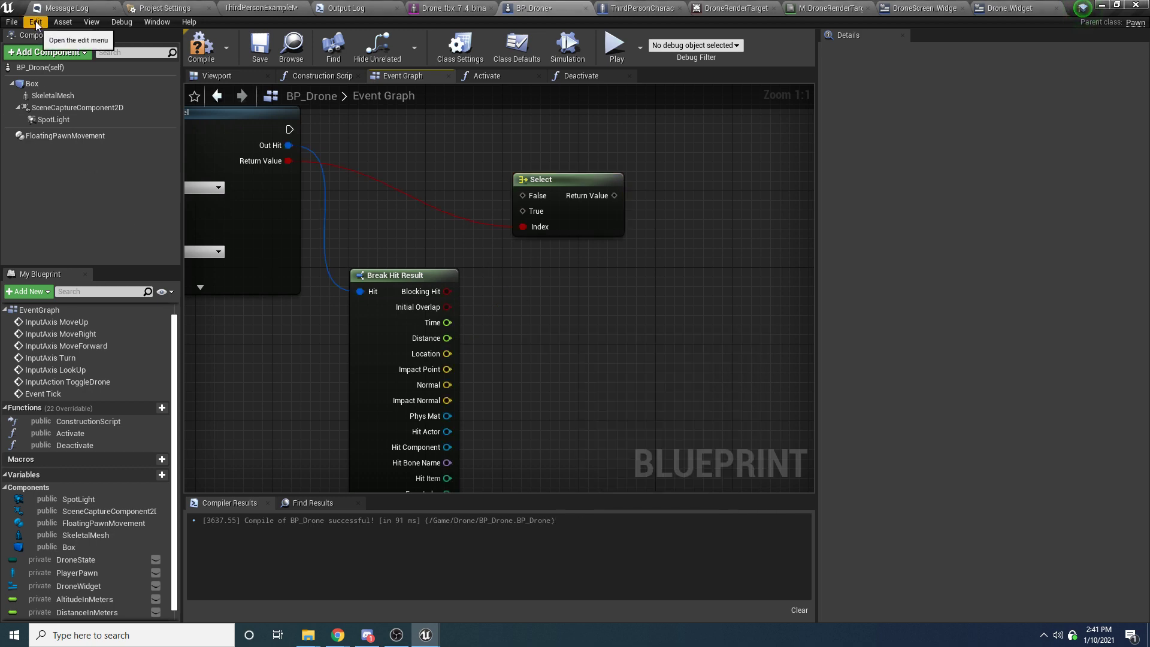
click(162, 8)
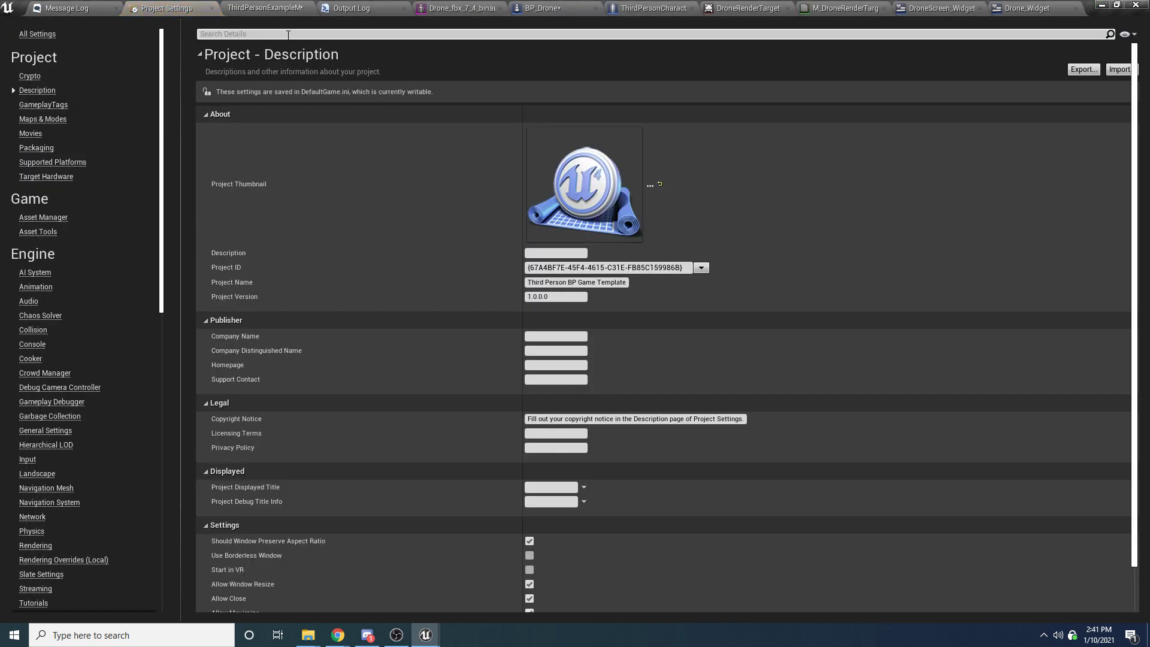
text(units)
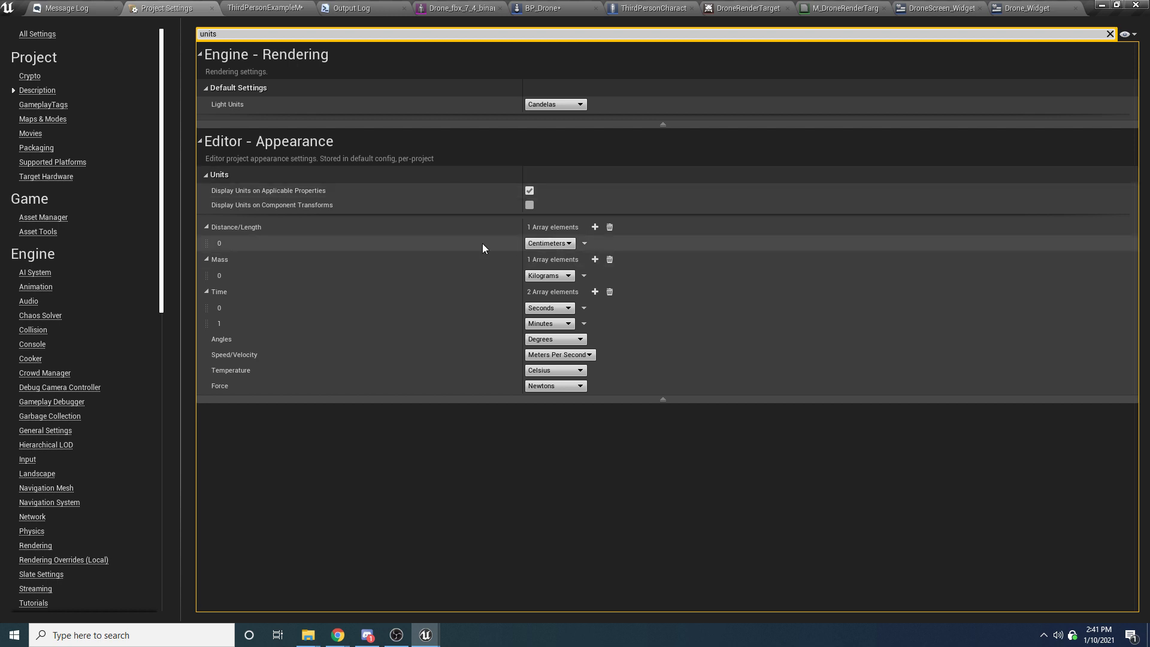
mouse_move(1089, 54)
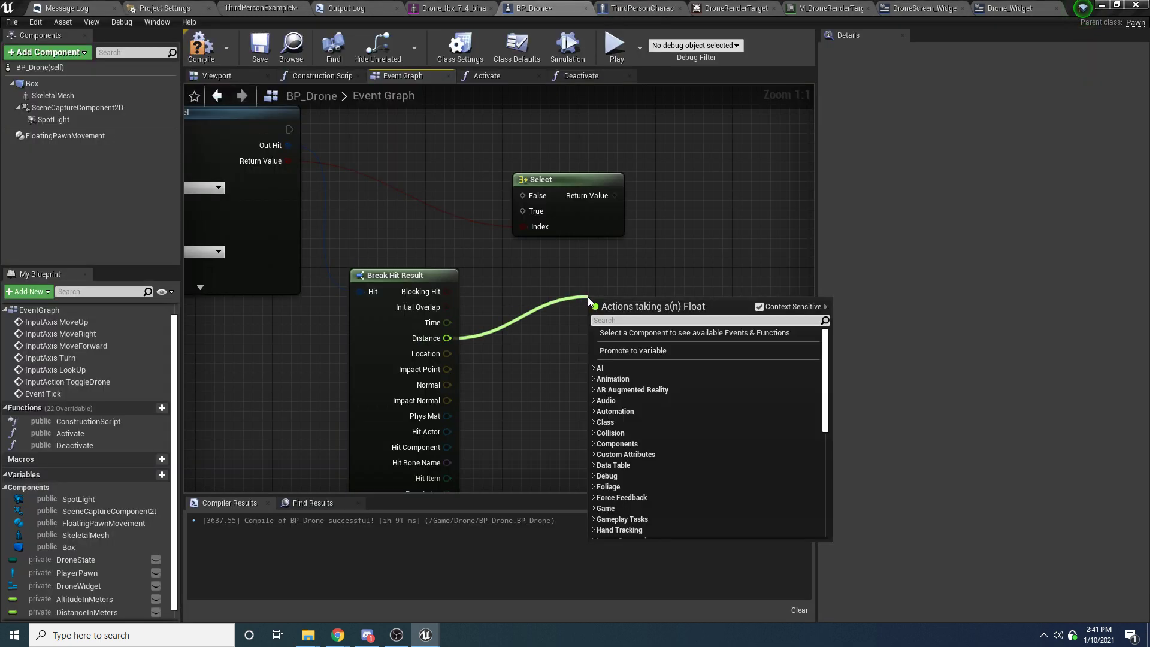
Step: Divide the hit distance by 100, set AltitudeInMeters from the Select node, and compile
text(float /)
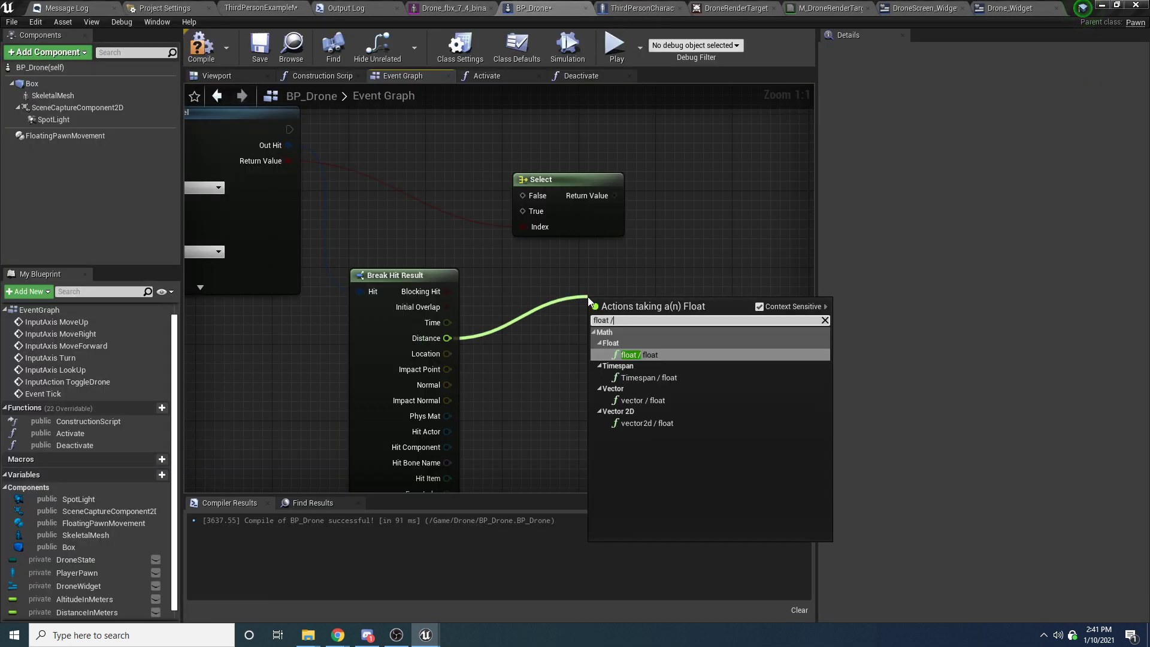
click(629, 355)
text(100)
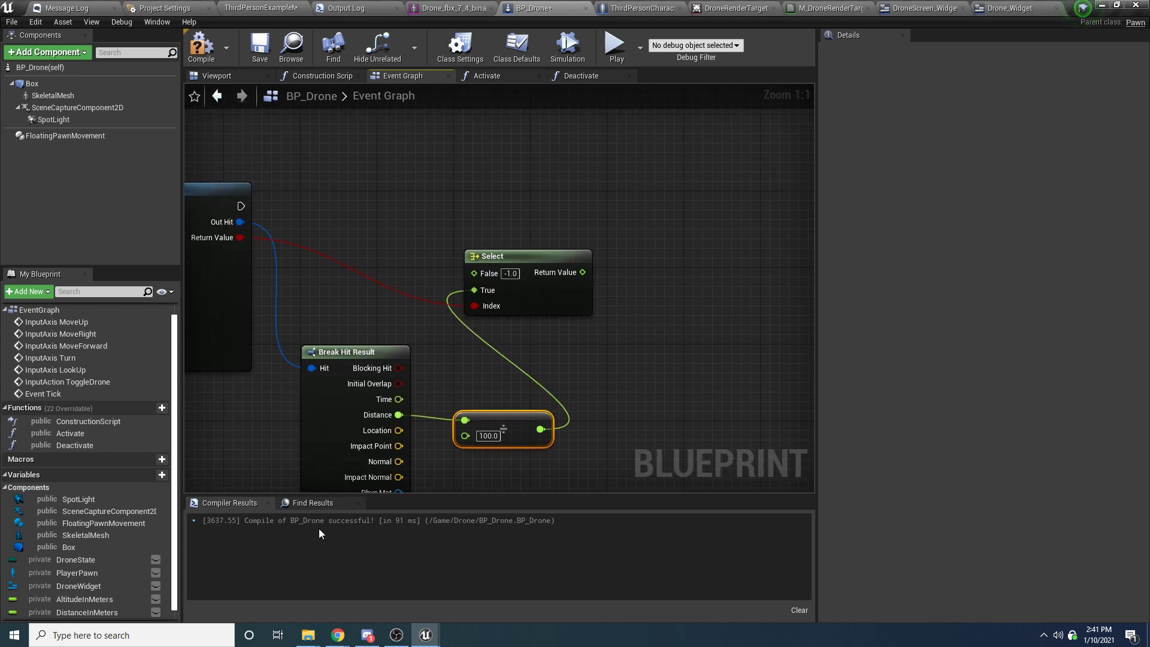
click(85, 599)
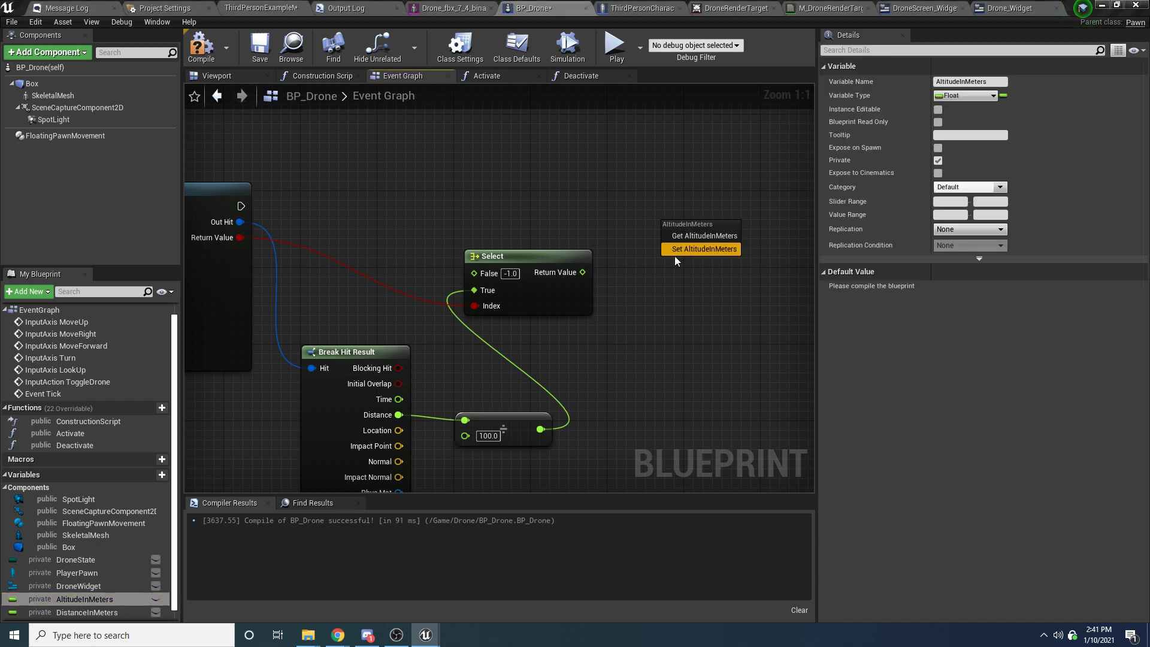
click(702, 249)
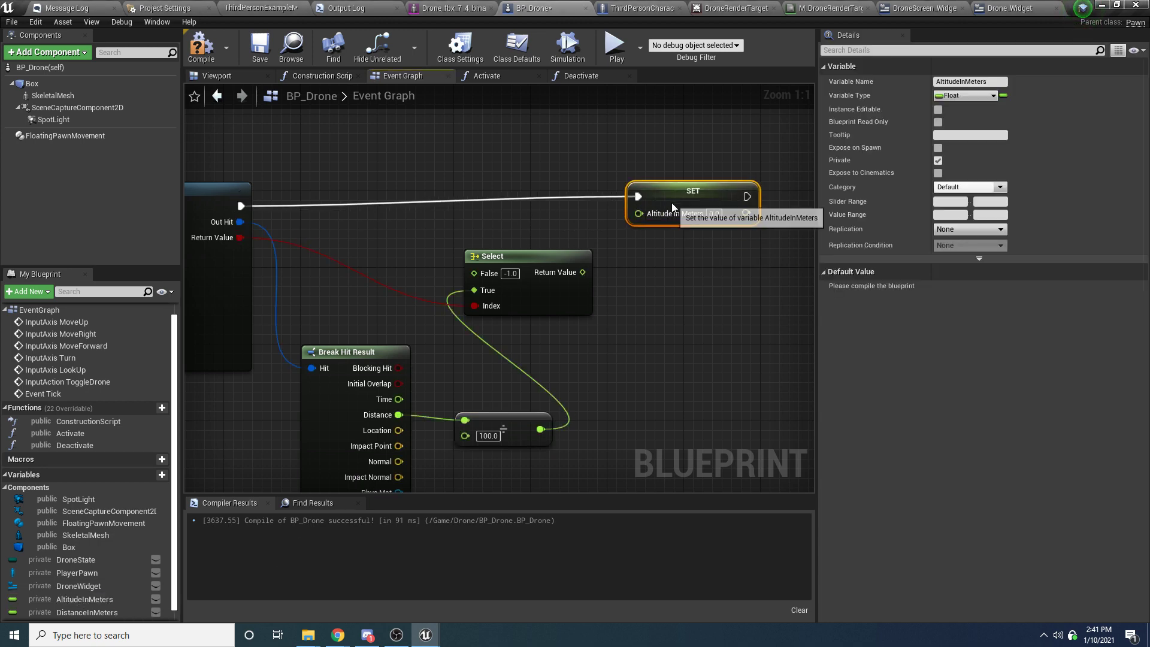
scroll(down, 3)
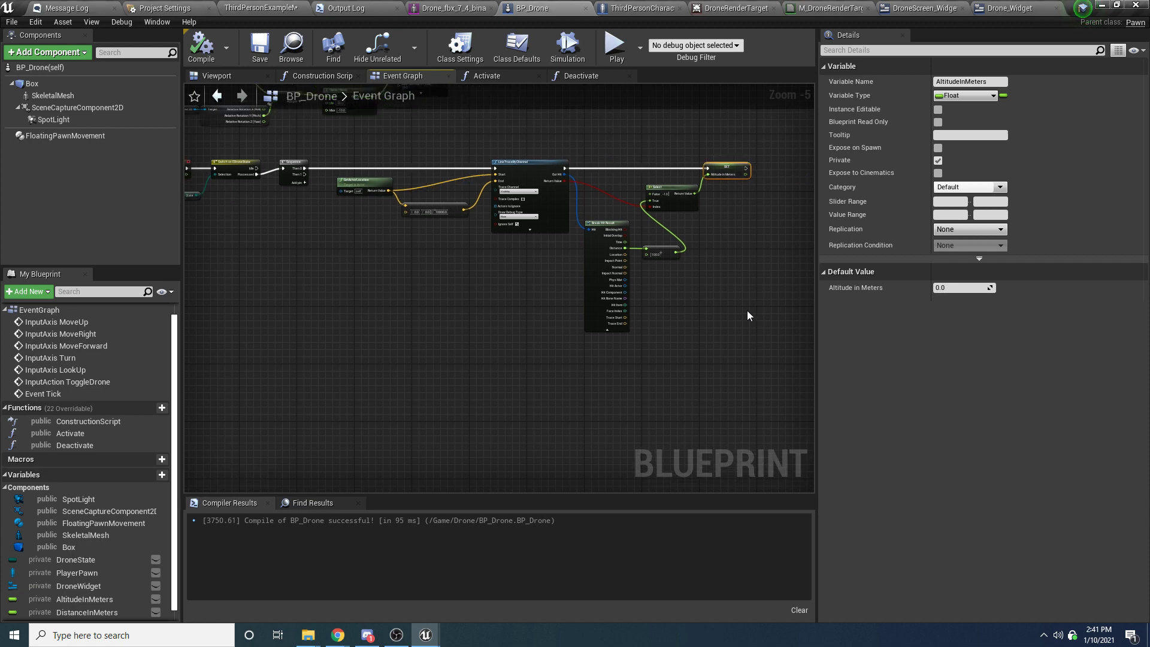
click(202, 46)
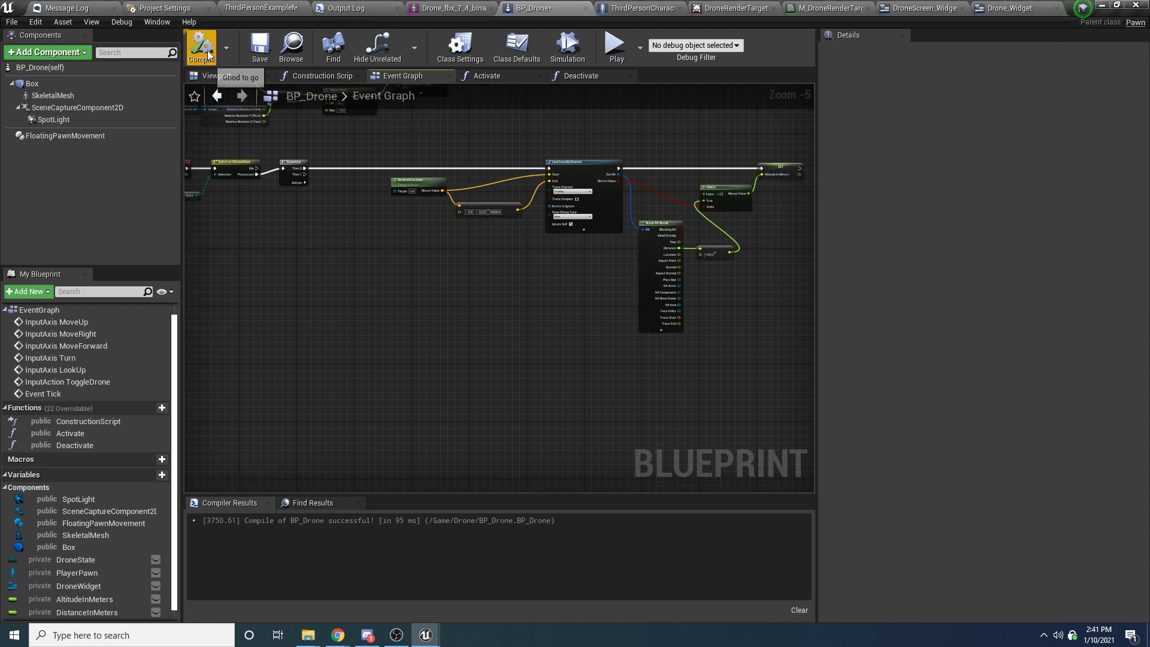
Step: Add a second LineTraceByChannel node and wire it from the Sequence Then 1 pin
right_click(576, 378)
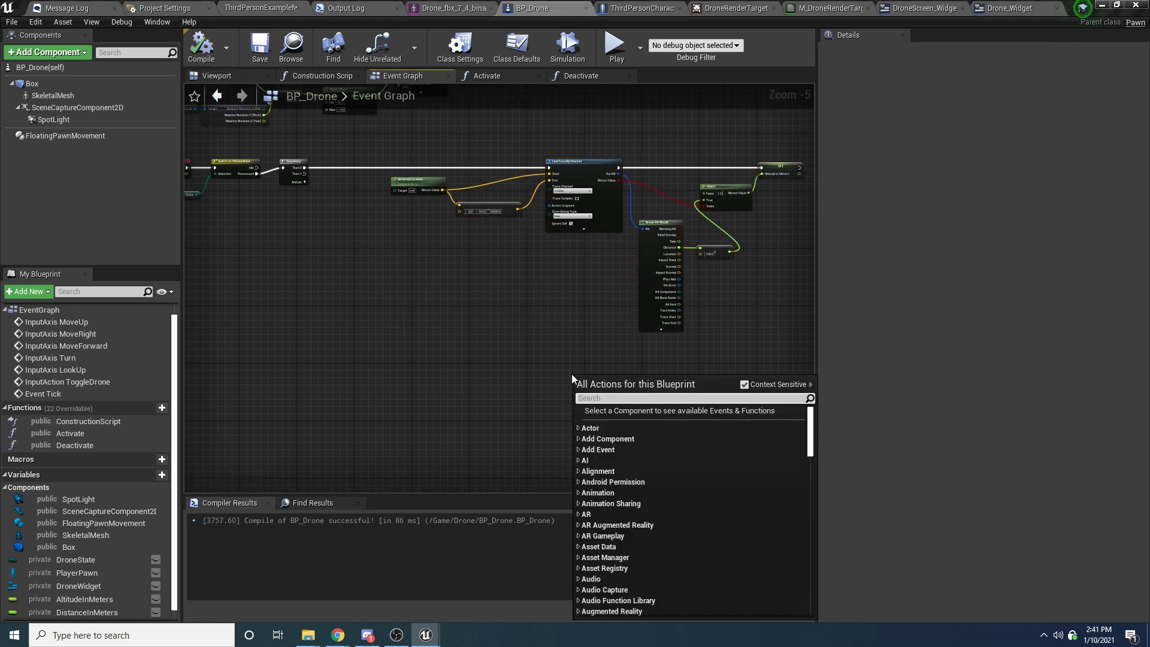
text(line trace by c)
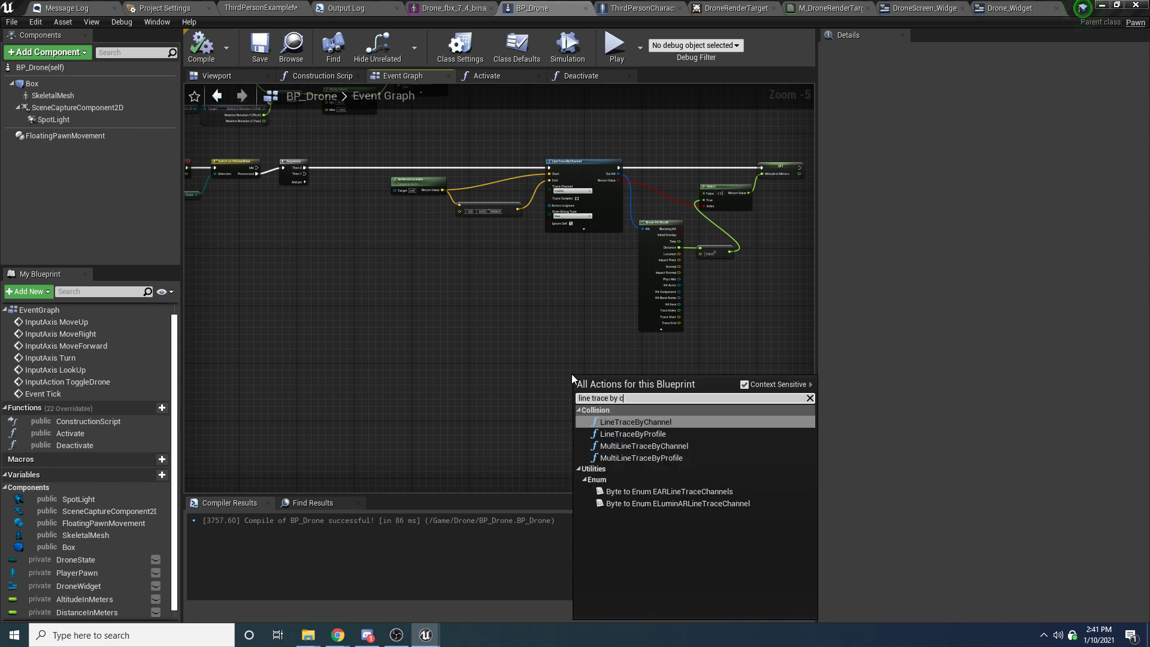
click(635, 421)
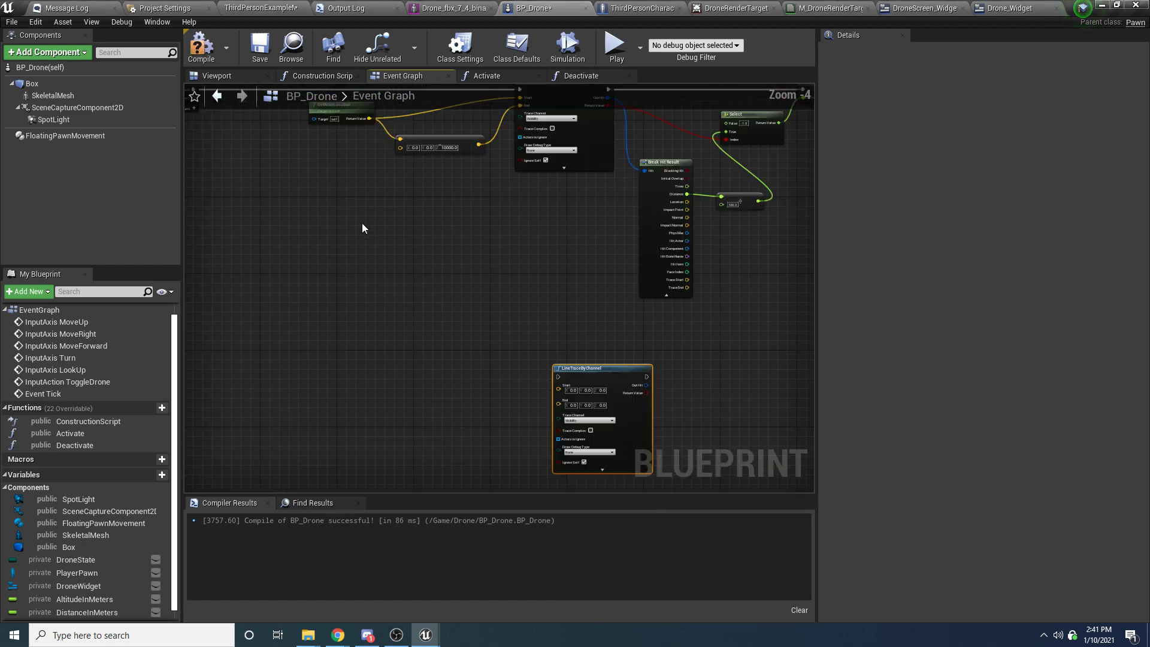
scroll(down, 3)
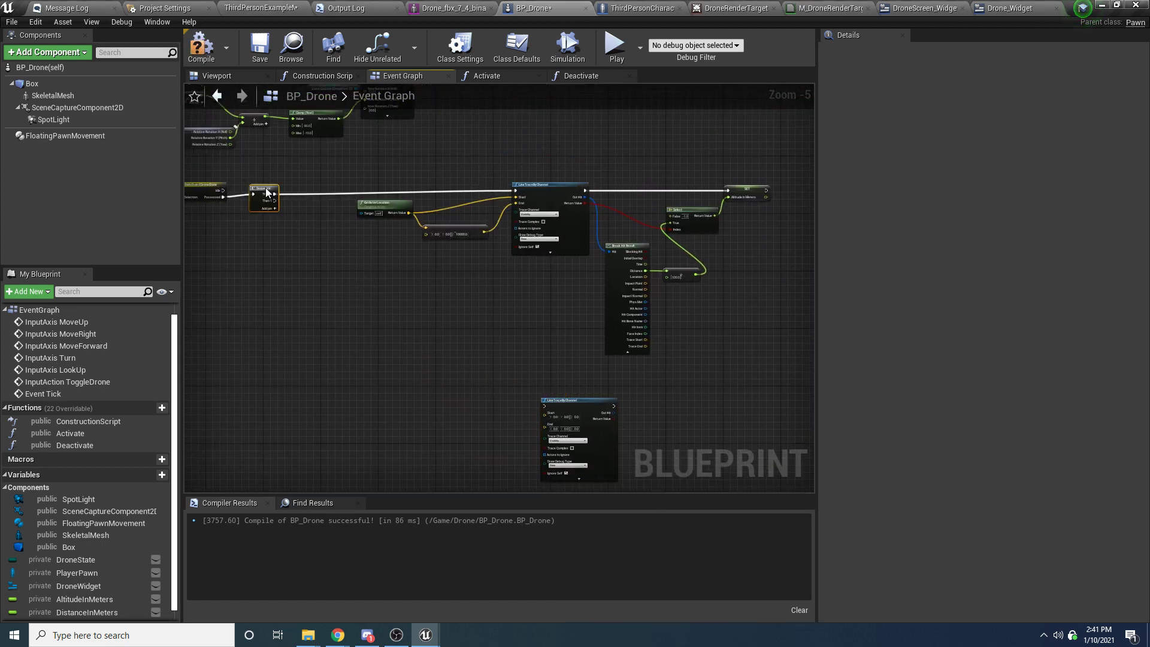
scroll(up, 3)
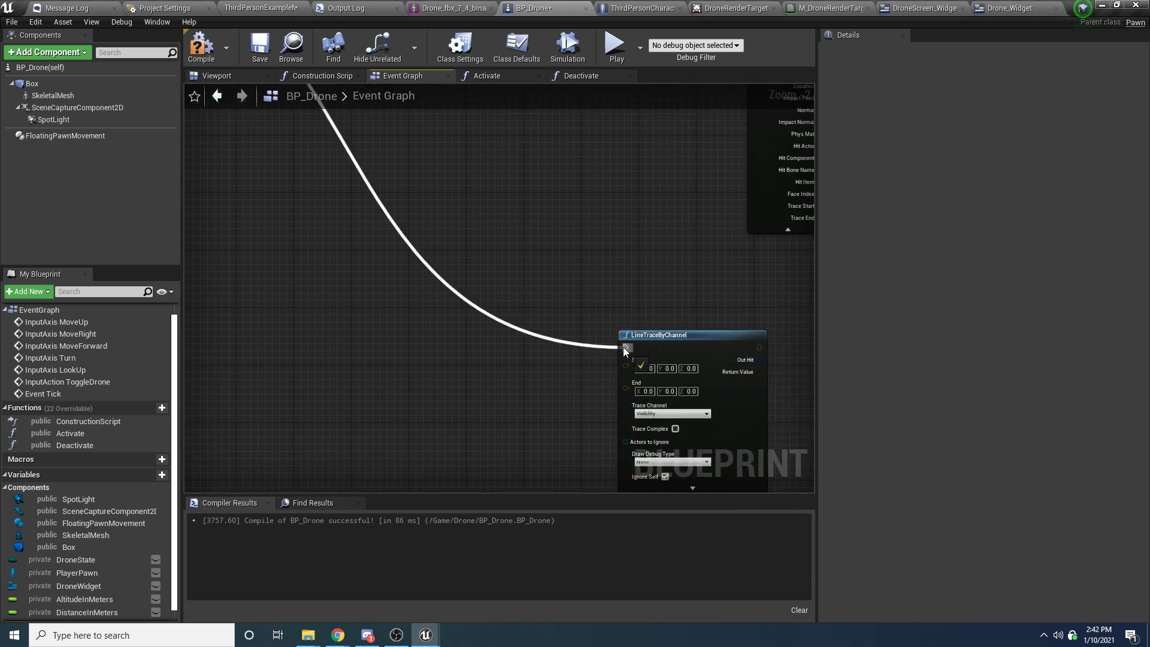
scroll(down, 3)
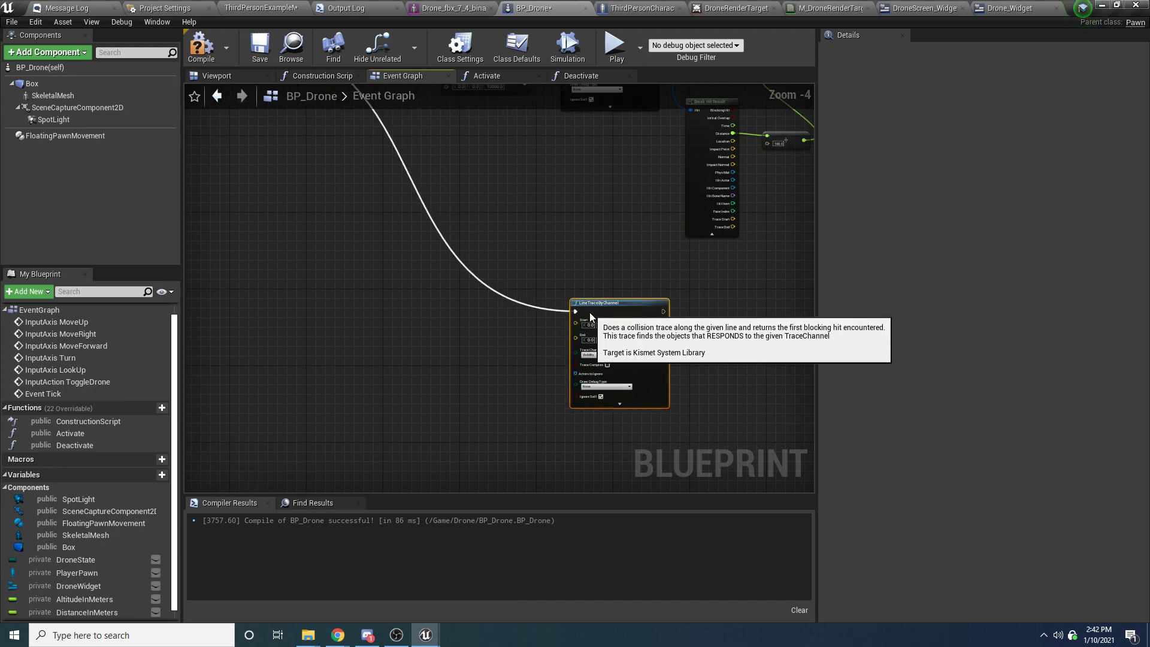
scroll(up, 3)
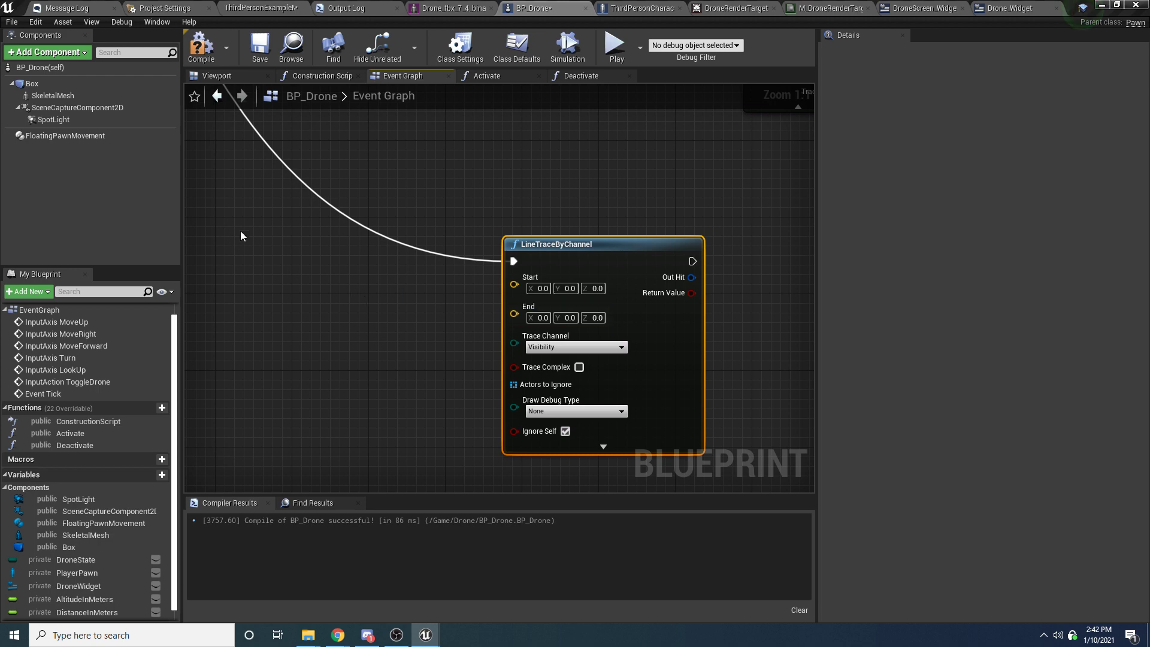
Step: Feed the scene capture's world location into the trace Start and scale its forward vector for the End
click(77, 106)
text(get world)
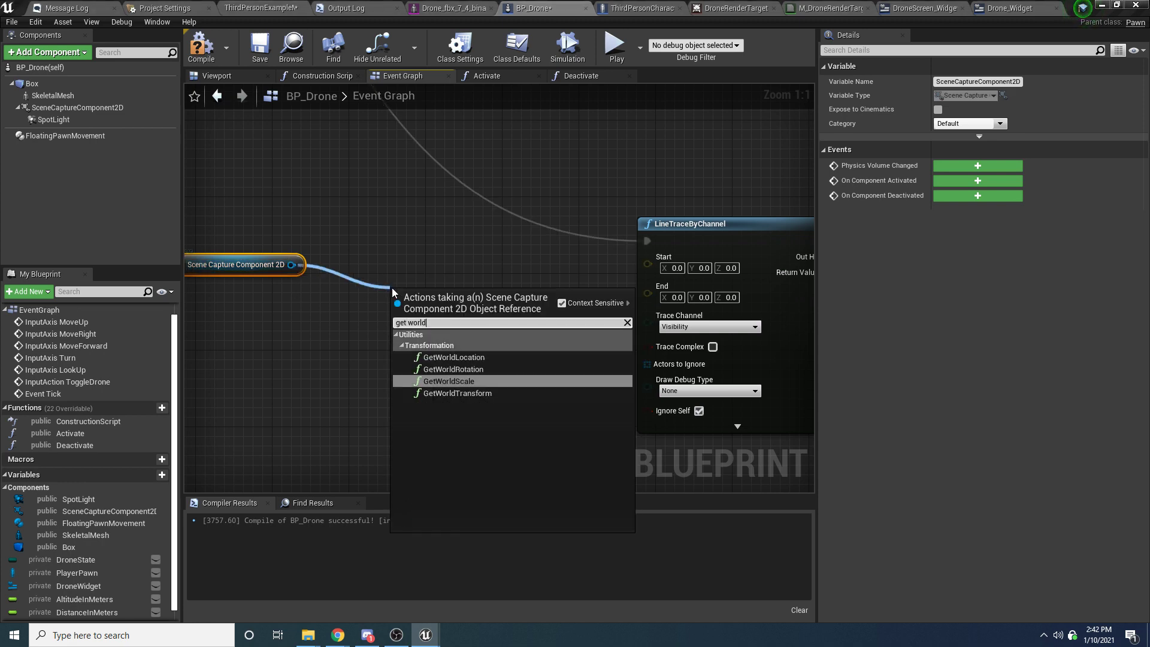
click(453, 357)
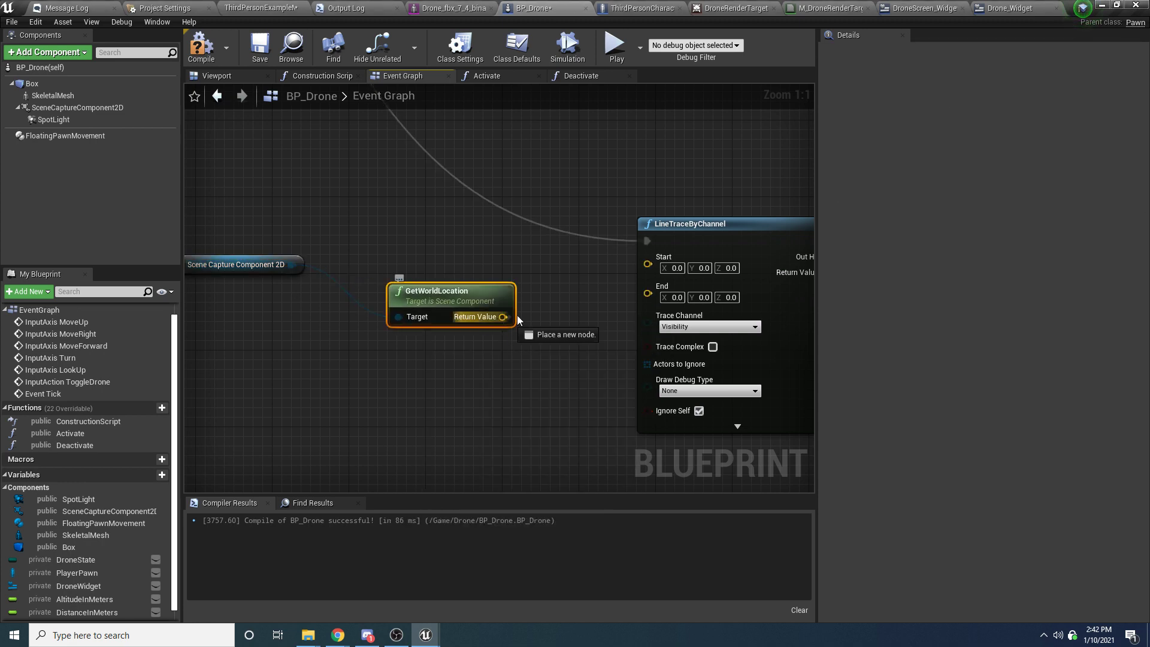
drag(451, 290, 404, 243)
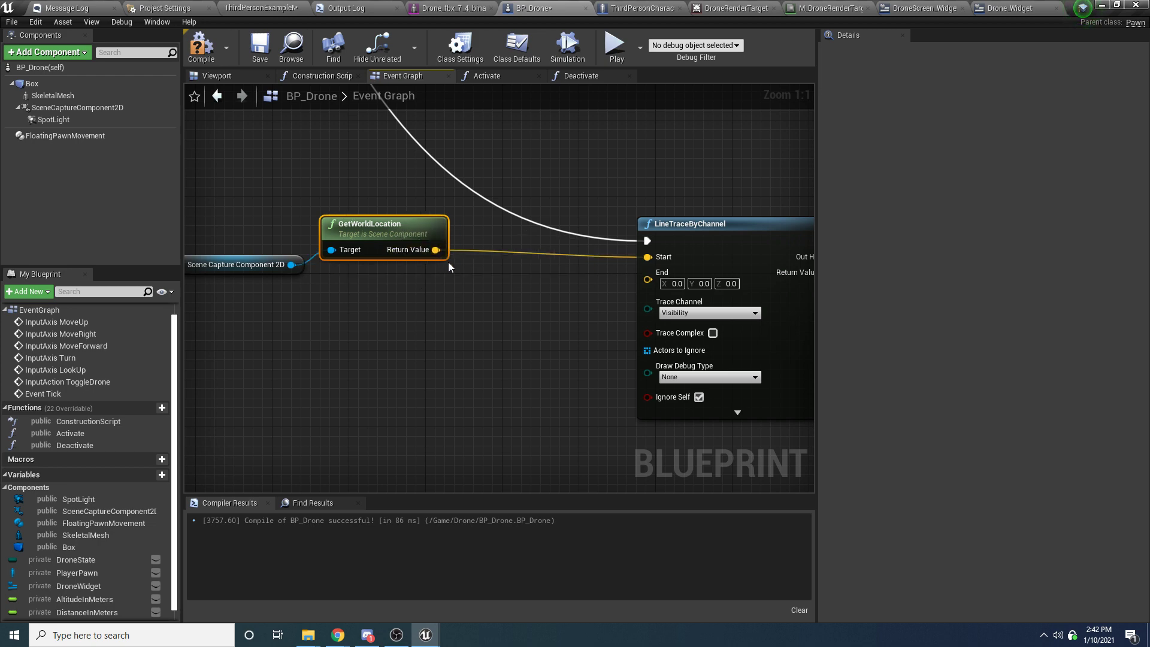
mouse_move(472, 306)
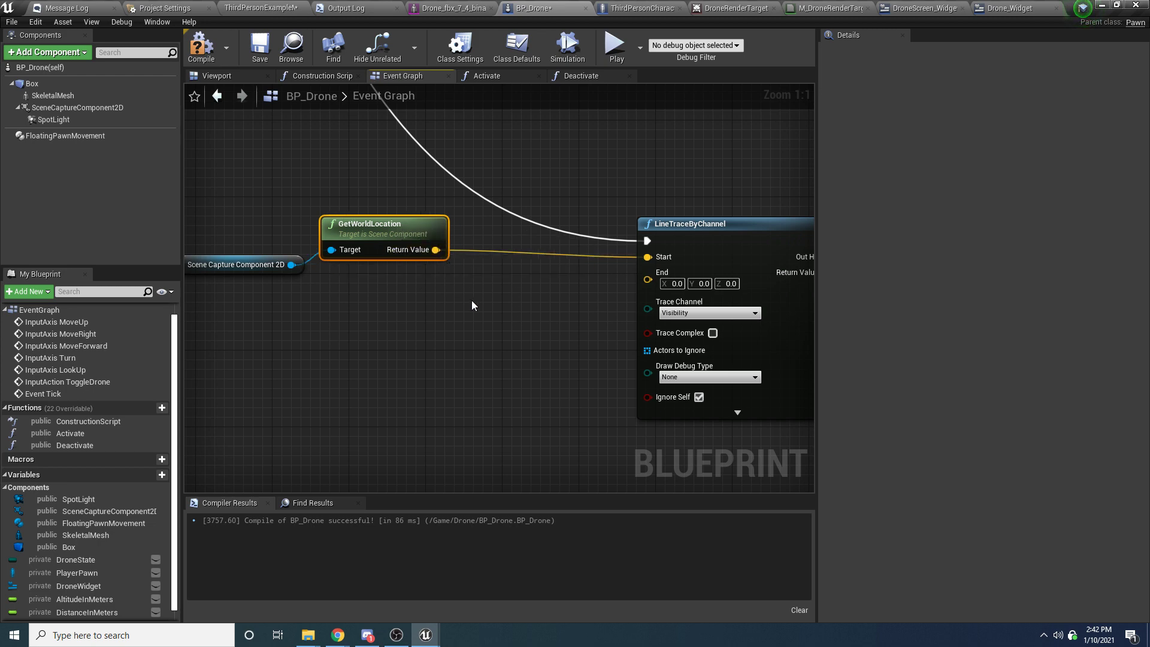
mouse_move(440, 260)
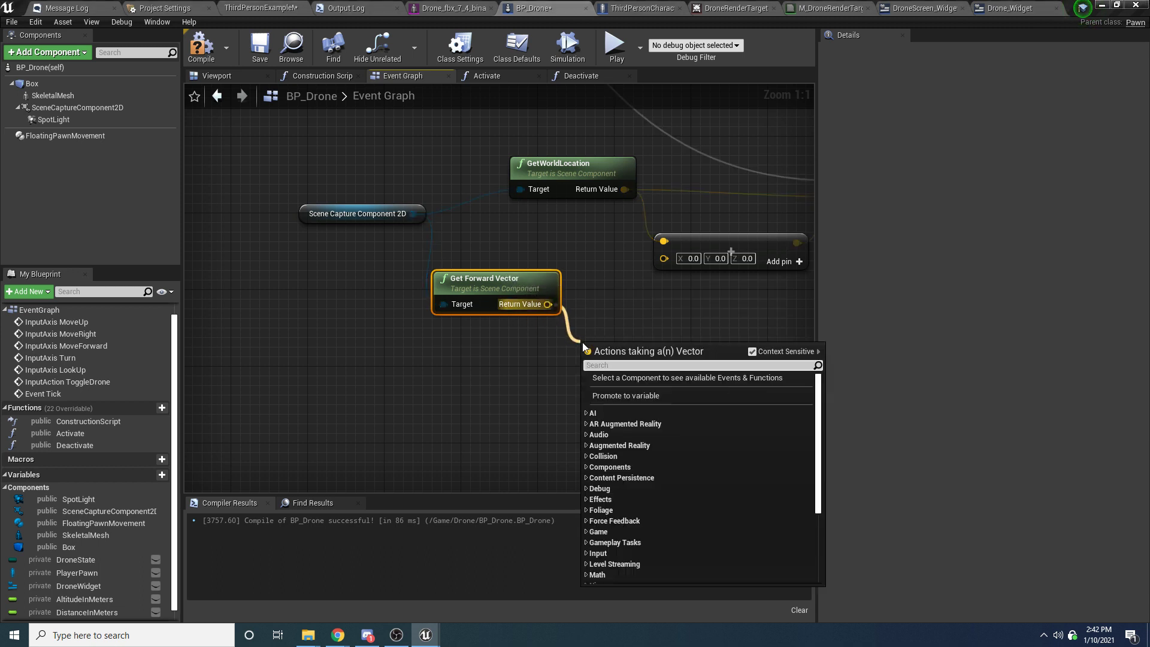
text(flo)
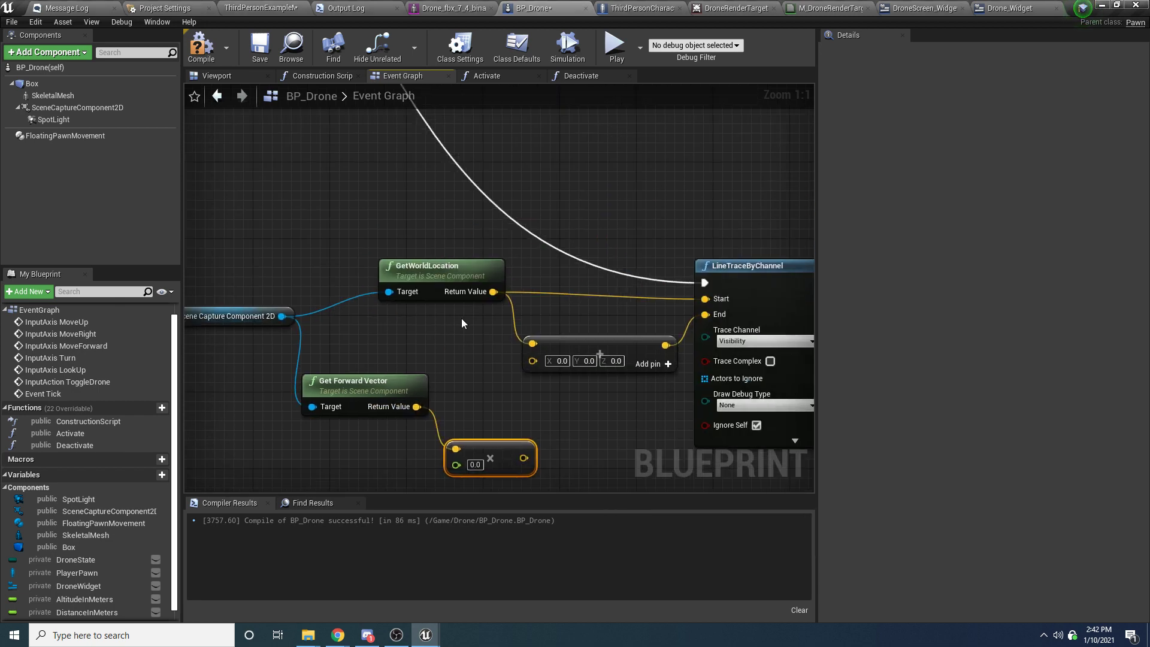
text(100)
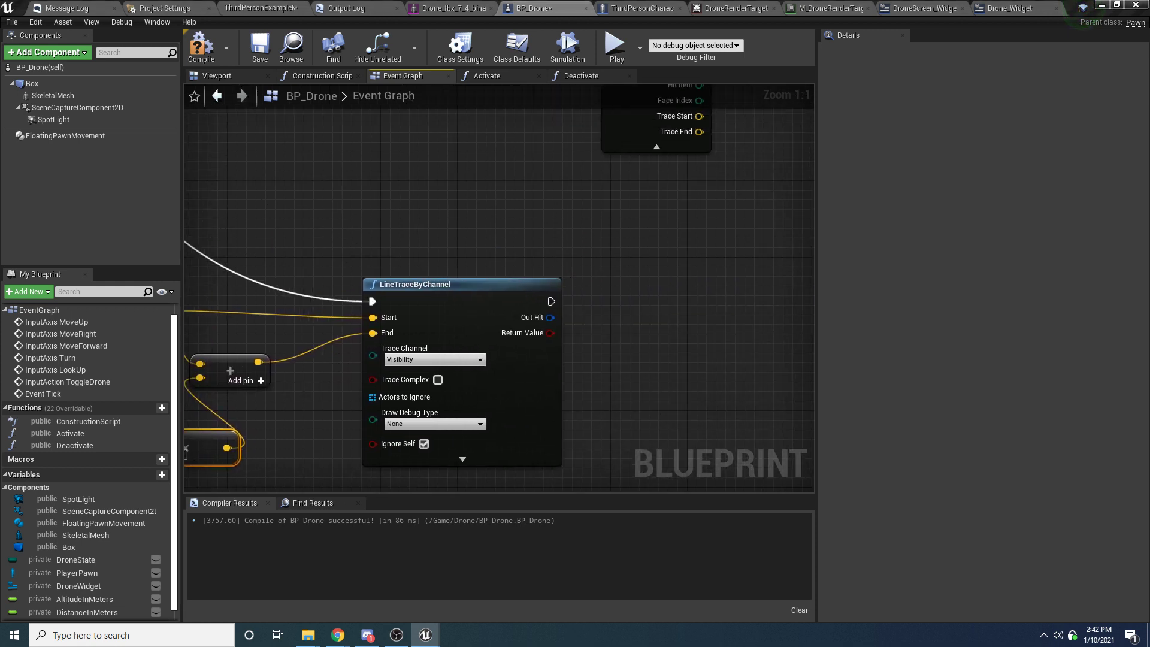
Step: Wire the second trace's Out Hit into a Break Hit Result and select DistanceInMeters before compiling
scroll(down, 3)
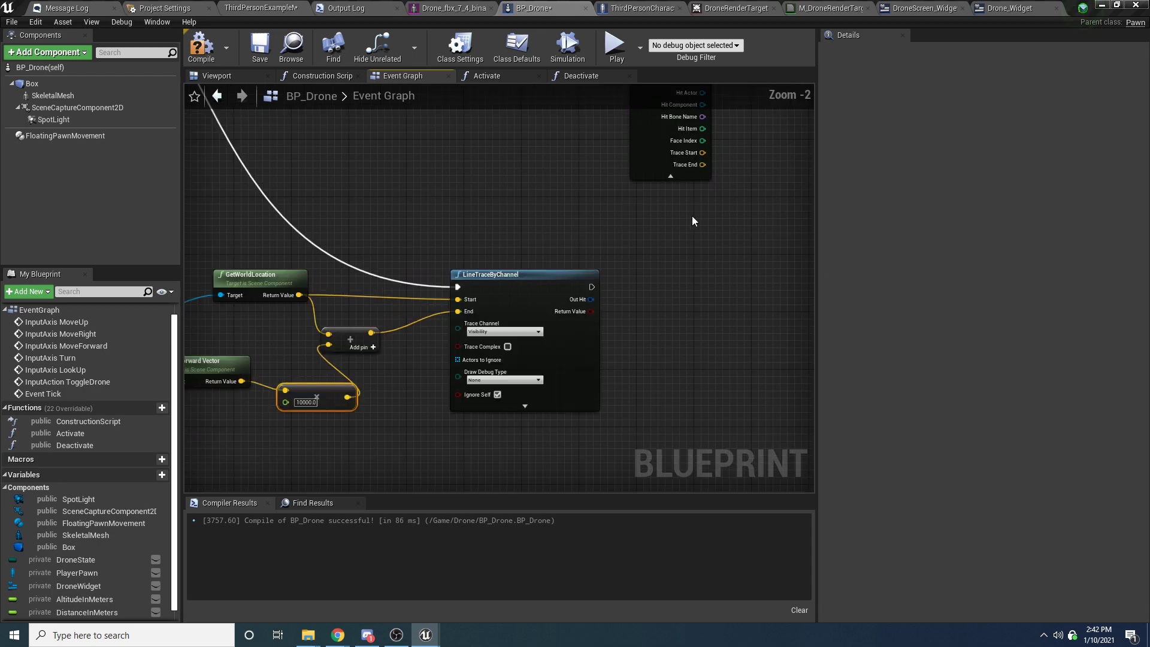
scroll(down, 3)
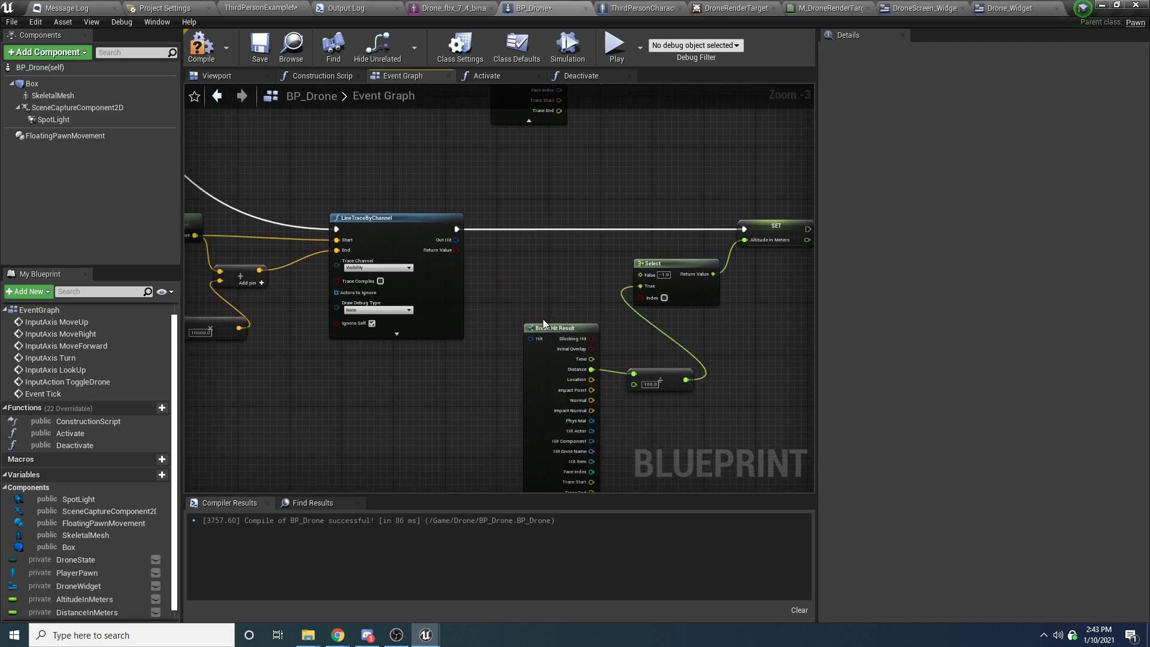
scroll(up, 3)
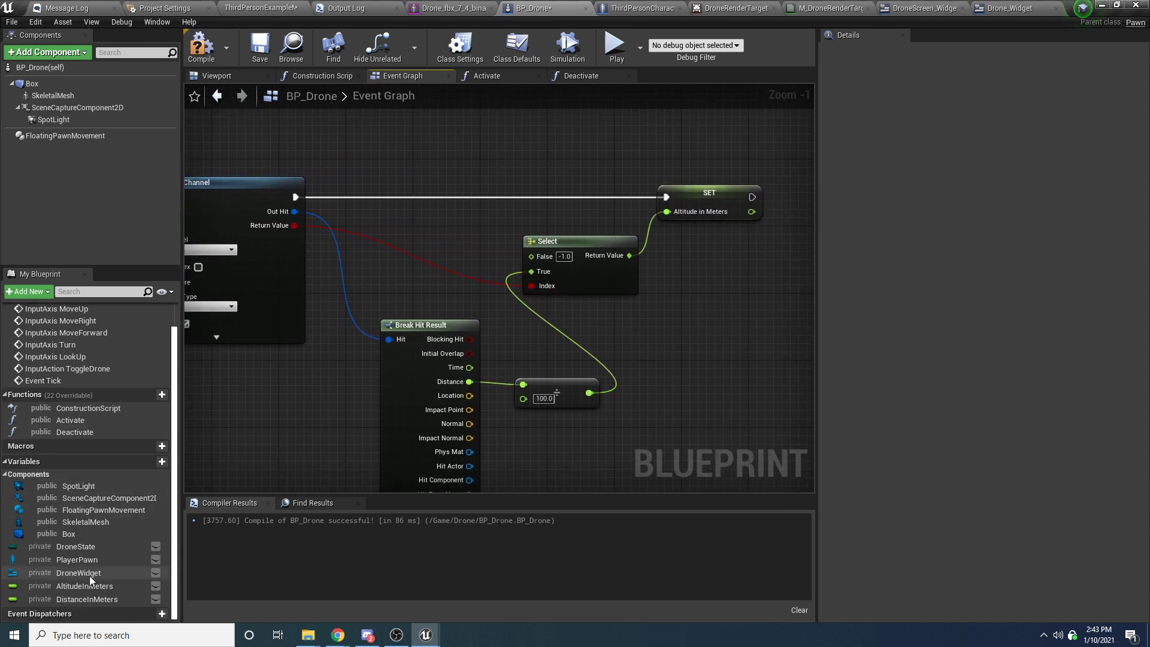
click(86, 599)
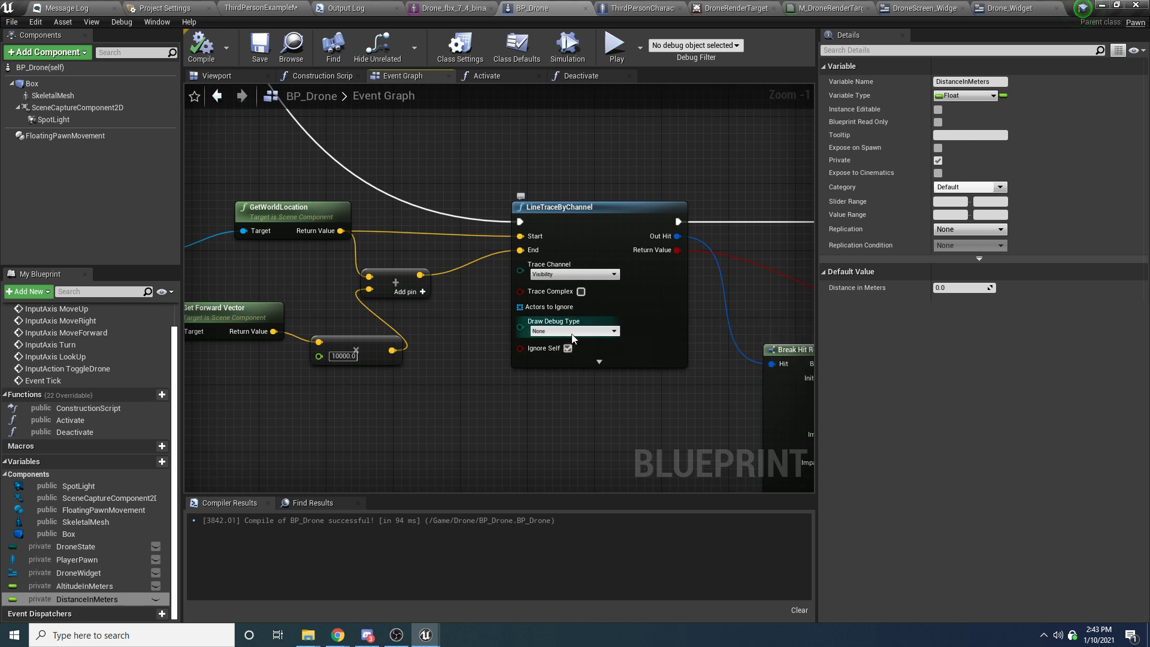
Step: Set Draw Debug Type to For One Frame on both LineTraceByChannel nodes and start a play test
click(574, 330)
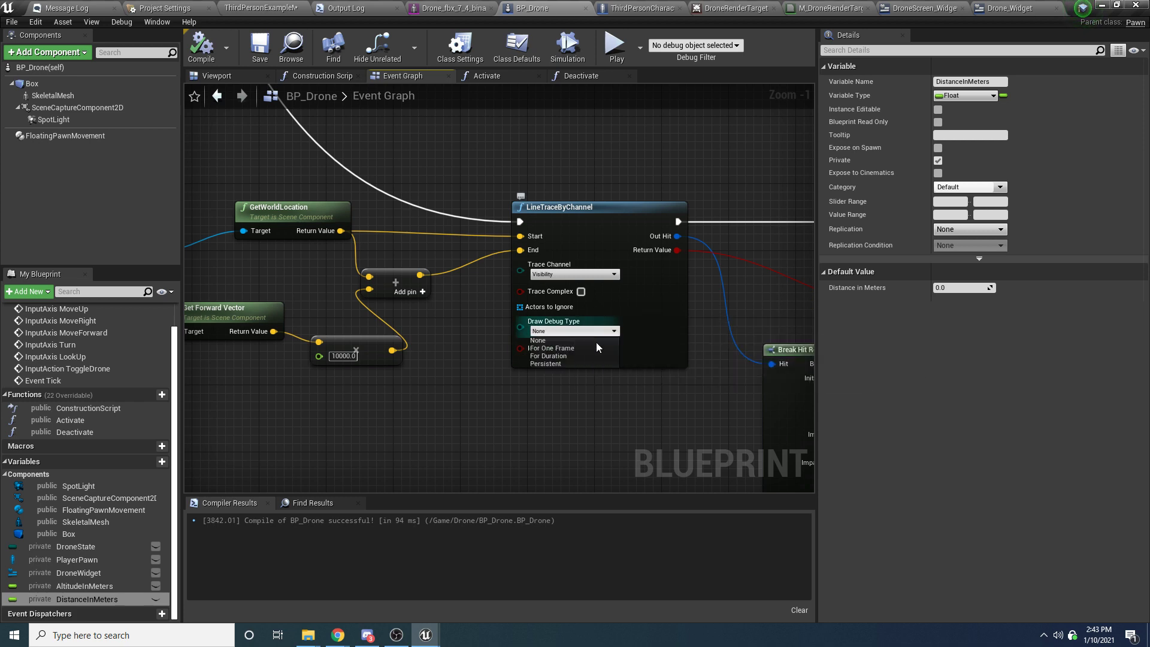
mouse_move(554, 365)
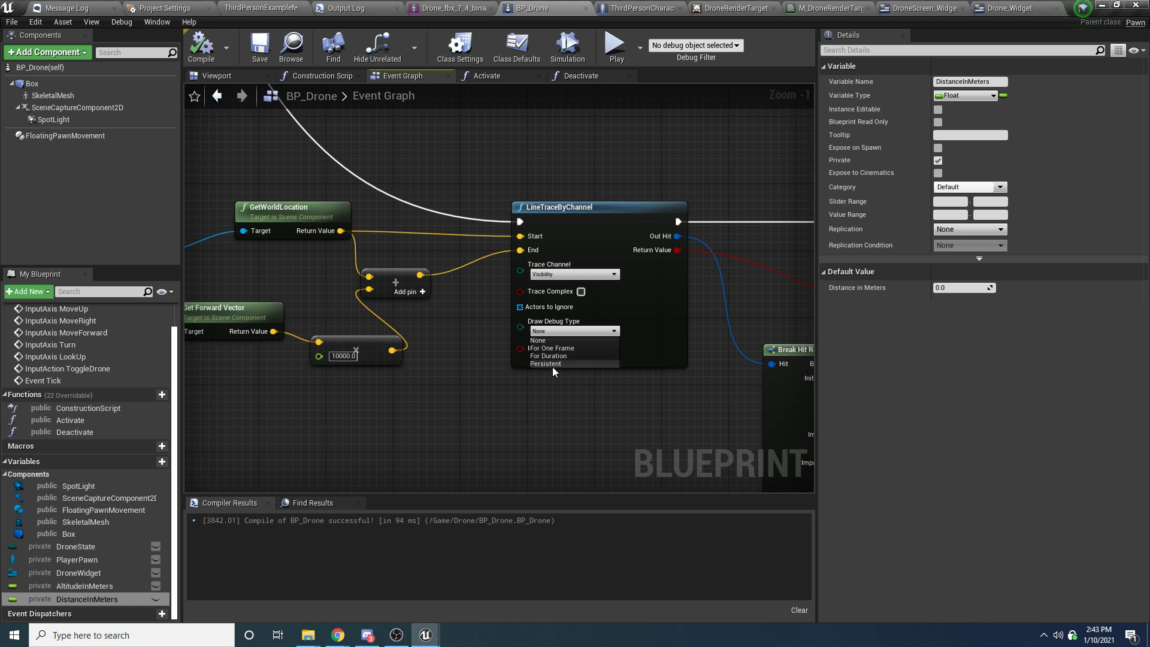
mouse_move(554, 347)
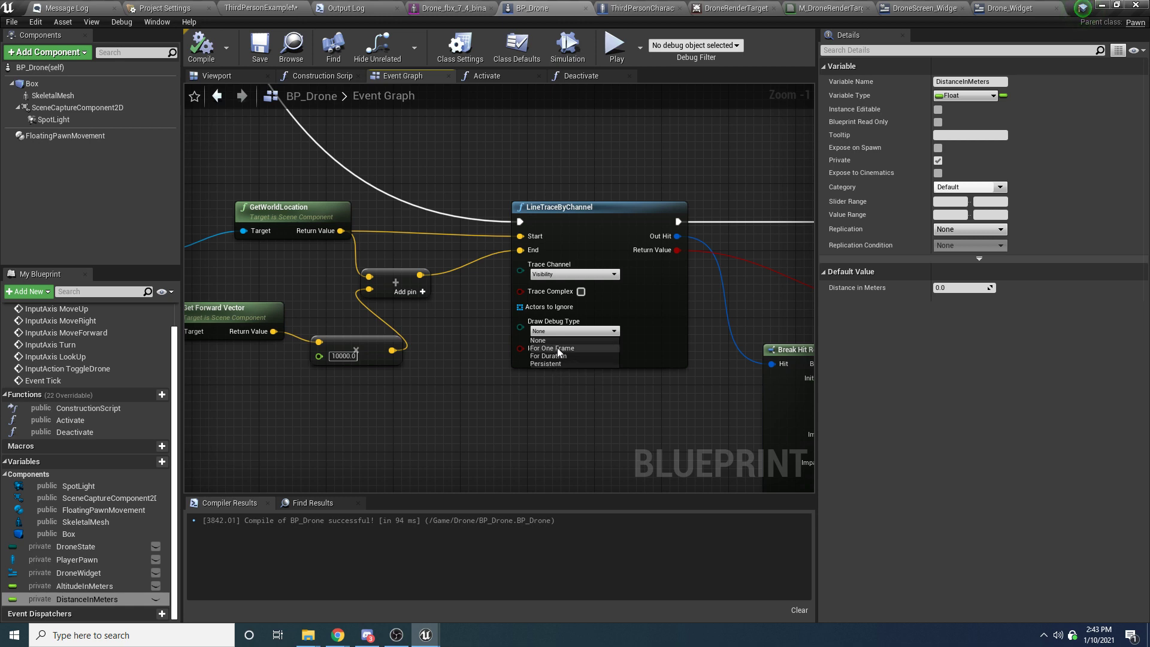
mouse_move(560, 357)
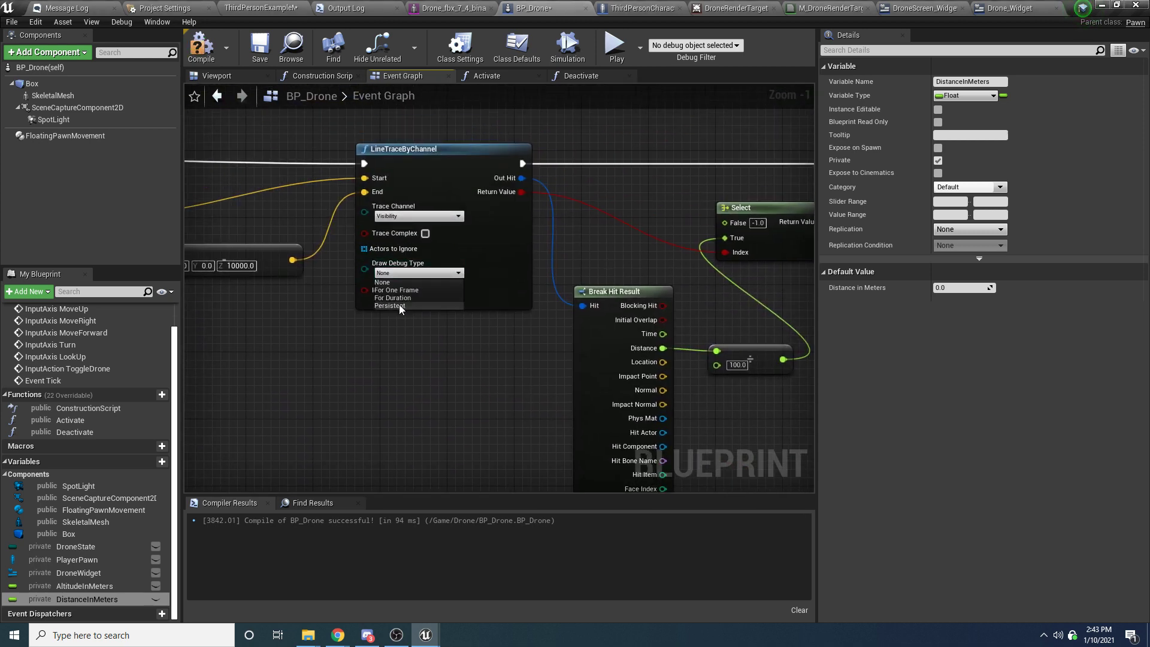
click(394, 290)
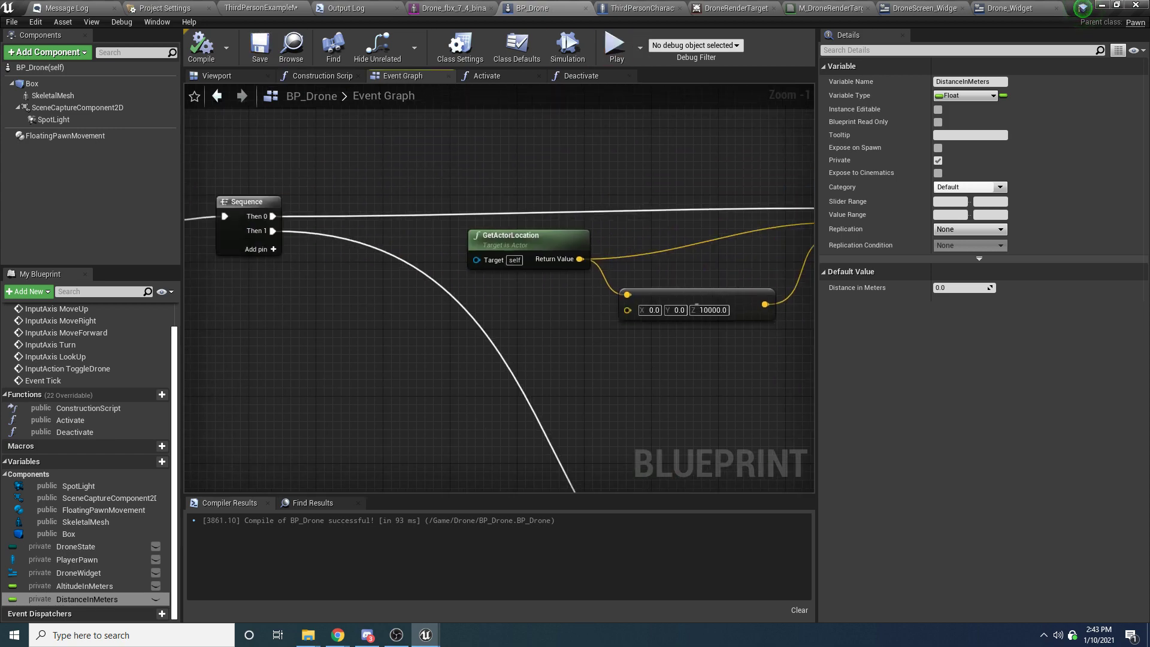
click(613, 44)
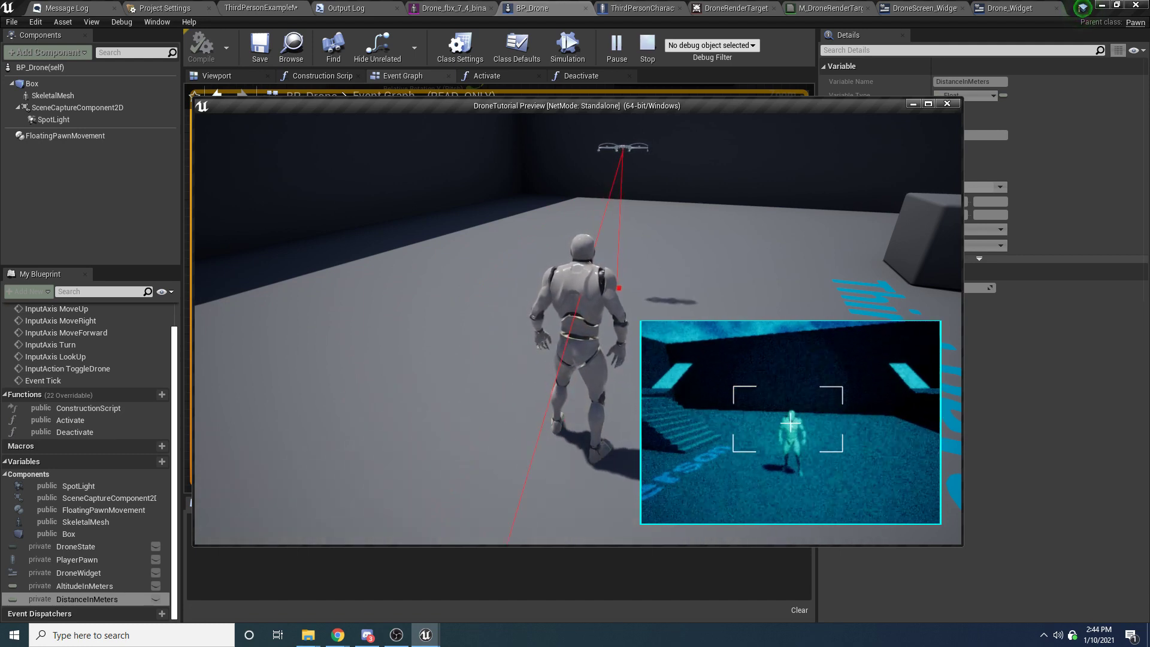
Step: Watch the red debug trace lines from the drone, then stop the play test
click(647, 46)
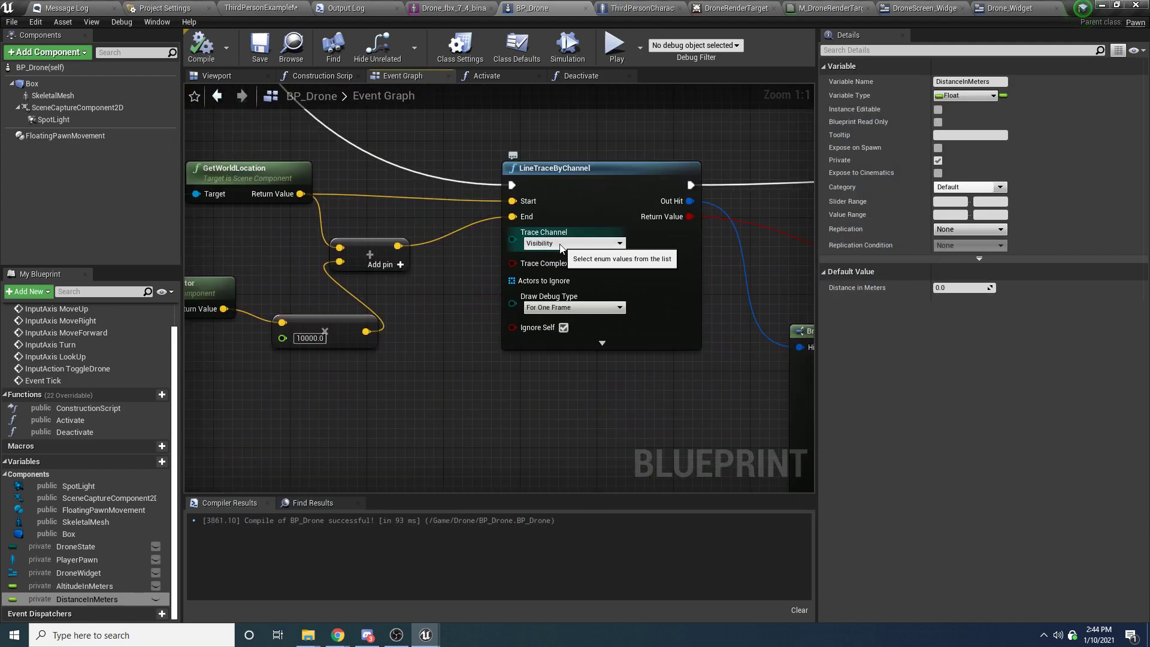
Step: Switch the forward trace's Trace Channel from Visibility to Camera and play the level to test
click(538, 243)
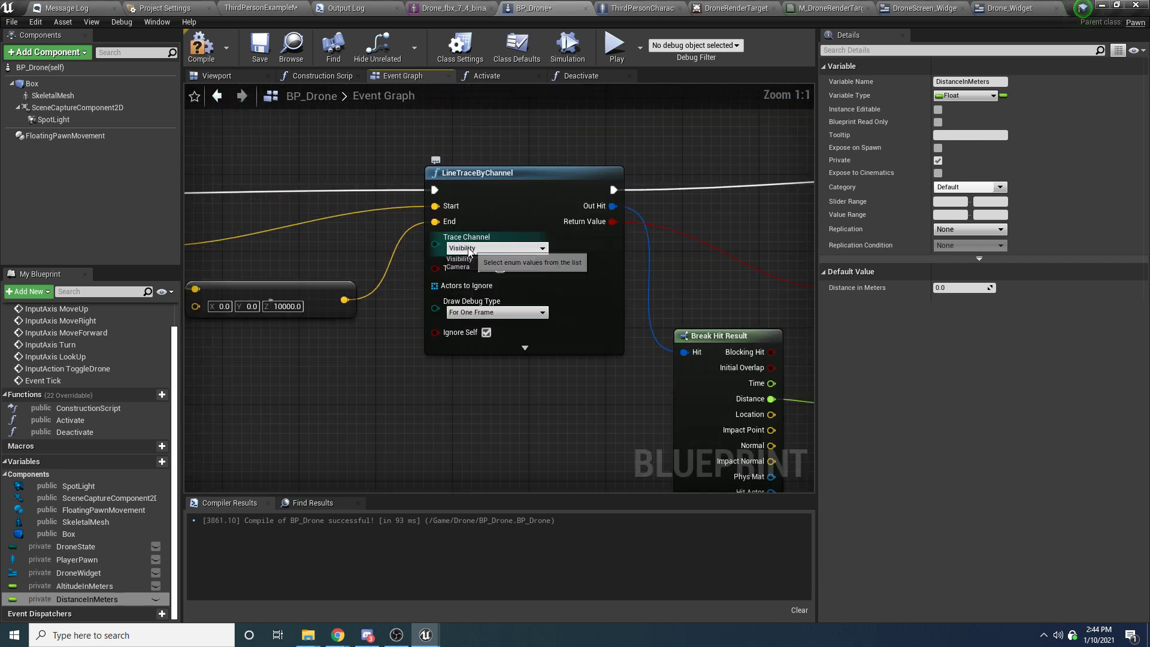
click(460, 266)
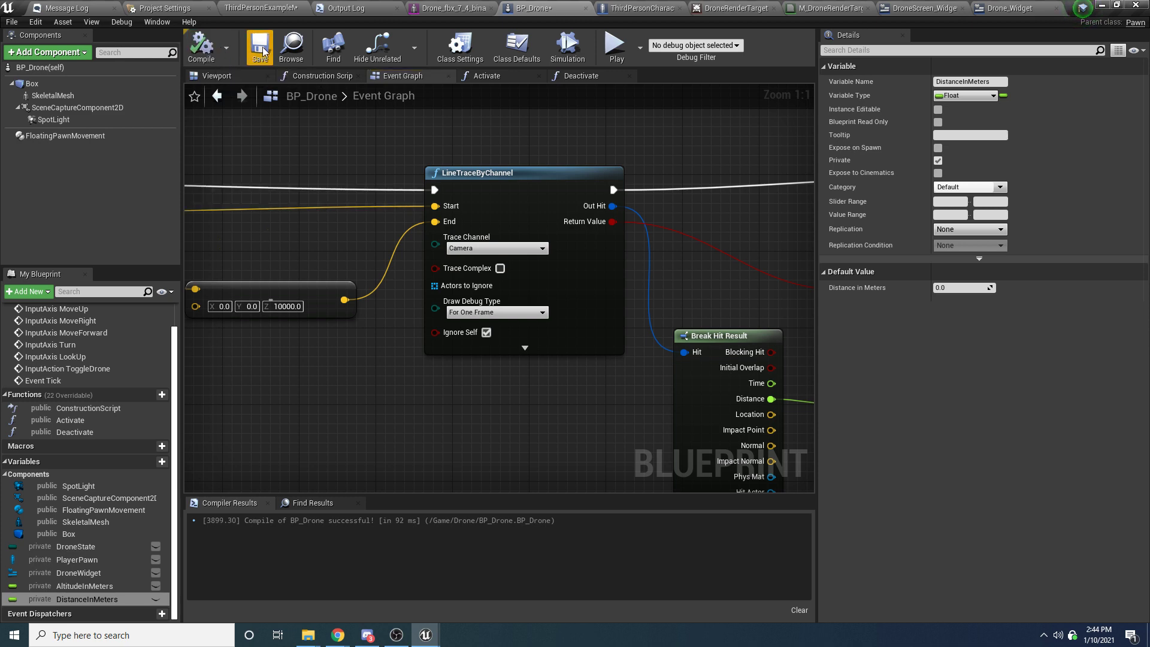
mouse_move(591, 255)
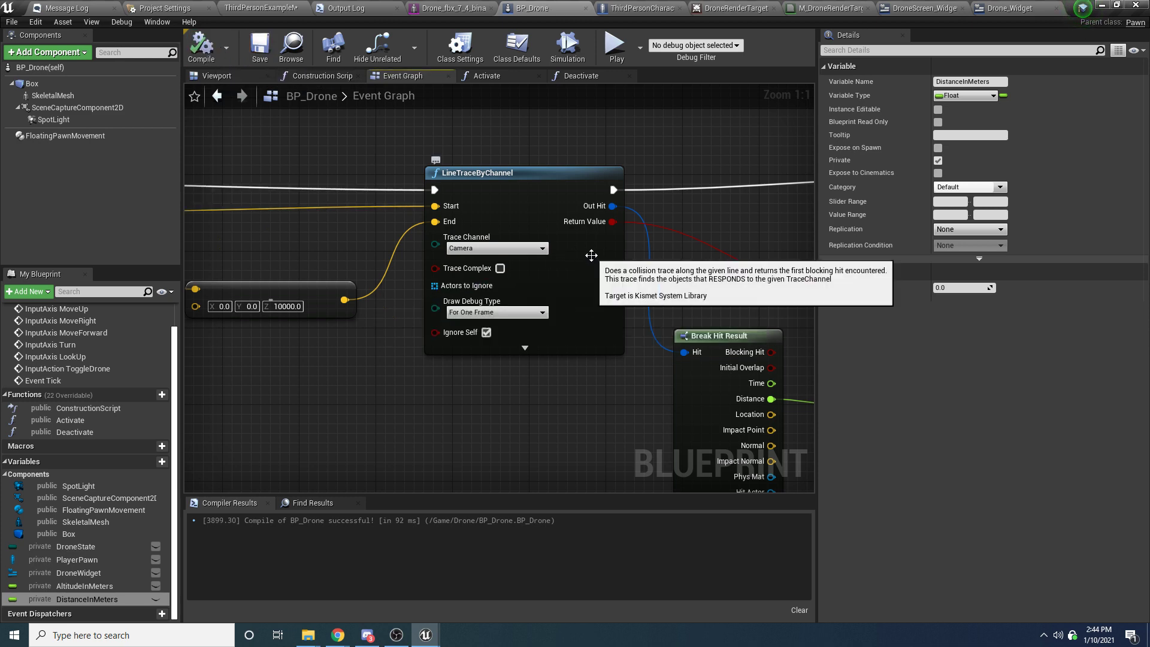
mouse_move(615, 47)
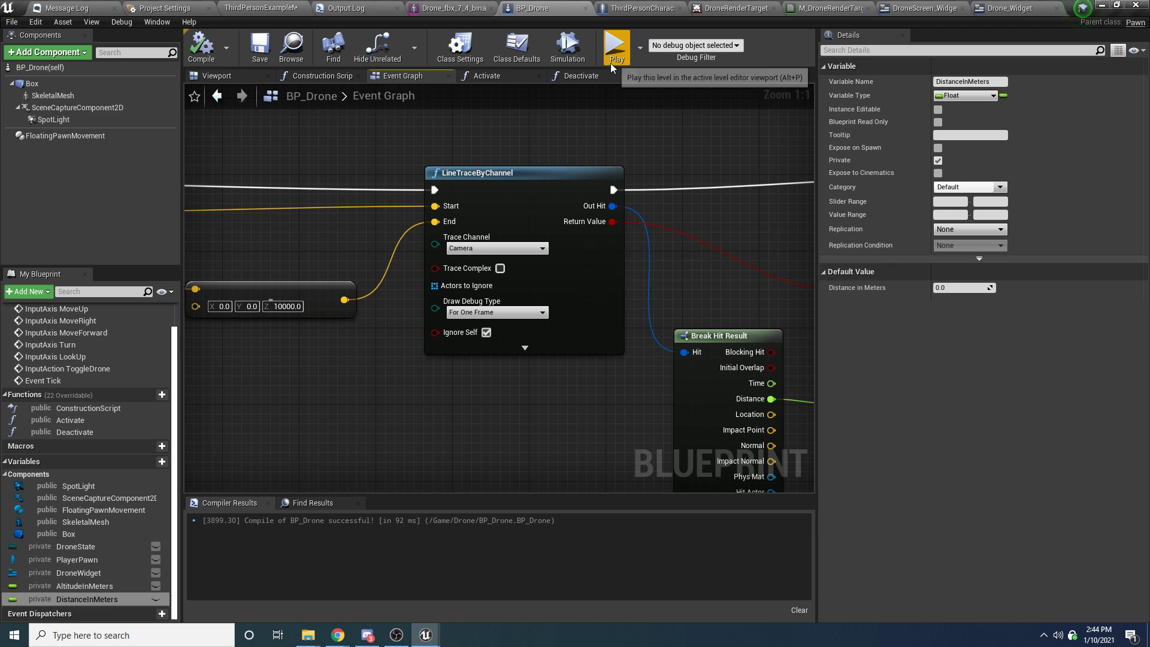
click(615, 45)
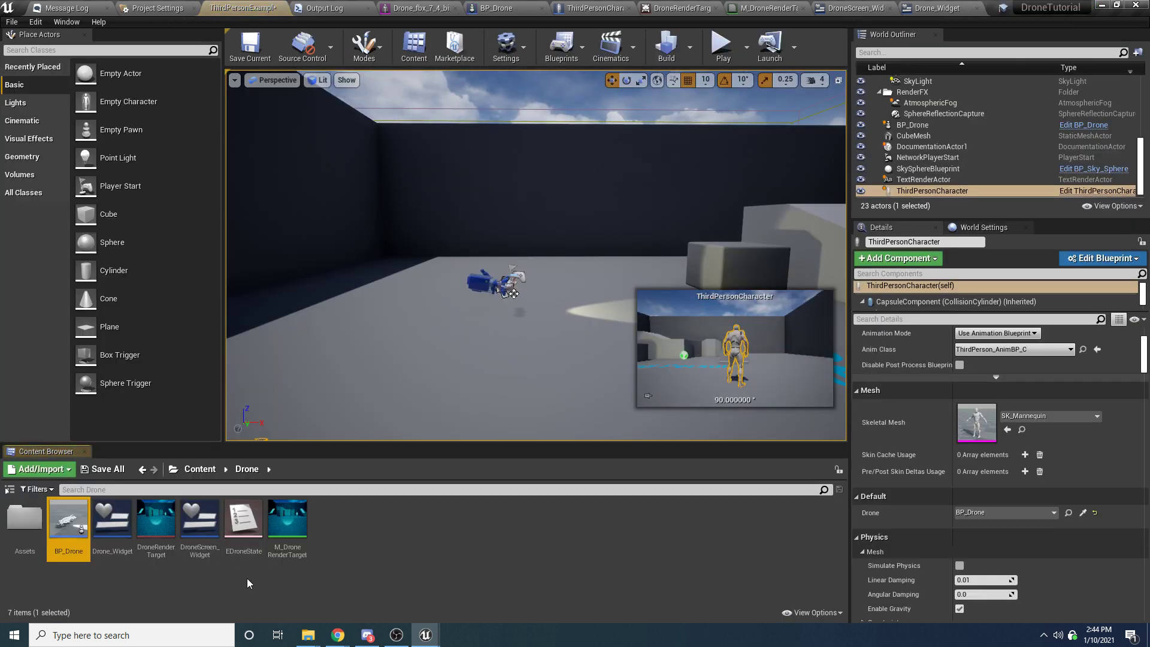
click(920, 9)
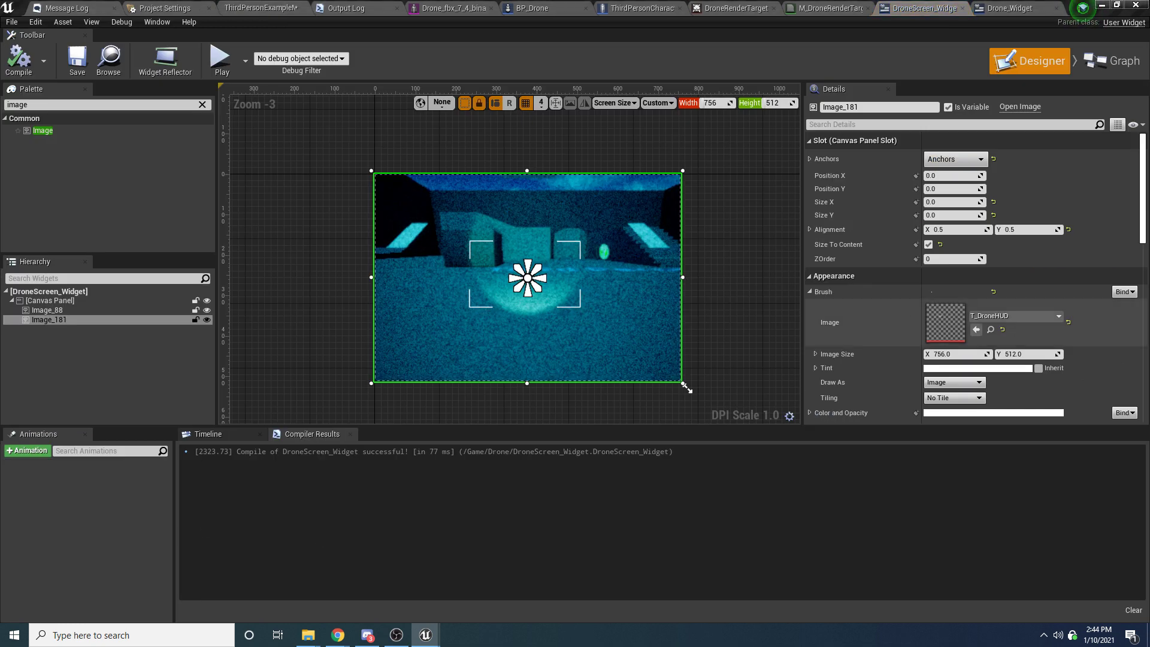
mouse_move(439, 251)
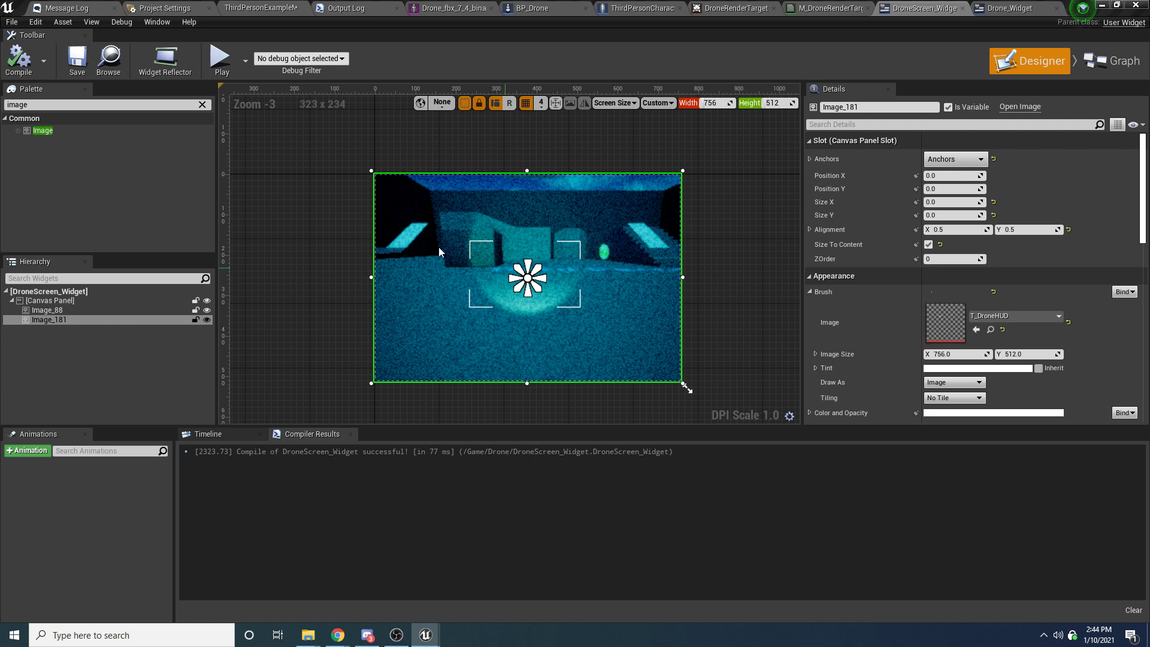
Step: Drop a Text block on the canvas anchored top-center with its Text set to DRONE CAMERA
click(62, 104)
text(text)
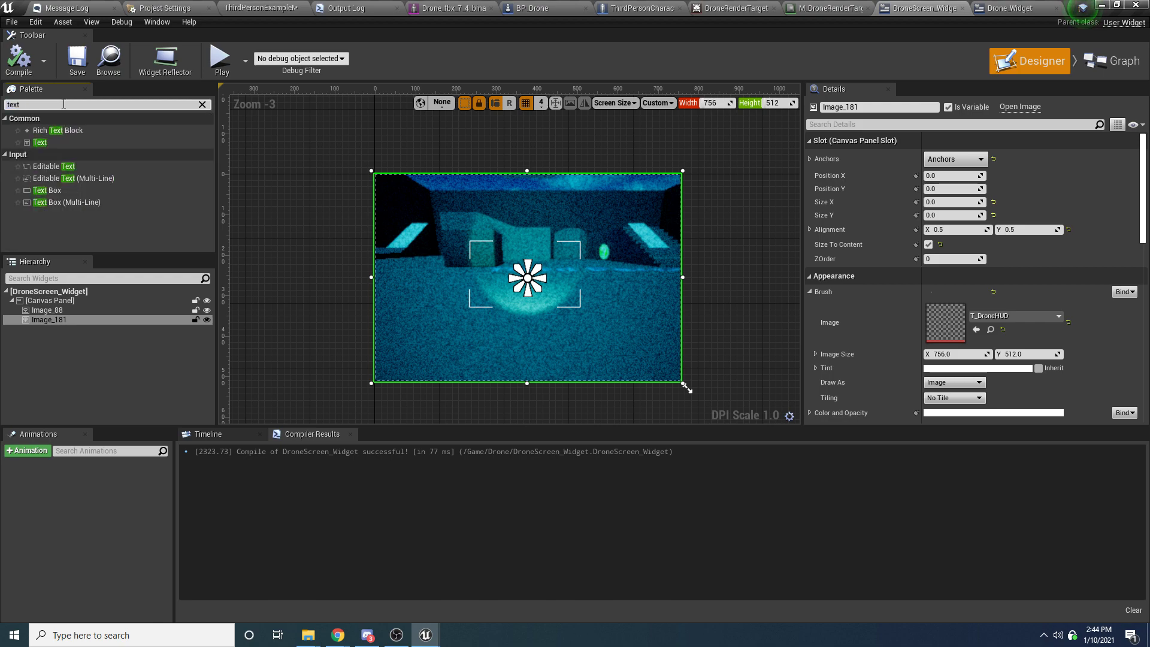
scroll(up, 3)
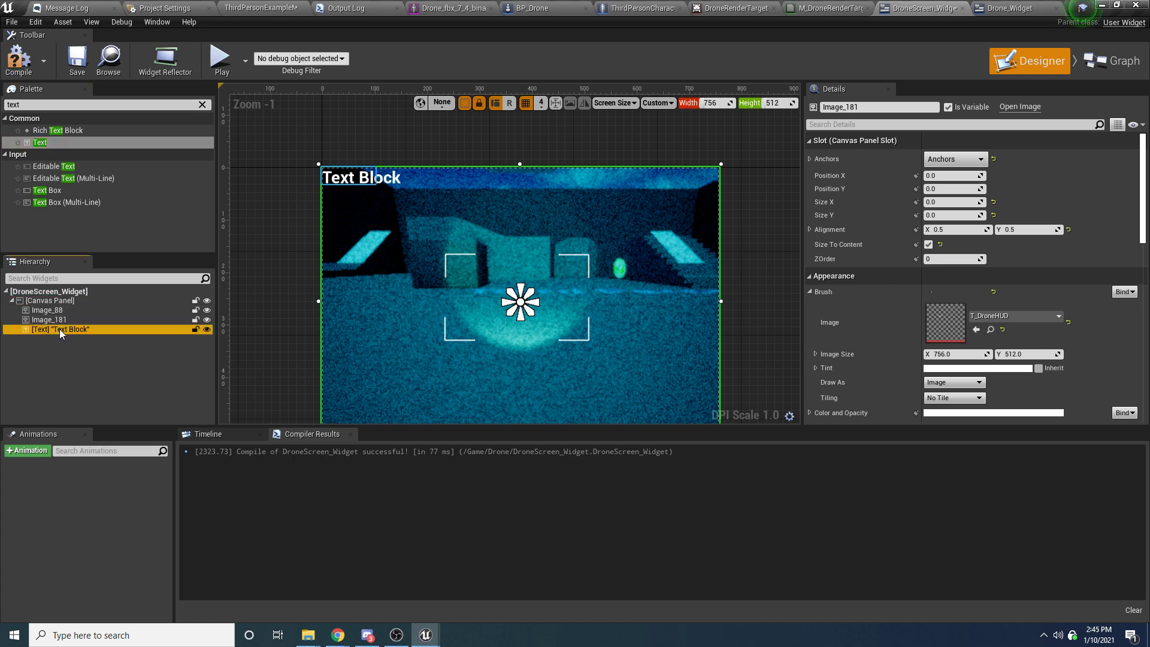
click(954, 159)
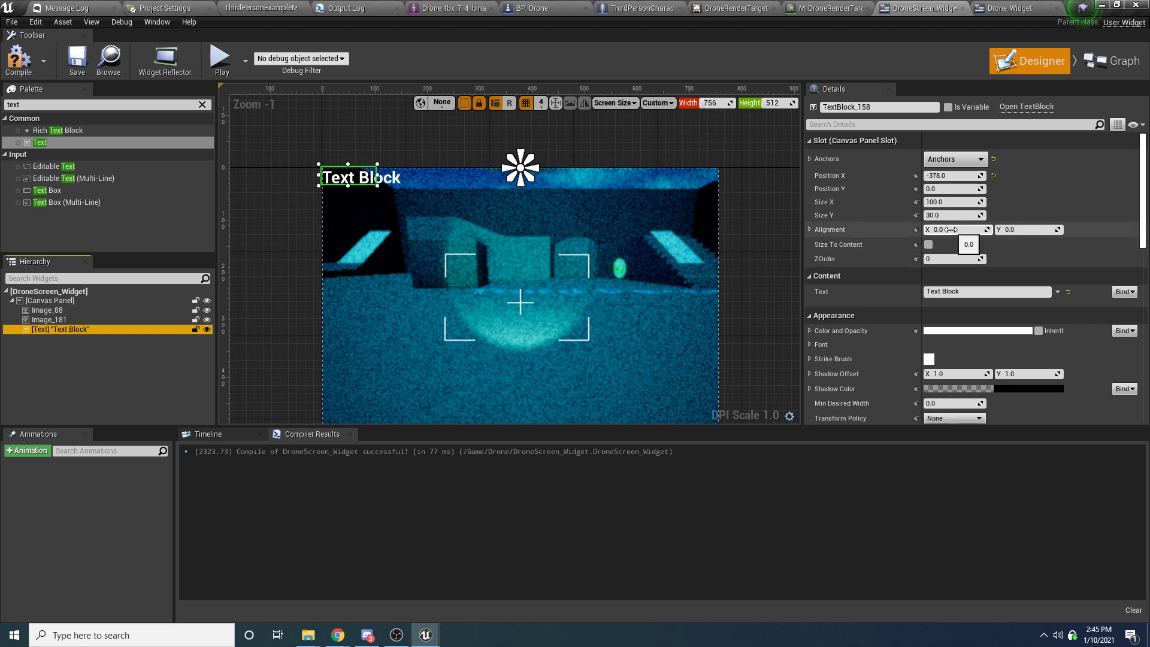
click(929, 245)
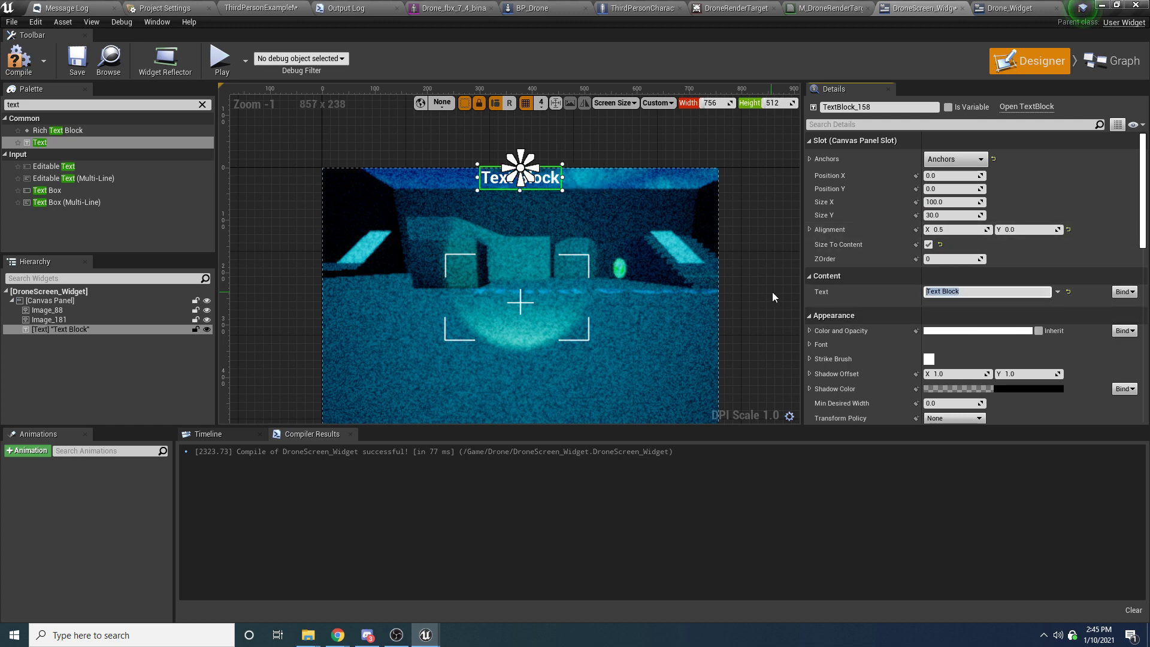
text(DRONE CAM)
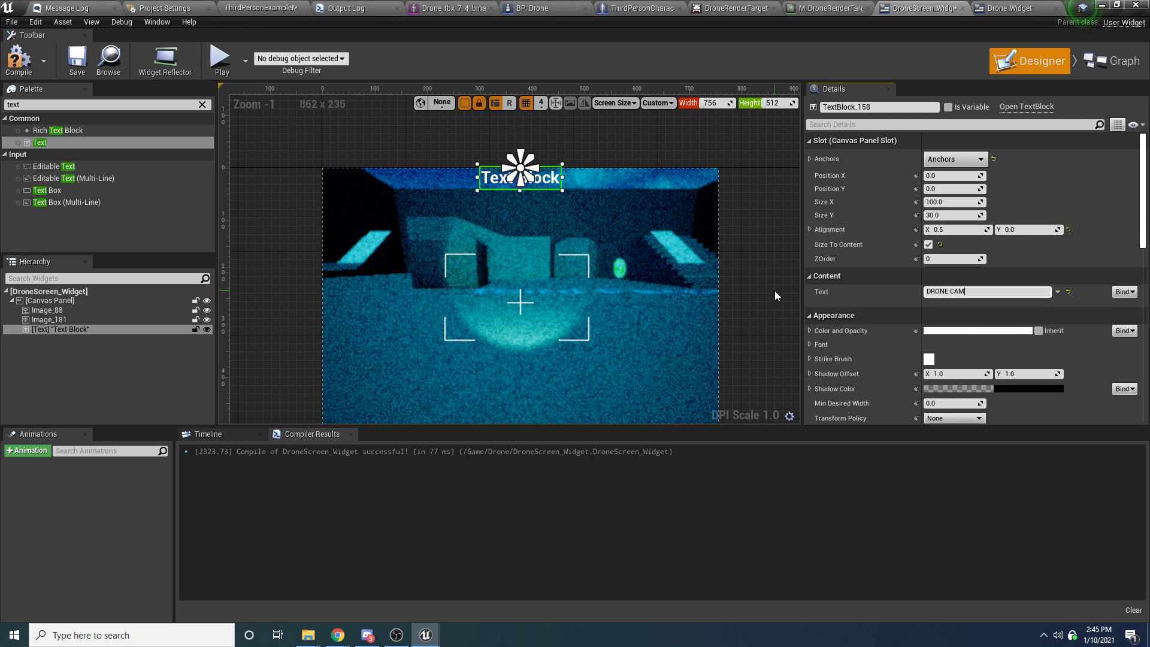
text(ERA)
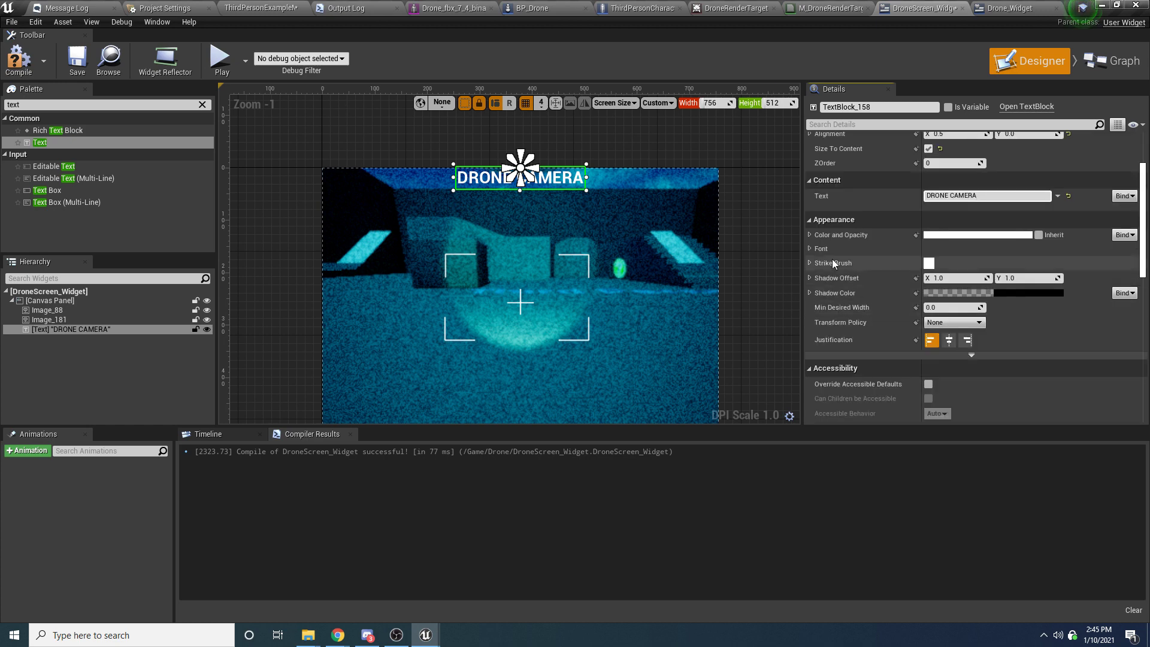
Step: Make the title Typeface Regular at Size 18 and locate its outline settings
click(953, 279)
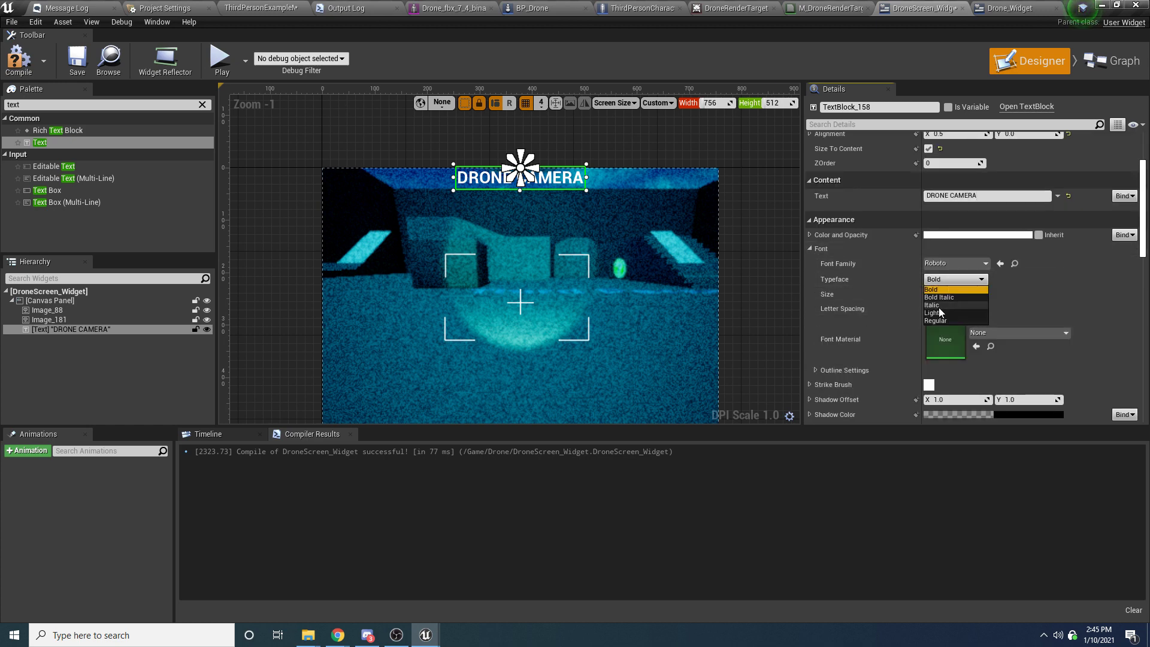
click(937, 321)
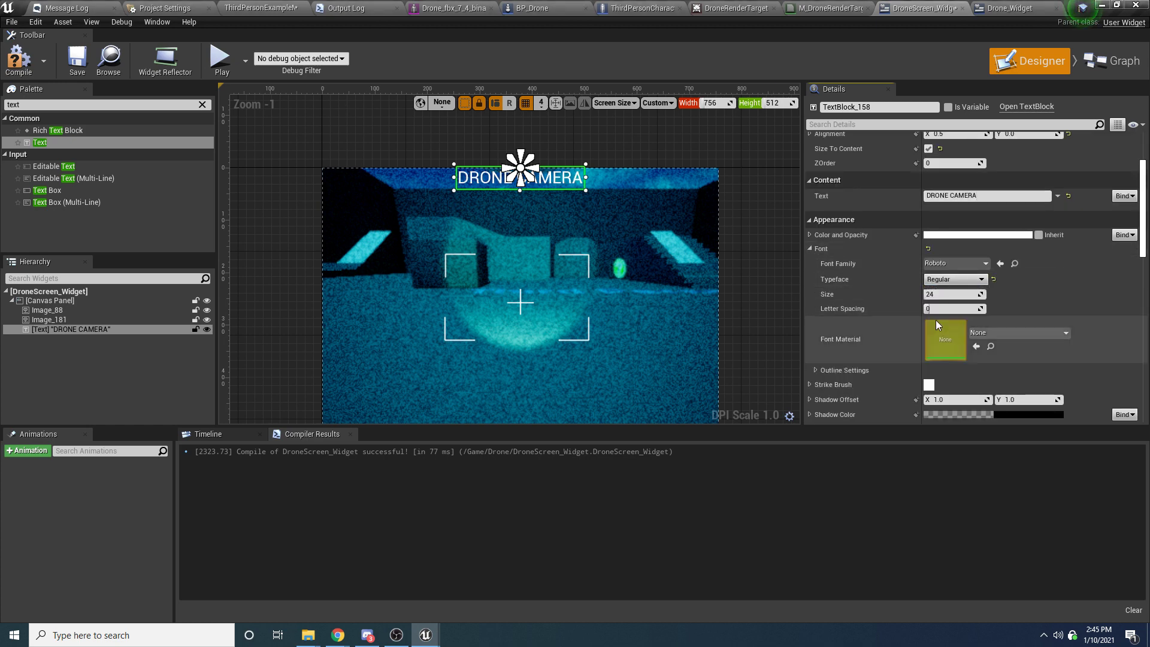
click(950, 294)
text(18)
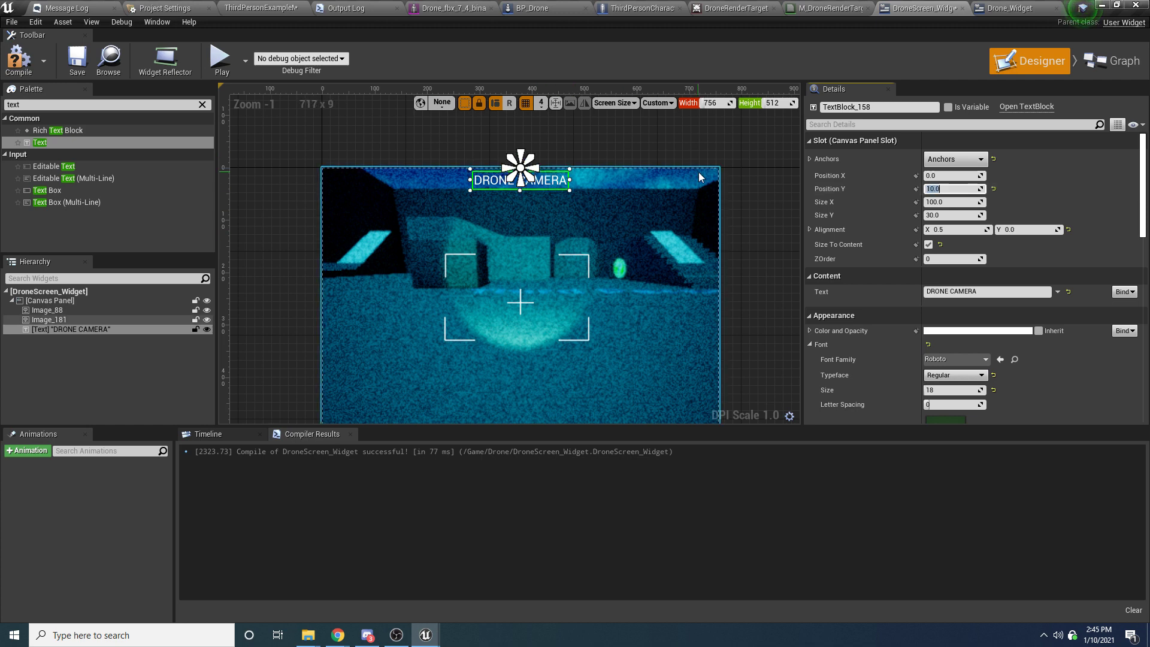
mouse_move(657, 313)
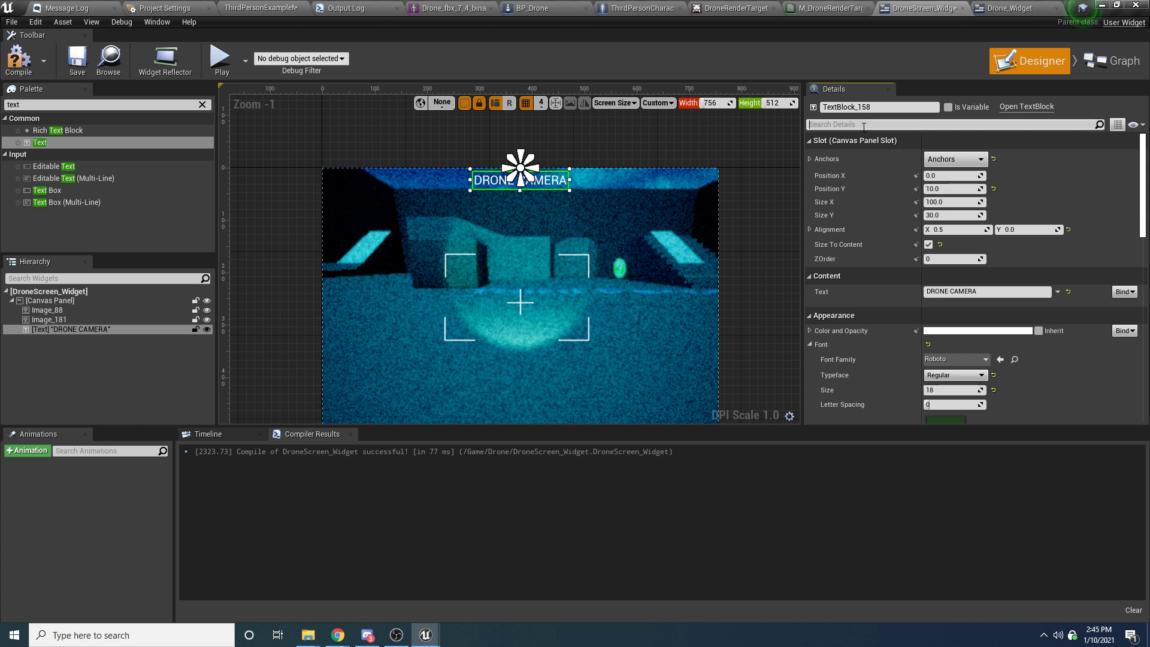
text(OUTLIN)
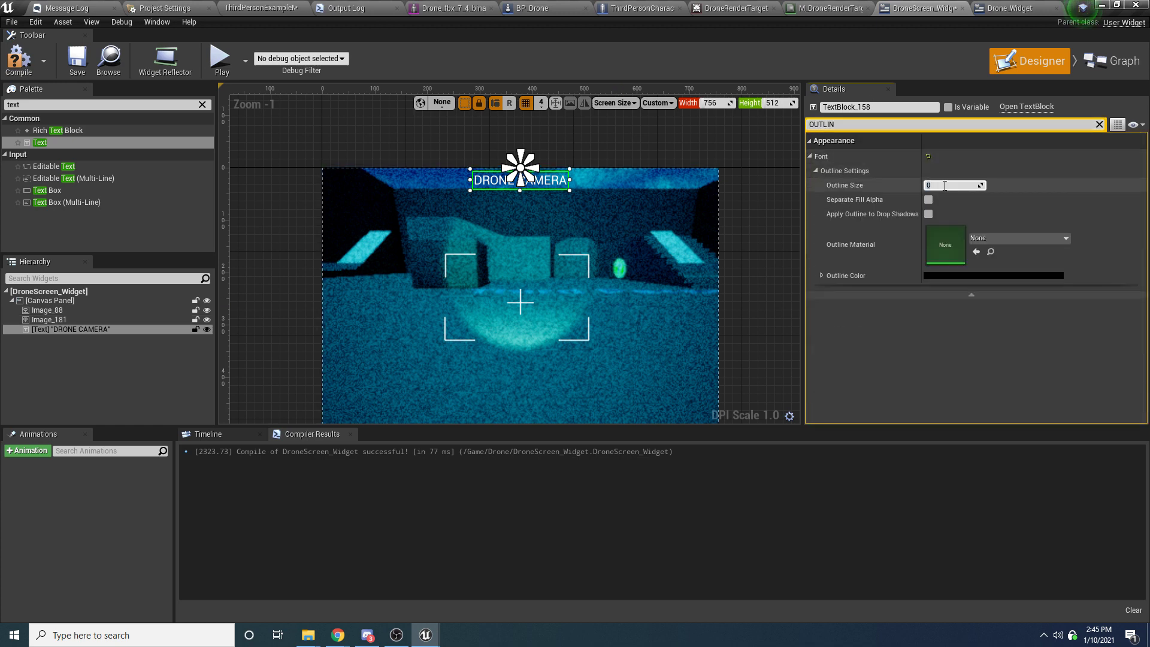
click(954, 184)
text(1)
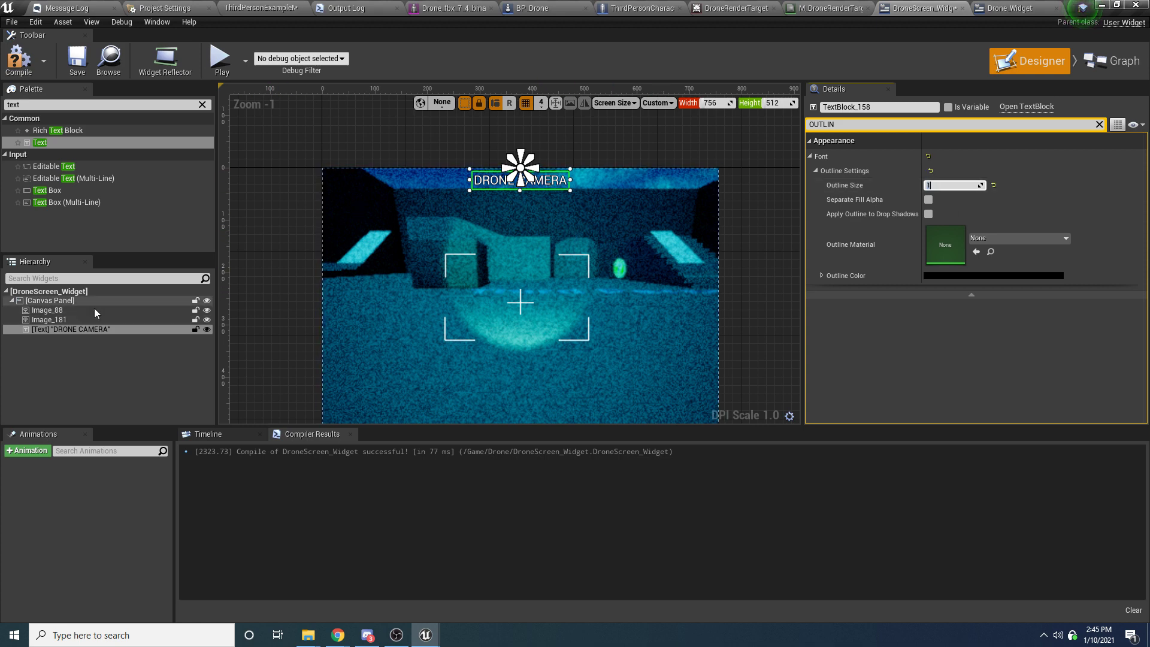
mouse_move(98, 351)
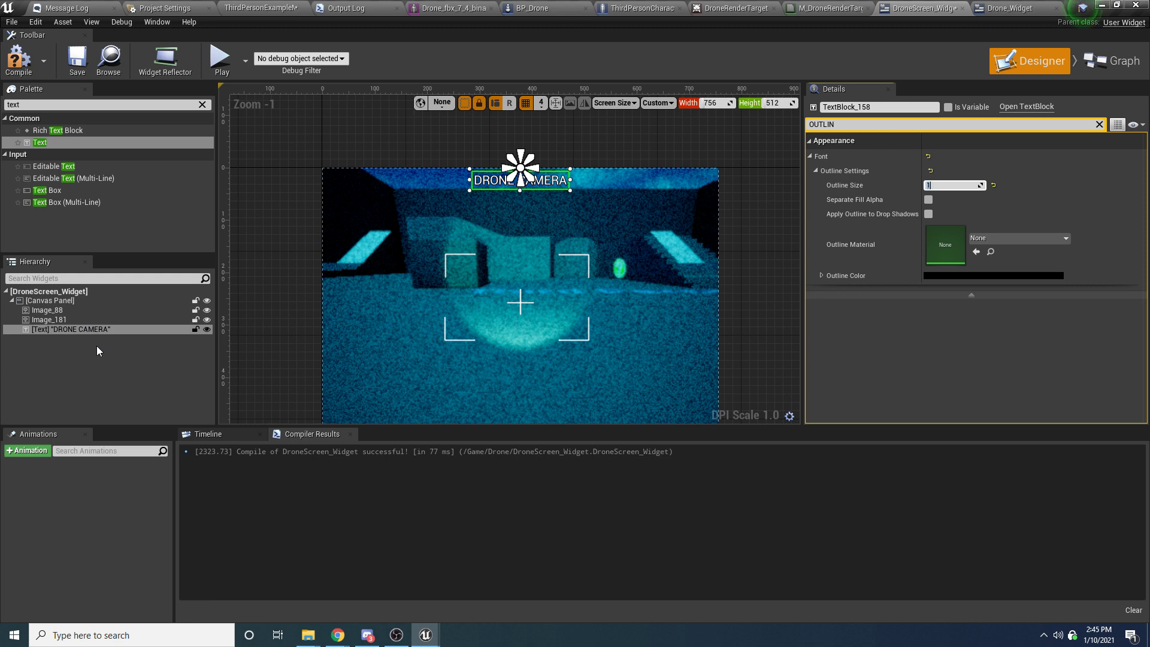
Step: Add a Horizontal Box anchored to the screen centre with Size To Content on
click(608, 321)
text(HORI)
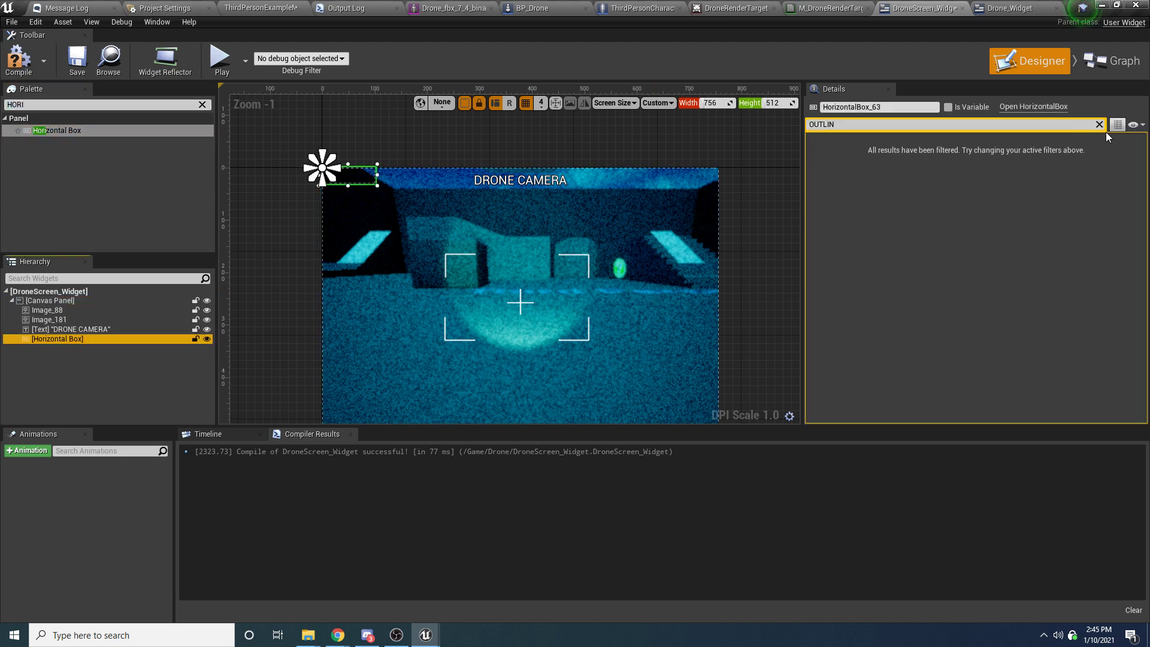
click(1099, 124)
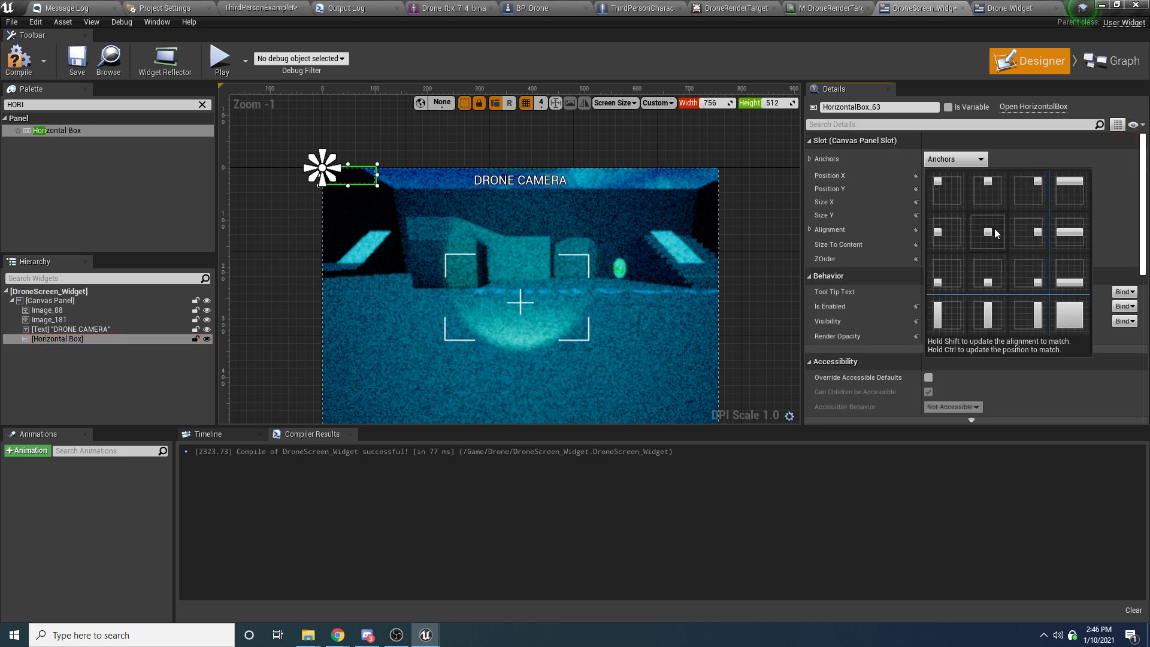
click(944, 179)
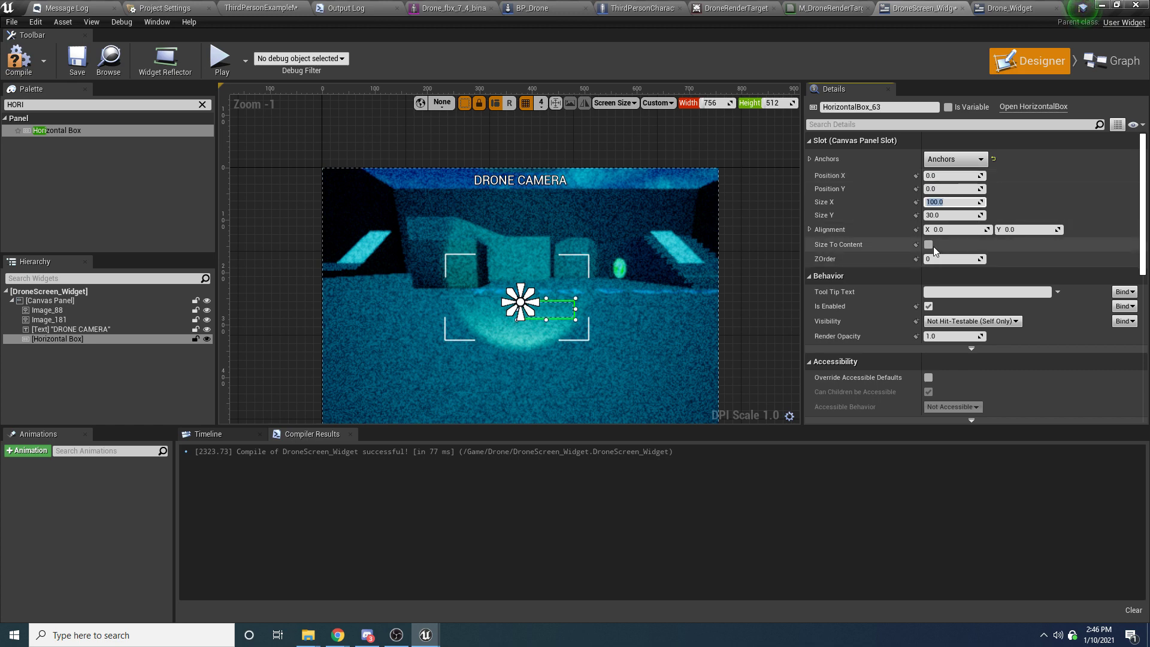
click(927, 244)
text(TEXT)
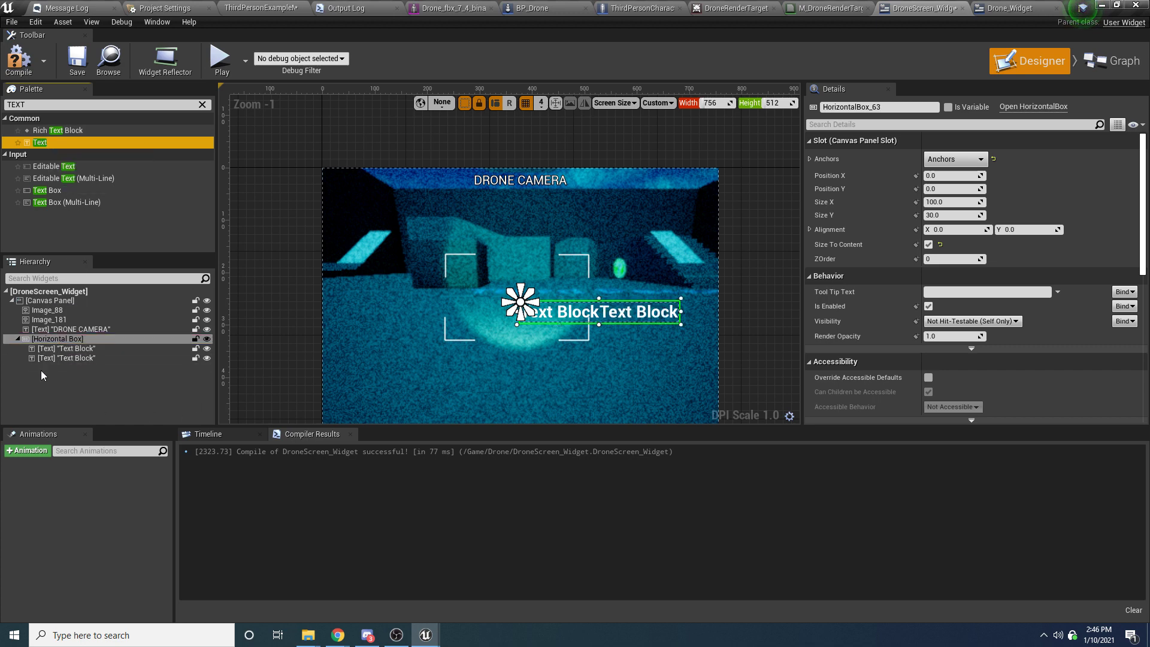
Step: Set the row's two Text blocks to read ALT and 17.54
click(65, 349)
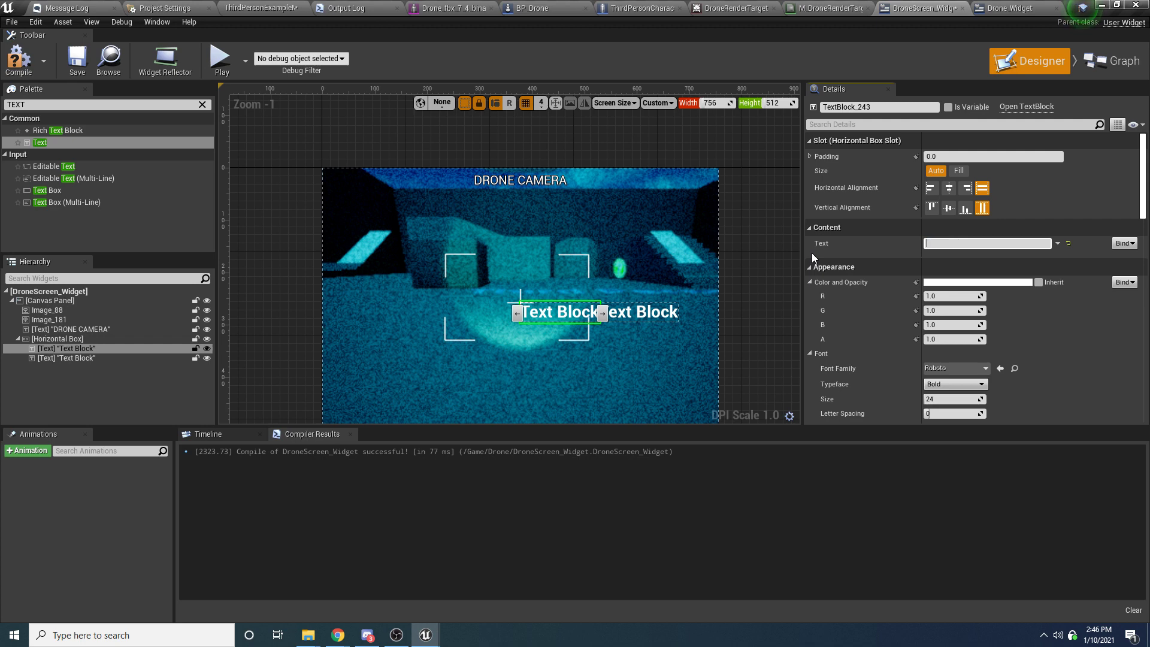
text(ALT)
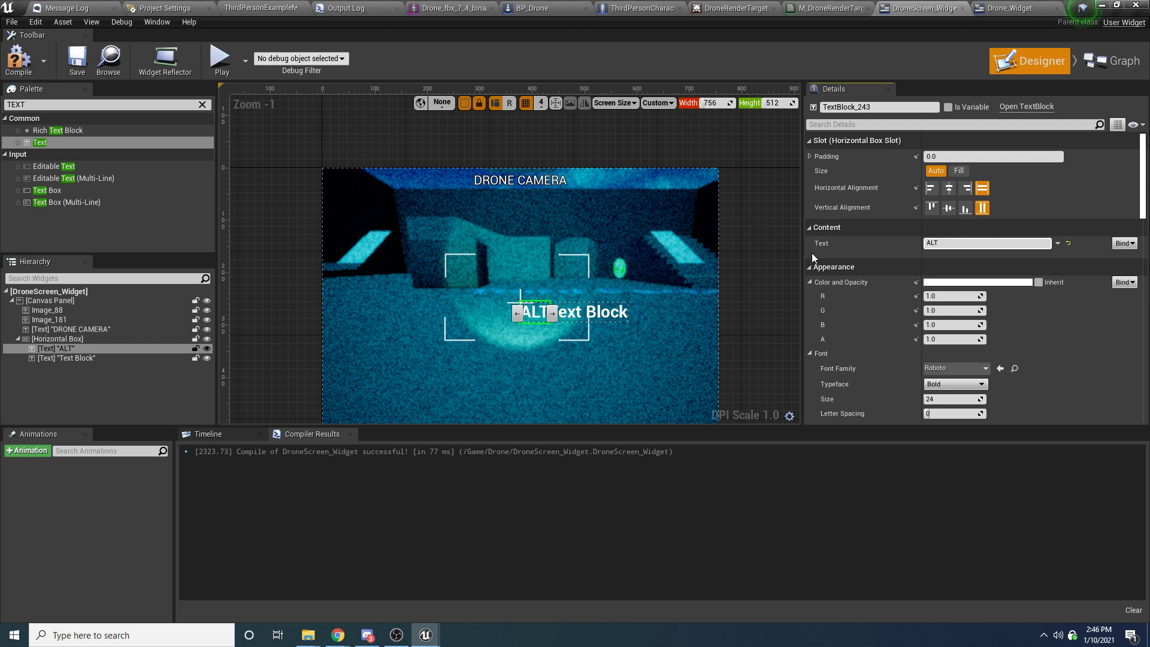
click(66, 358)
text(17.54)
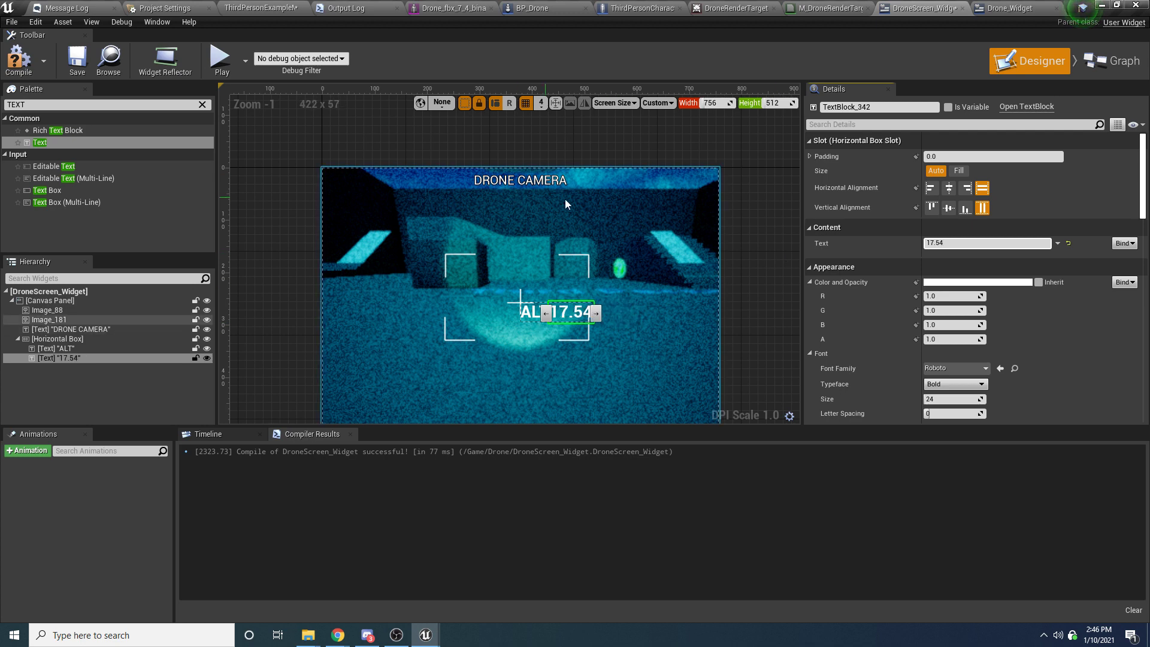
mouse_move(388, 276)
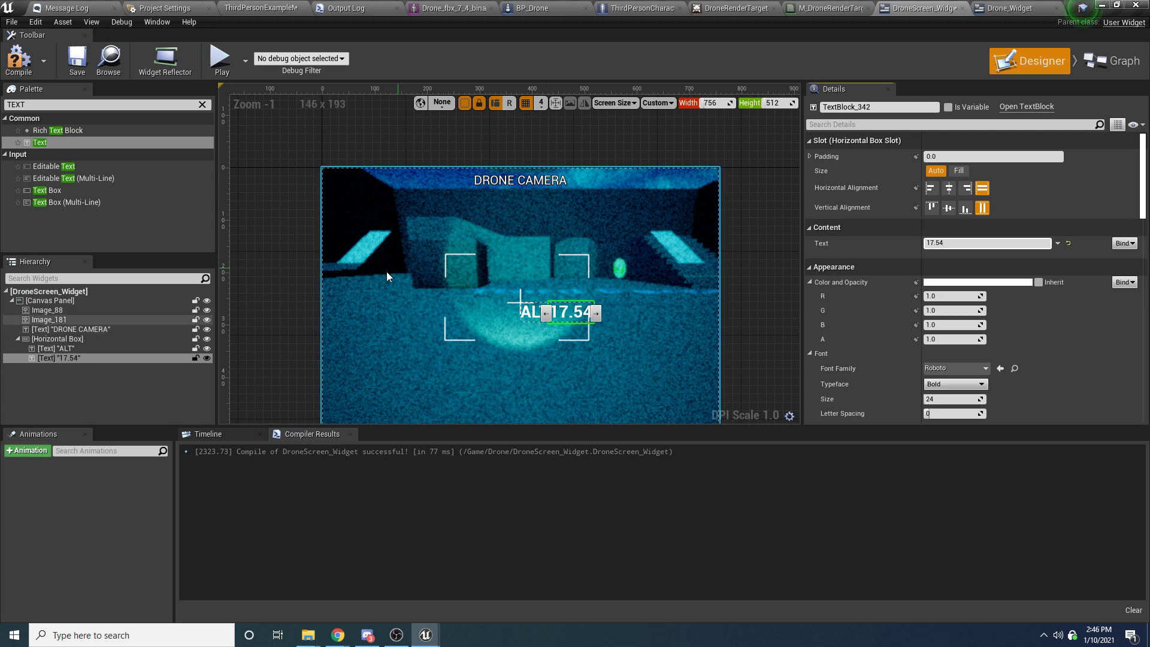
Step: Give both readout texts Font Size 16 and Regular typeface, and the ALT label Padding Right 10
click(59, 339)
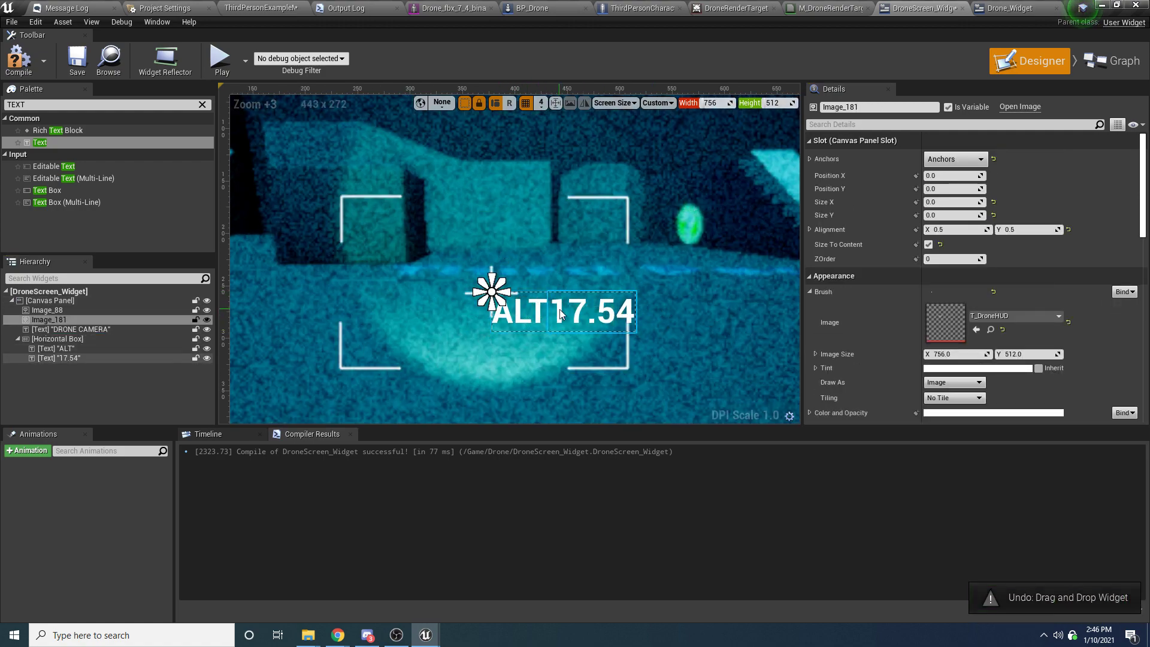
click(61, 337)
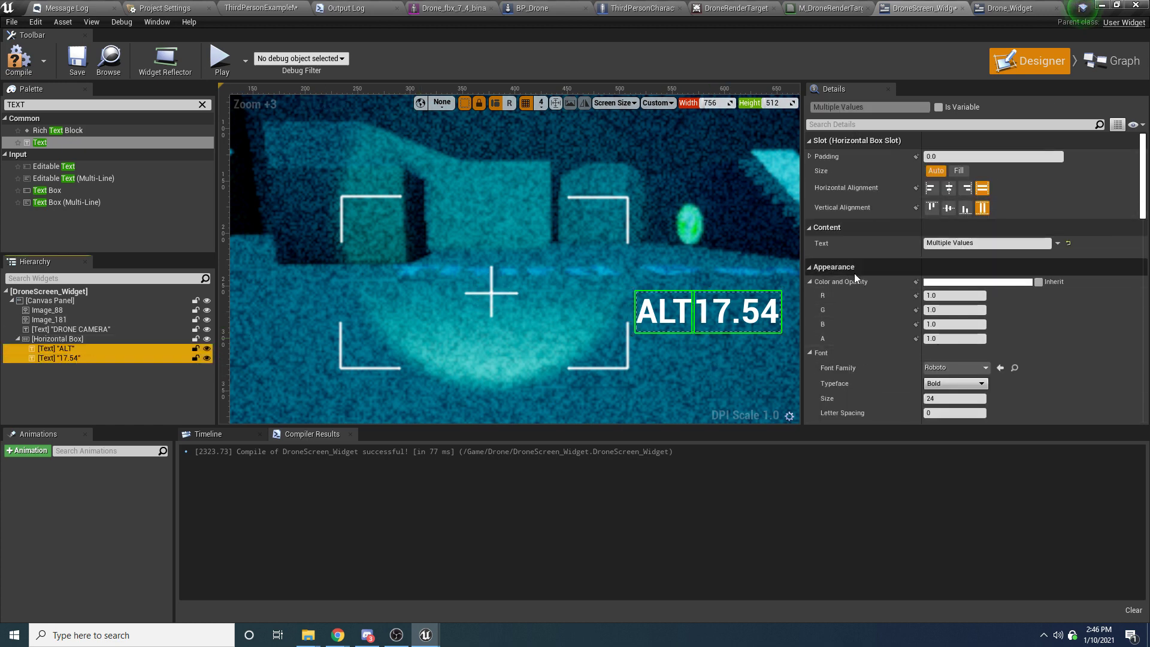
scroll(down, 3)
text(16)
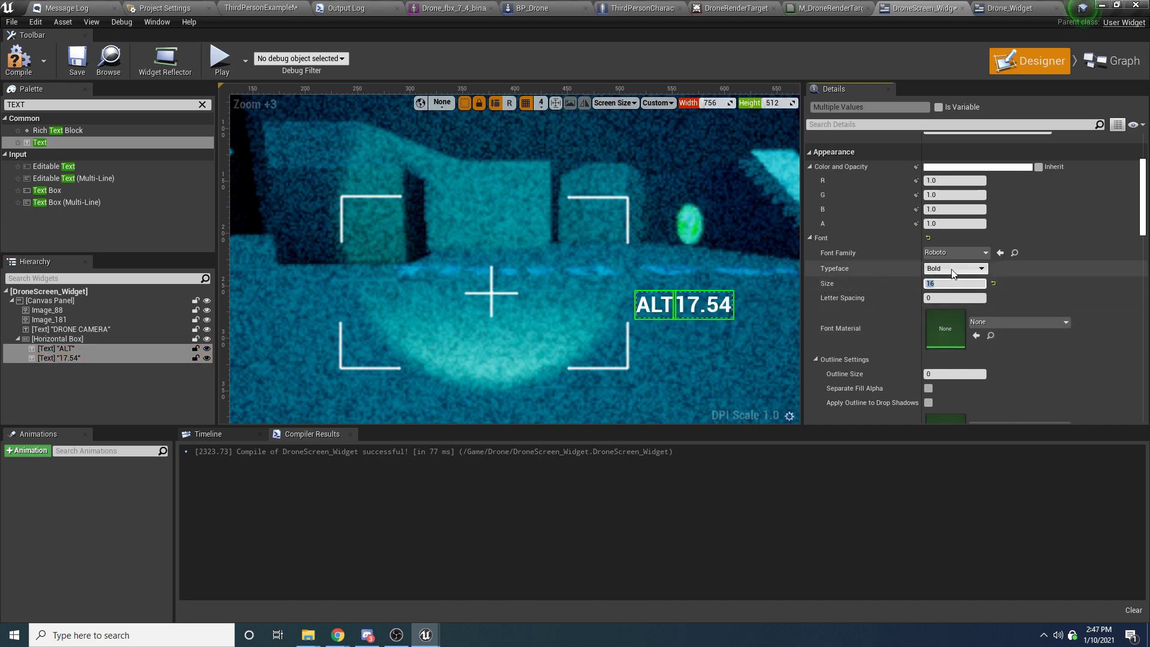
click(954, 267)
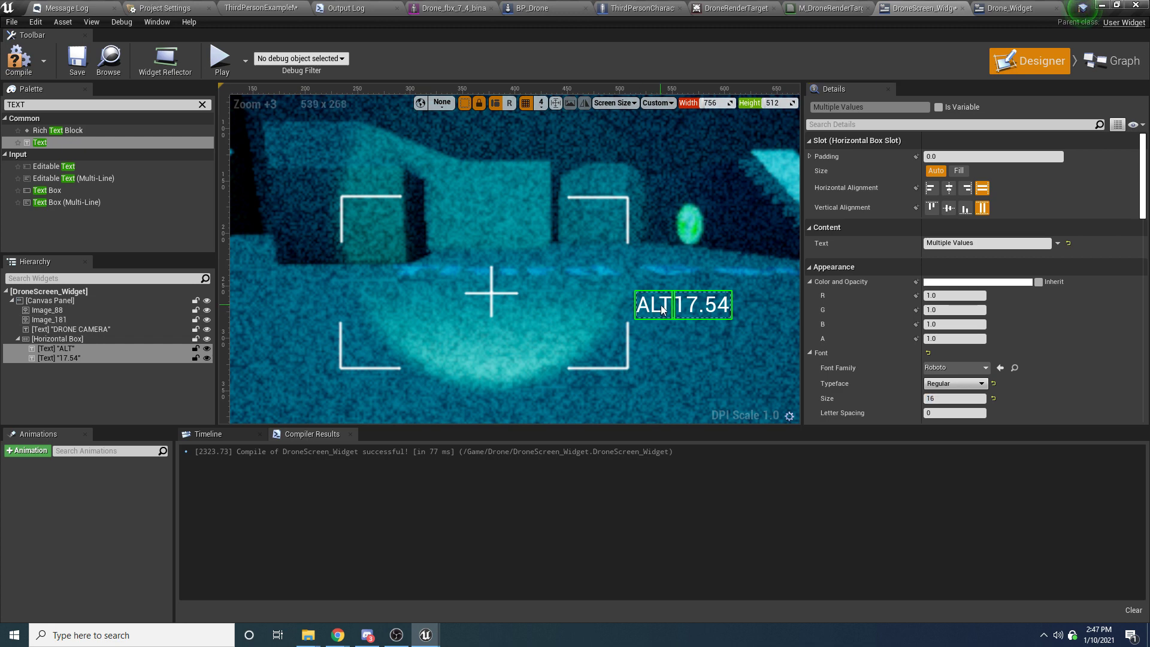
click(654, 304)
text(10)
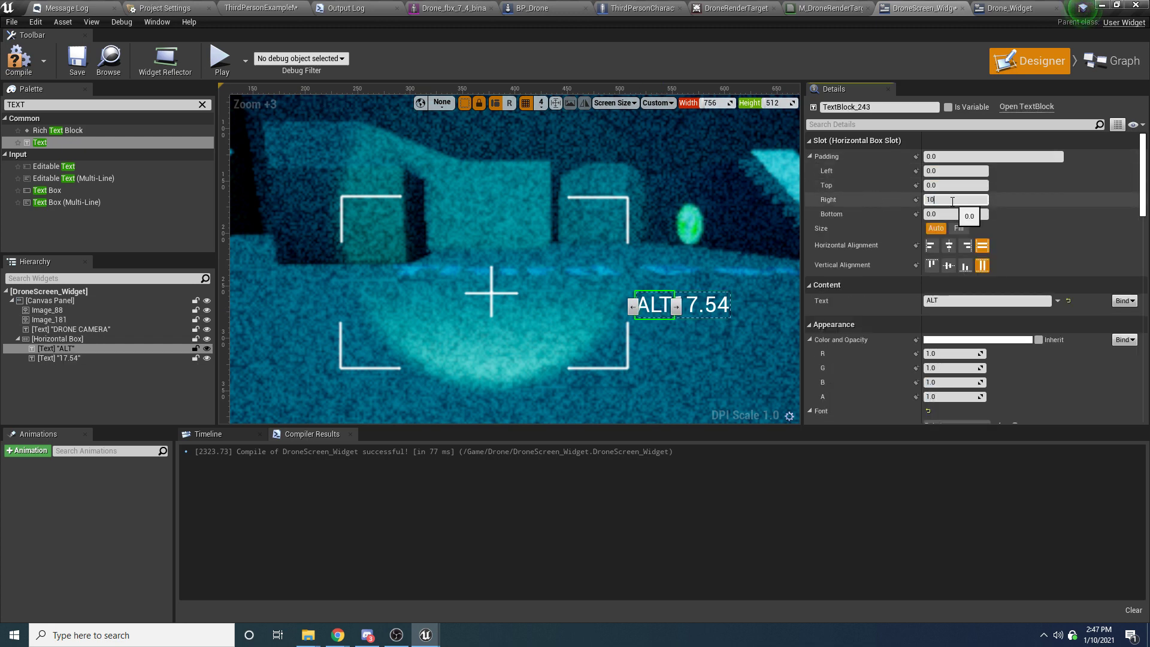
key(Return)
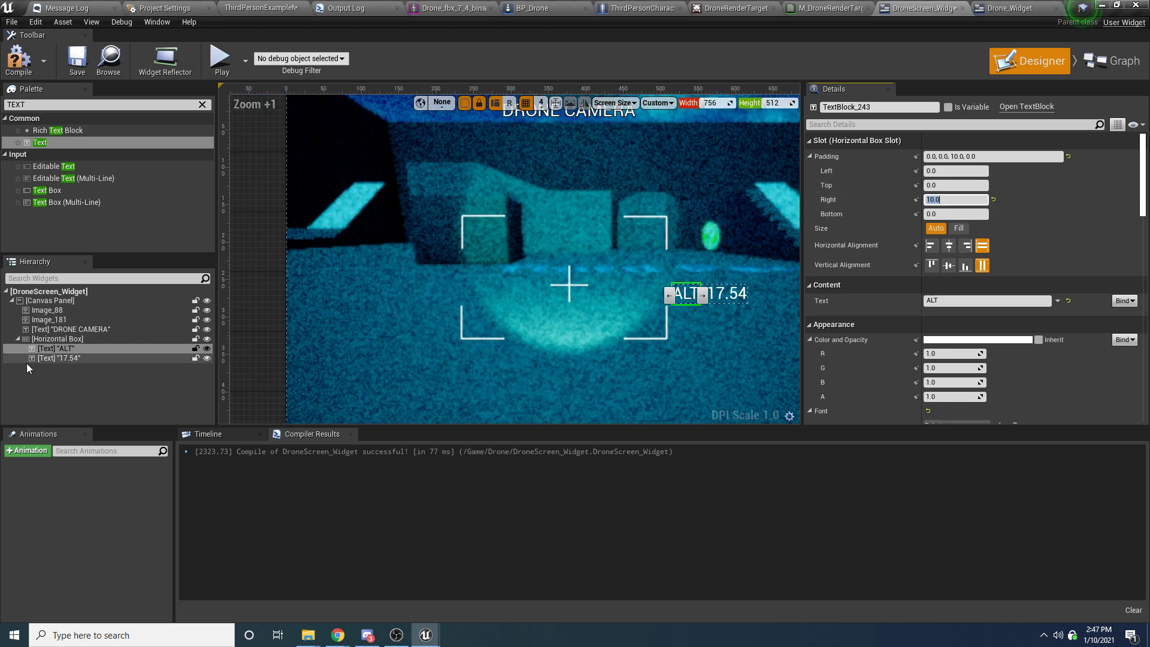
Step: Duplicate the ALT row's Horizontal Box, move it beneath, and relabel the copy DST
right_click(58, 339)
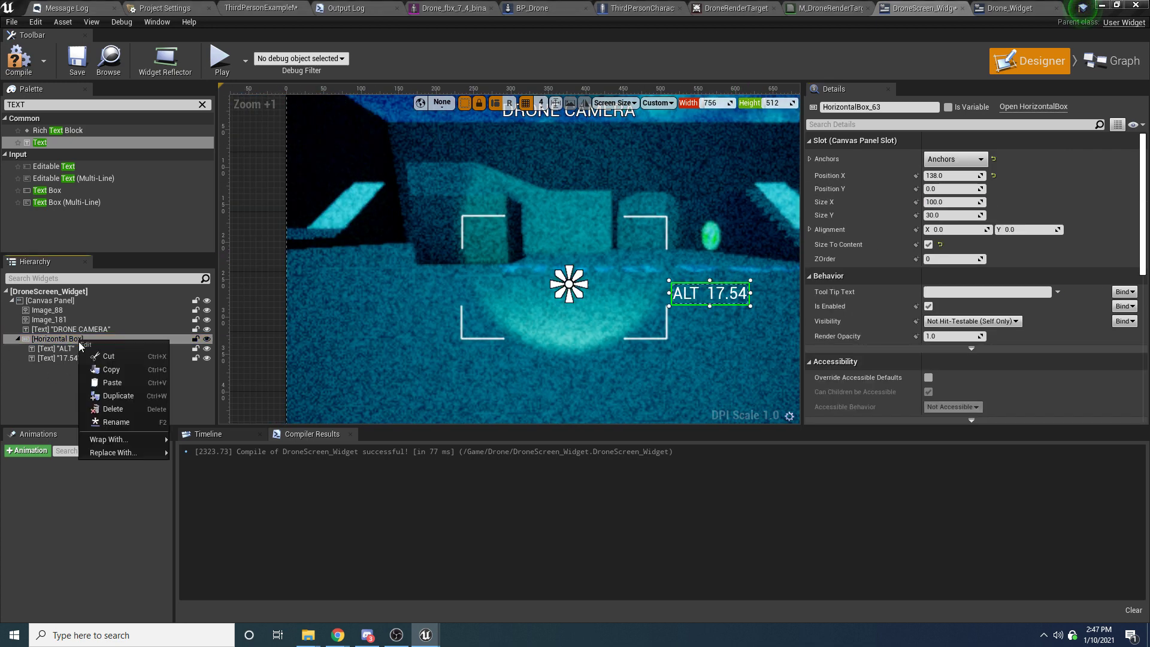
click(119, 395)
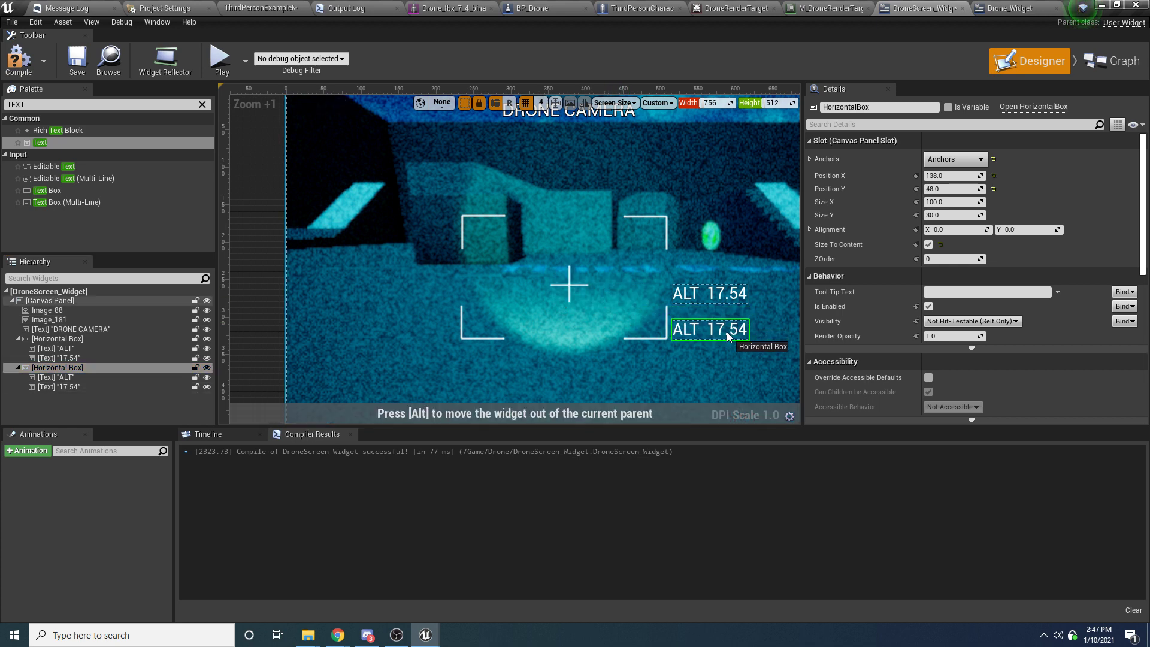
click(709, 292)
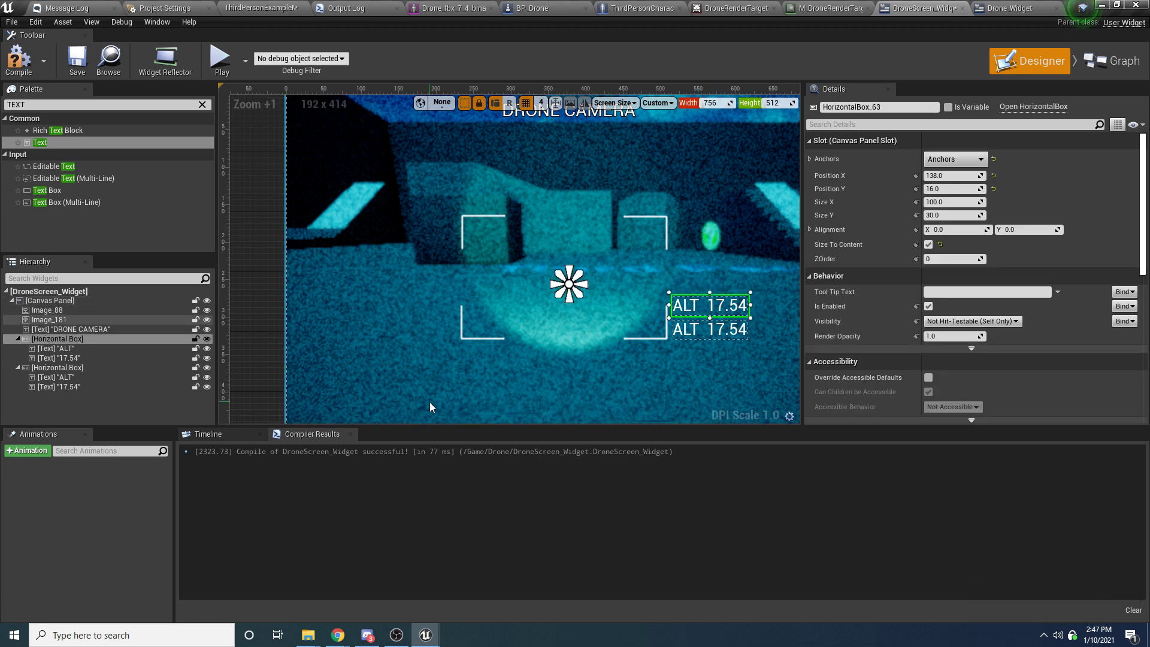
click(55, 377)
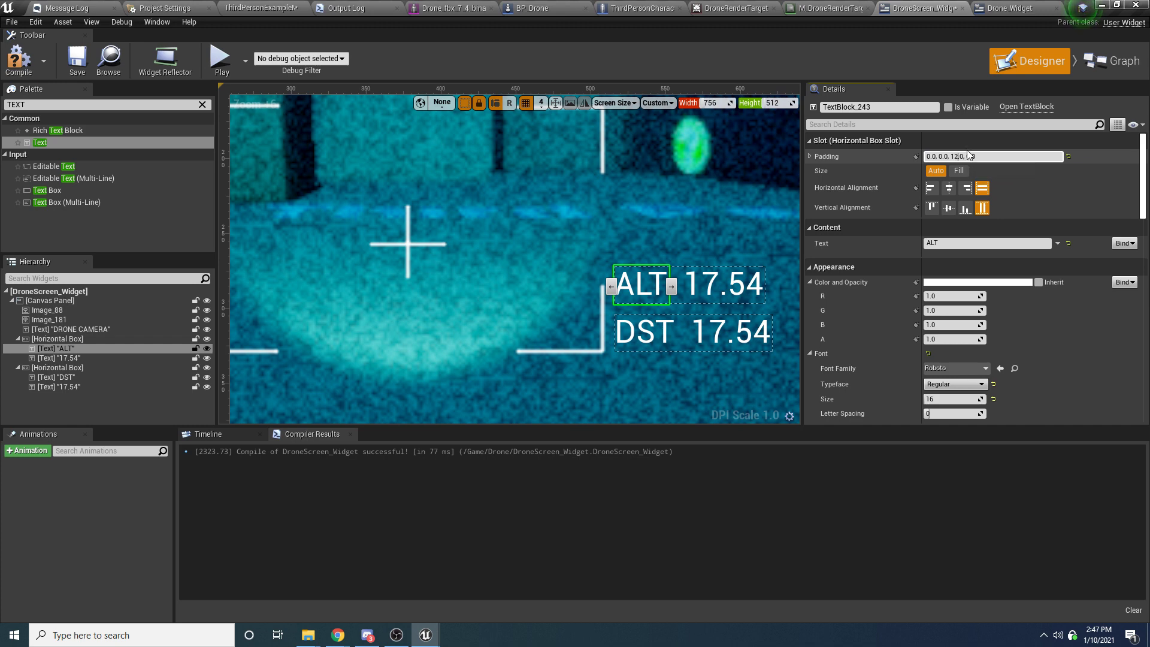
mouse_move(968, 155)
text(3)
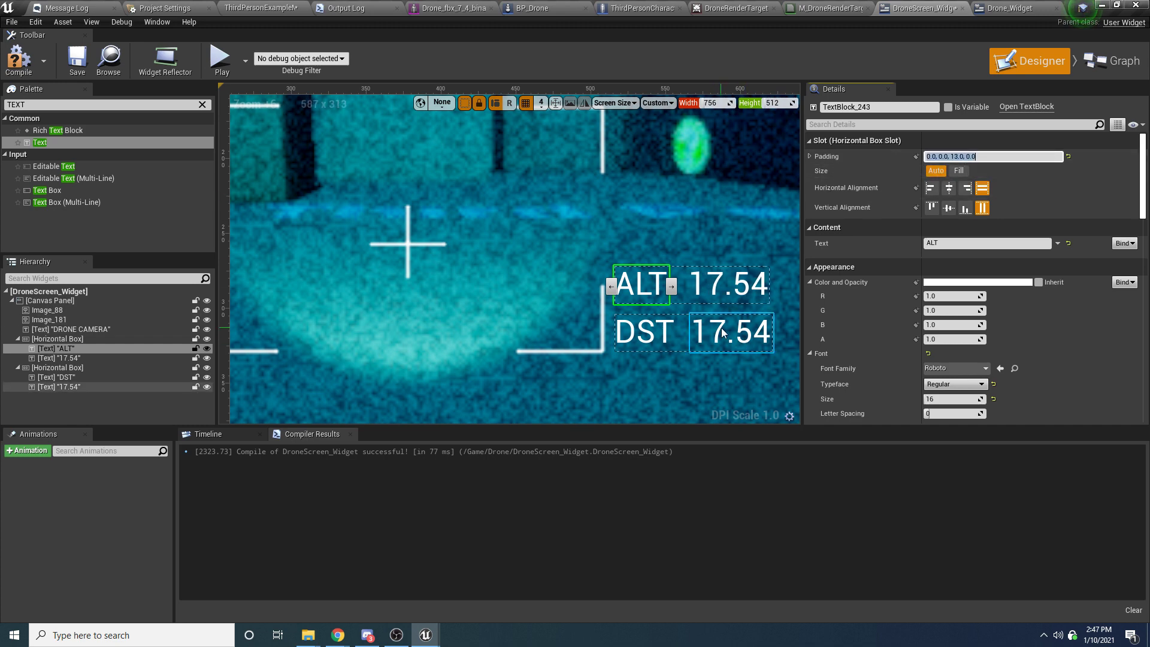
click(701, 319)
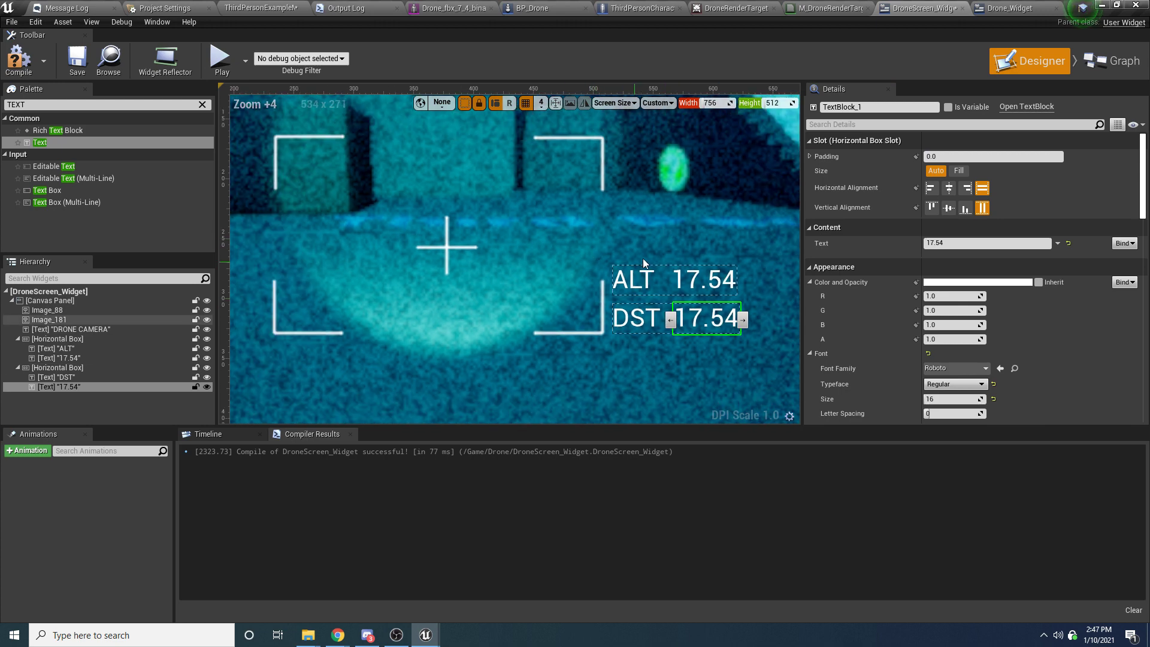
Step: Create a GetText_0 binding for the ALT value text's Text property and view its graph
click(704, 279)
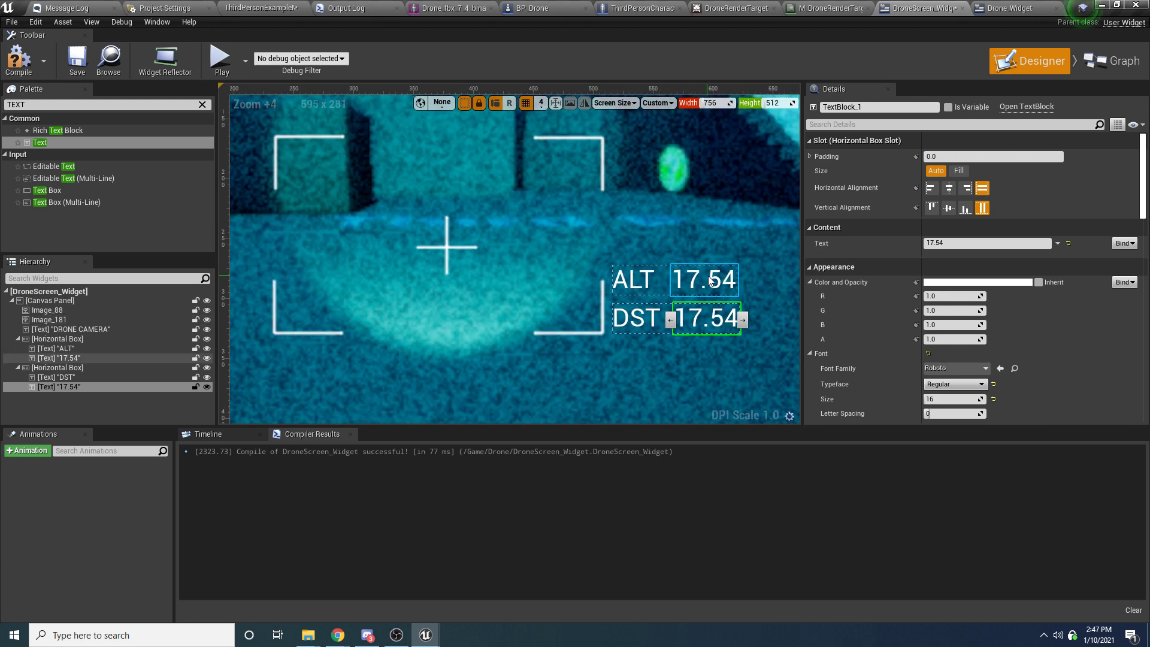
click(704, 279)
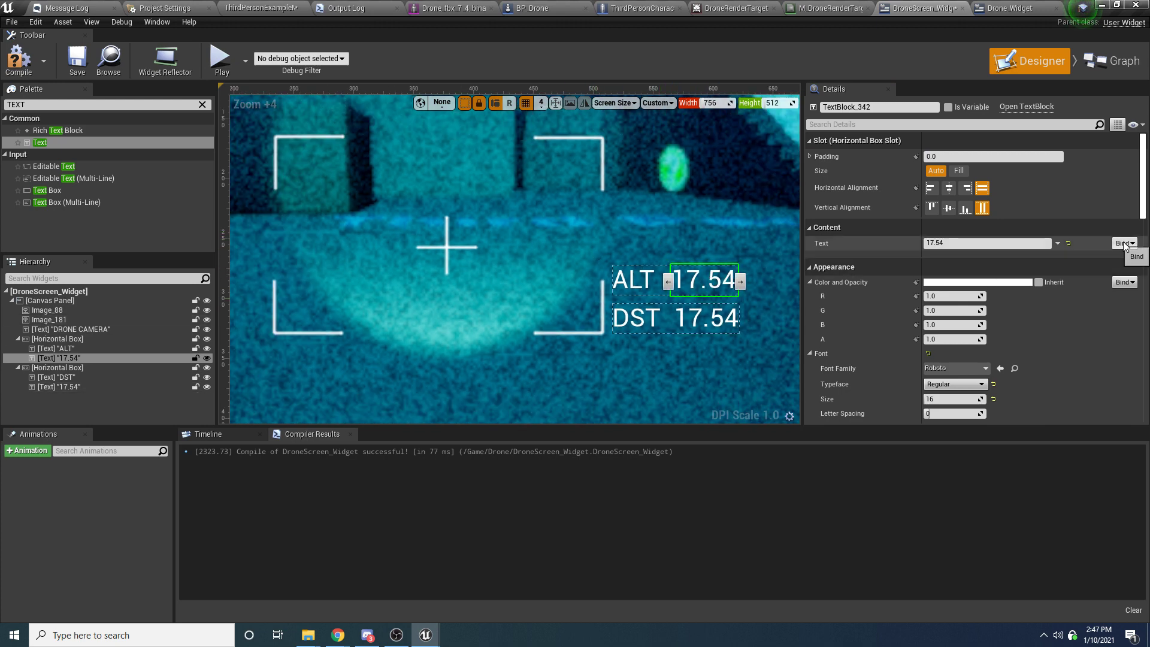
click(1125, 243)
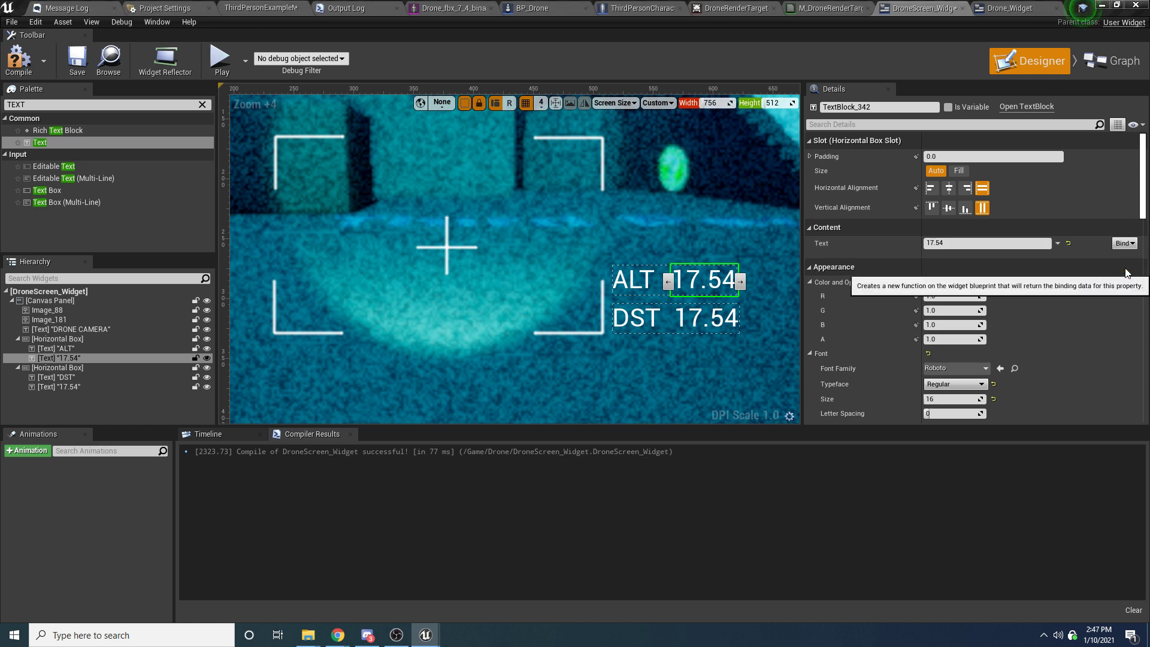
click(1109, 61)
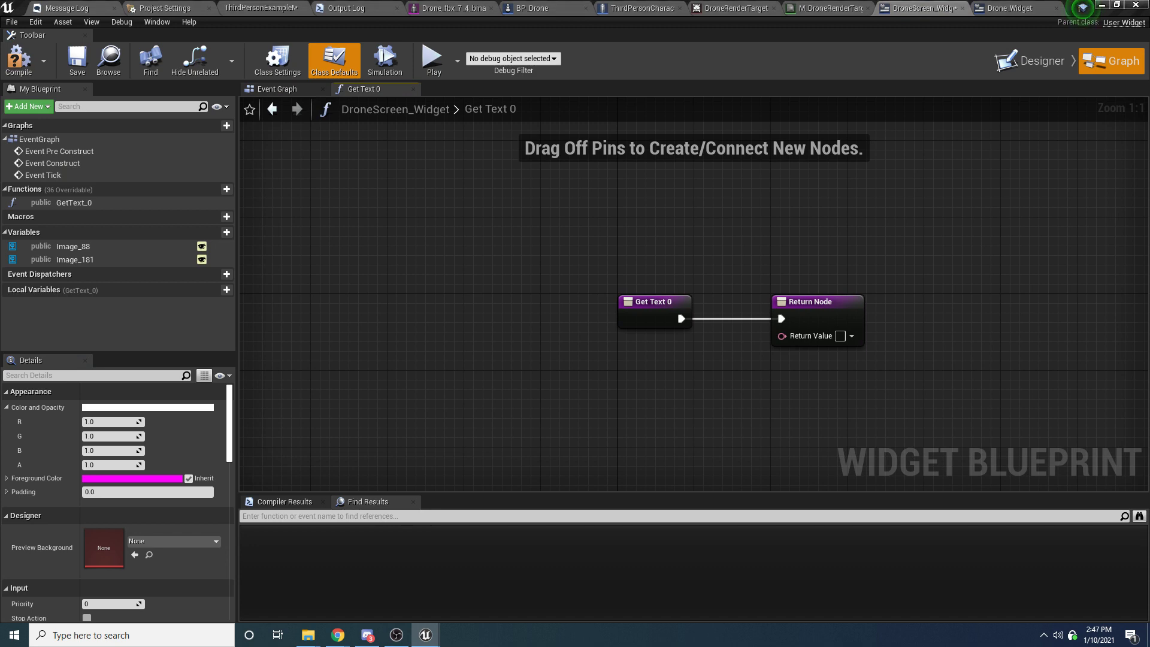
mouse_move(907, 201)
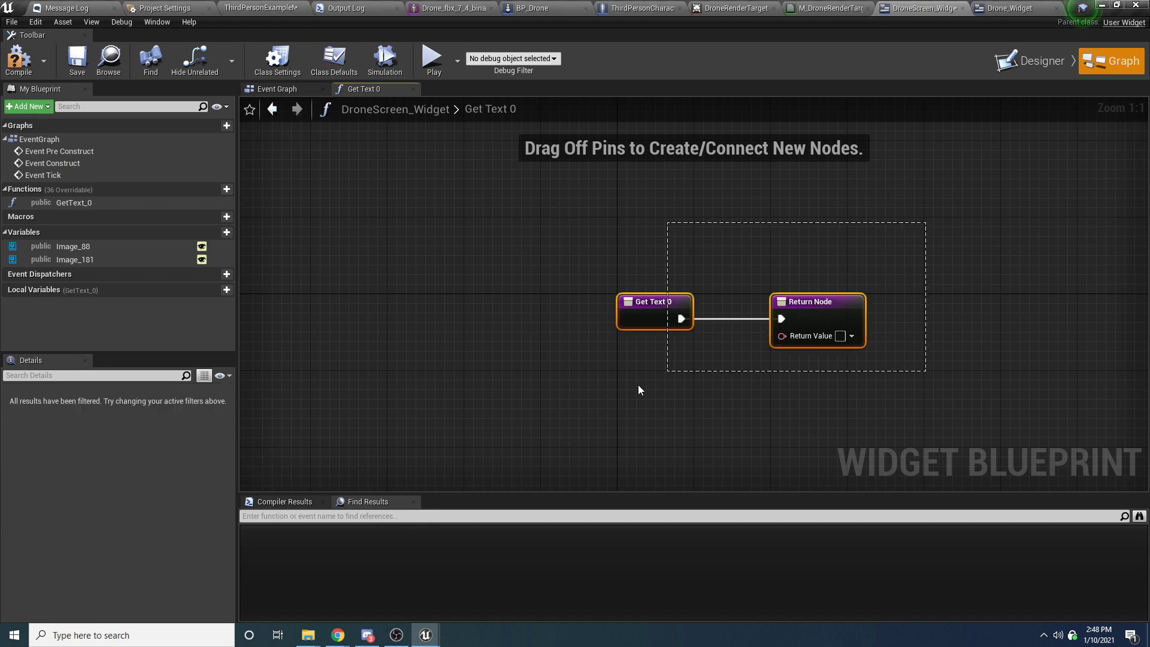
click(650, 407)
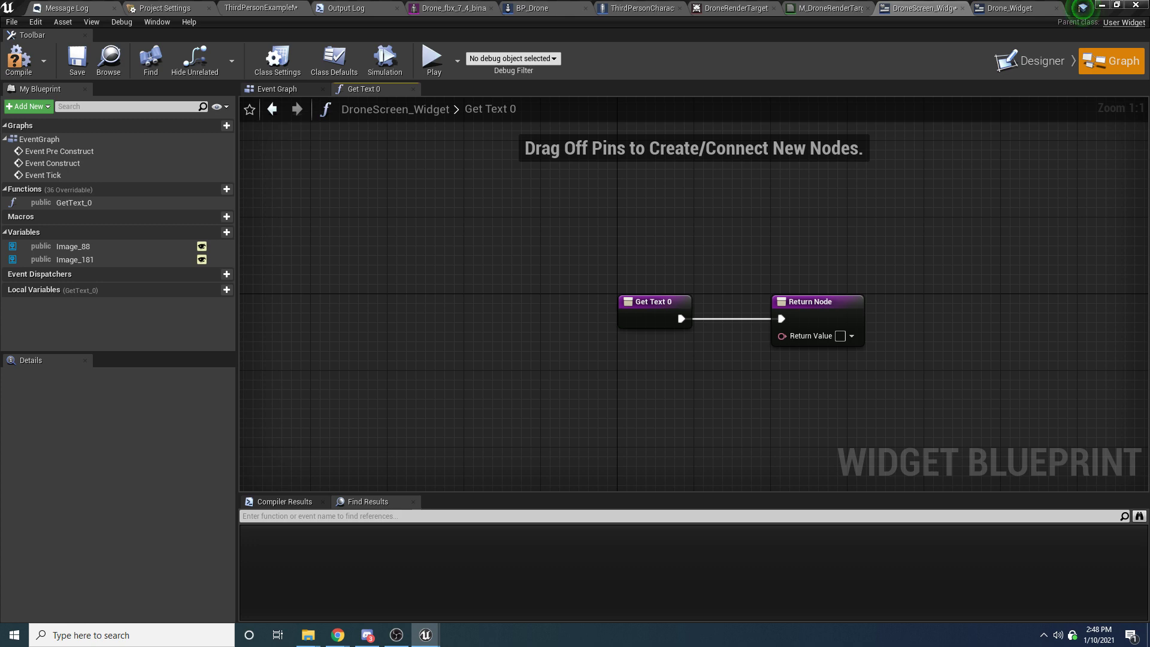
mouse_move(596, 236)
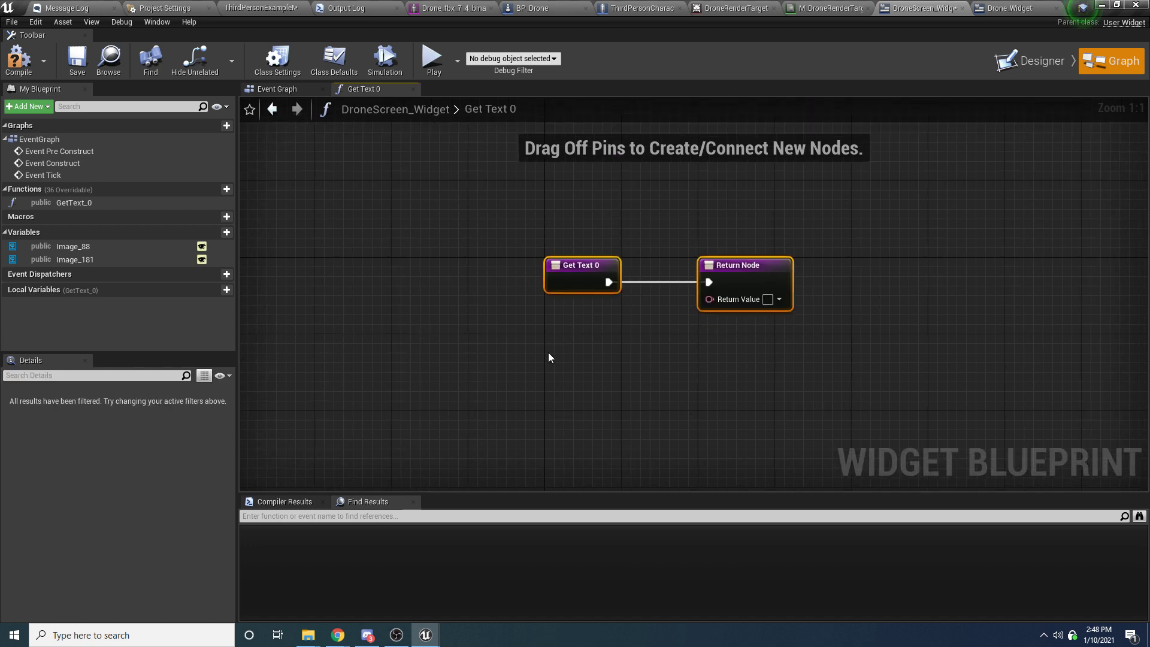
mouse_move(462, 367)
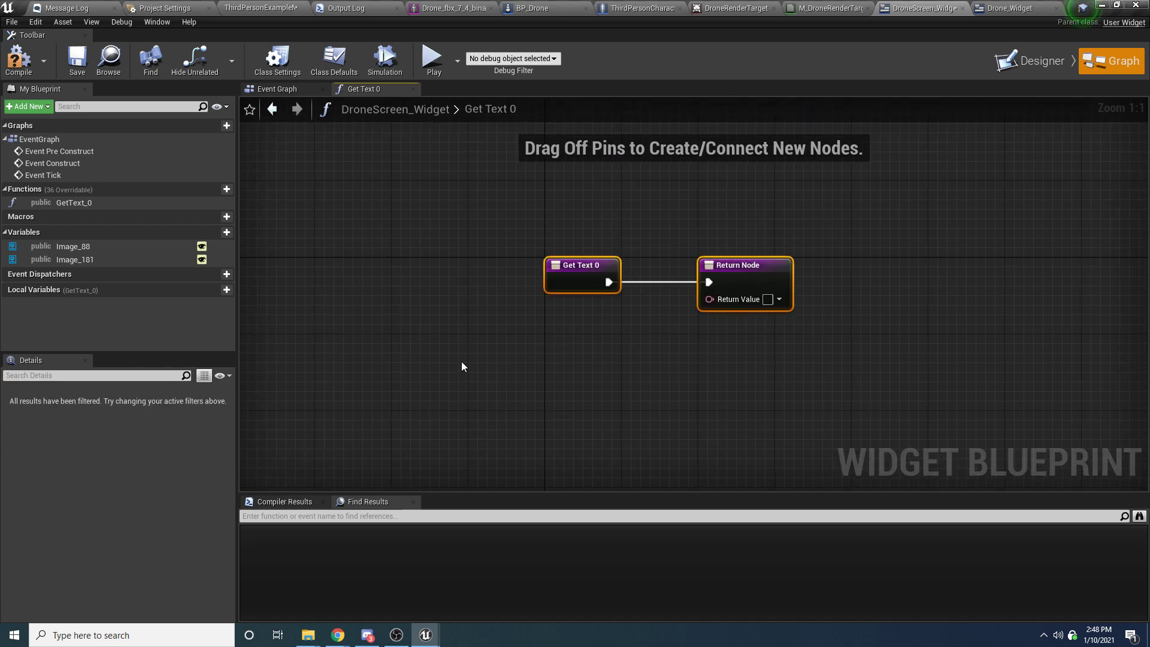
mouse_move(850, 219)
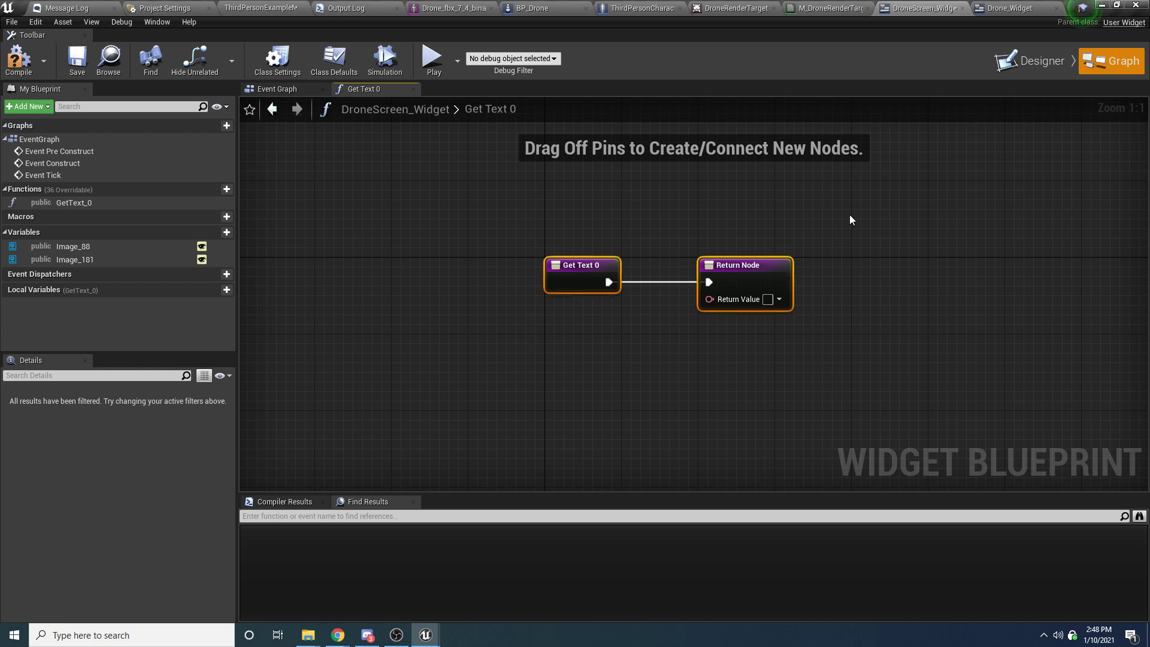
mouse_move(276, 89)
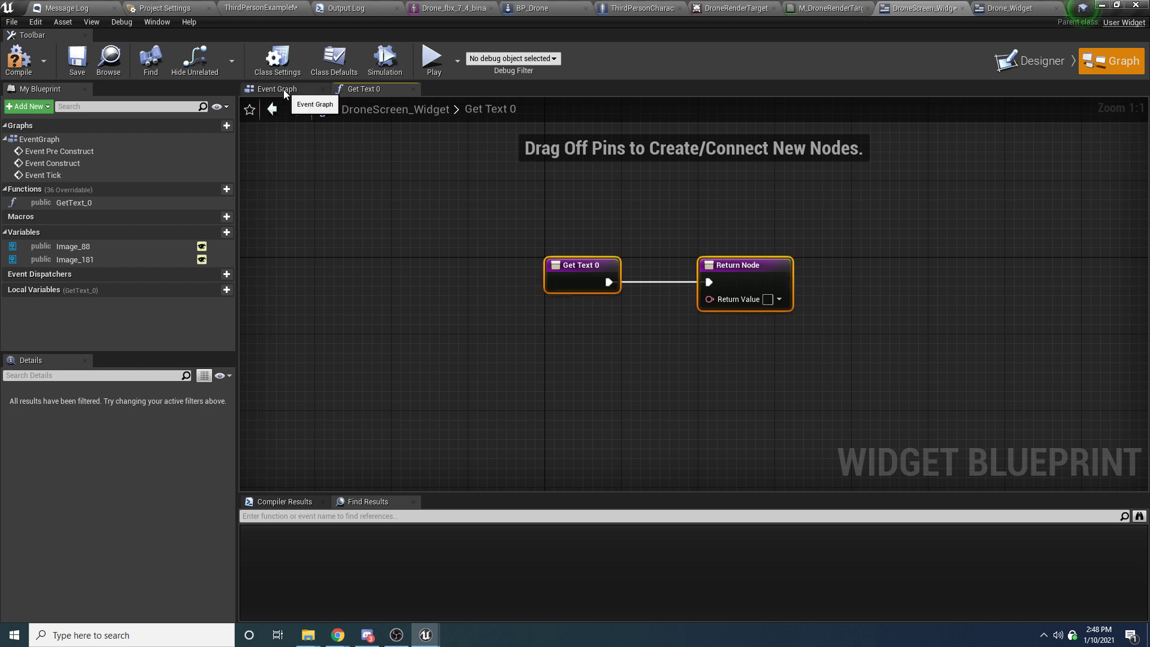
Step: In the Event Graph, feed Get Owning Player's controlled pawn into Cast To BP_Drone after Event On Initialized
click(277, 89)
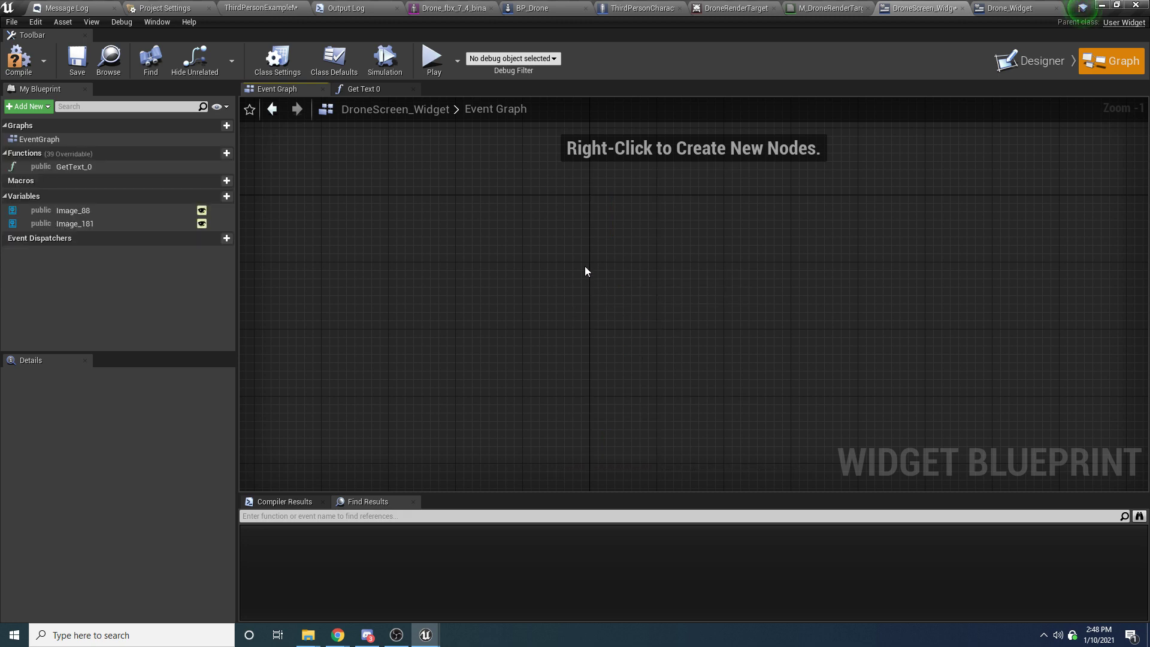
right_click(588, 270)
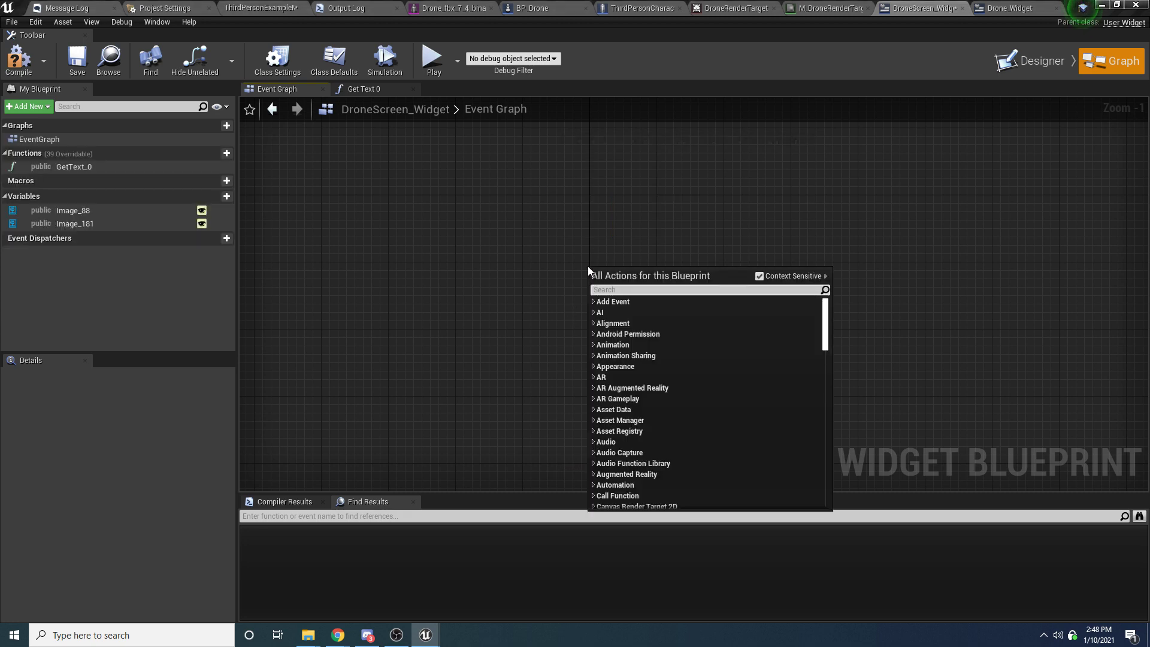
text(event on)
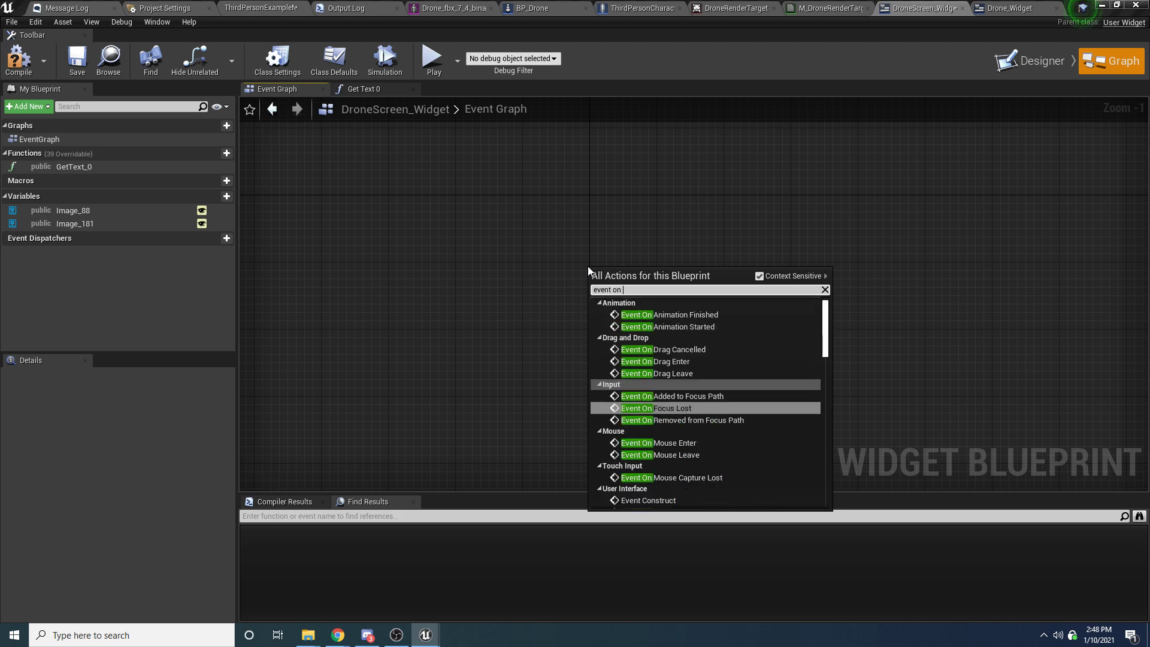
click(657, 500)
text(get owning)
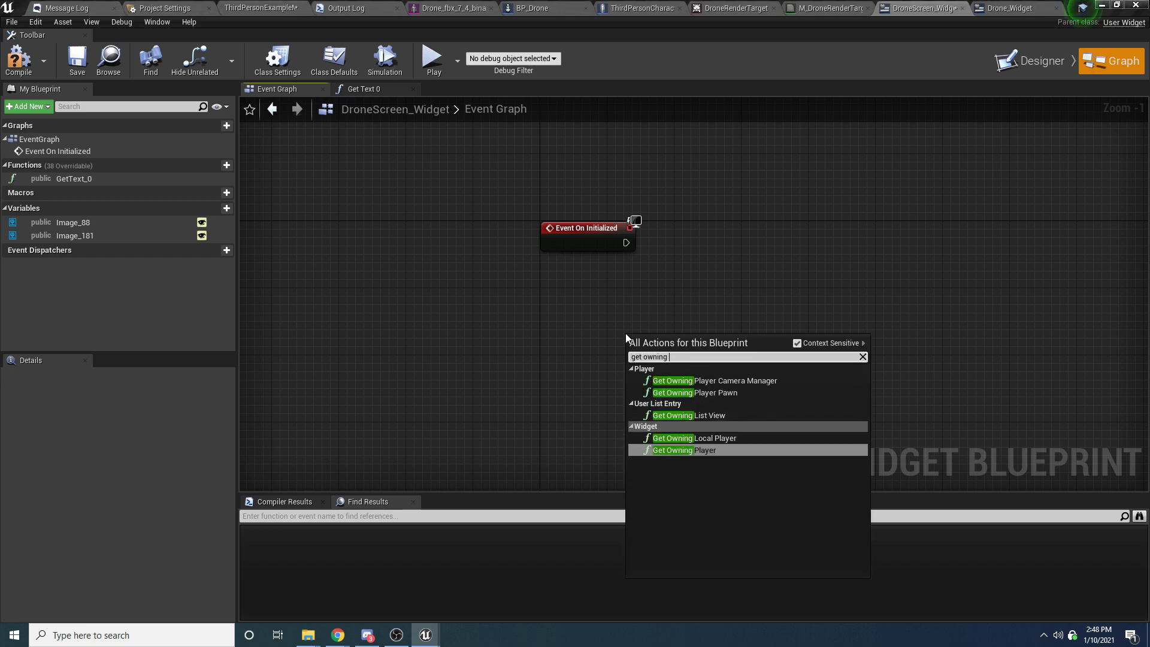
click(683, 449)
text(cas)
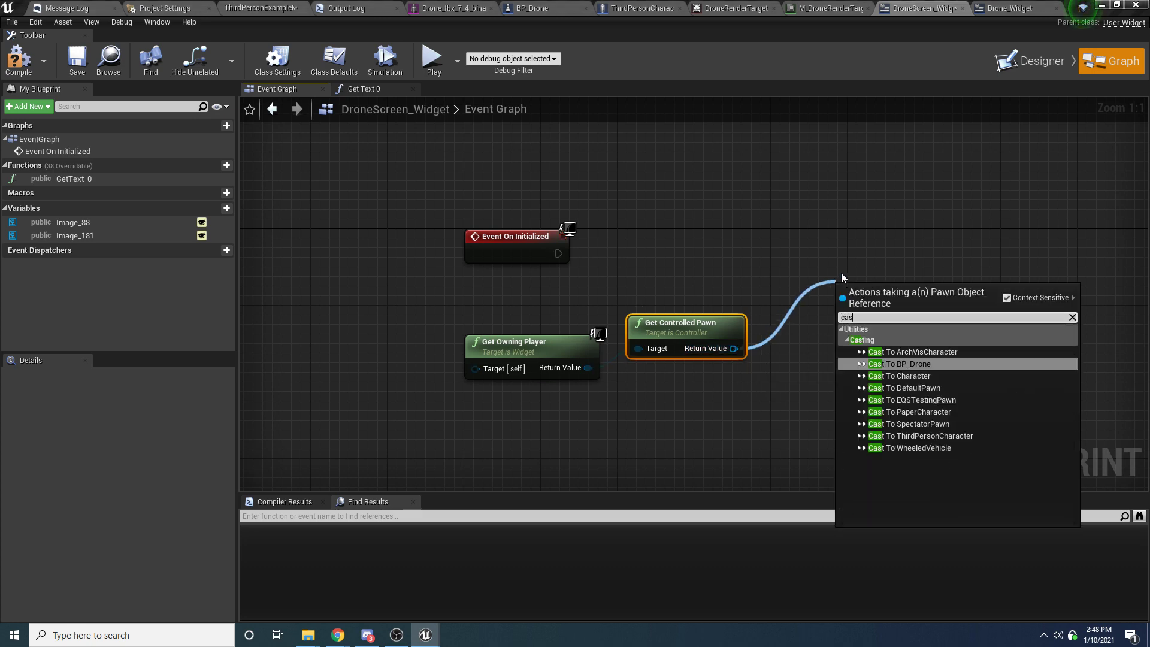
click(901, 363)
text(Dron)
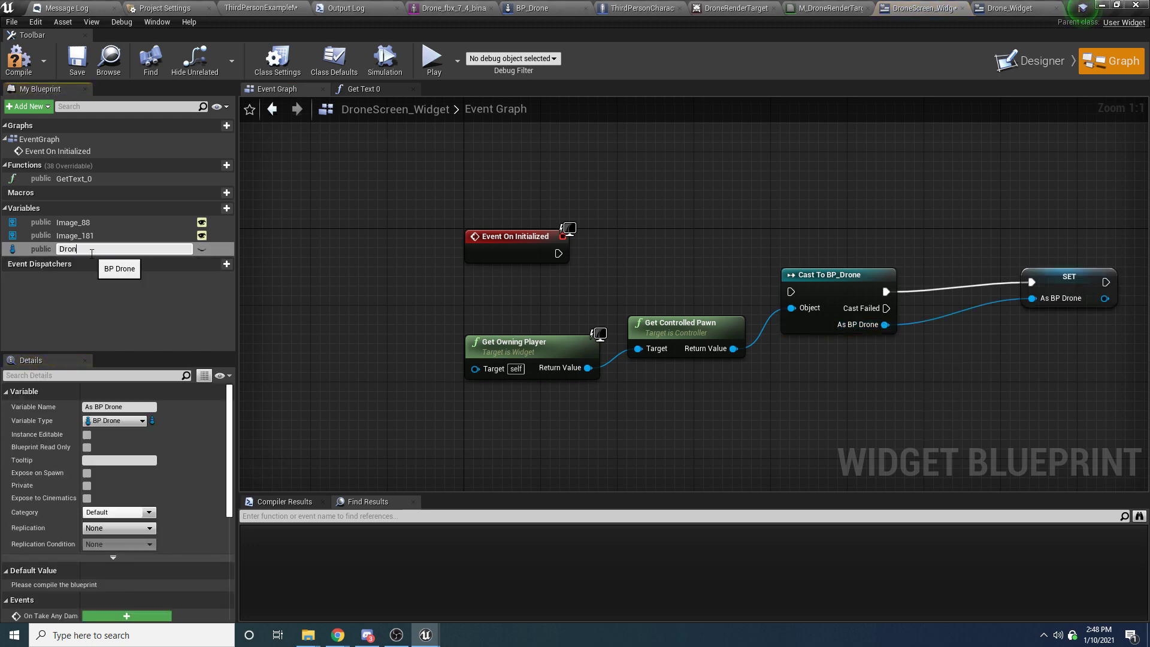
Step: Store the cast result in a new private Drone variable
key(Return)
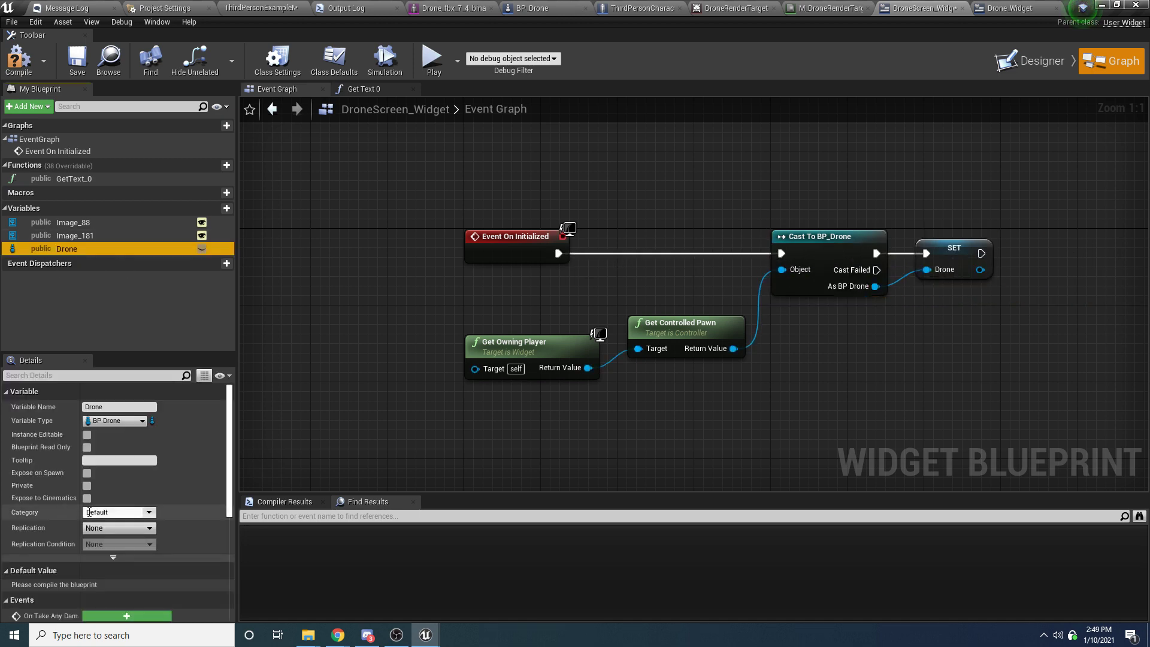
click(87, 485)
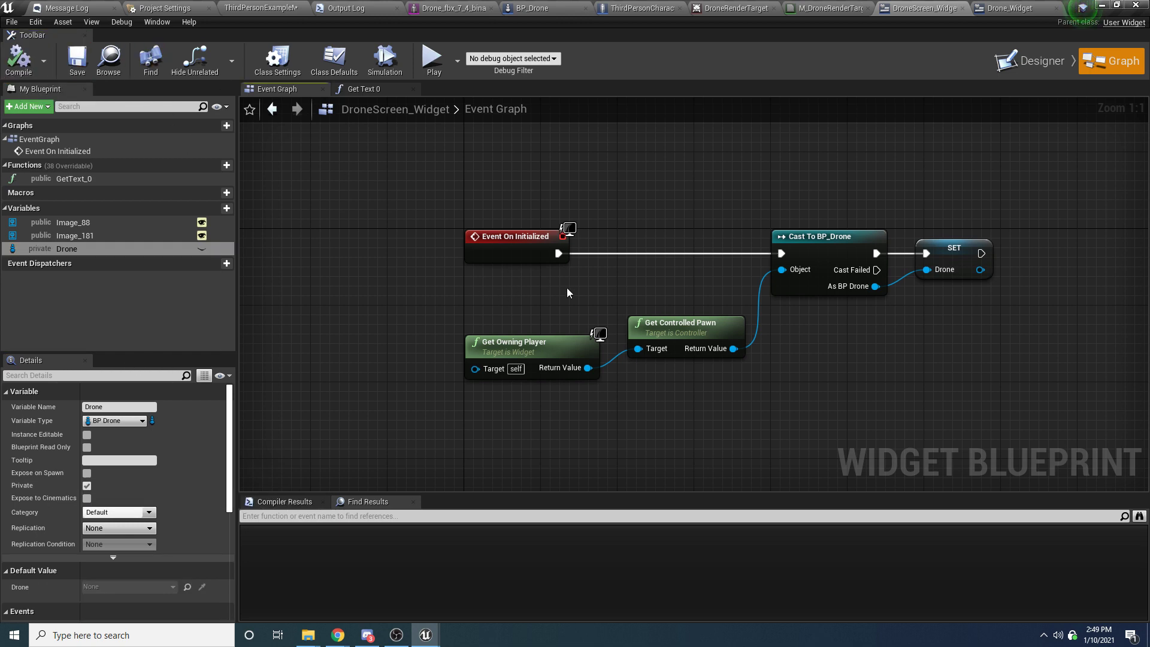
mouse_move(708, 293)
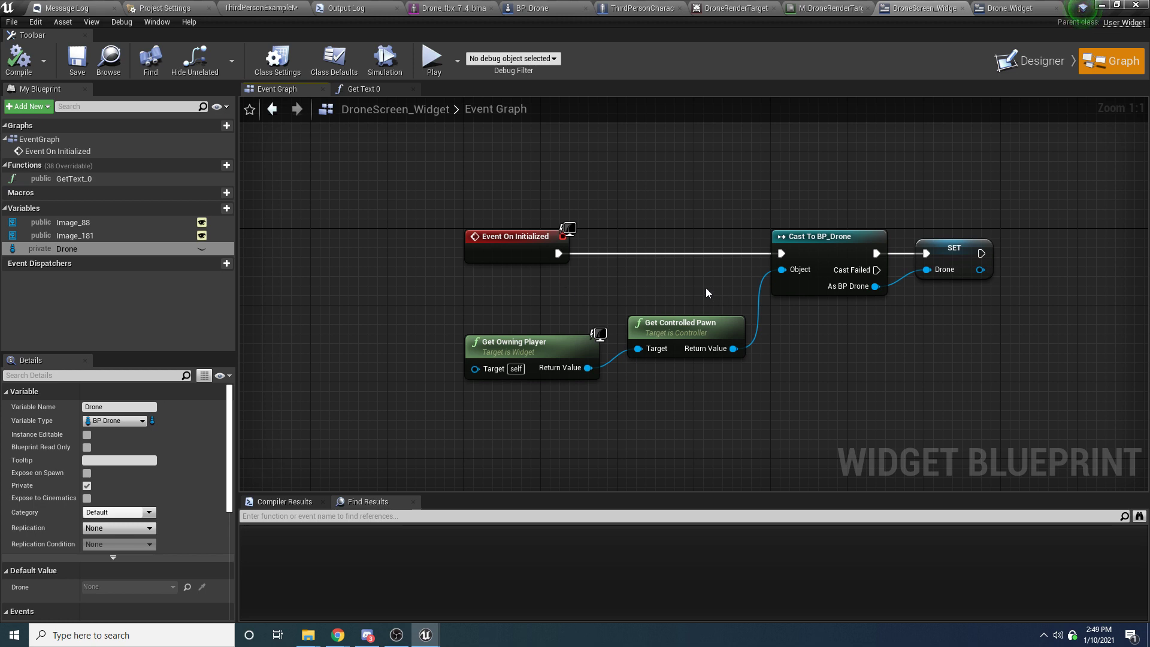
mouse_move(1063, 177)
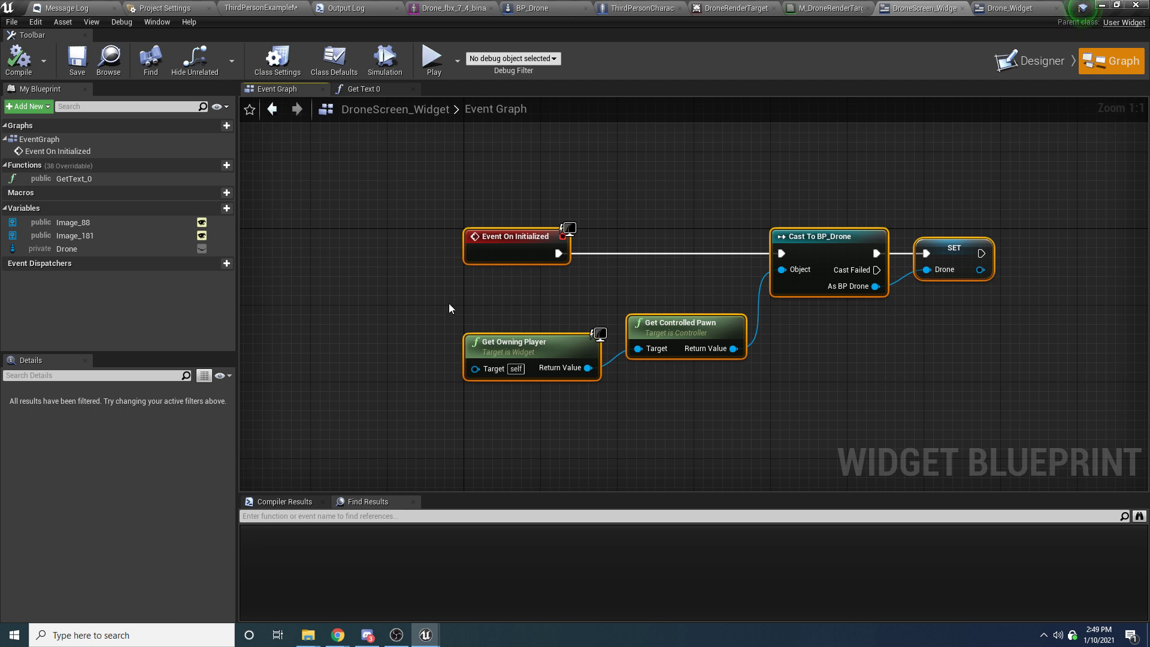
click(645, 194)
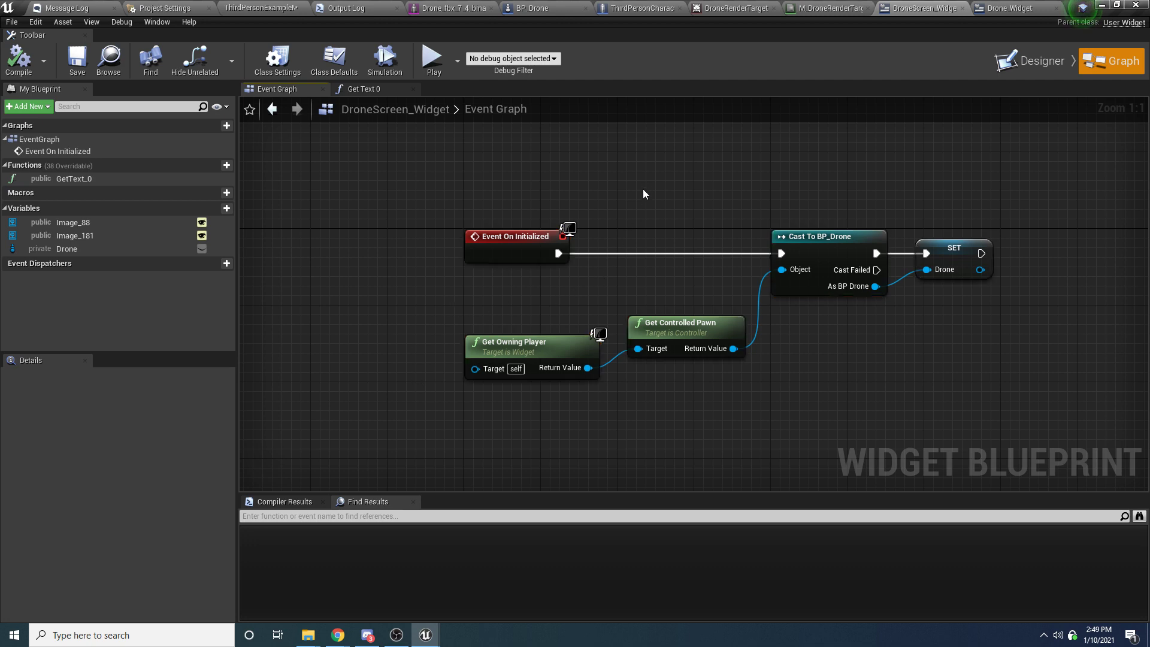
mouse_move(638, 220)
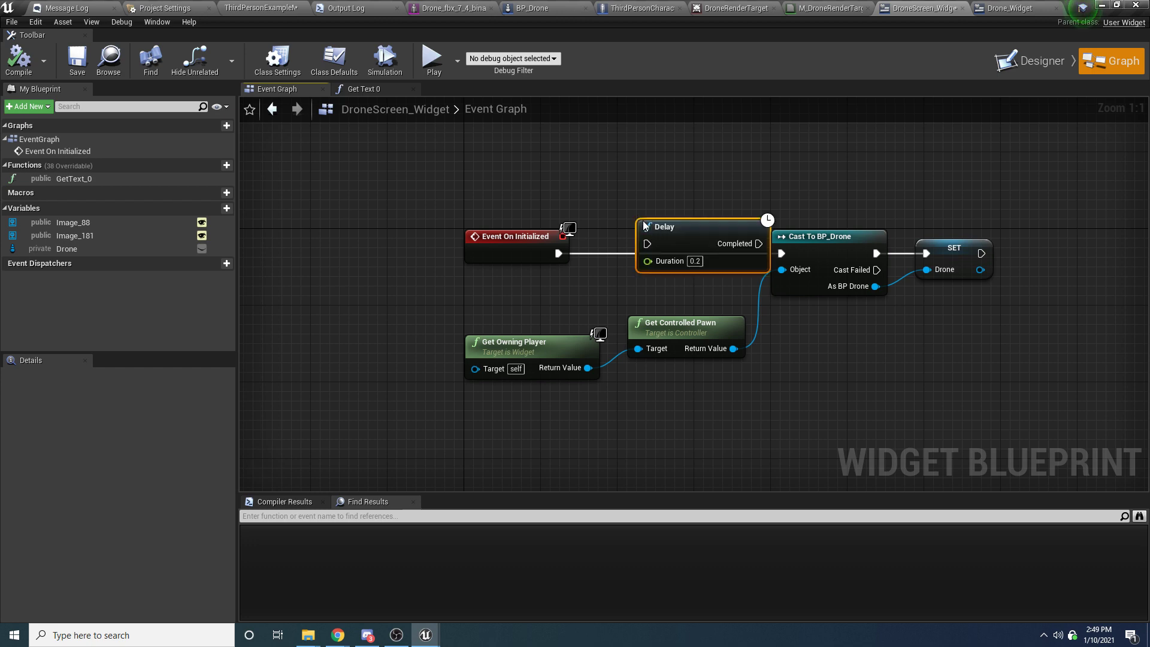
Step: Set the Delay before the BP_Drone cast to 0.0 duration and return to GetText_0's graph
triple_click(694, 261)
text(0)
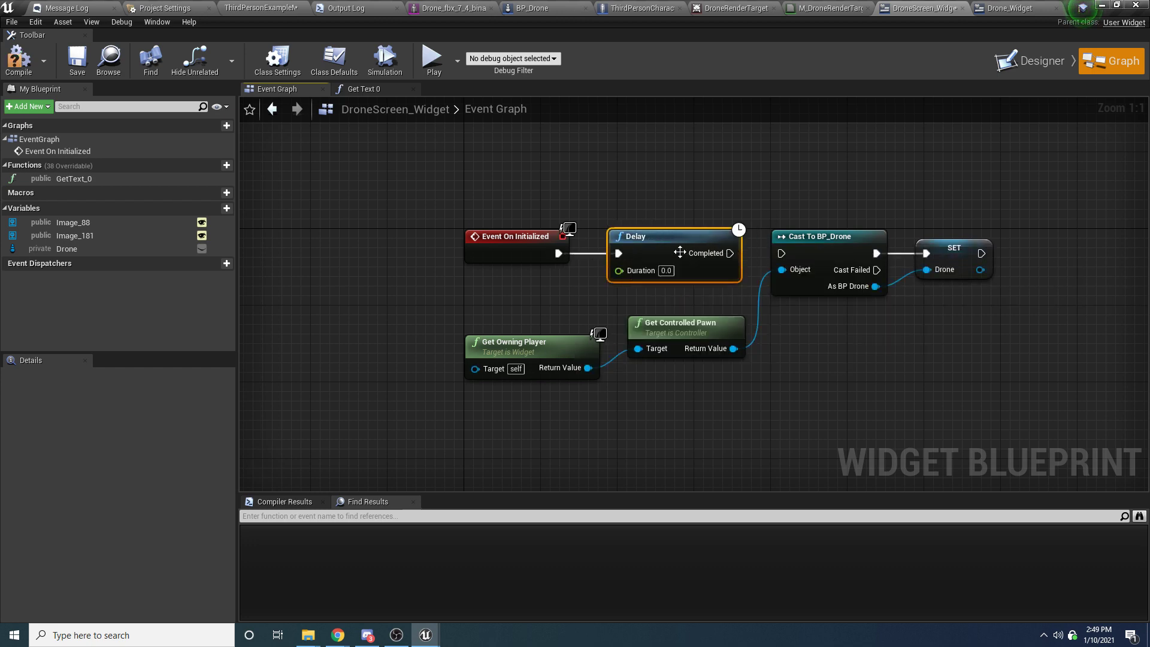
mouse_move(557, 207)
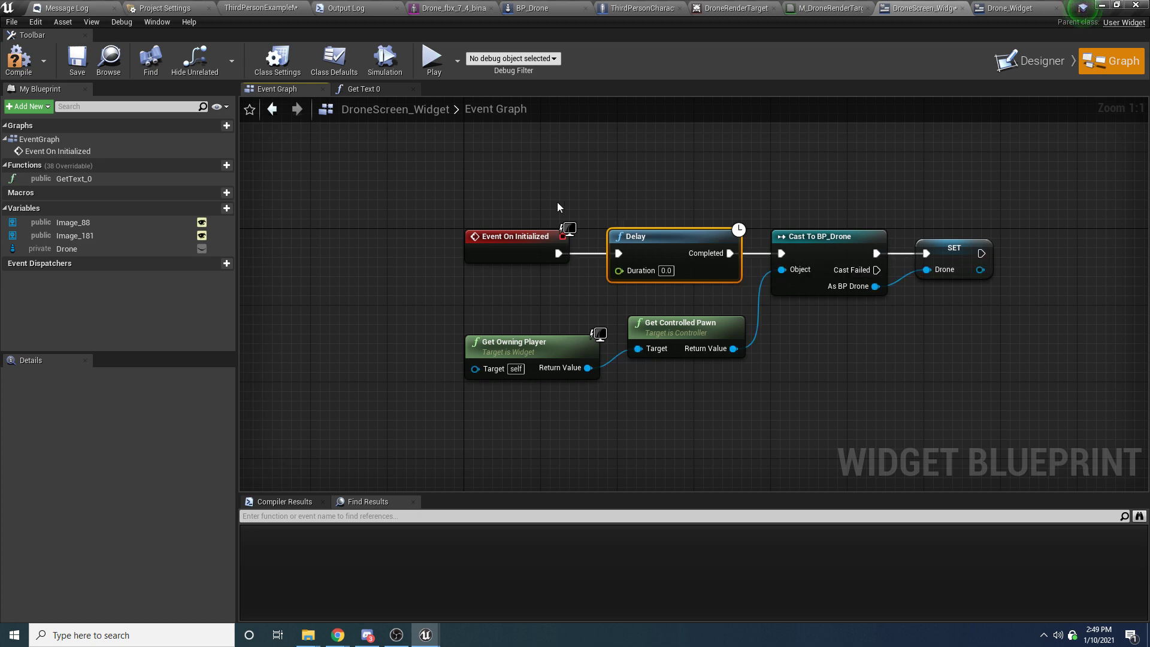
click(515, 236)
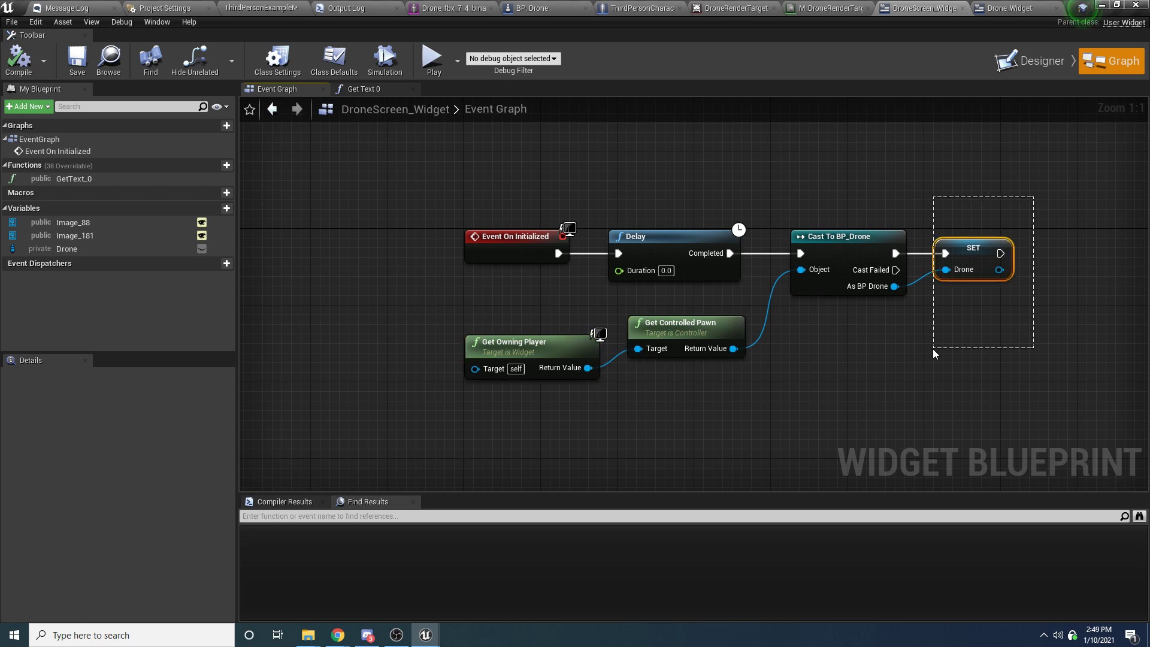
click(361, 89)
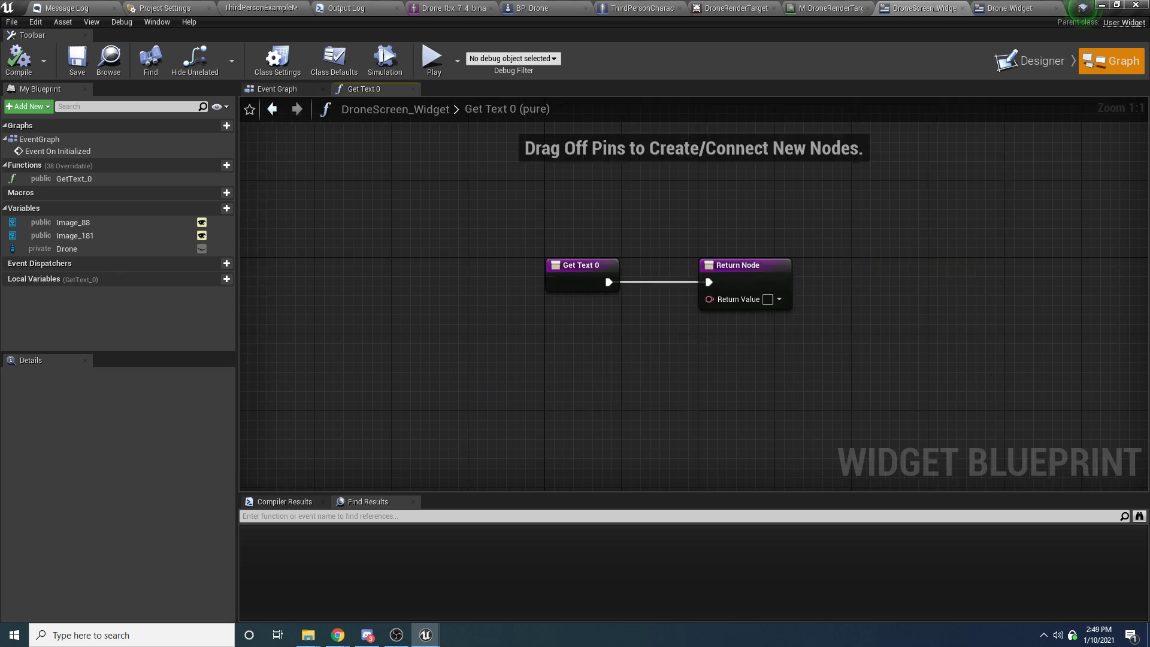
Step: Rename GetText_0 to GetAltitudeText and place a Drone getter node in its graph
click(132, 106)
text(G)
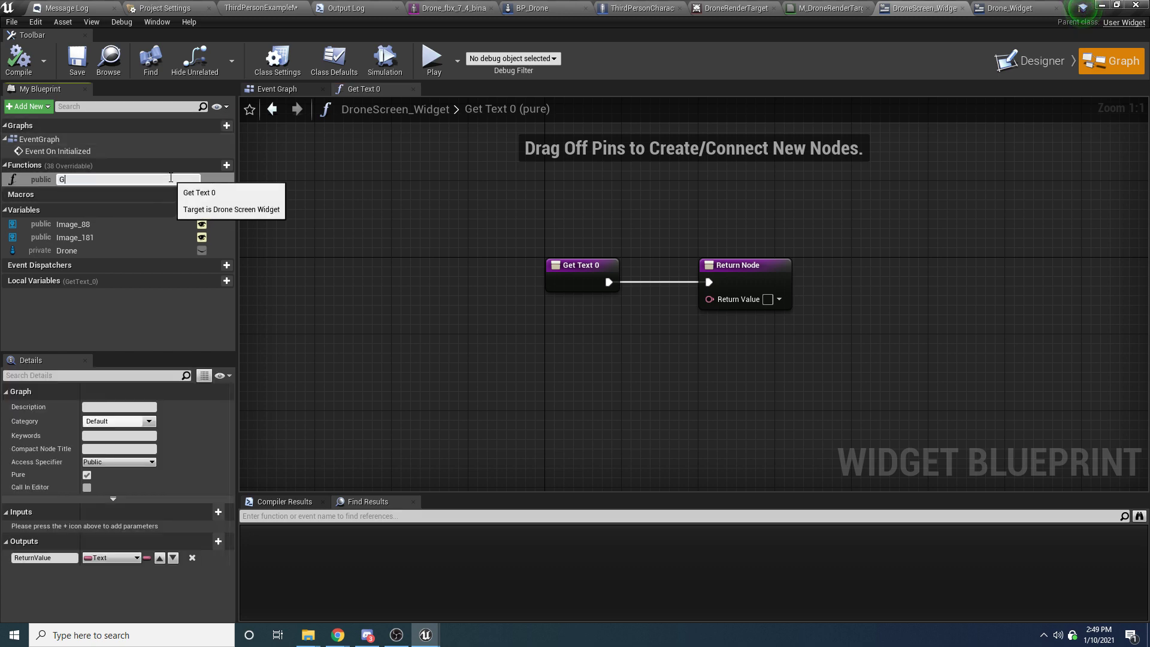
text(etAltitudeText)
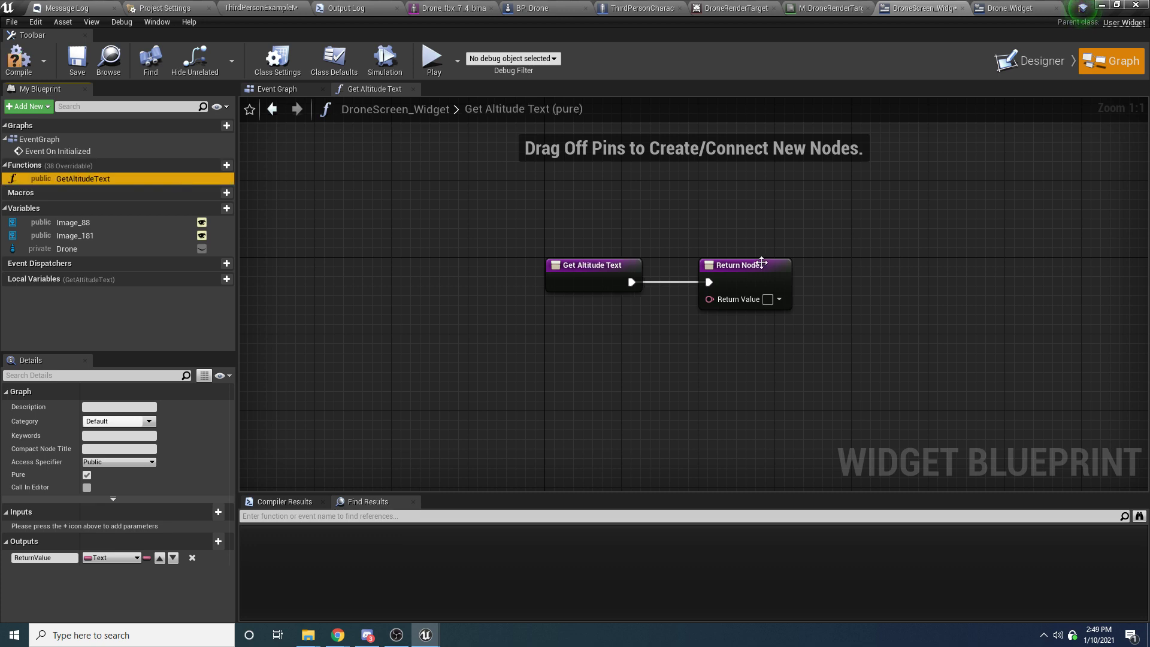
click(66, 249)
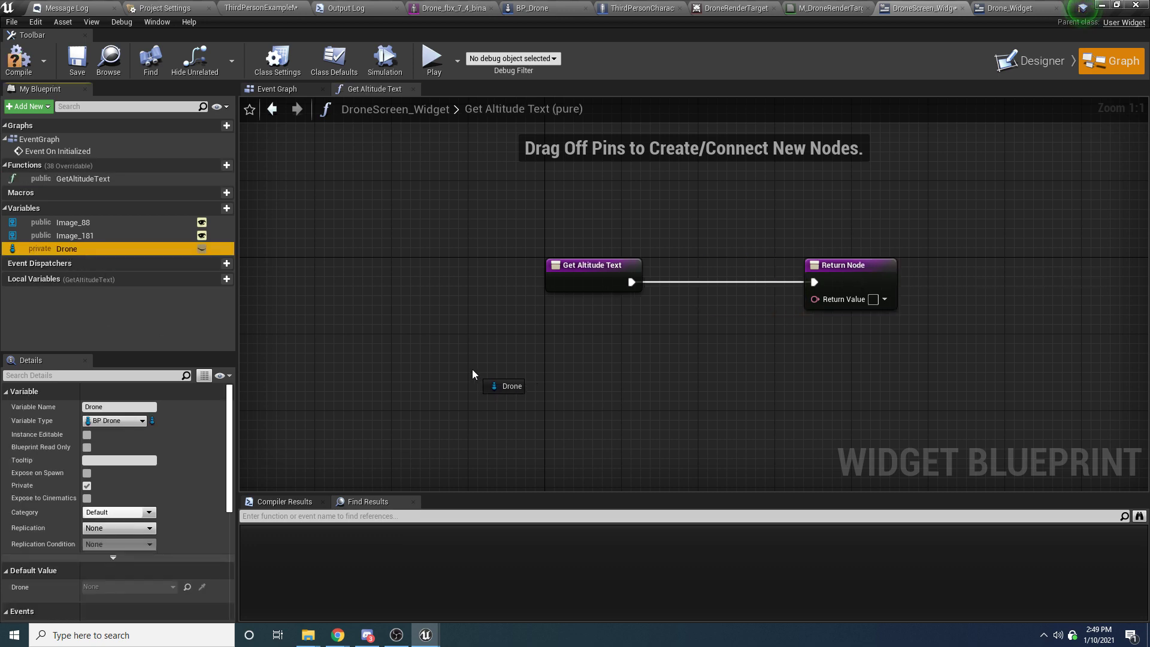
click(505, 386)
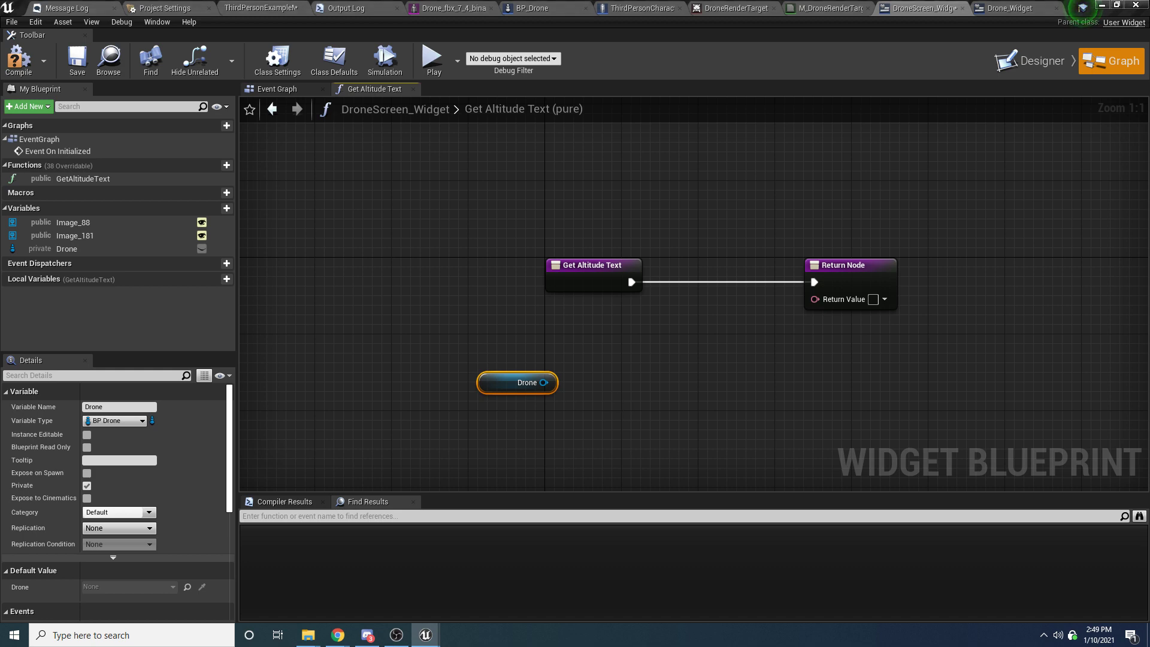
mouse_move(546, 393)
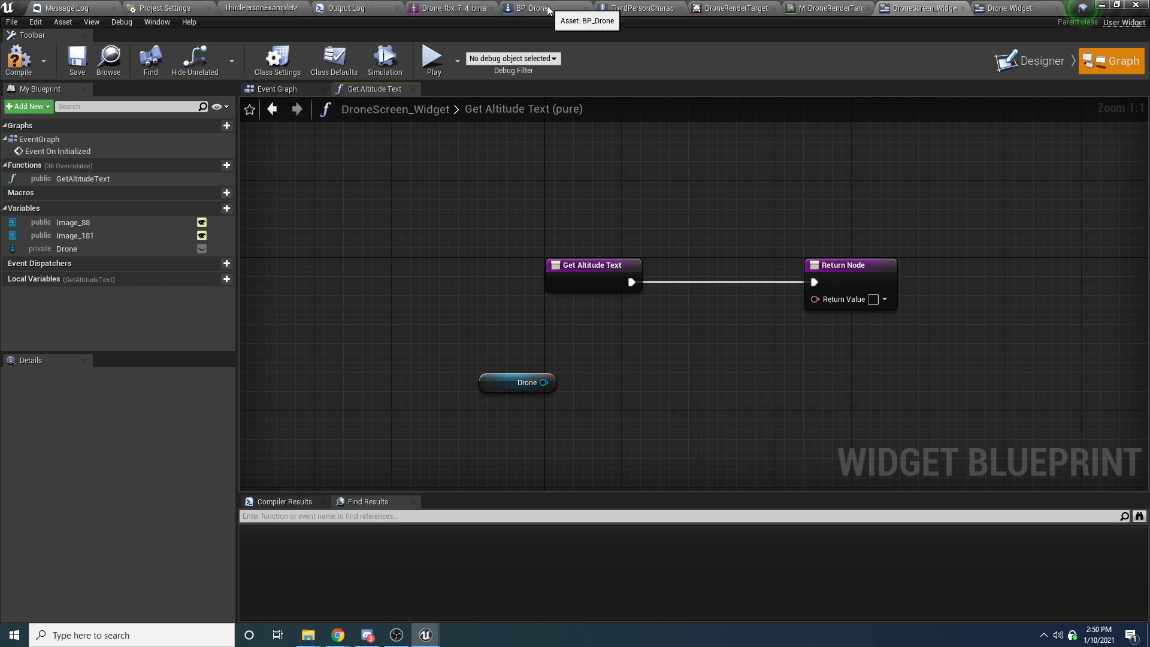
Step: Create a new BP_Drone function named GetAltitudeInMeters
click(528, 9)
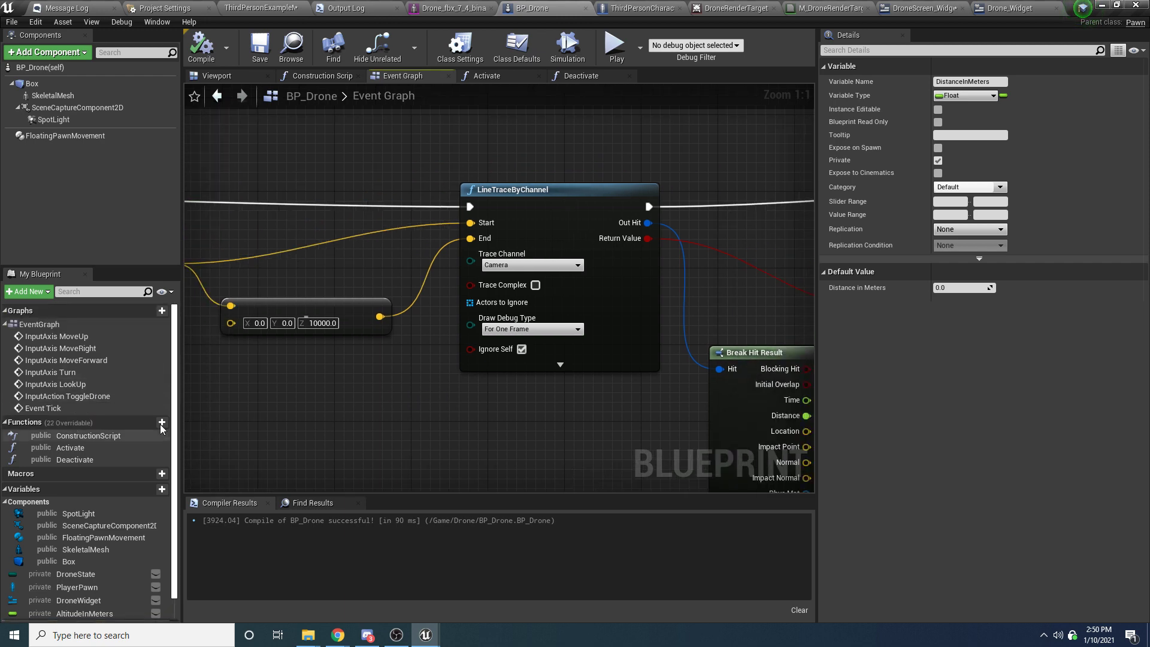
click(159, 429)
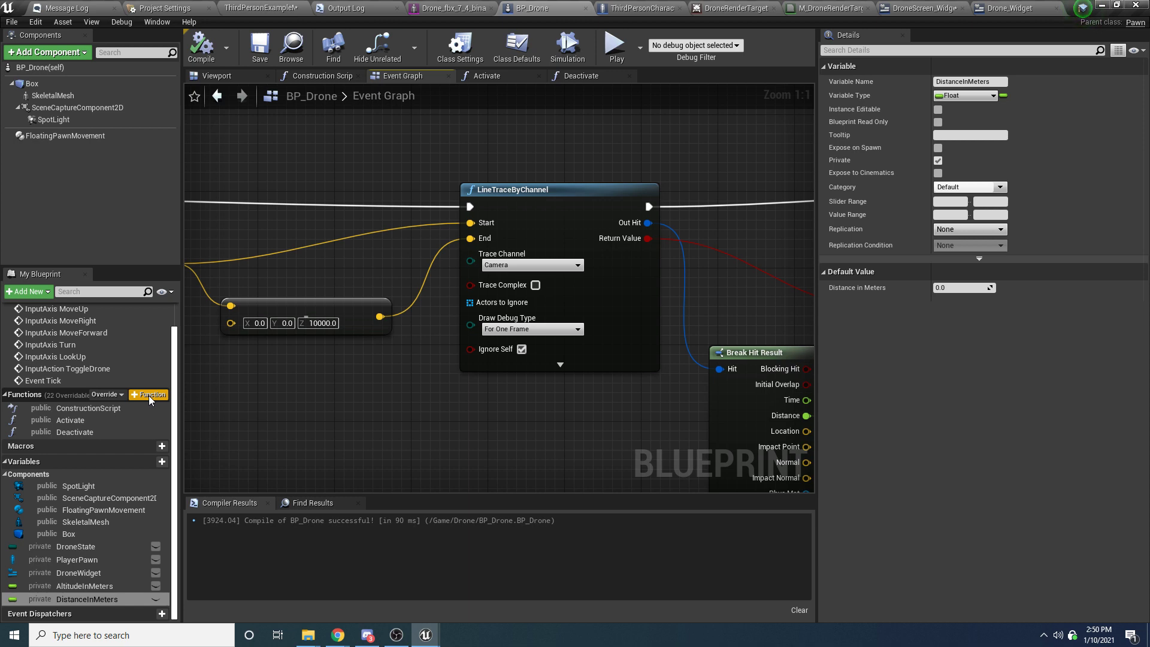
click(151, 395)
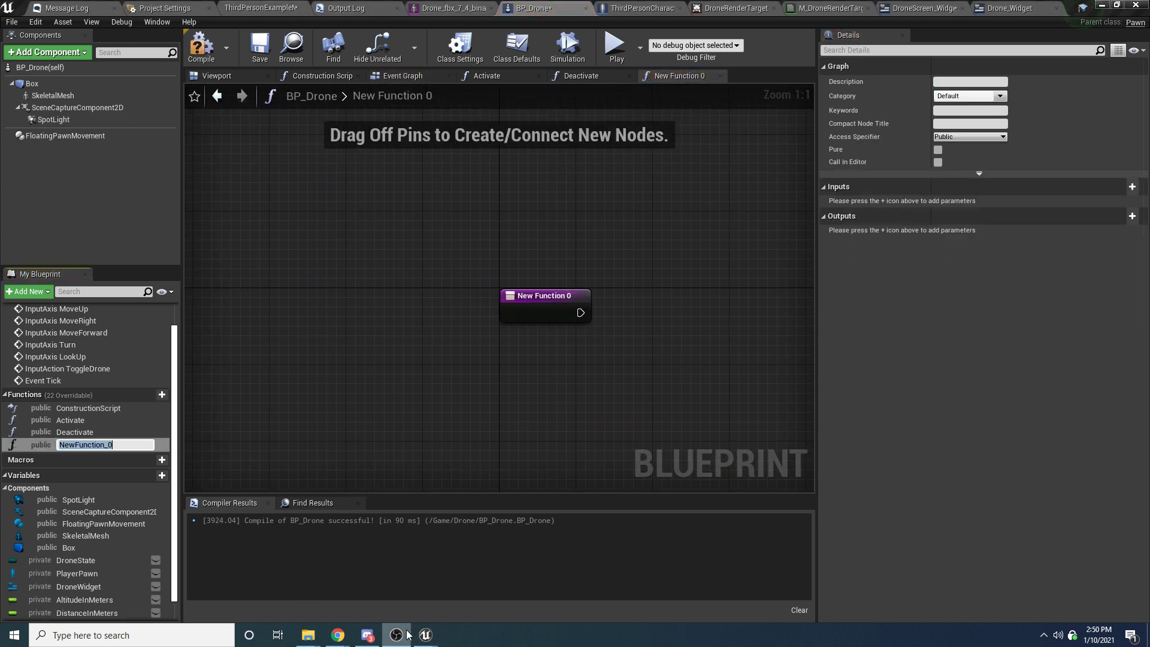
text(Get)
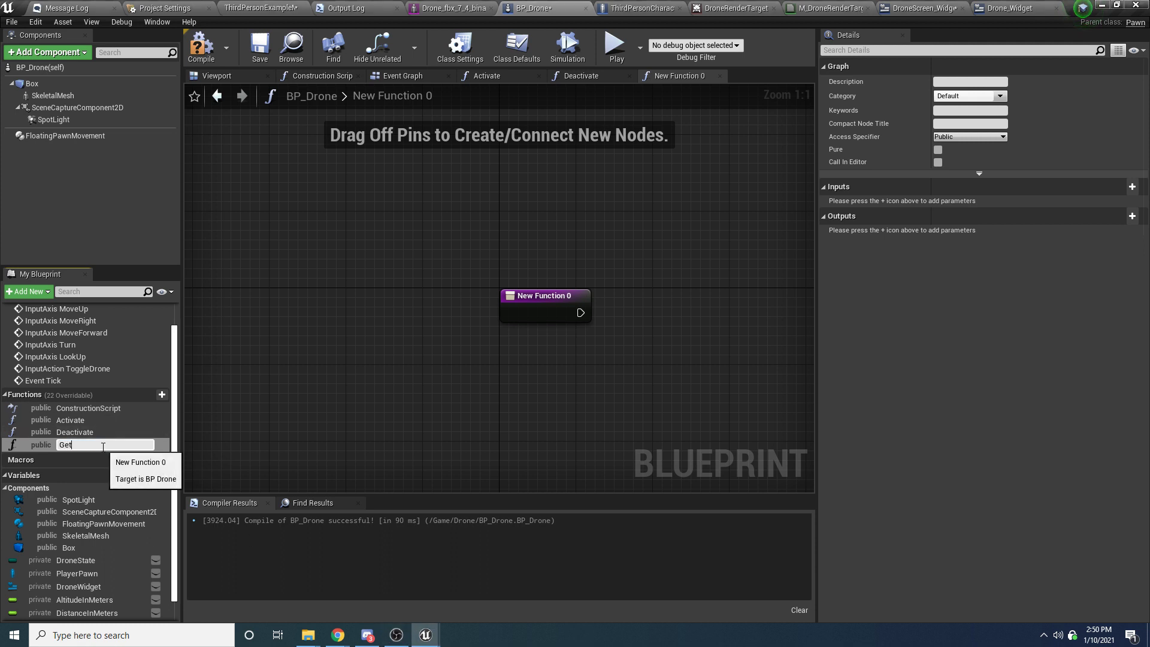
text(Altidud)
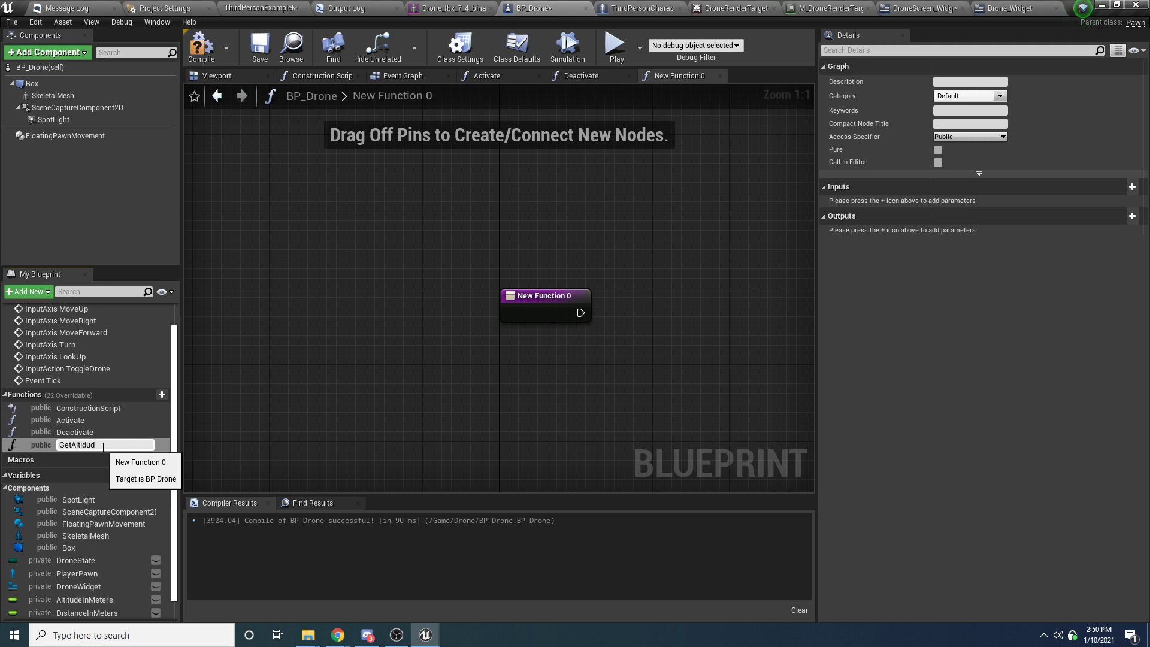
key(Backspace)
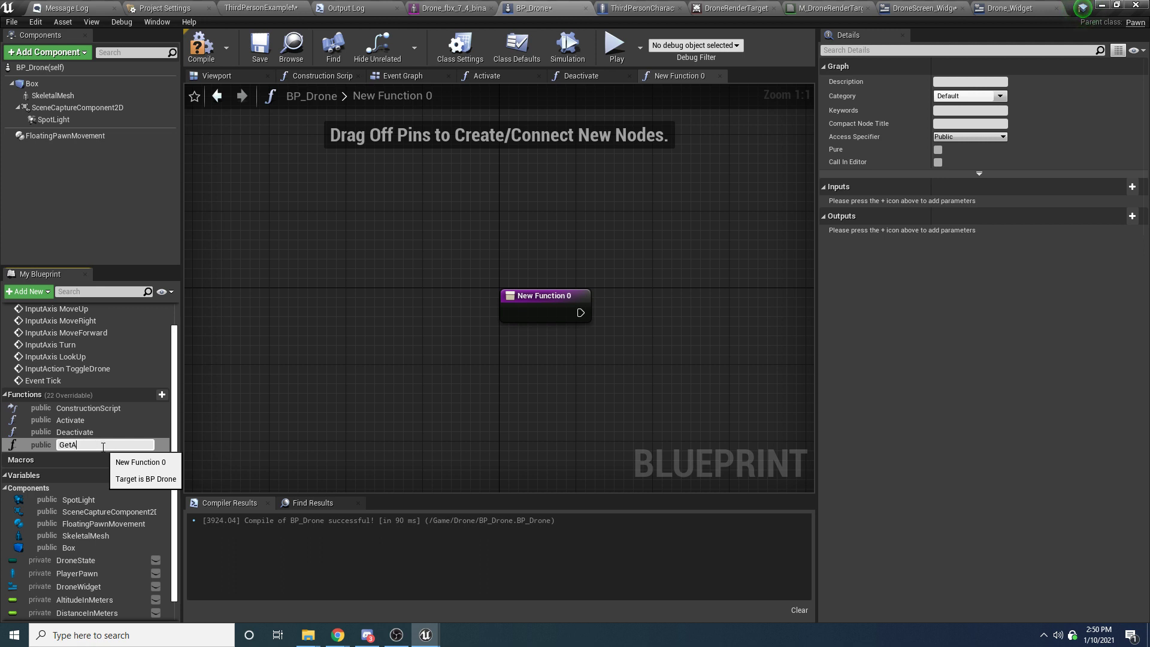
text(ltitudeInMeters)
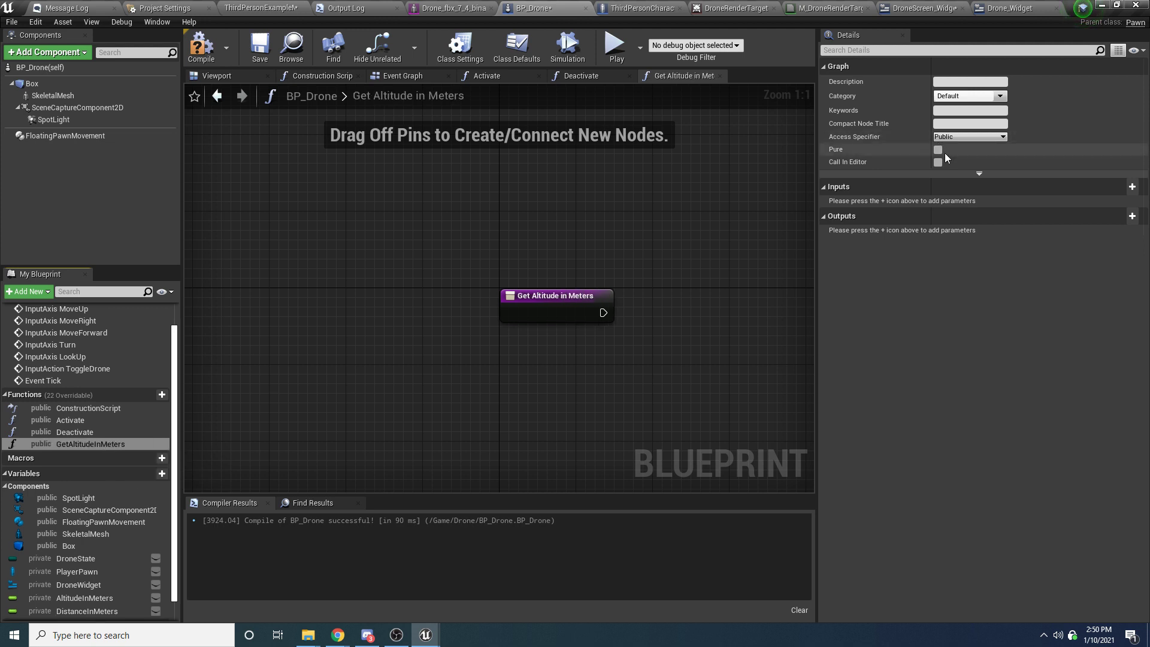
Step: Make GetAltitudeInMeters pure and return the AltitudeInMeters variable from it
click(938, 149)
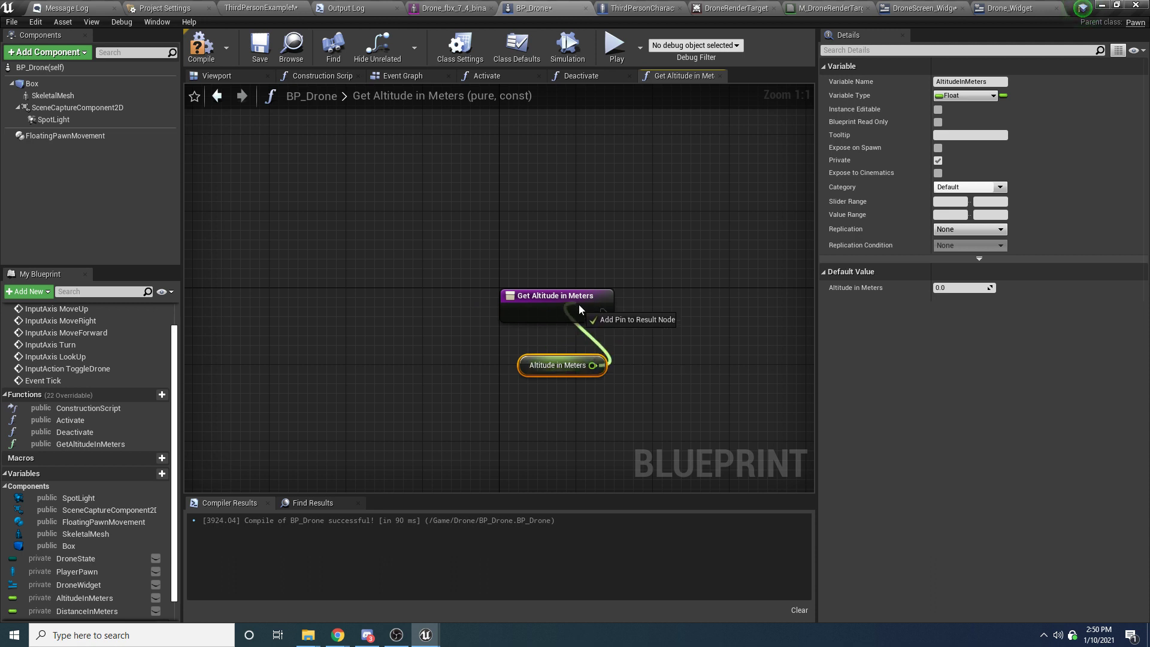
click(635, 319)
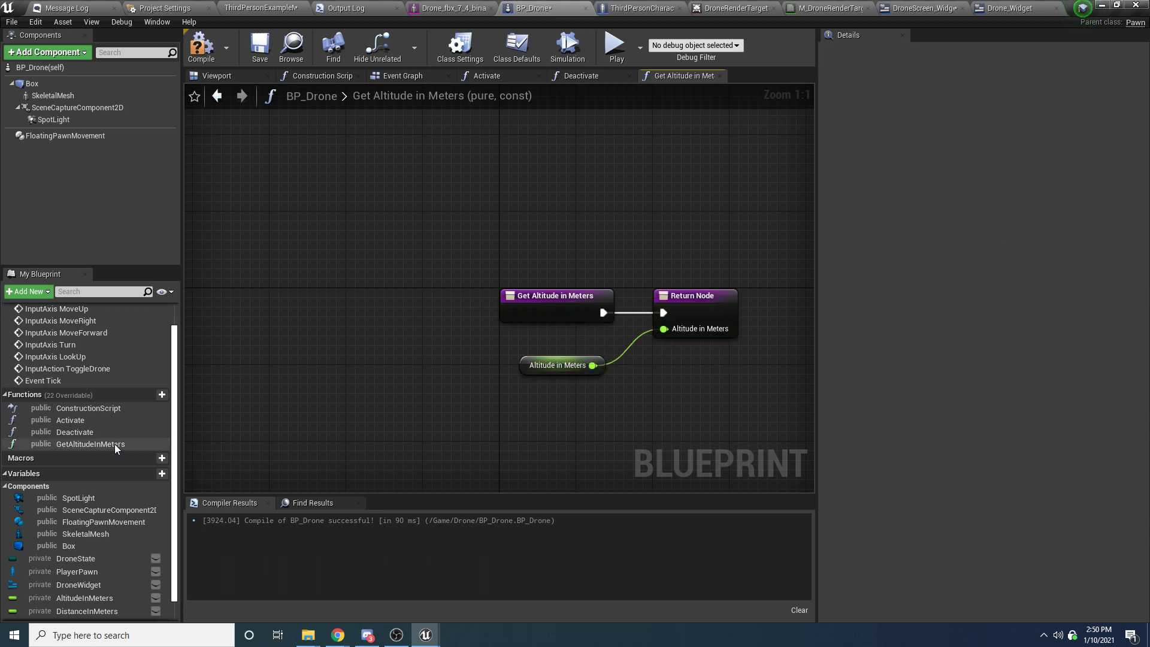
right_click(89, 443)
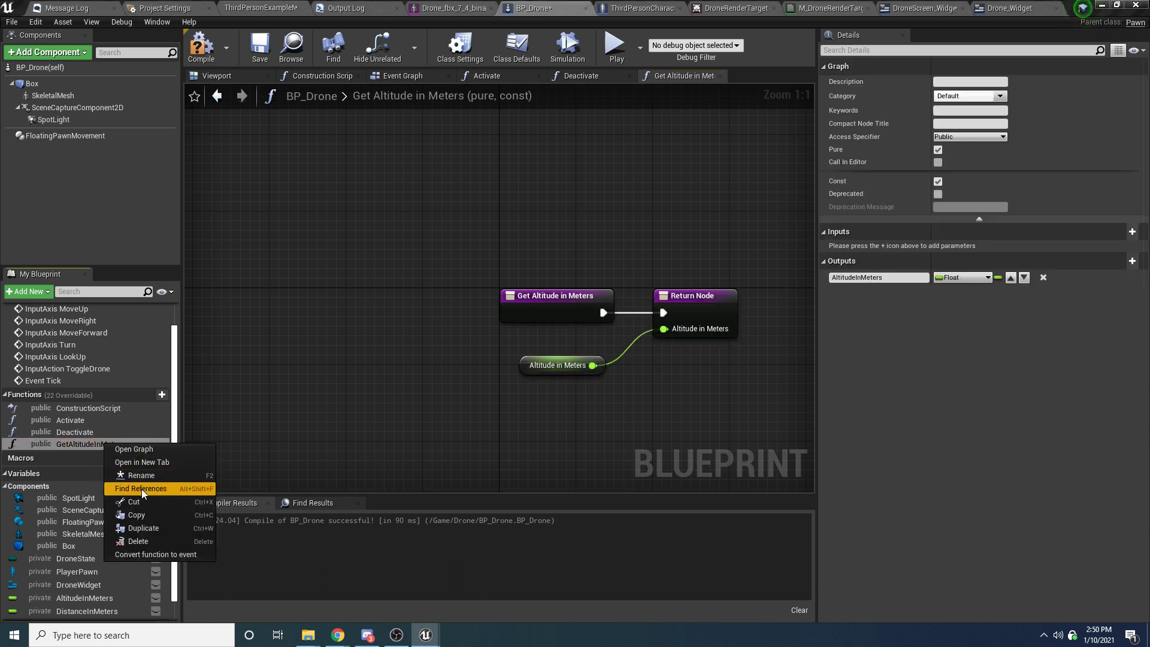
Step: Duplicate the getter as GetDistanceInMeters returning DistanceInMeters, and compile BP_Drone
click(143, 527)
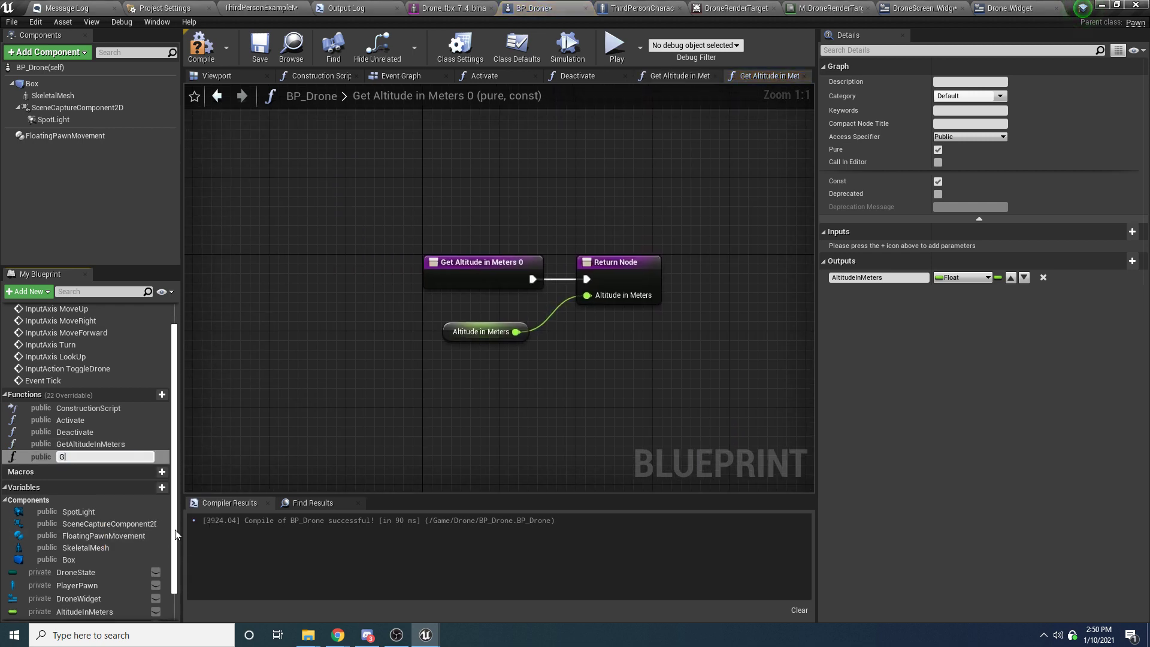
text(GetDistance)
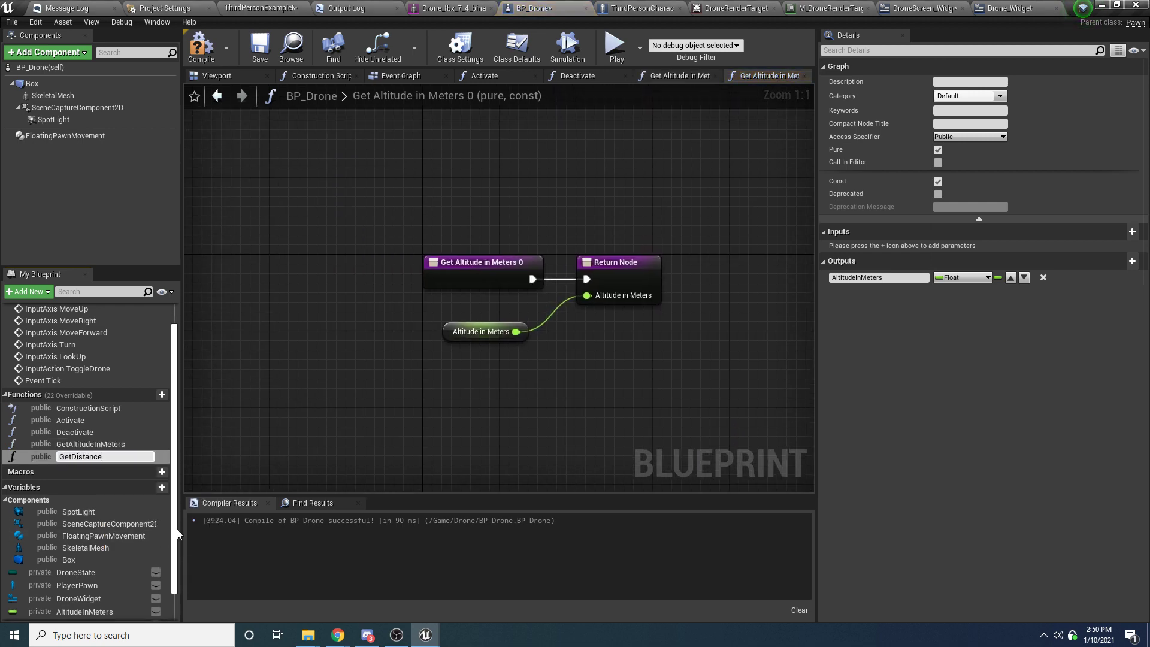
key(Return)
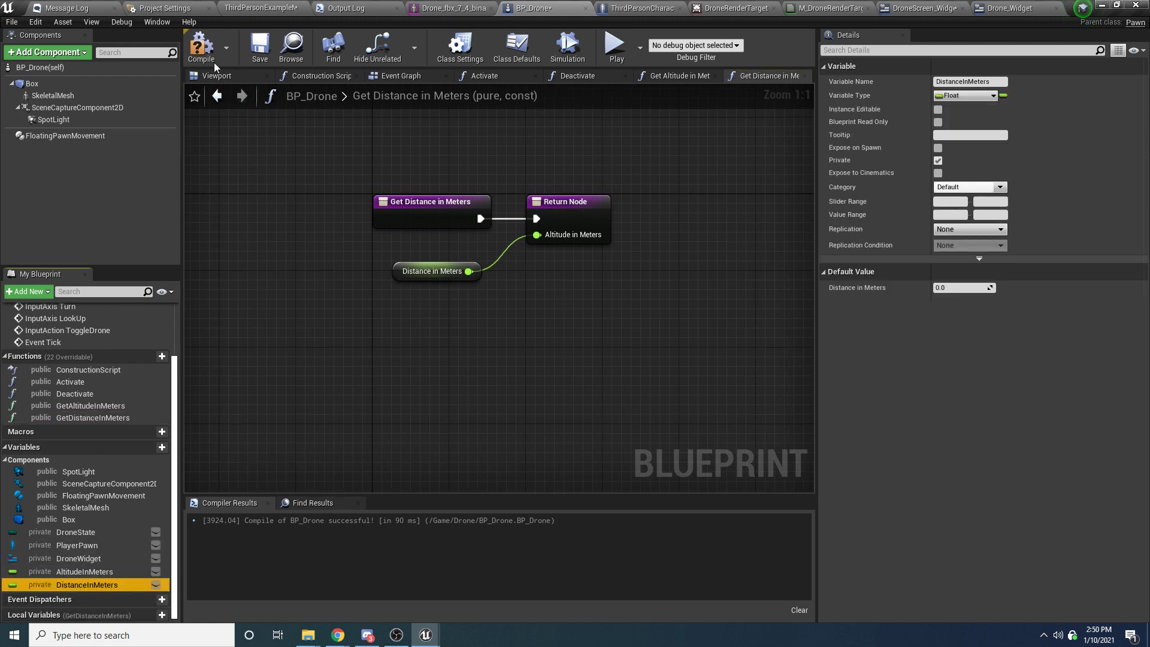
click(568, 201)
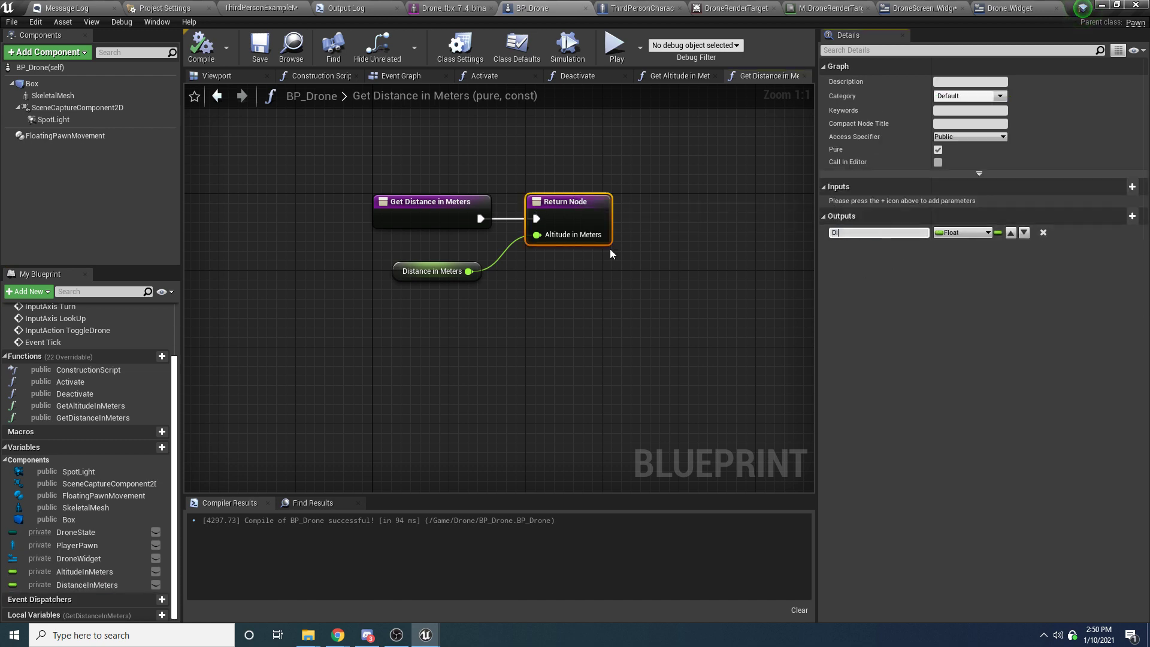
text(DistanceInMeters)
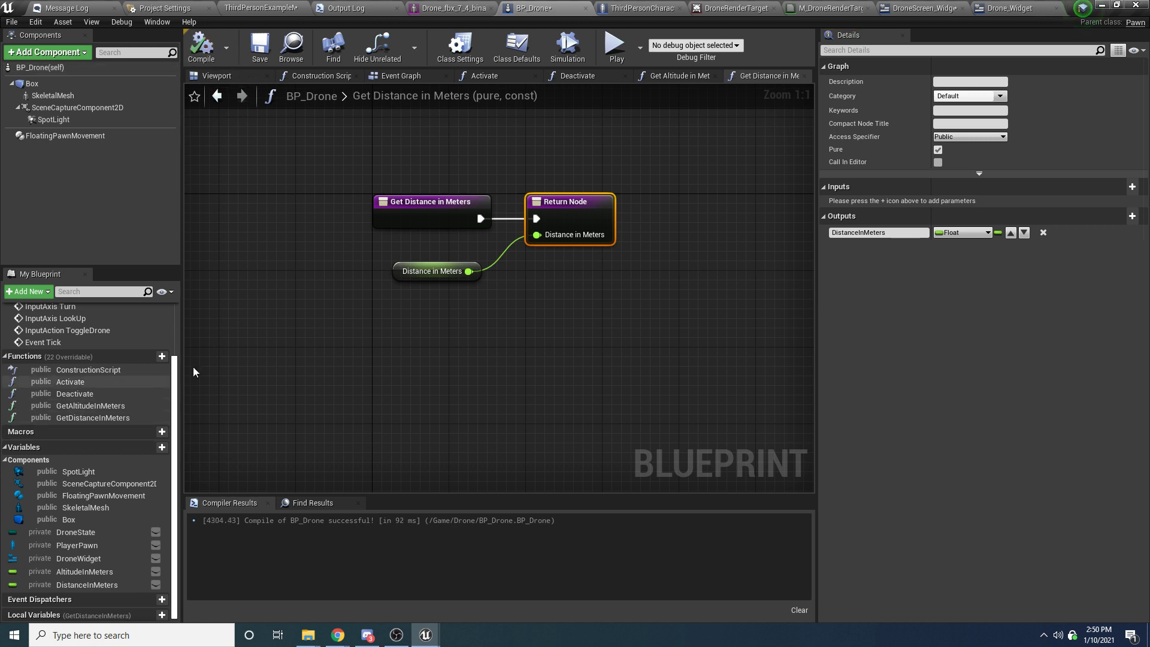
mouse_move(1013, 8)
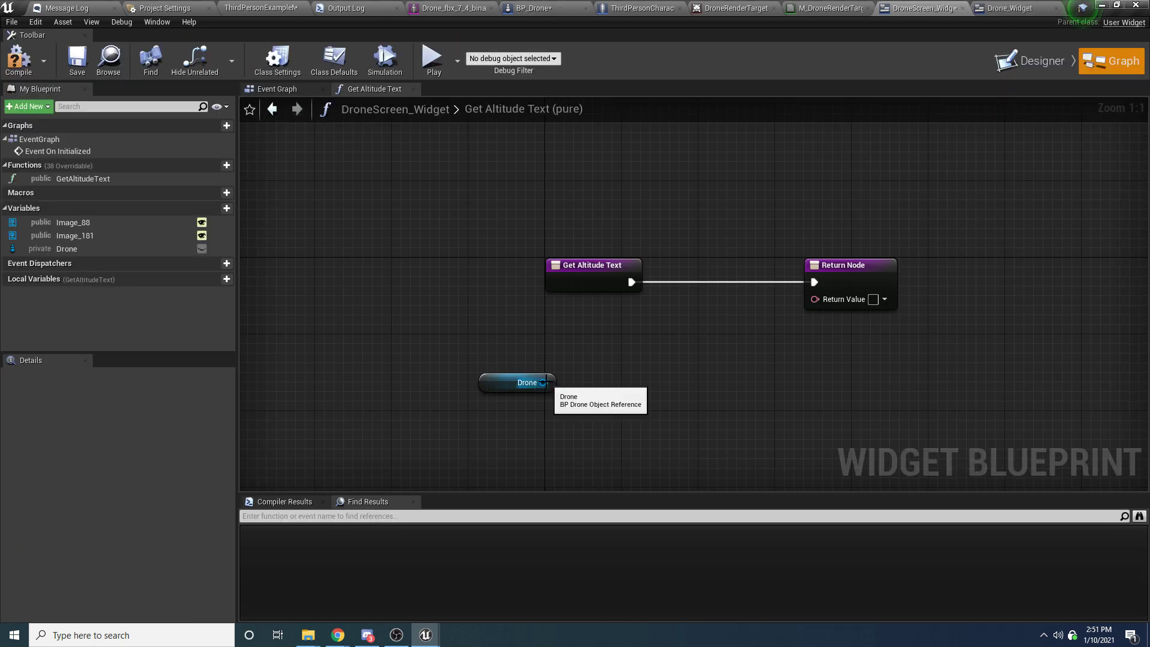
Step: Return the drone's GetAltitudeInMeters result converted to text from GetAltitudeText
text(get altit)
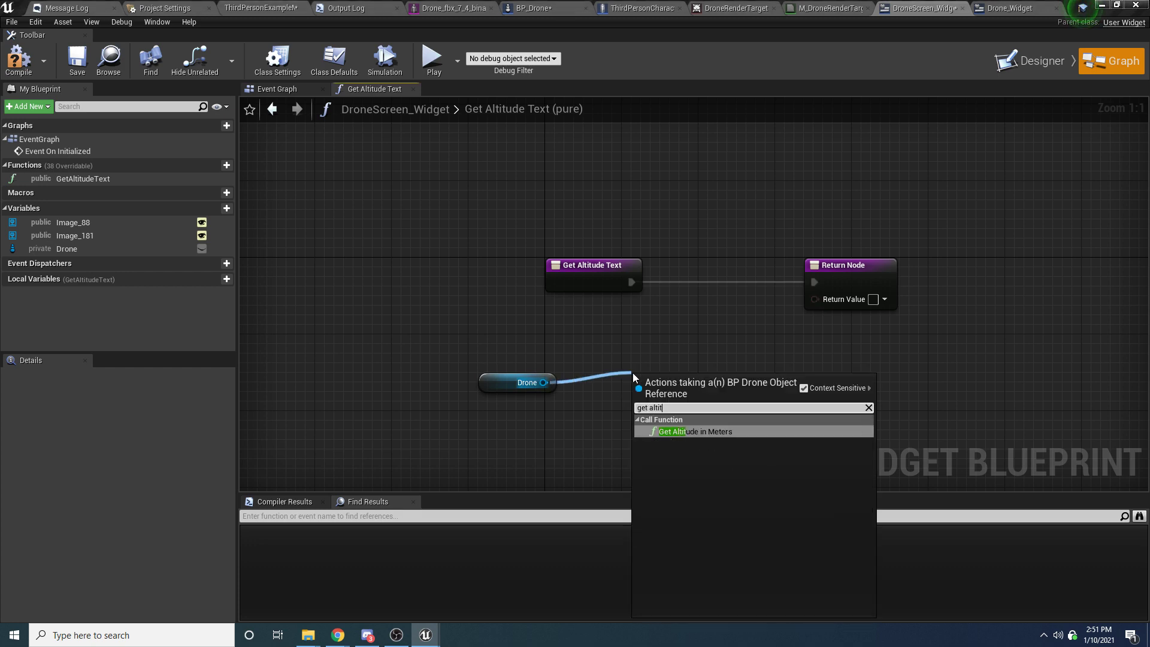
click(675, 431)
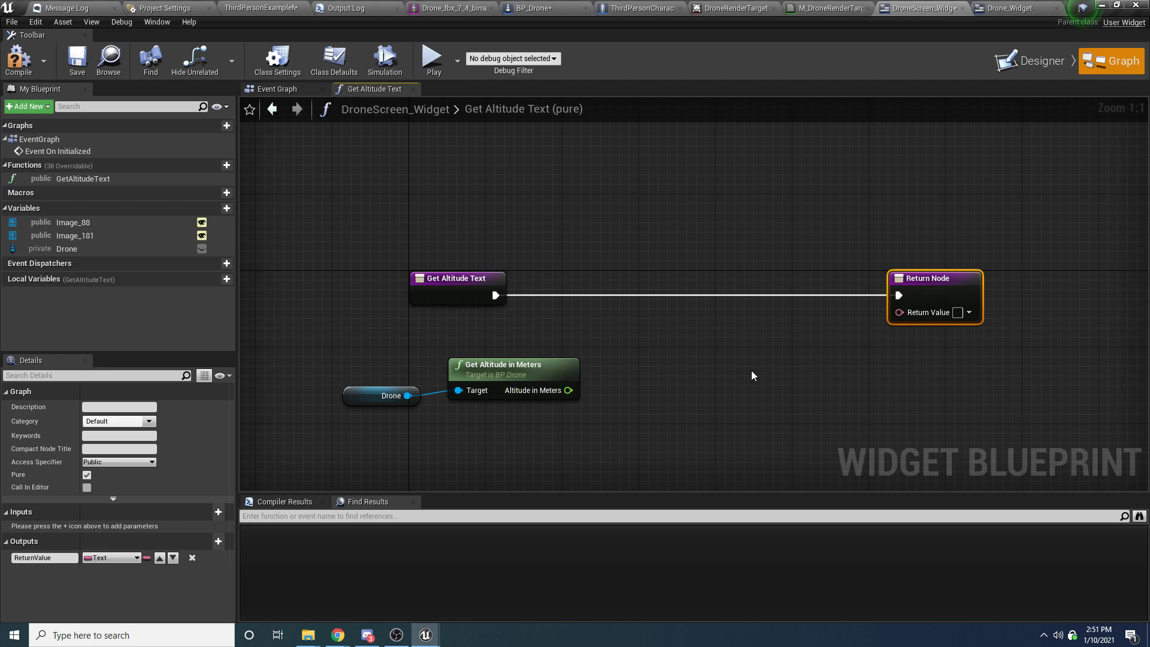
mouse_move(615, 393)
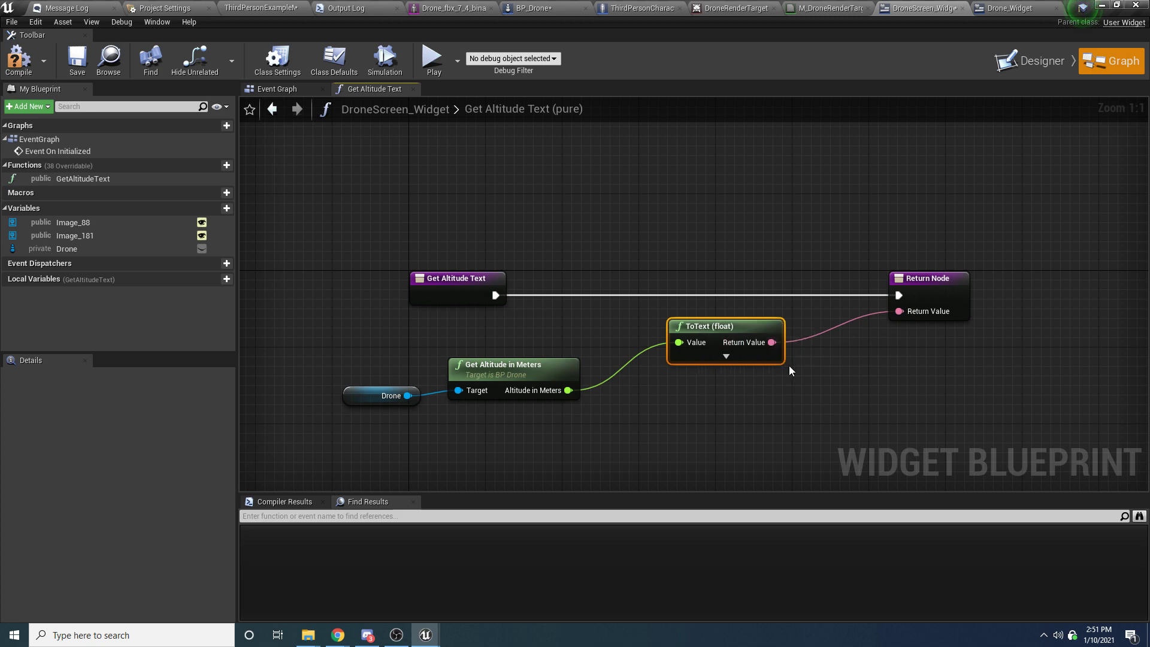
mouse_move(746, 352)
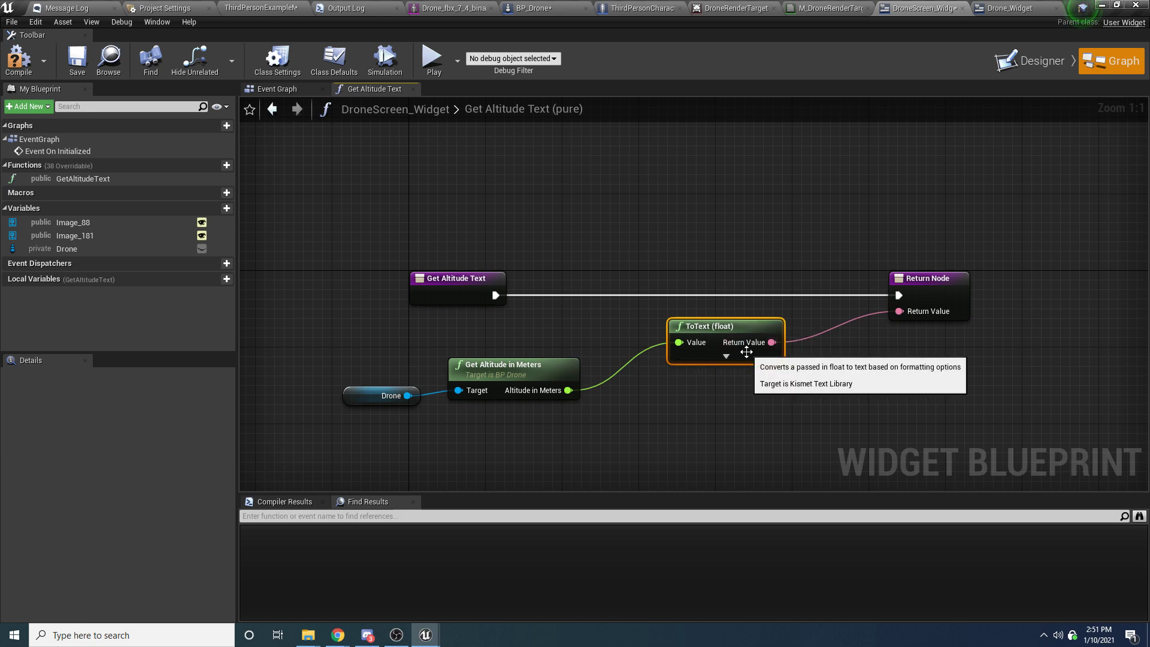
click(726, 357)
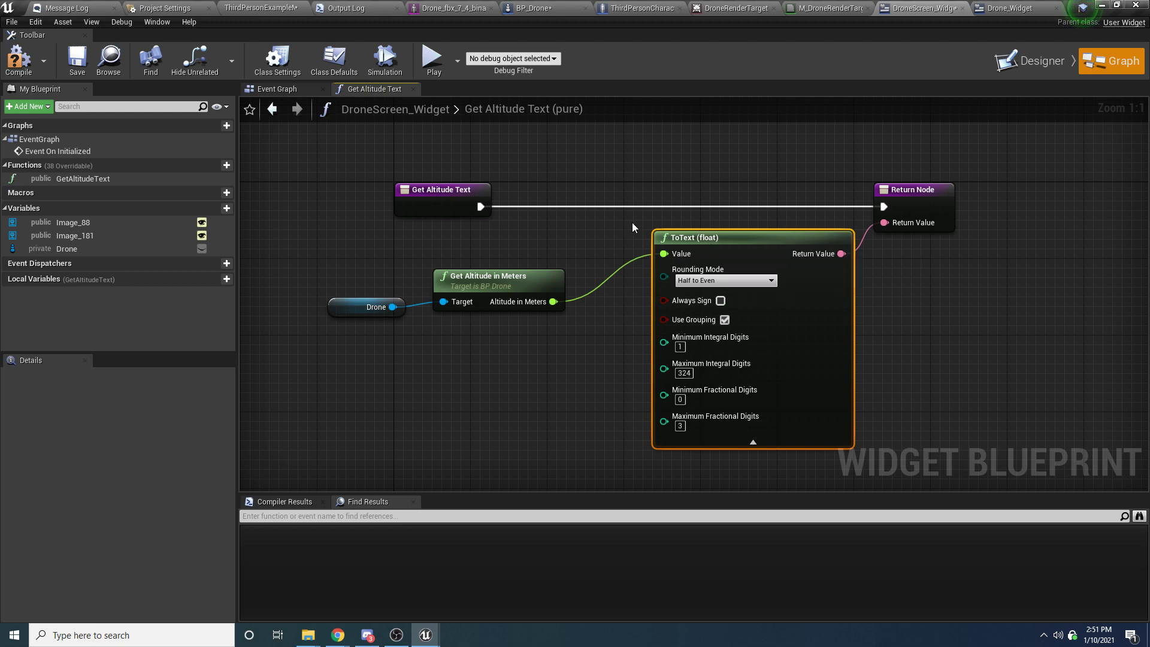
click(636, 230)
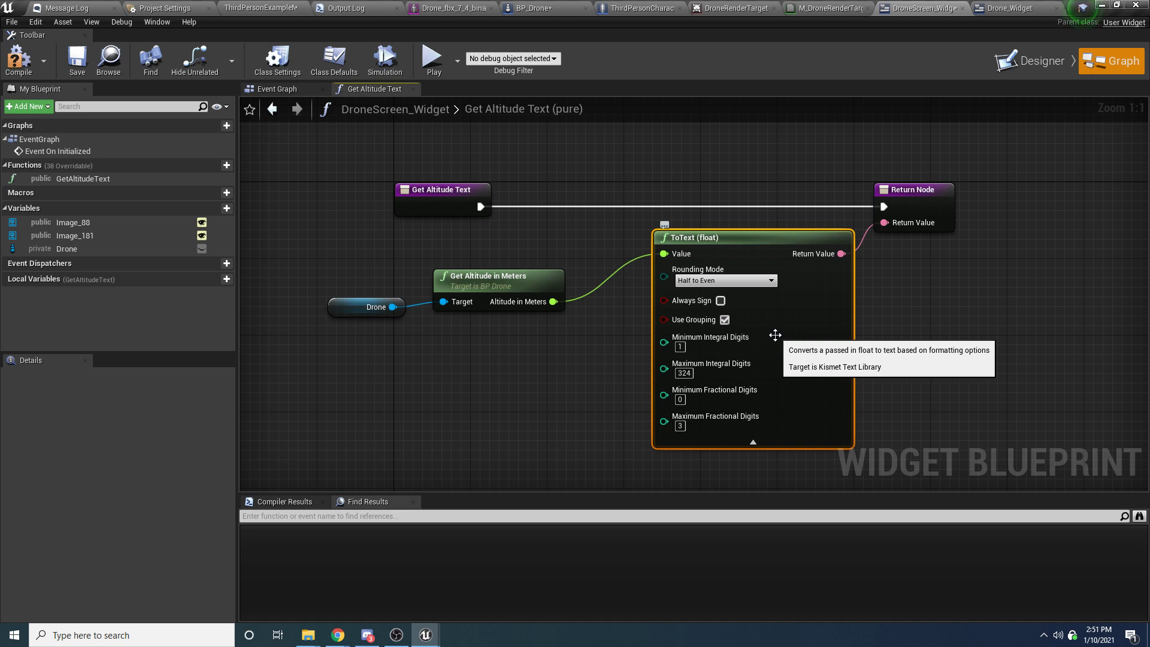
mouse_move(196, 254)
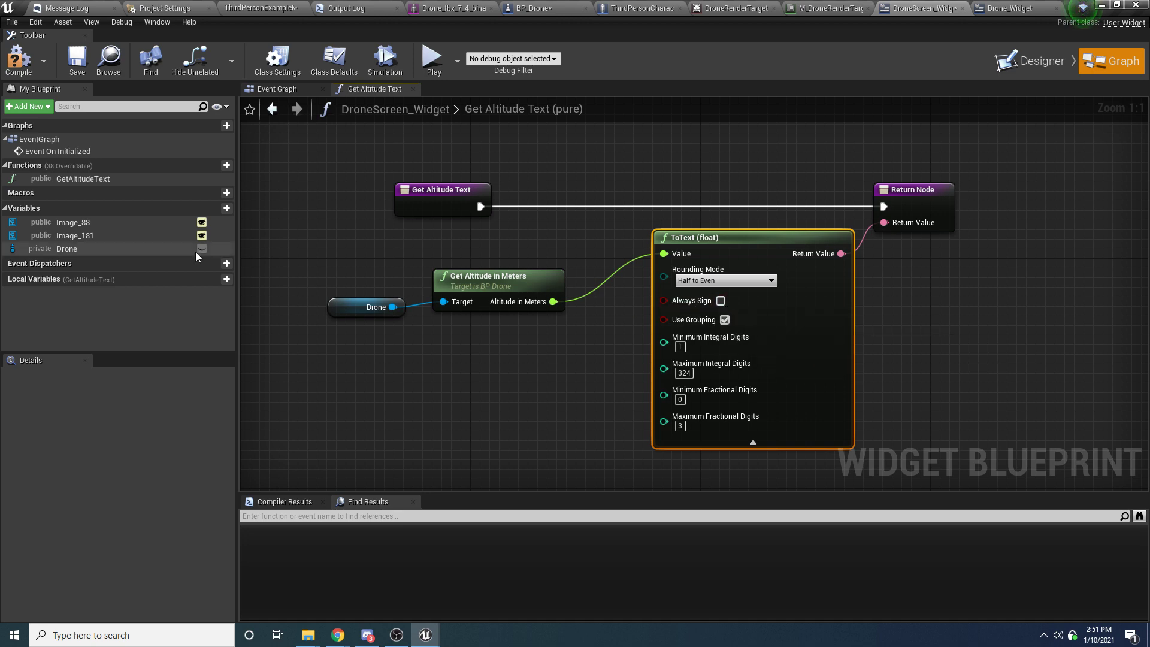
click(214, 165)
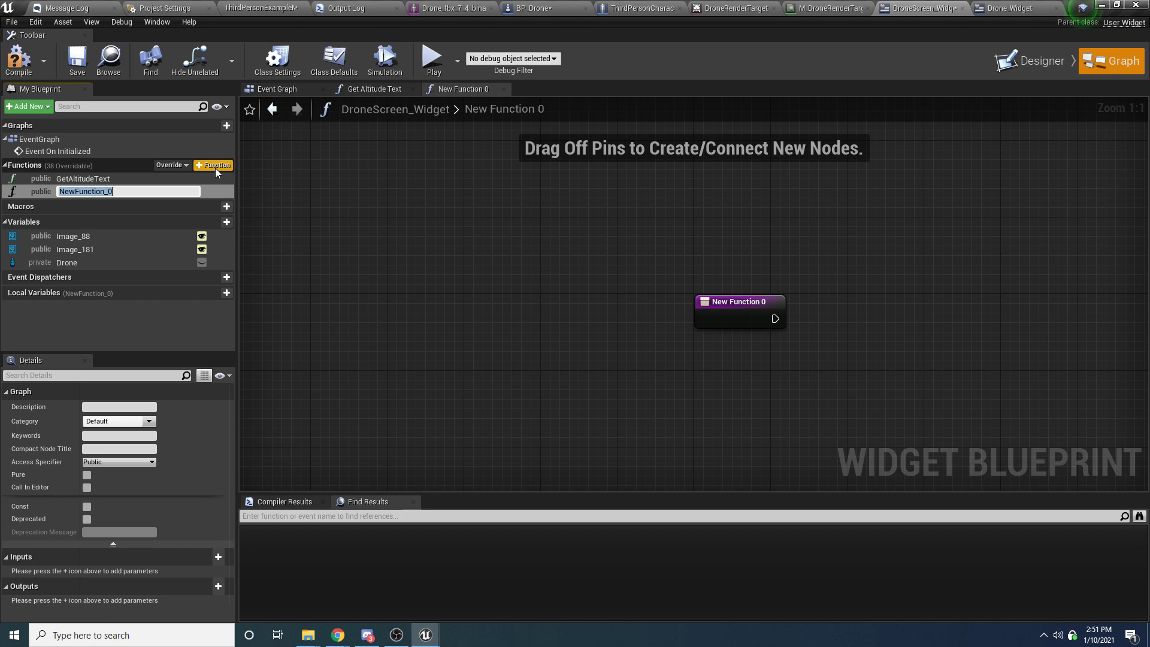
Step: Name the function Meters to Text with a float Meters input and a Text output
text(MetersToText)
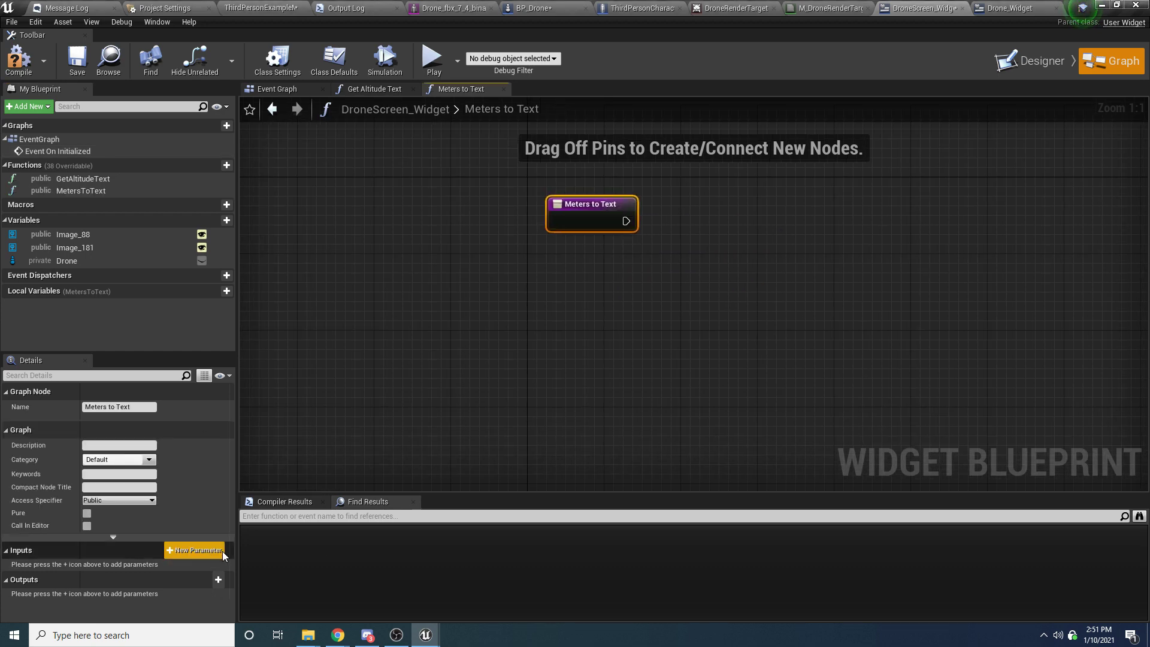
click(194, 550)
text(Meters)
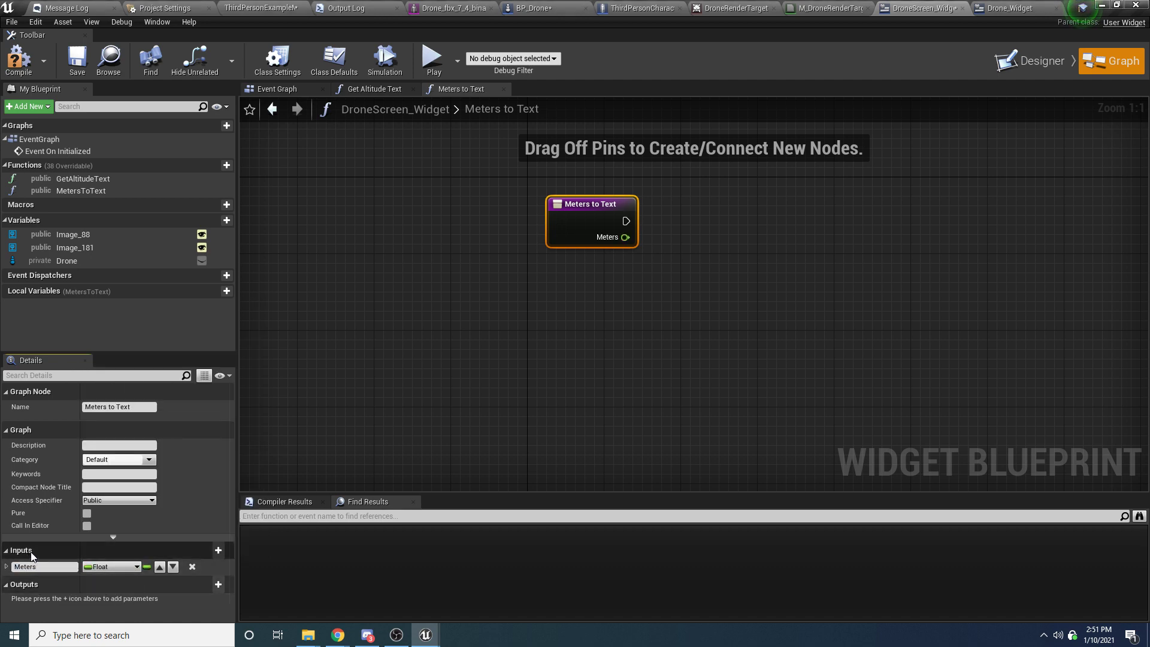
mouse_move(218, 583)
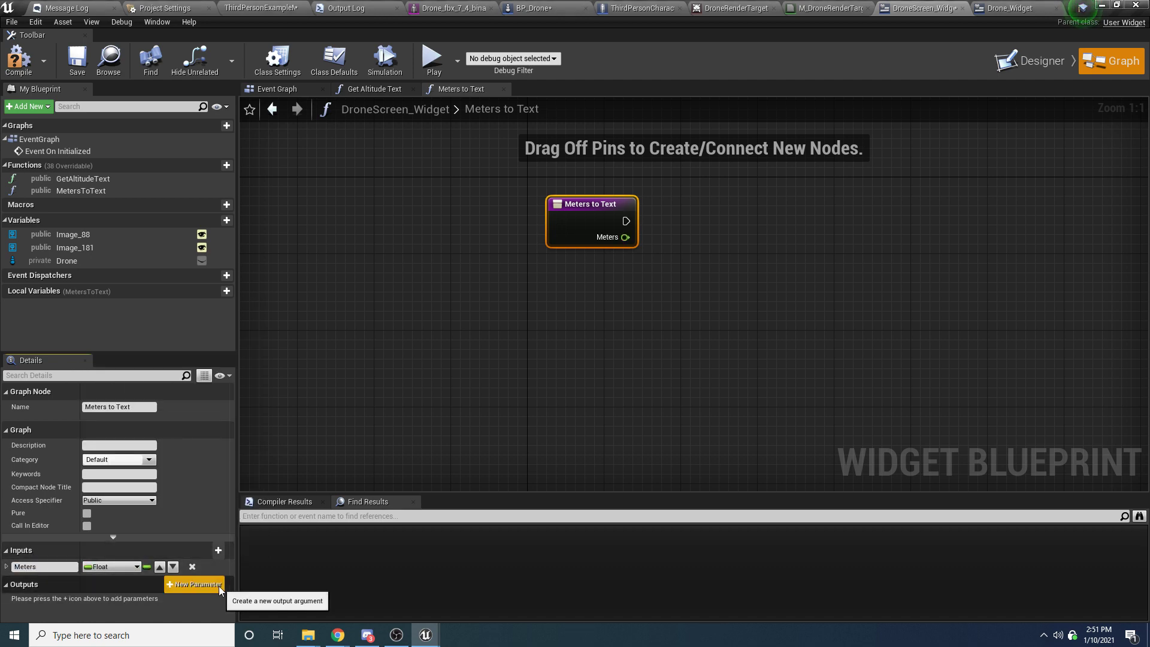
click(196, 585)
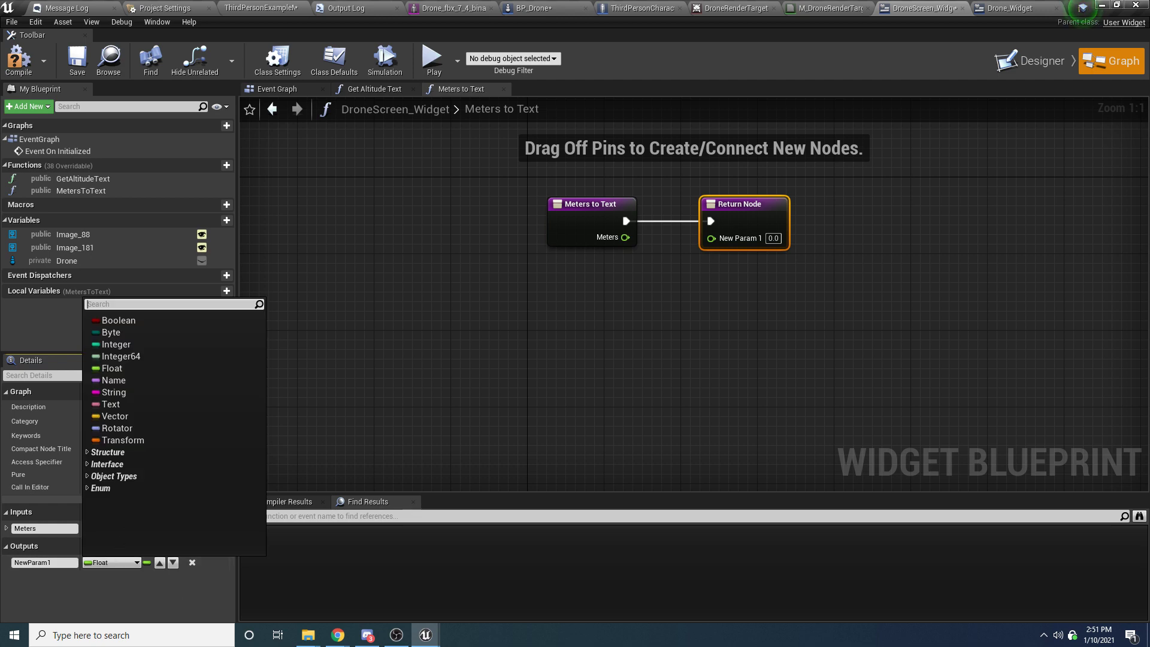
text(text)
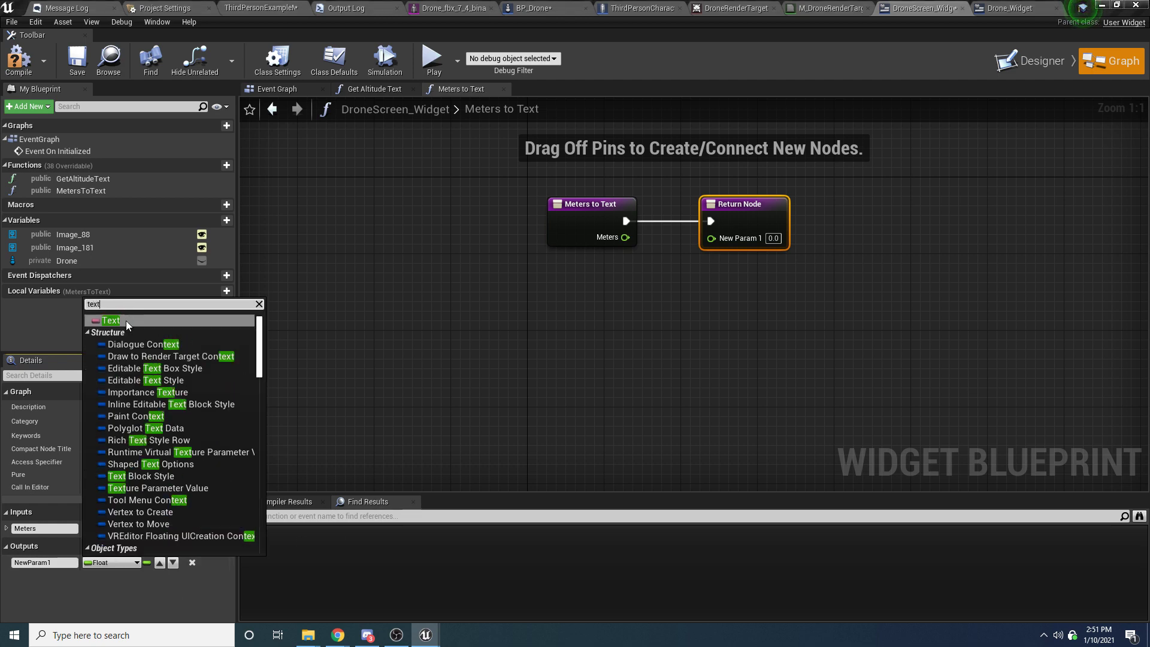
click(112, 321)
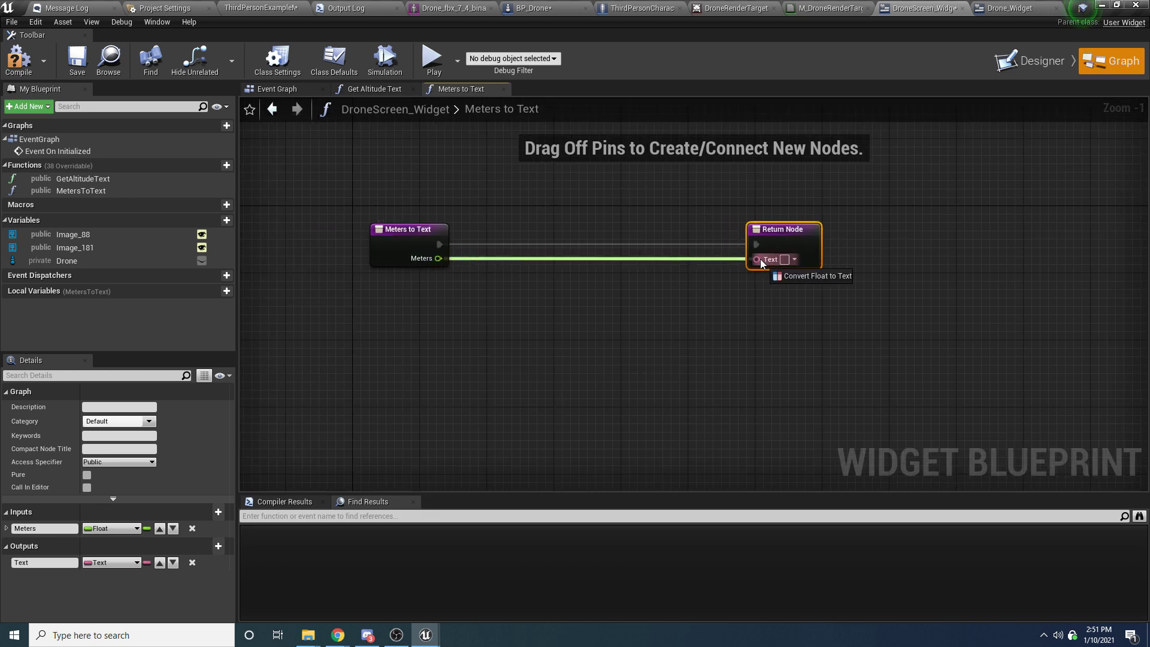
Step: Wire Meters into the Return Node through a float-to-text conversion
click(816, 275)
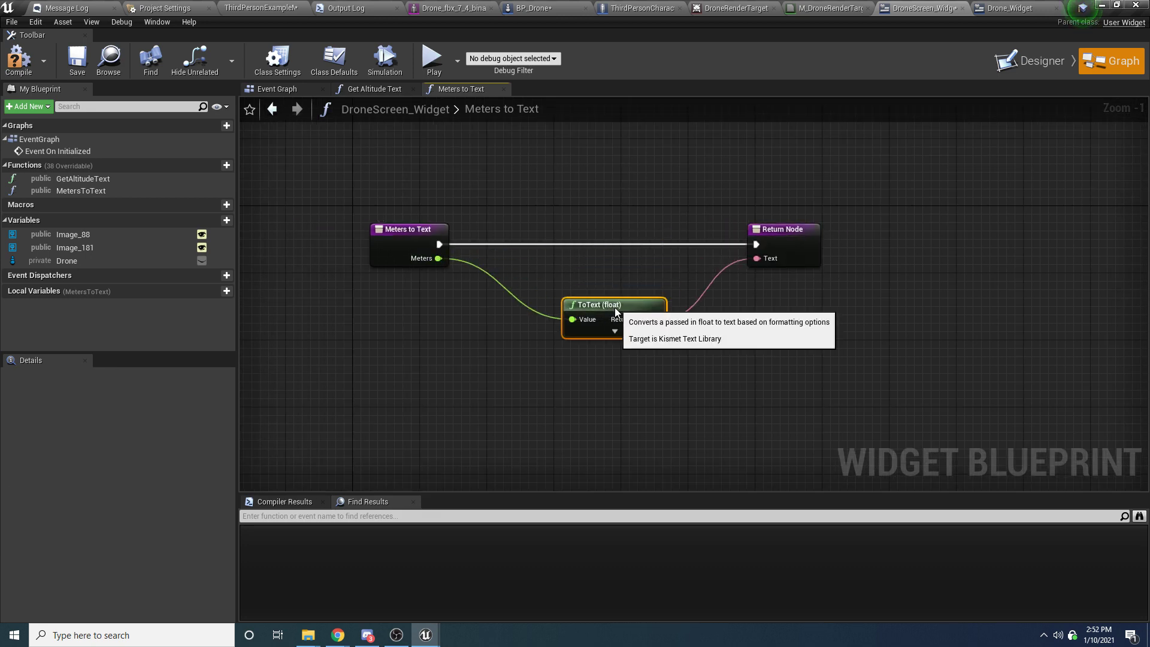
click(609, 326)
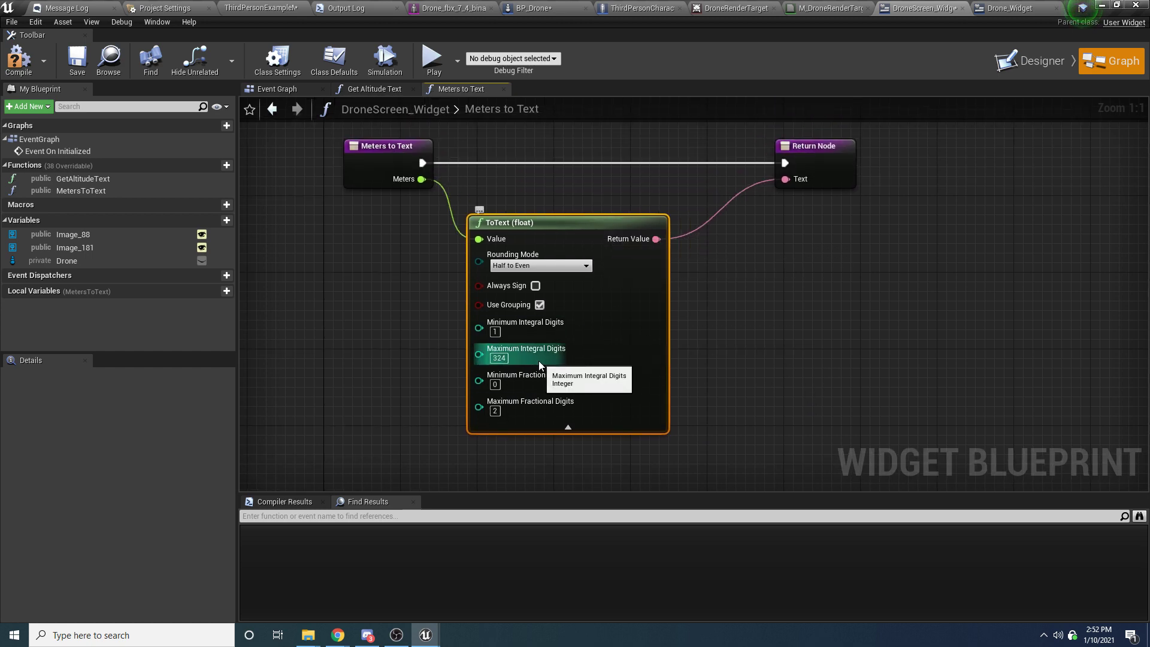
mouse_move(832, 275)
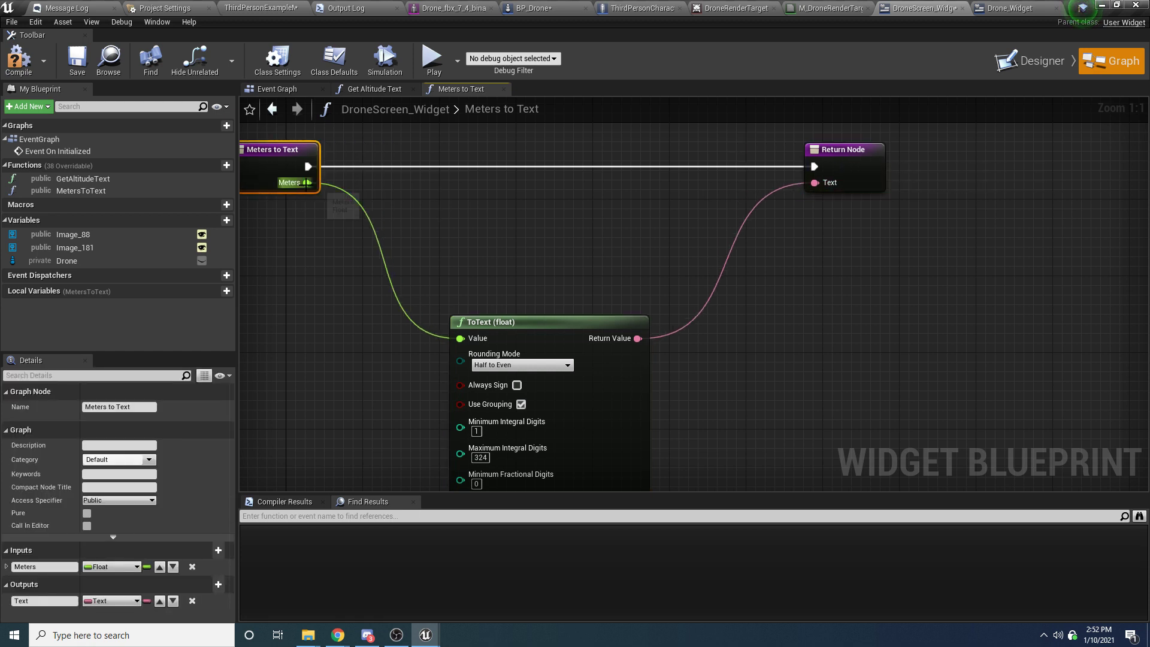
Step: Add a Meters greater-than-0 check, undoing a stray return parameter along the way
drag(306, 182, 418, 199)
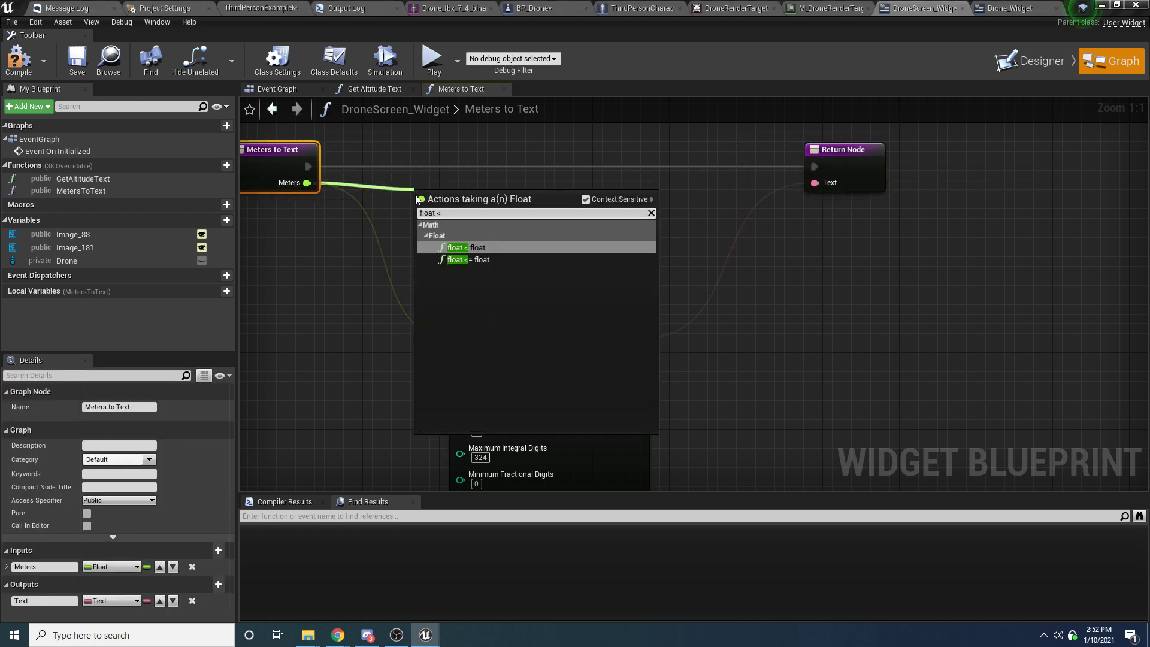
click(457, 247)
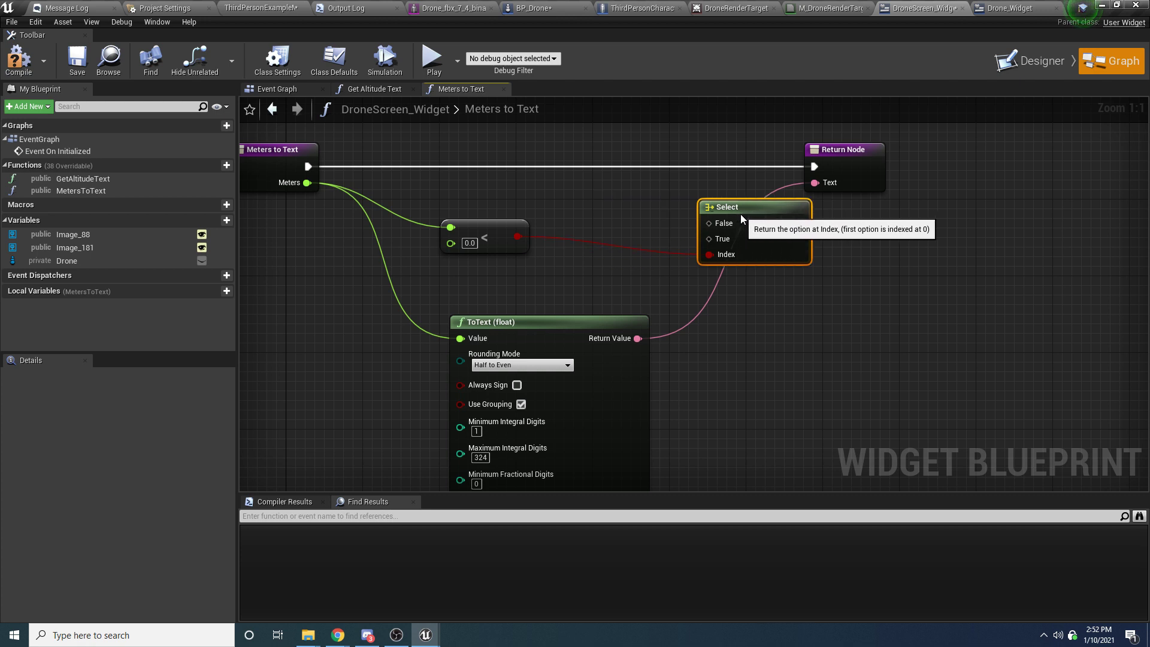
mouse_move(638, 338)
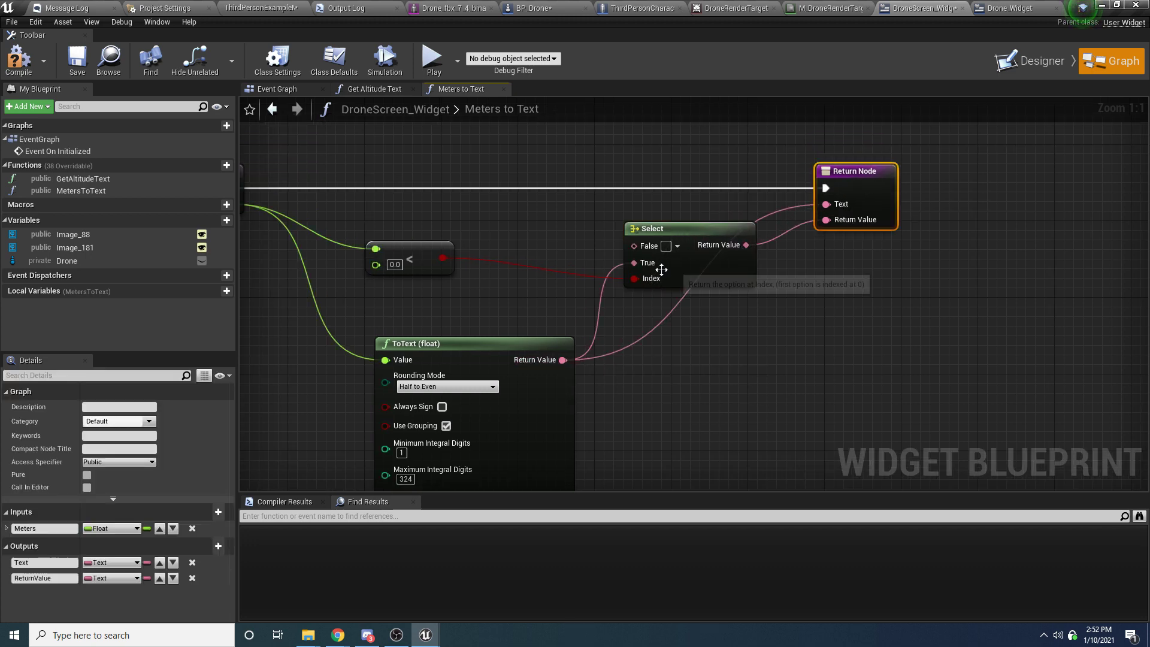
key(ctrl+z)
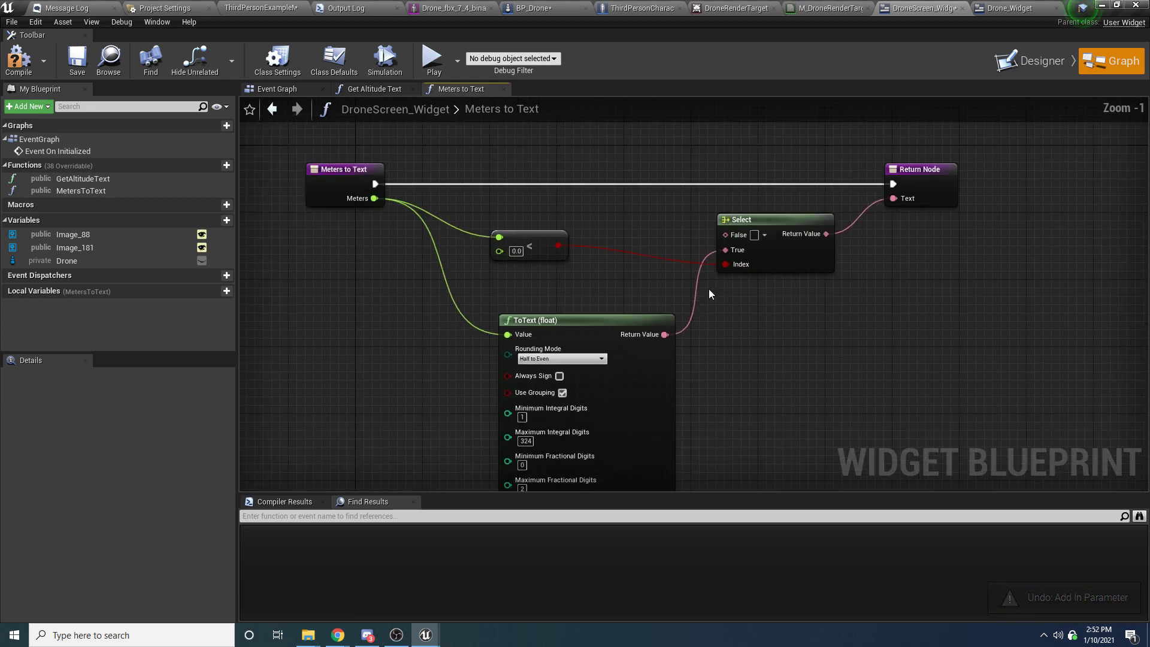
scroll(down, 3)
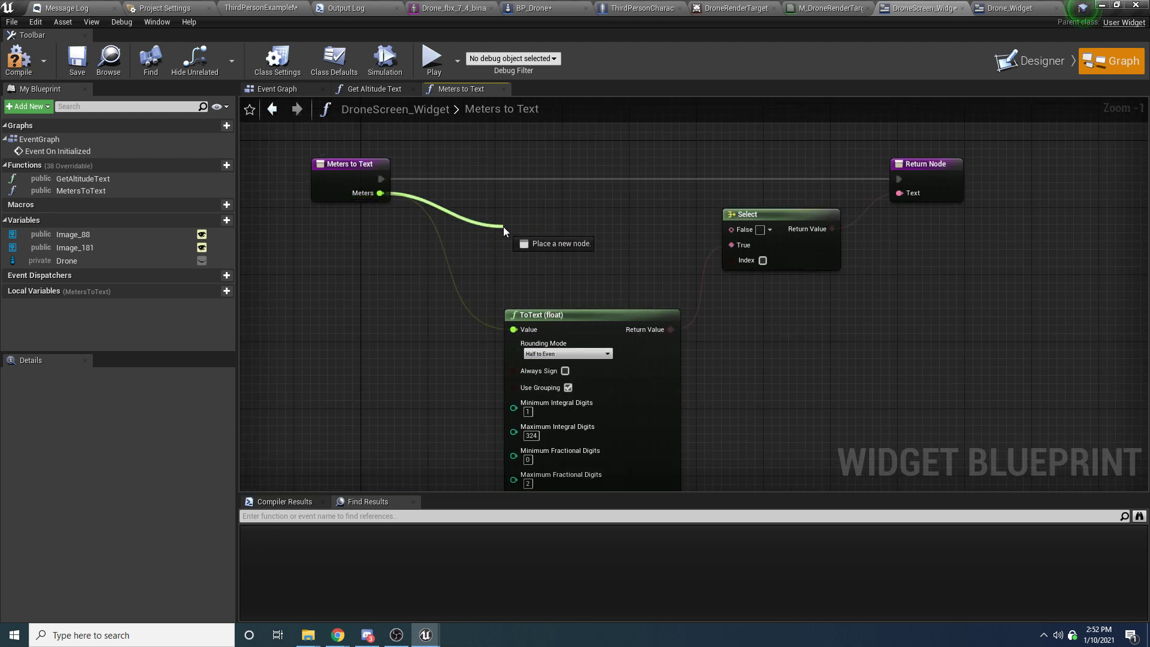
click(504, 230)
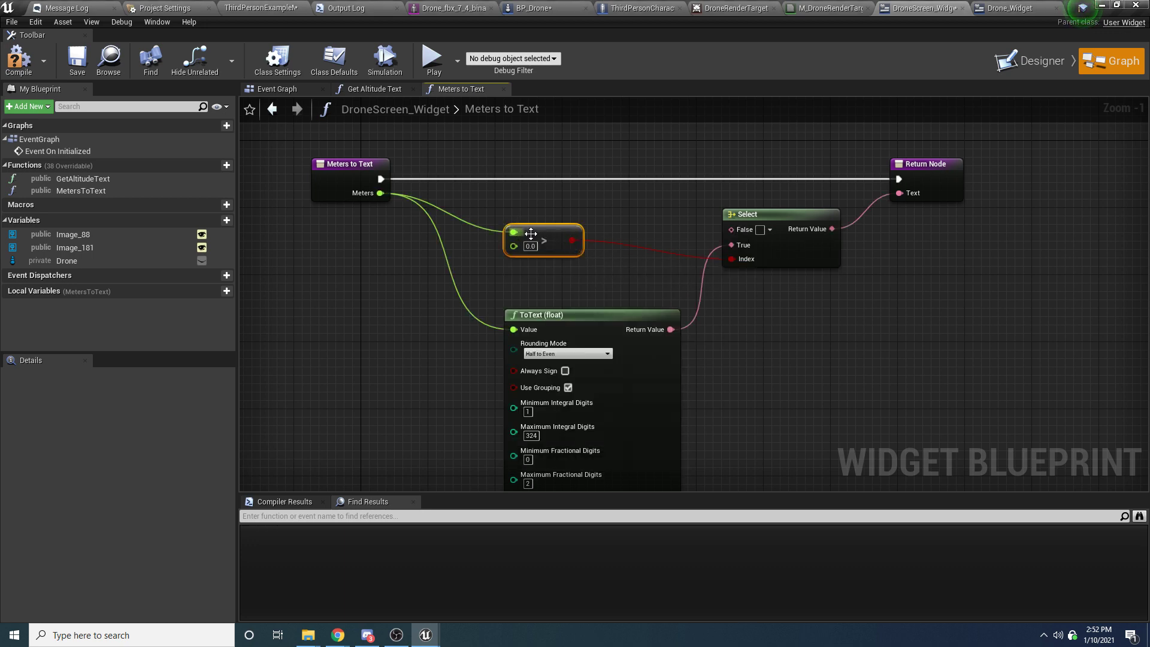
mouse_move(610, 312)
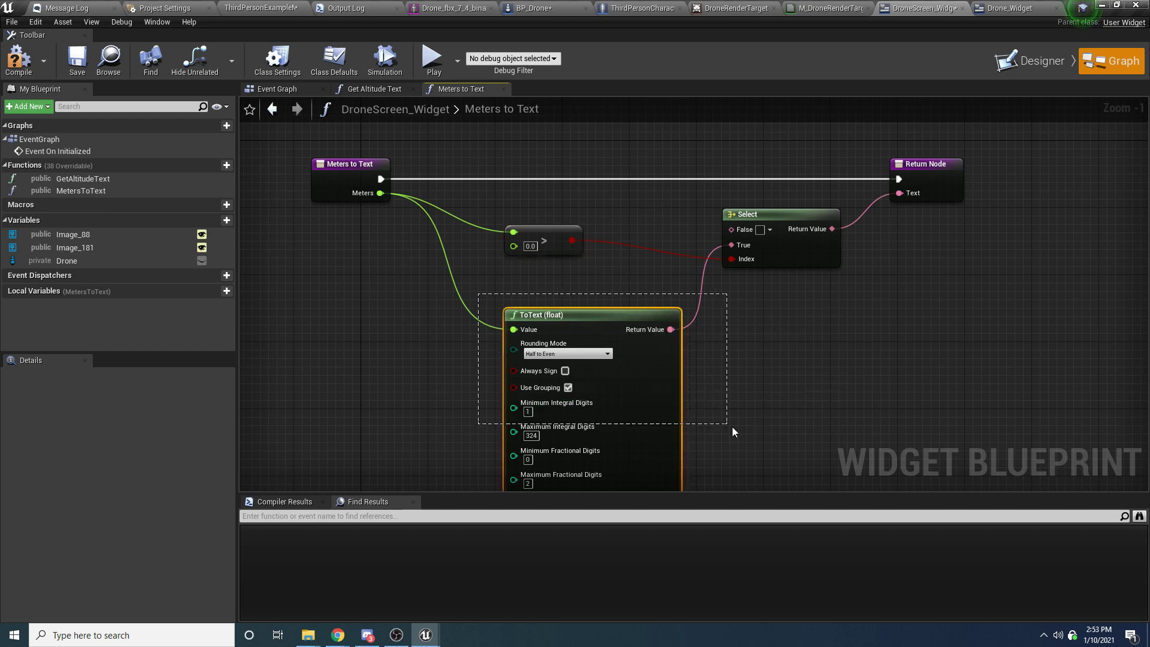
Step: Set the Select node's False fallback text to N/A
click(739, 391)
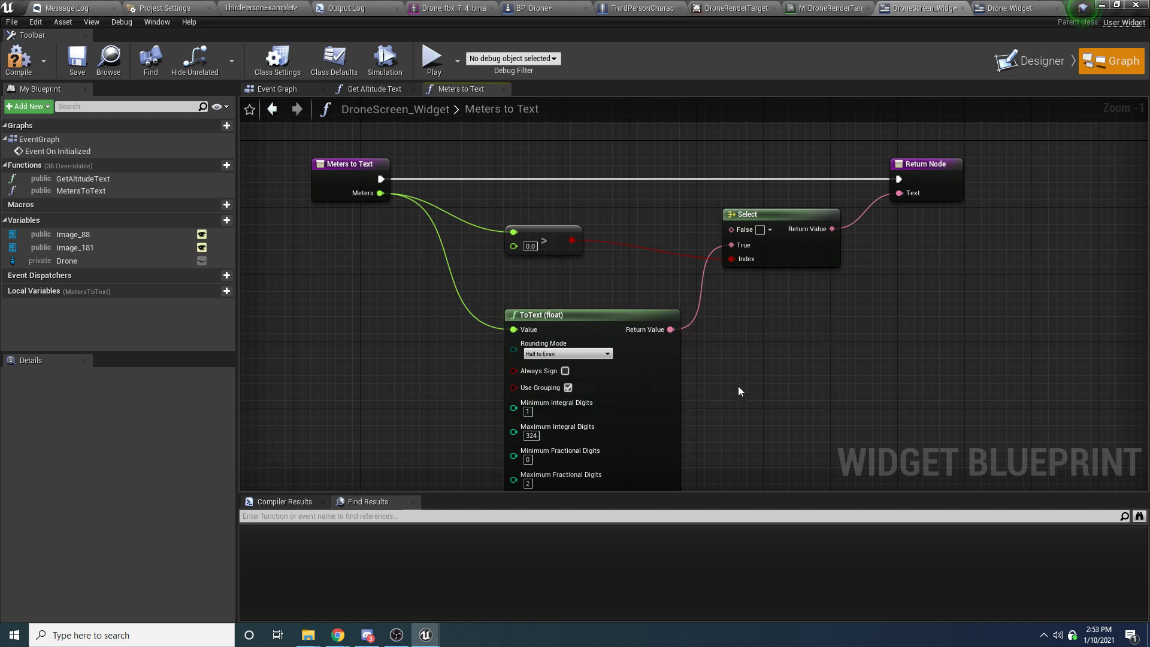
mouse_move(721, 349)
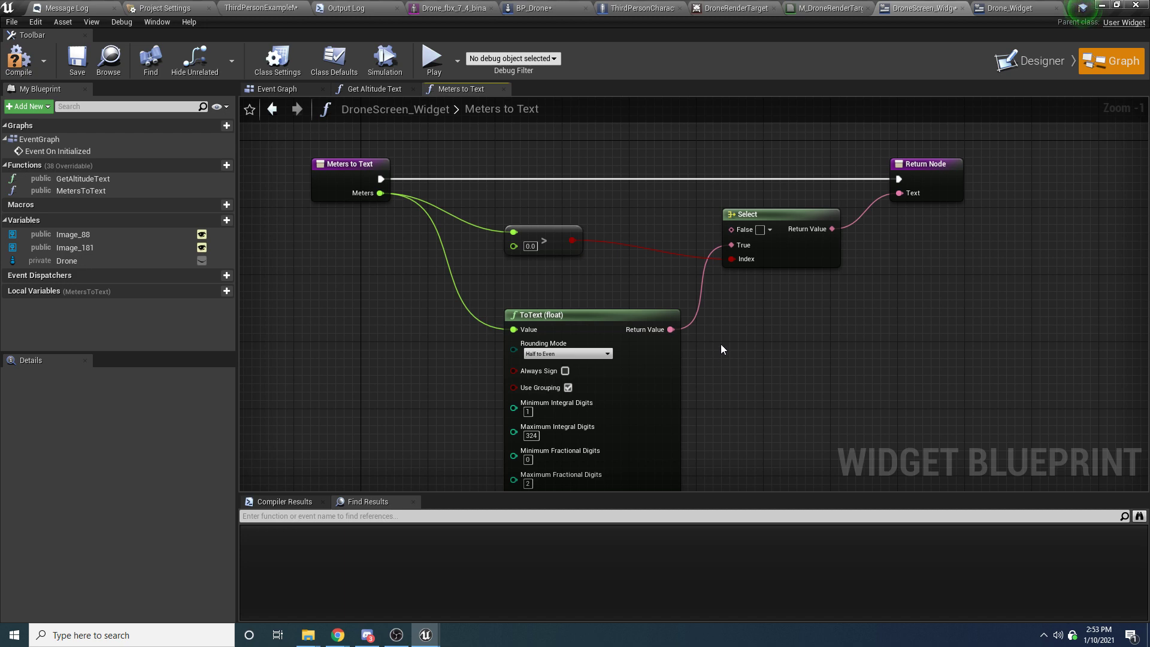
mouse_move(541, 245)
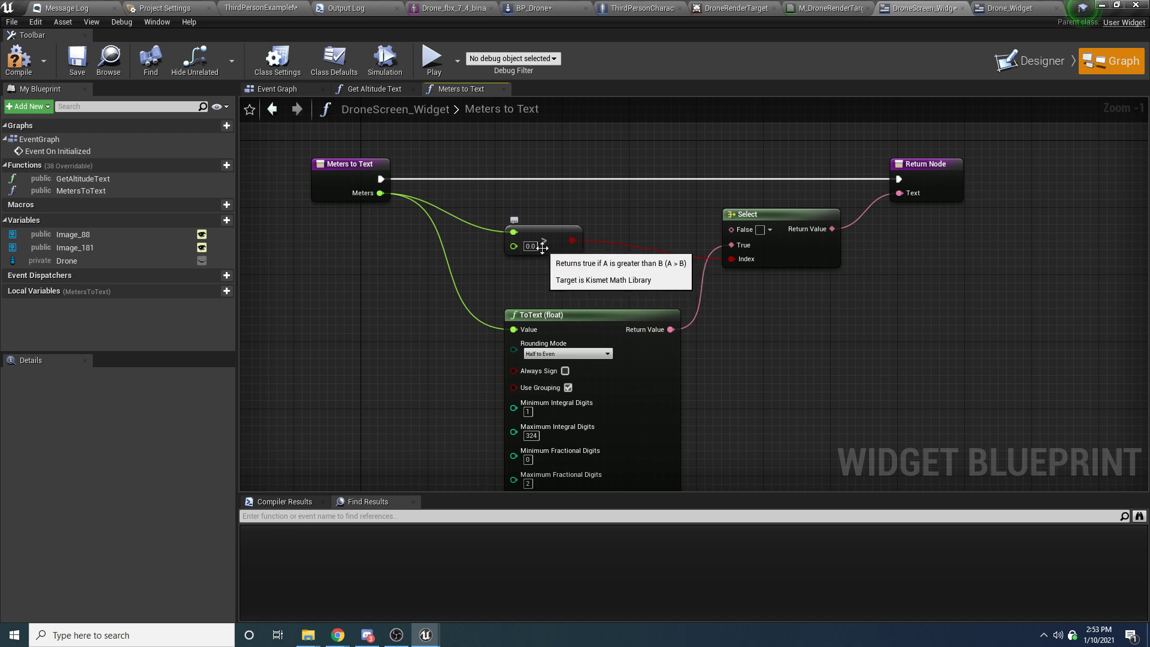
mouse_move(615, 263)
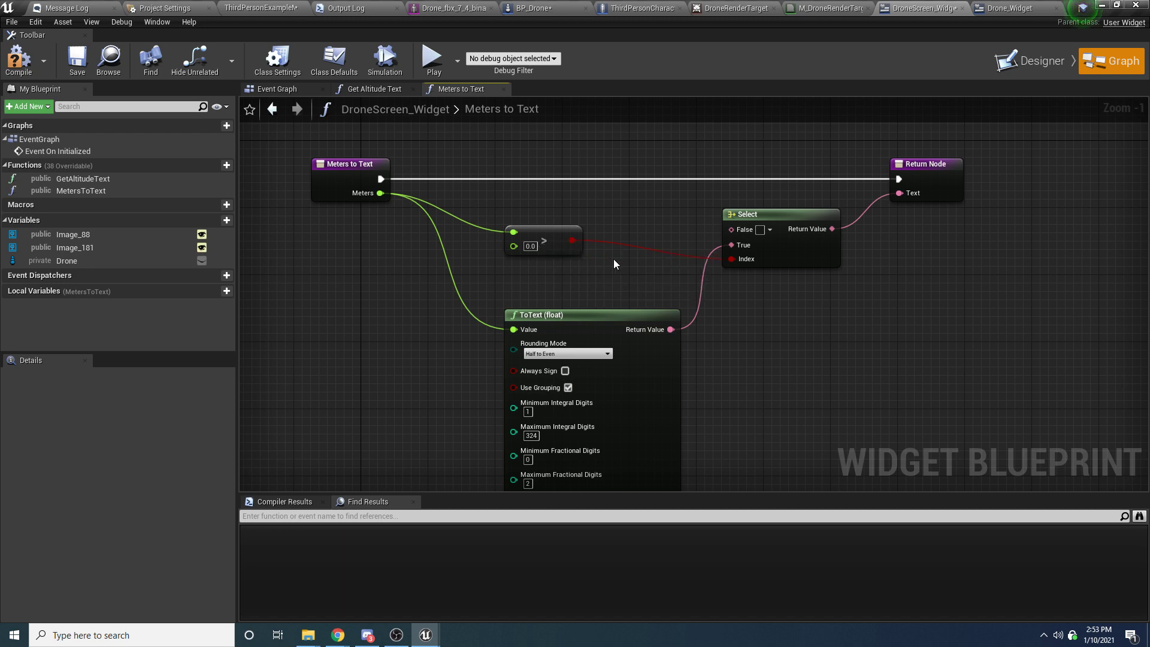
mouse_move(635, 260)
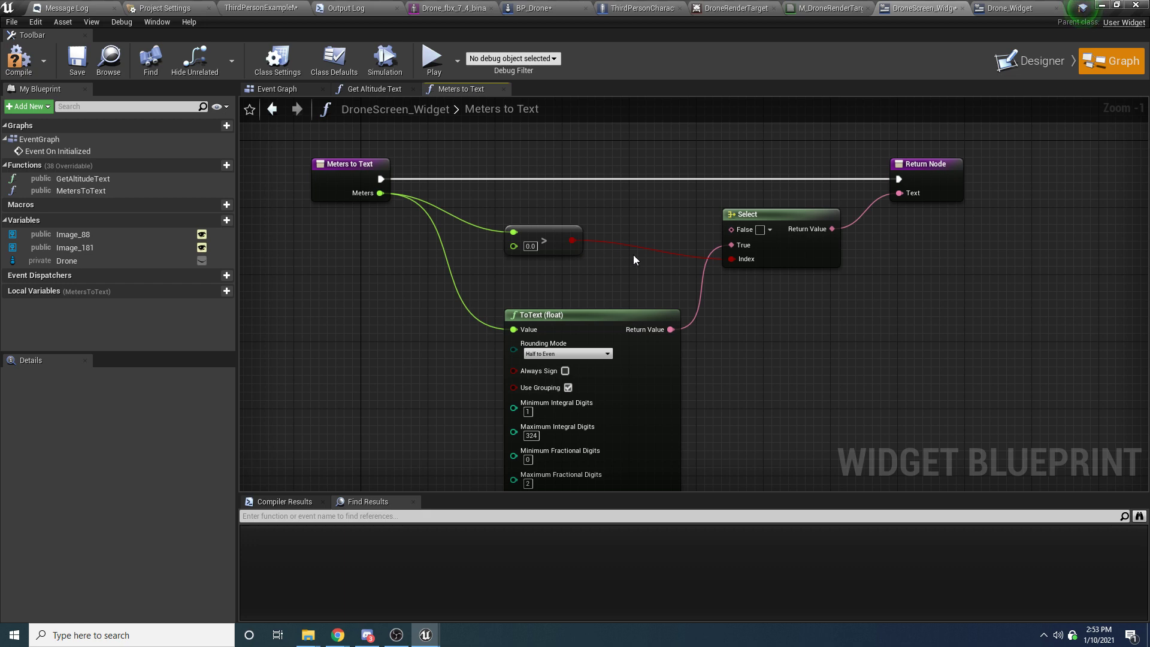
mouse_move(833, 253)
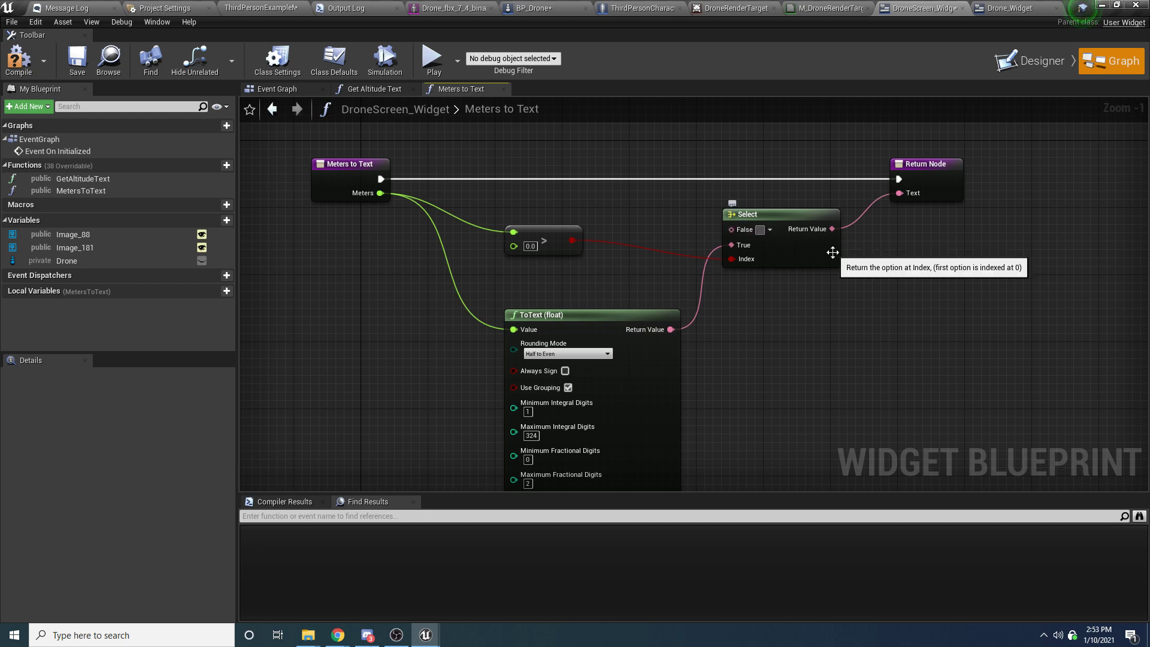
click(765, 230)
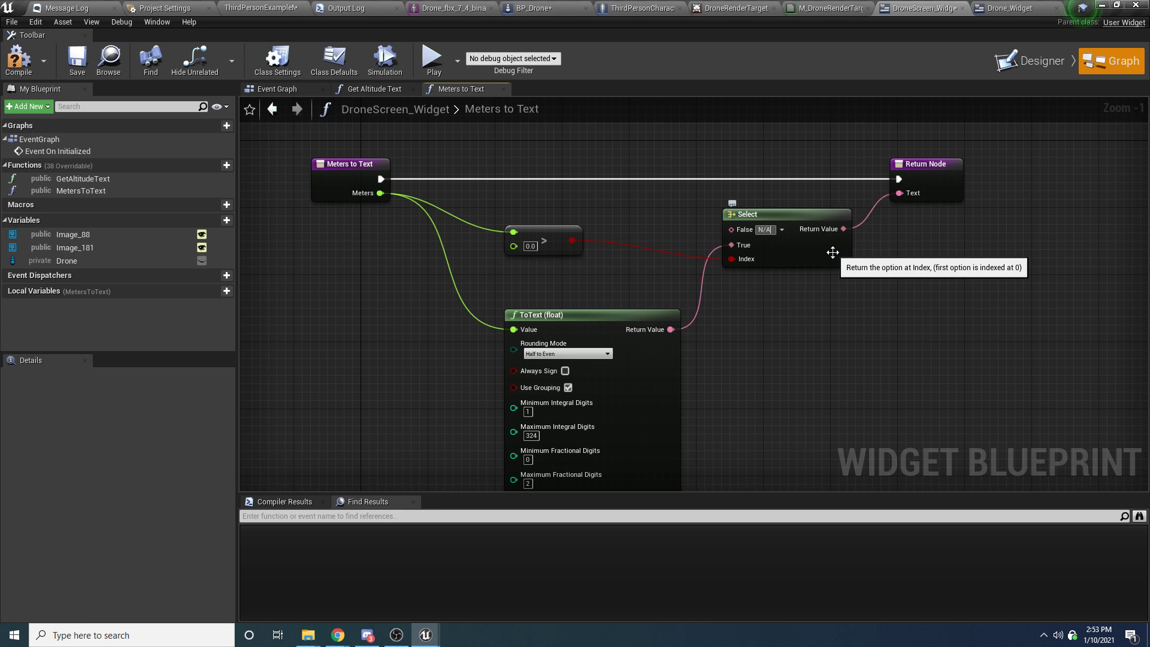
mouse_move(924, 418)
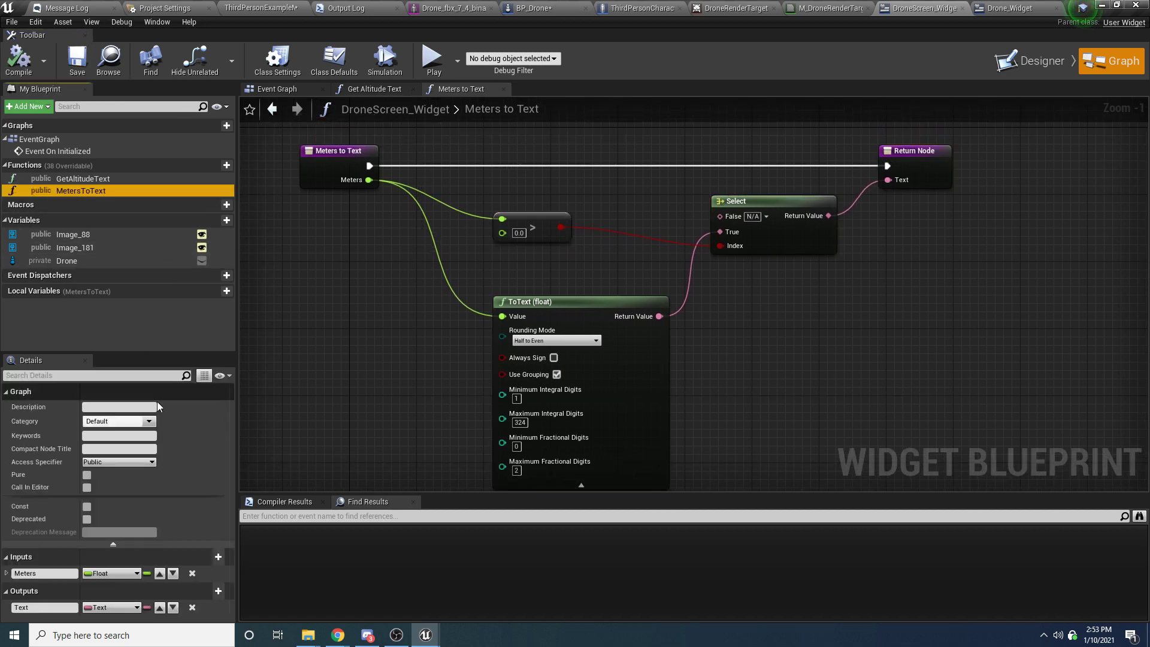
Step: Mark the Meters to Text function as Pure in its Details
click(86, 475)
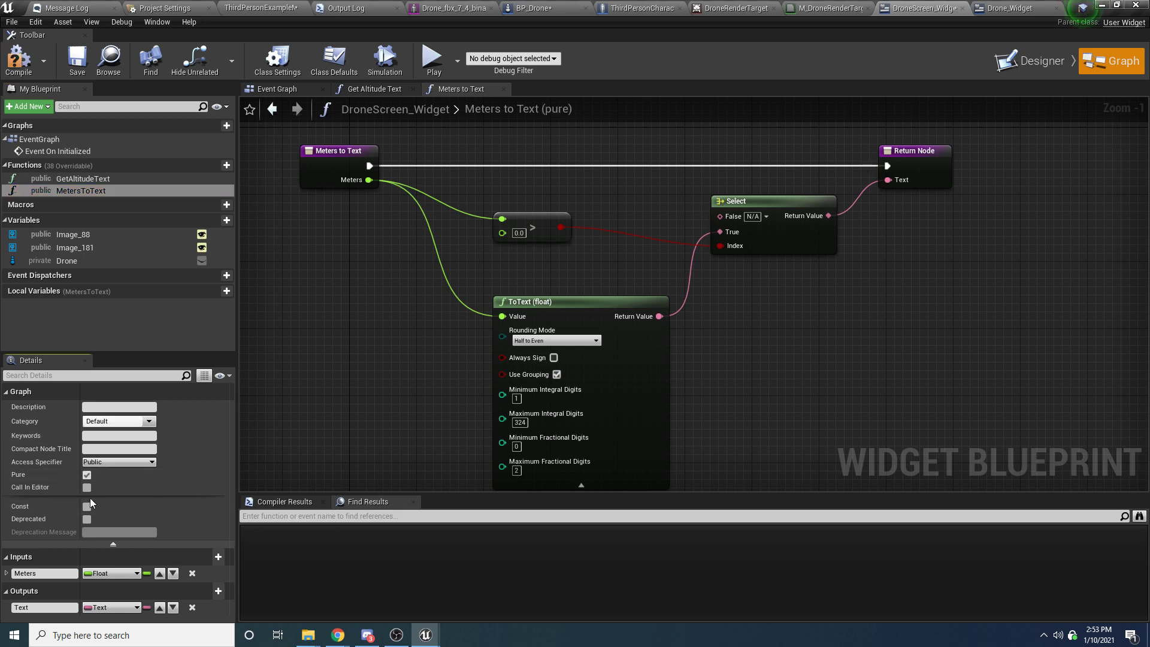
click(86, 506)
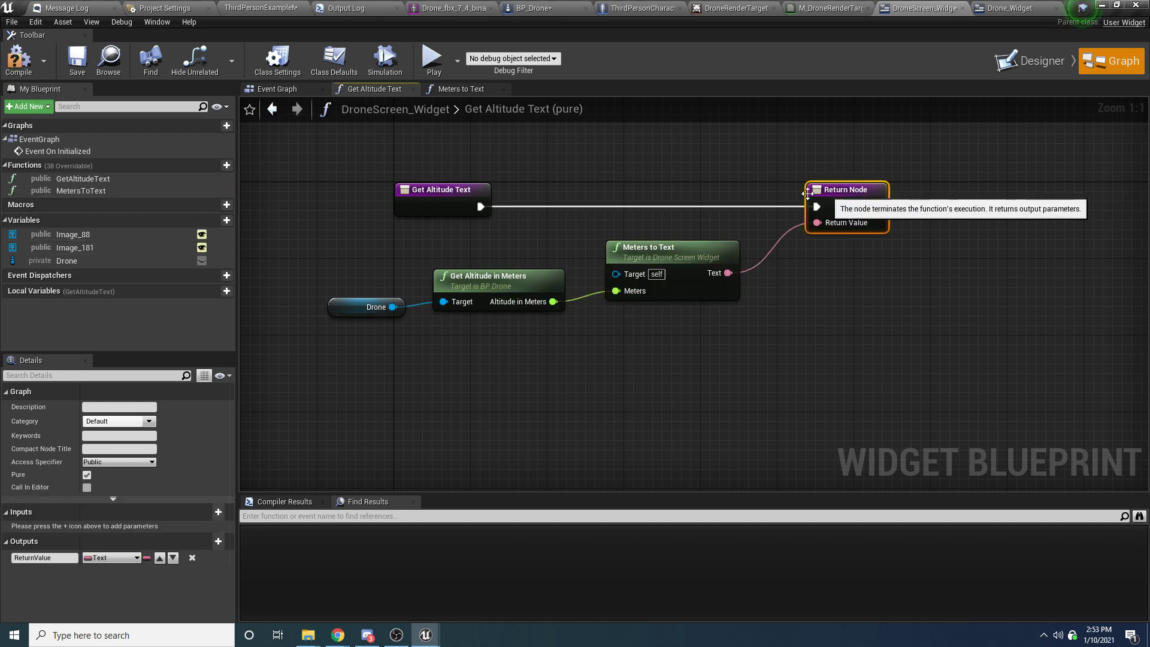
mouse_move(471, 222)
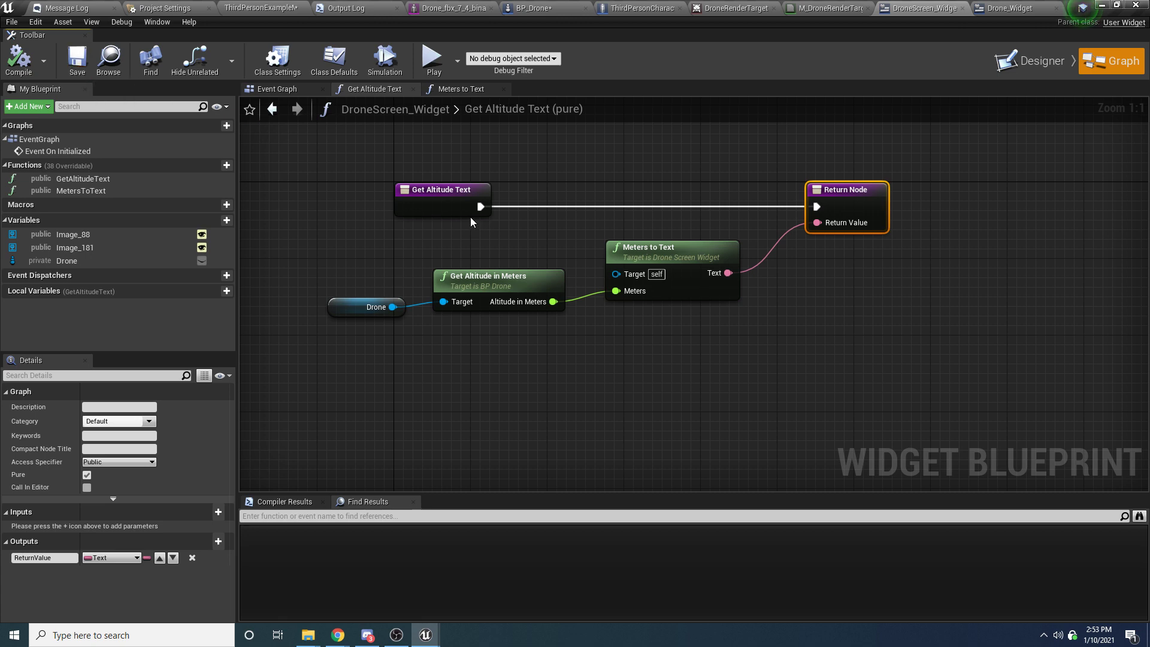
mouse_move(1040, 59)
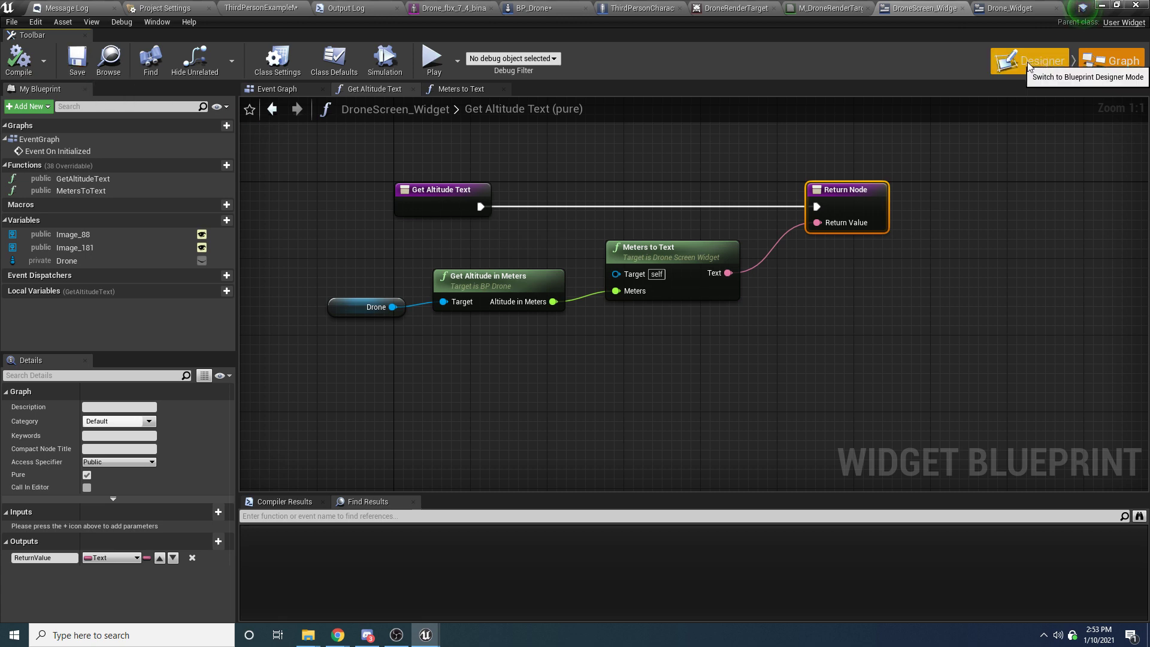
Step: Bind the DST TextBlock's Text to a new function renamed GetDistanceText
click(1035, 60)
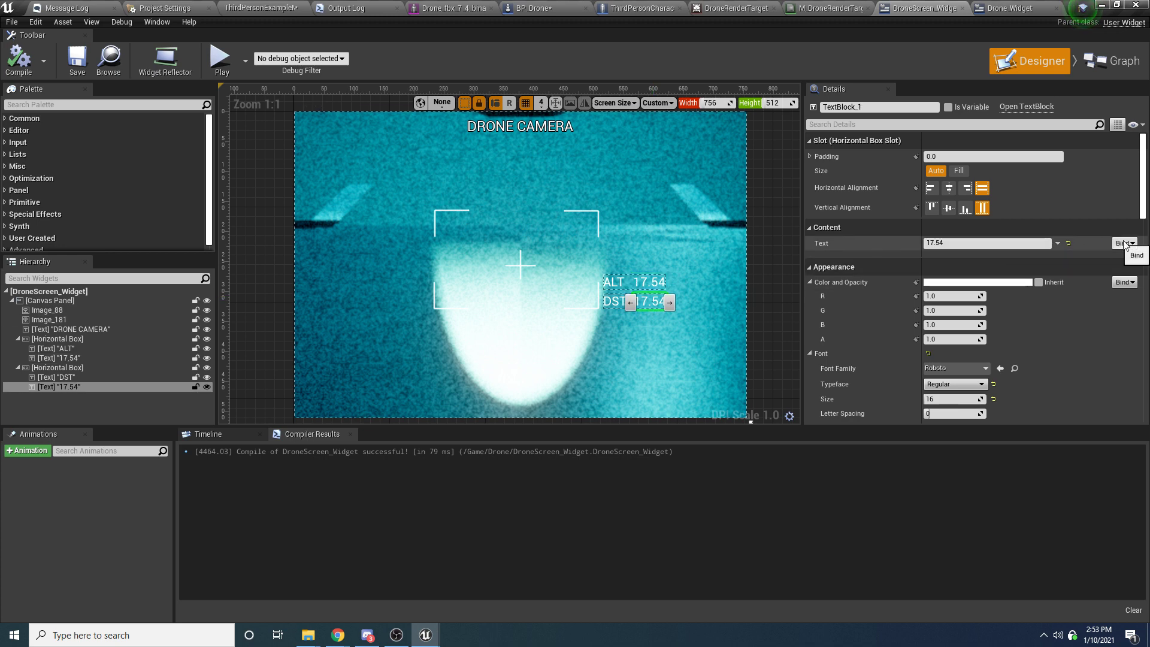
click(1122, 61)
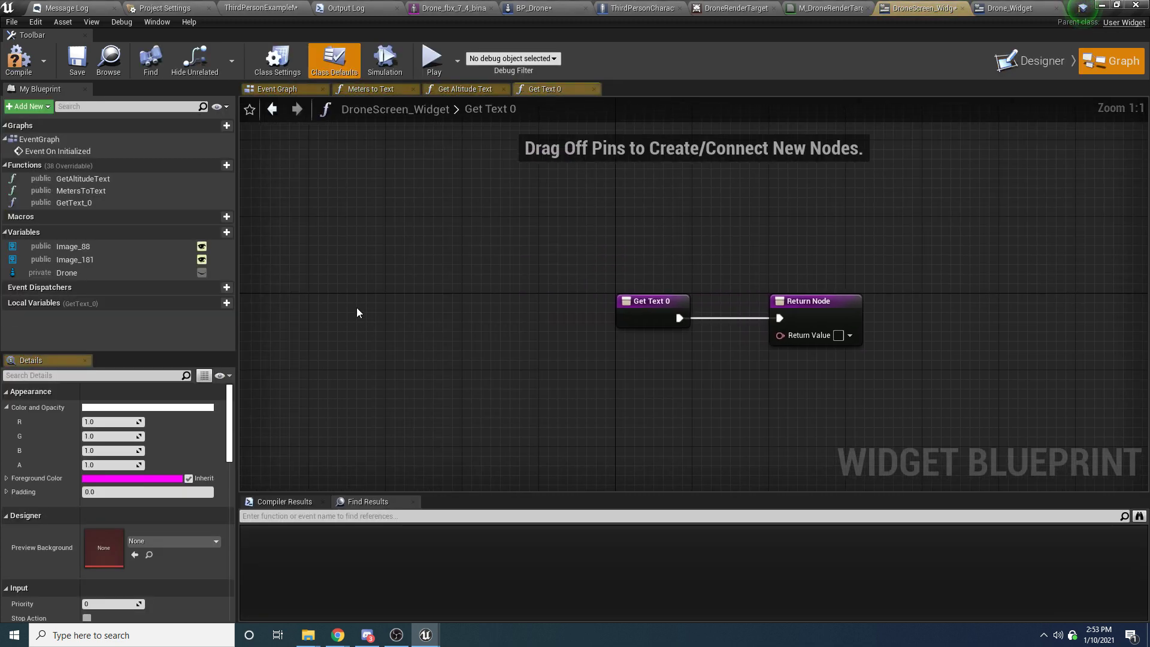
click(74, 204)
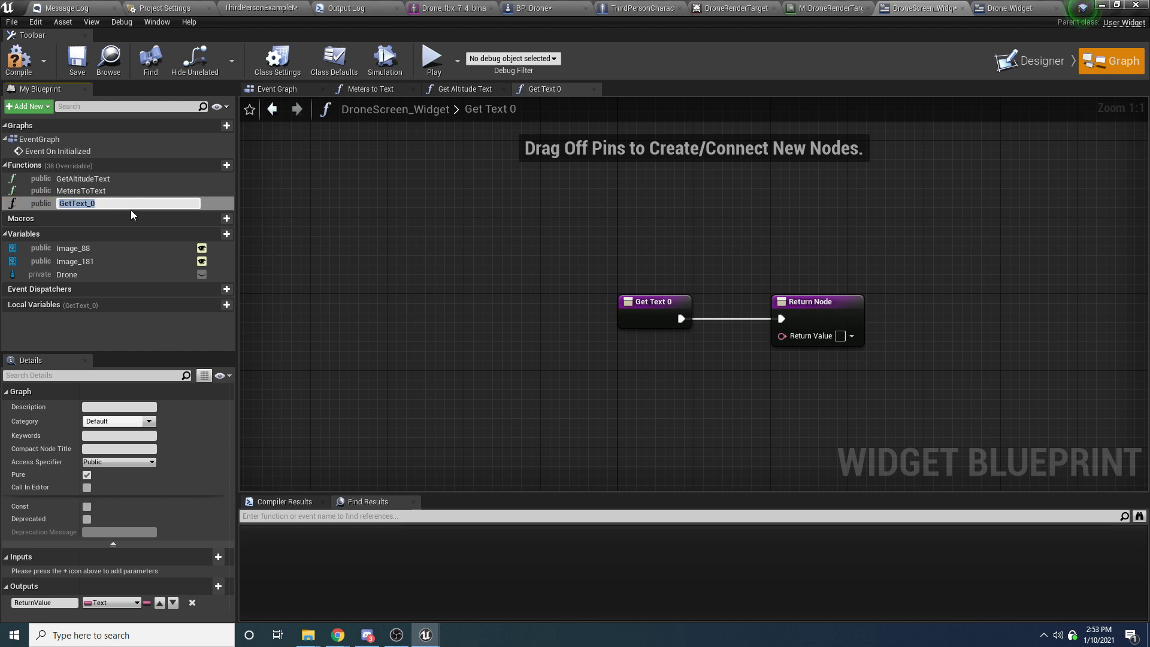
text(GetDistance)
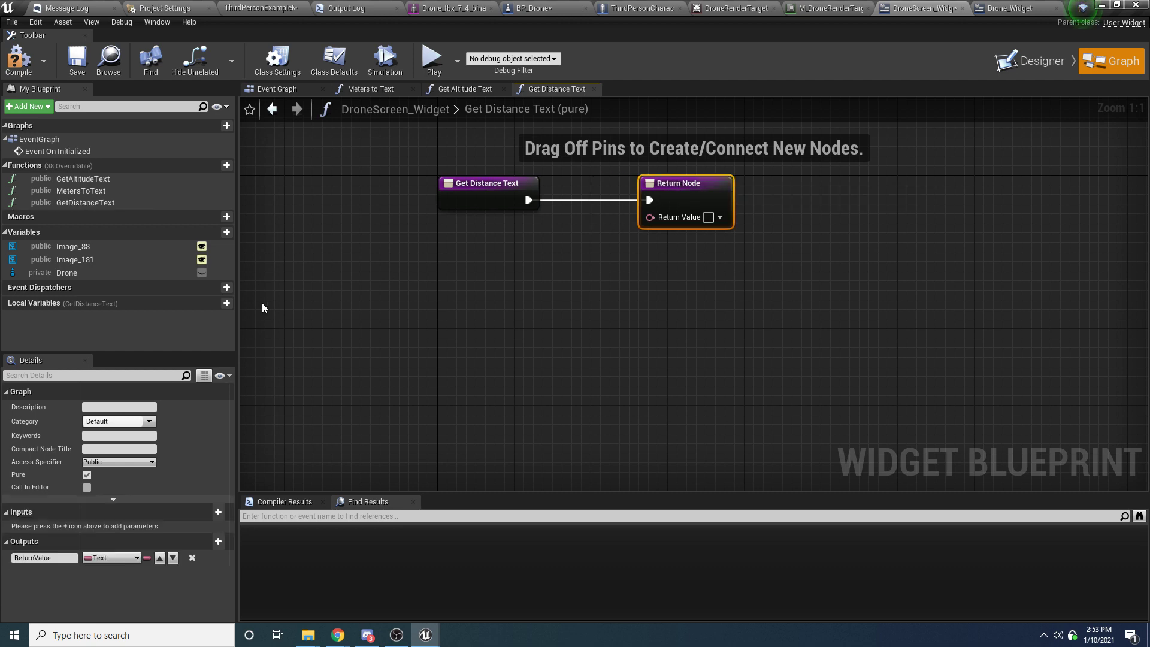
mouse_move(66, 272)
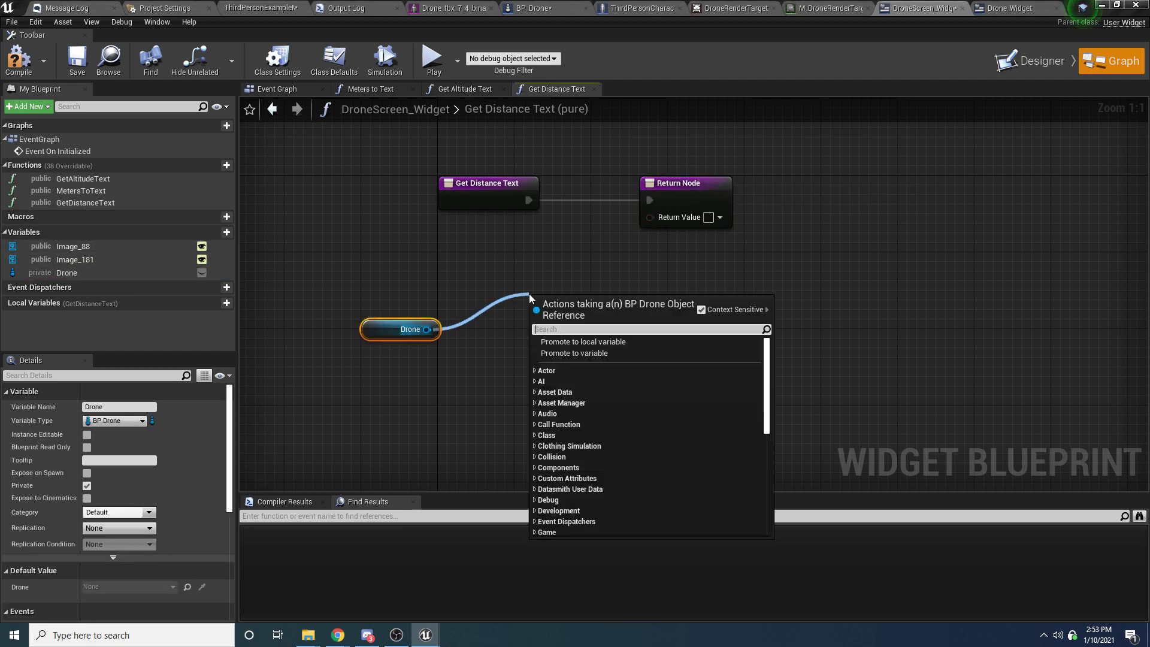
Step: Add the drone's Get Distance in Meters node and a Meters to Text node to the graph
text(get distan)
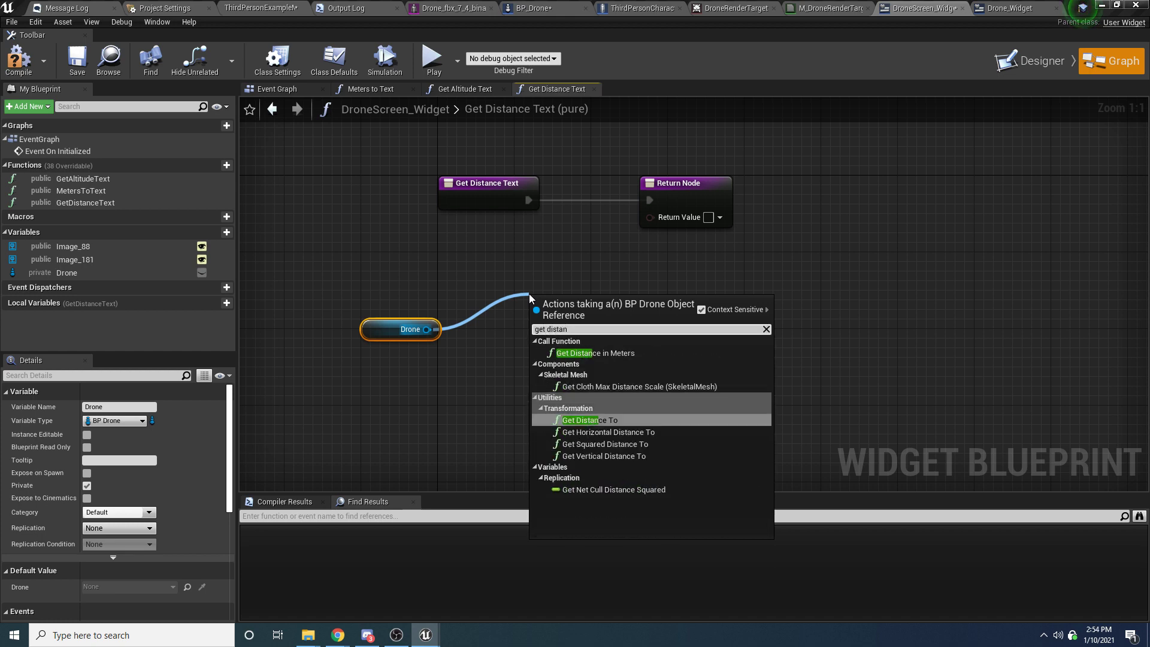
click(586, 352)
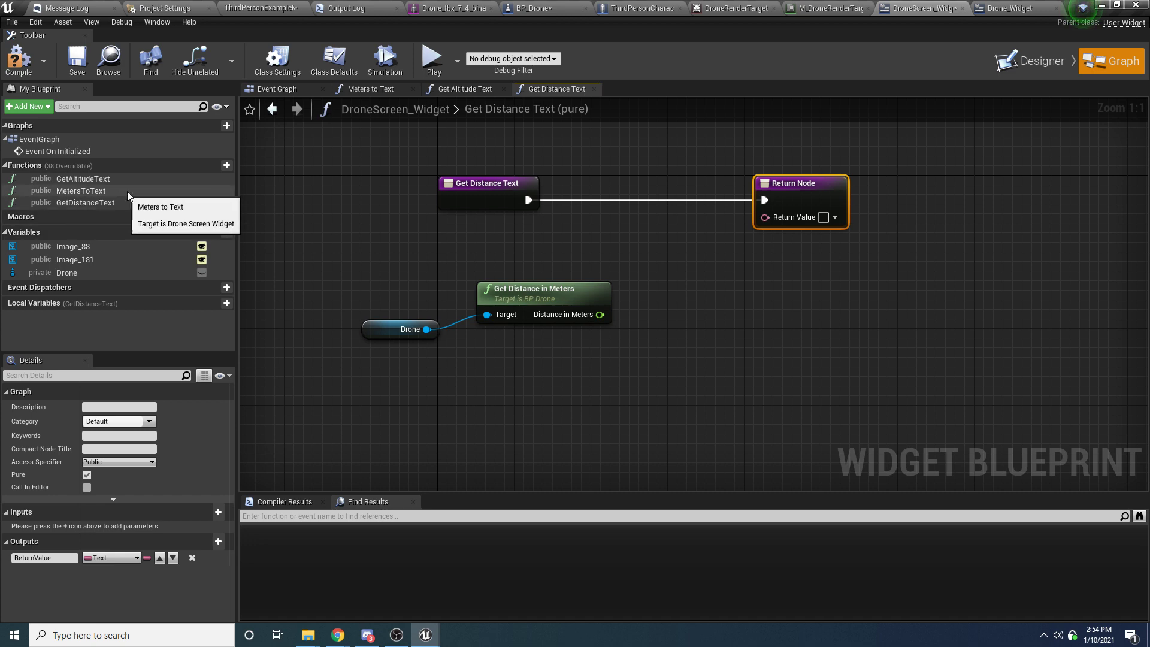
click(81, 190)
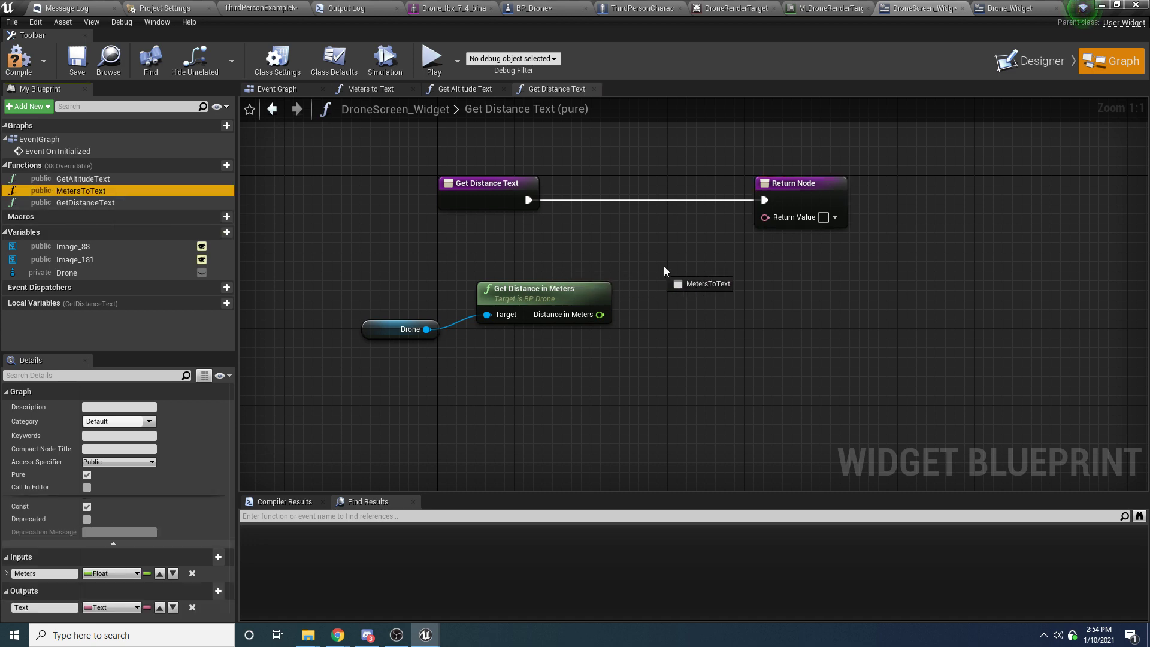
click(700, 284)
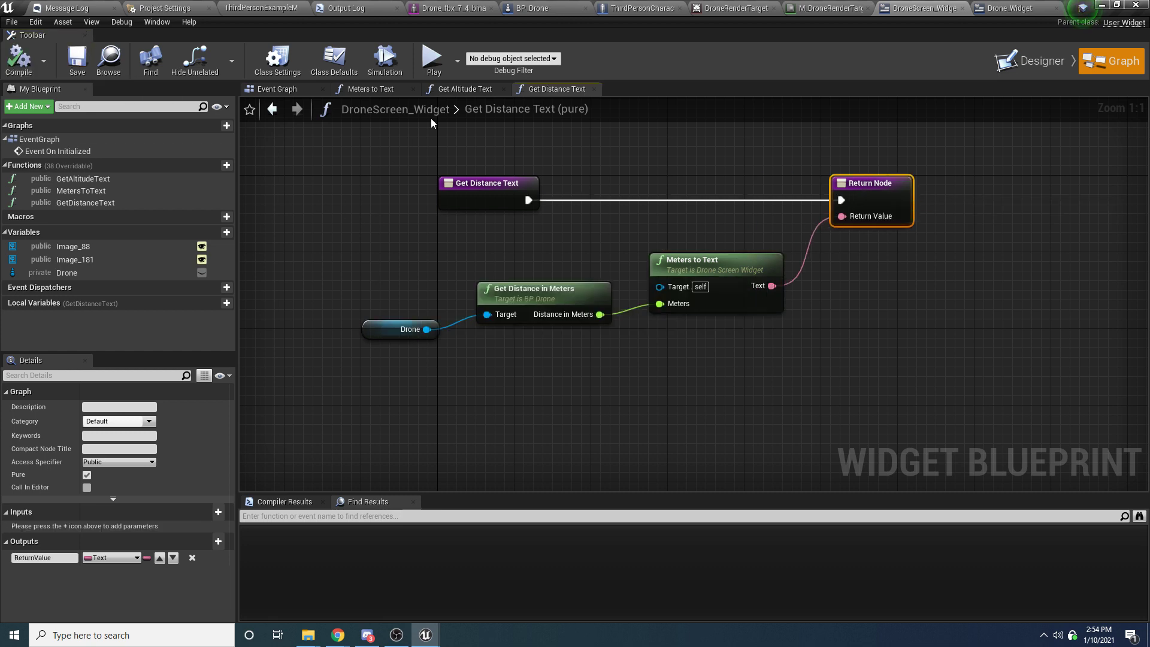
Step: Play-test the HUD's ALT and DST readings, then bring up the ThirdPersonCharacter blueprint
click(433, 60)
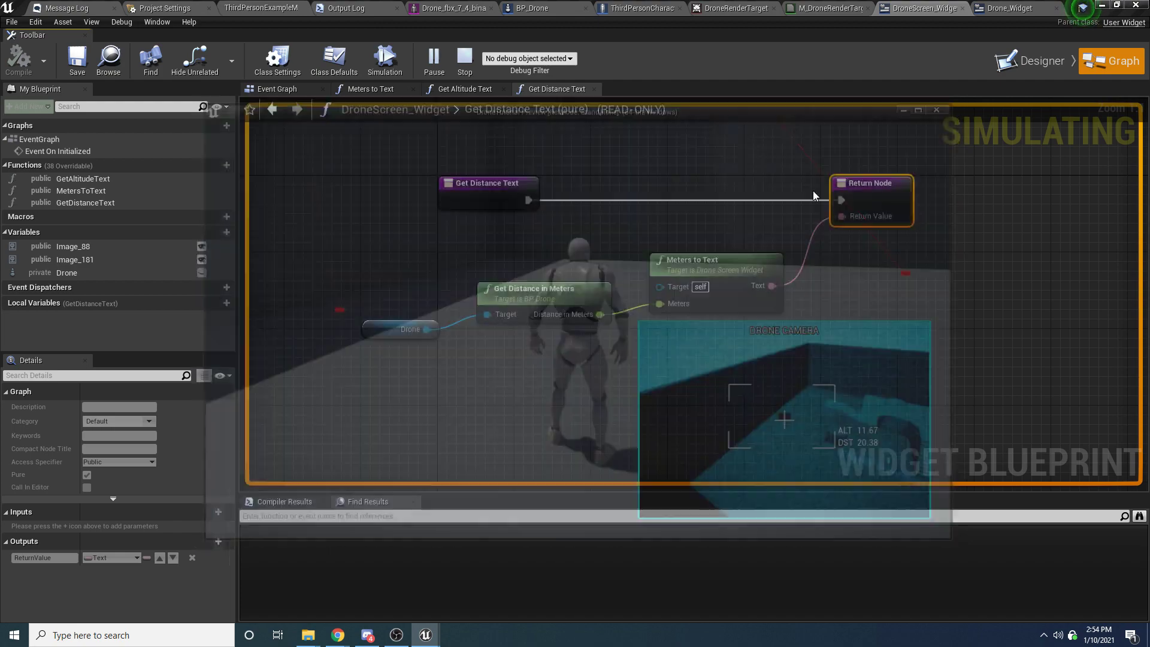
click(636, 8)
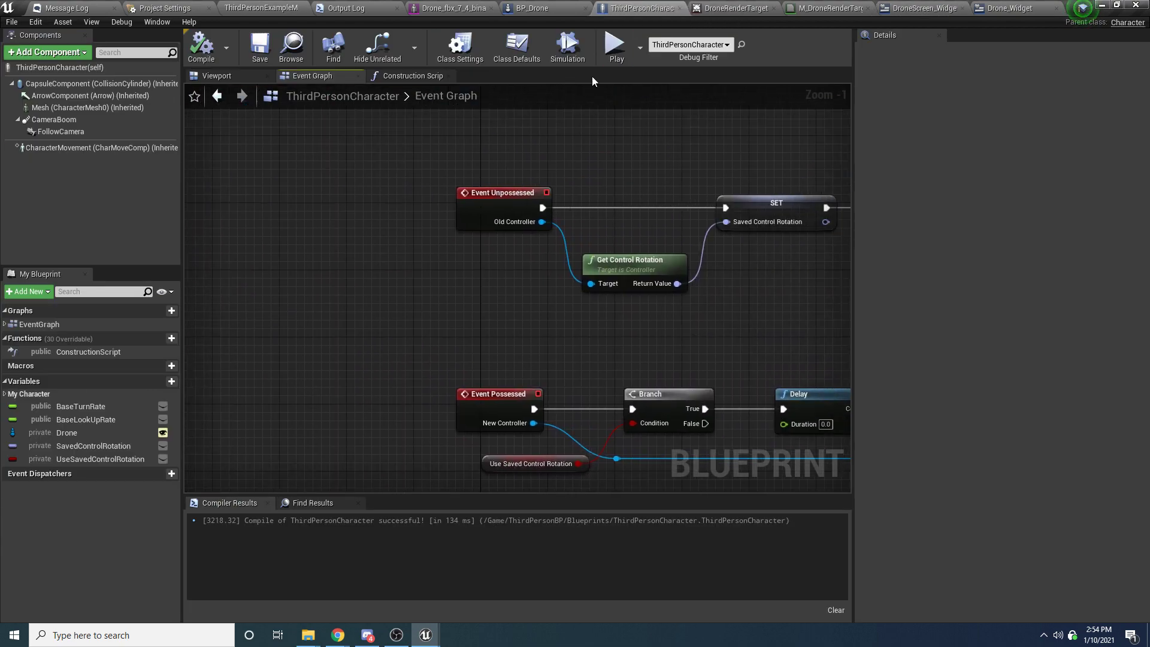
Step: Set BP_Drone's LineTraceByChannel Draw Debug Type to None, compile, and launch a play test
click(543, 9)
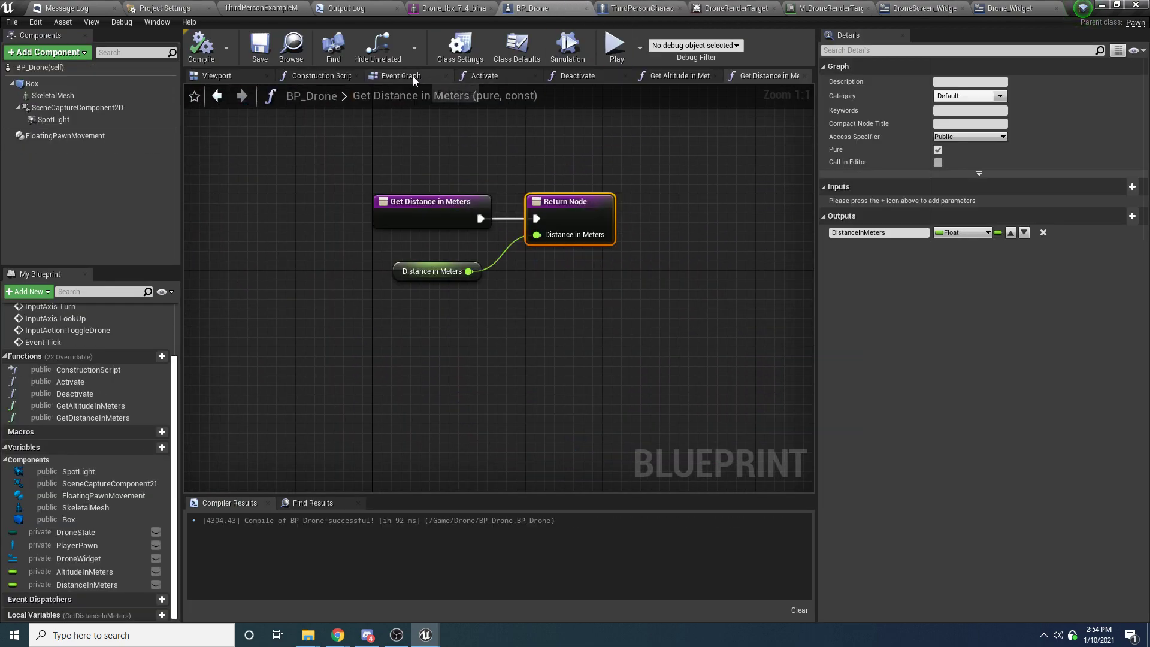
click(400, 75)
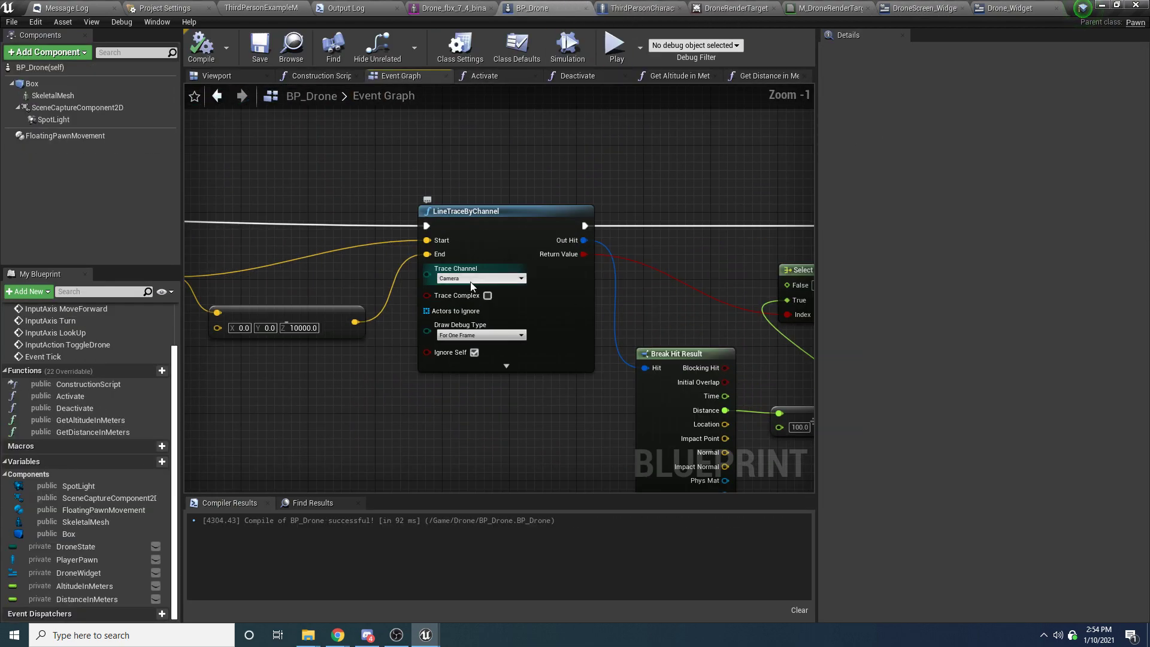
scroll(down, 3)
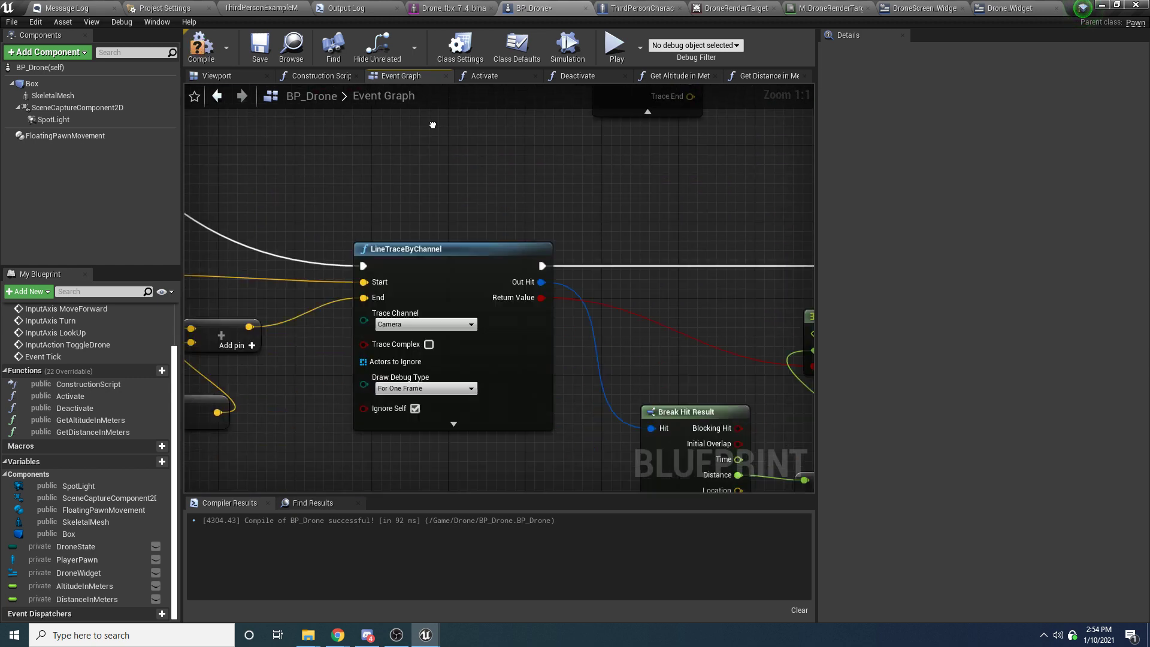
click(259, 46)
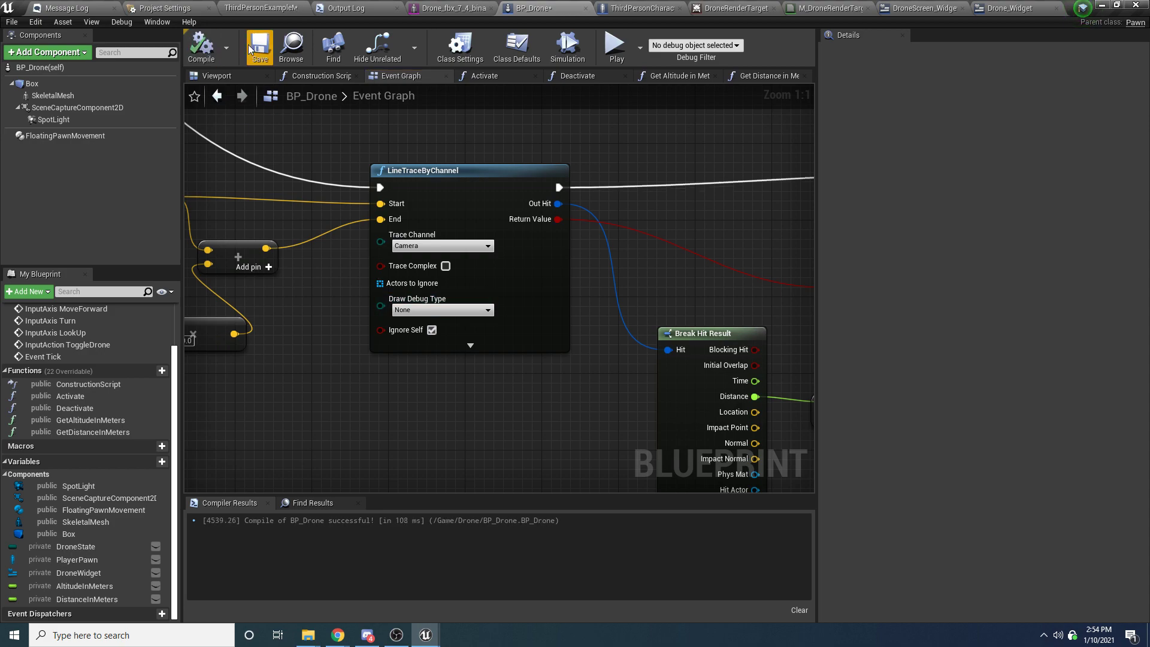
click(615, 43)
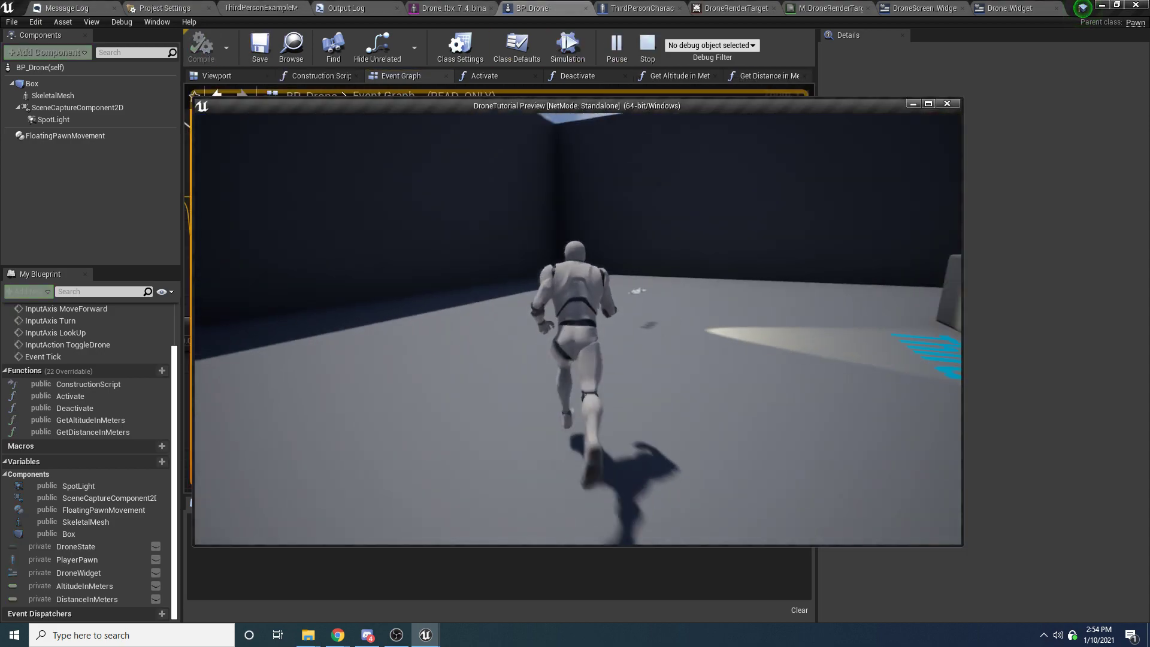